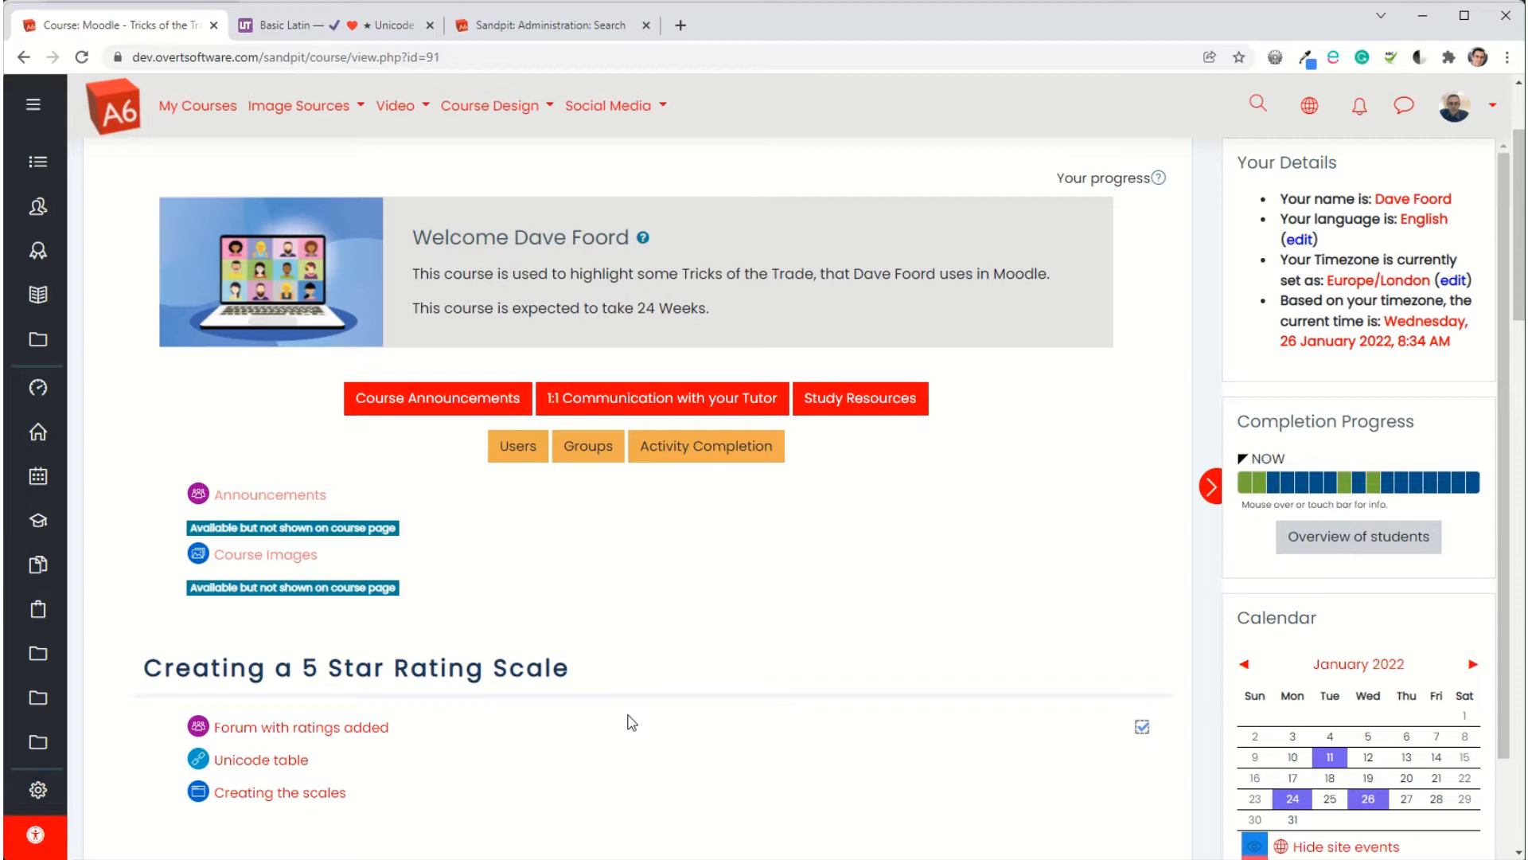
mouse_move(570, 622)
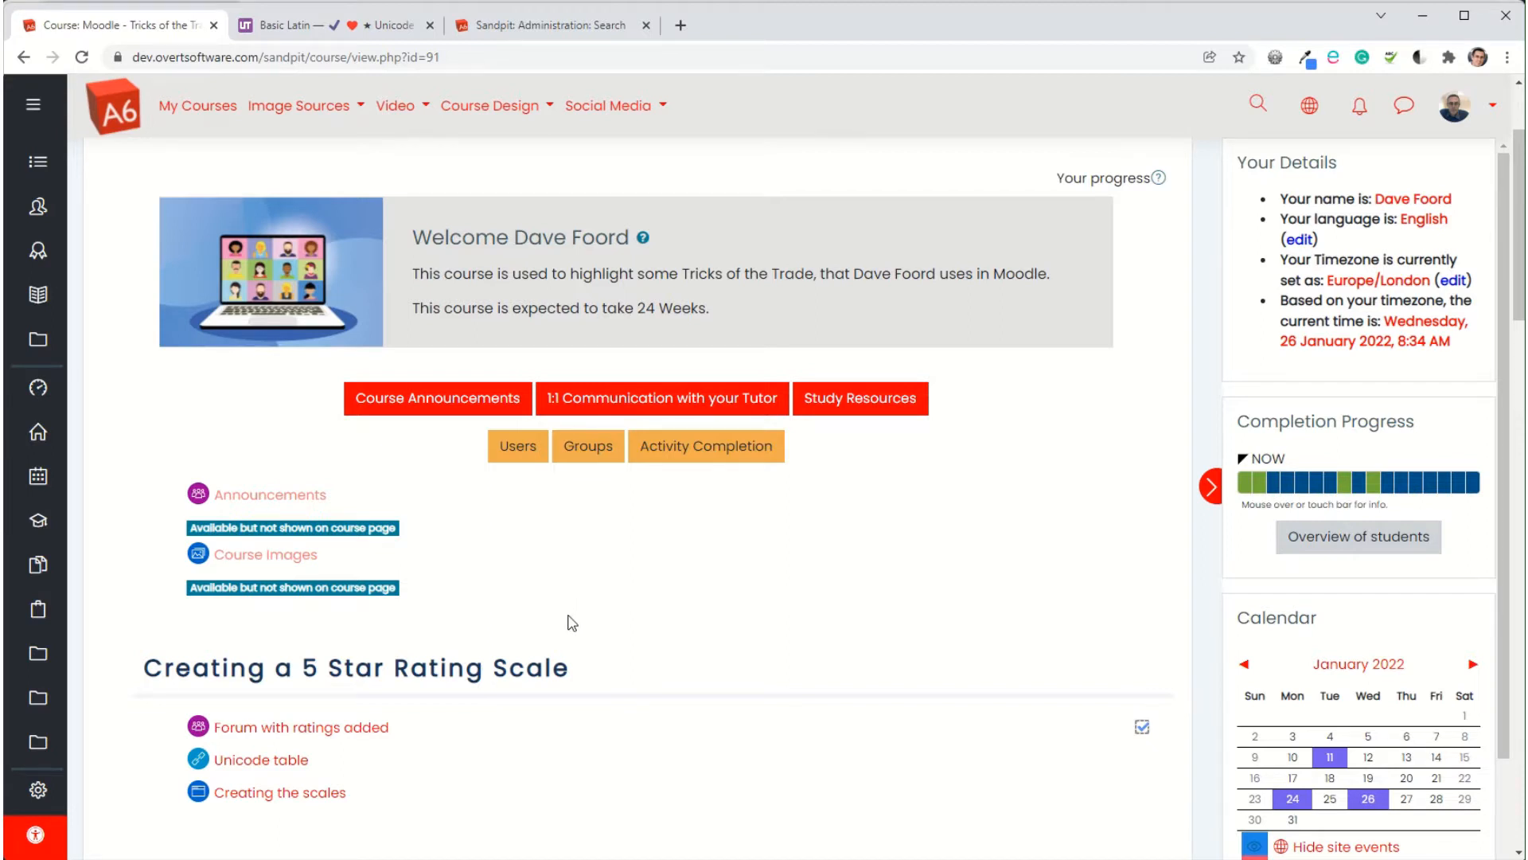
mouse_move(519, 619)
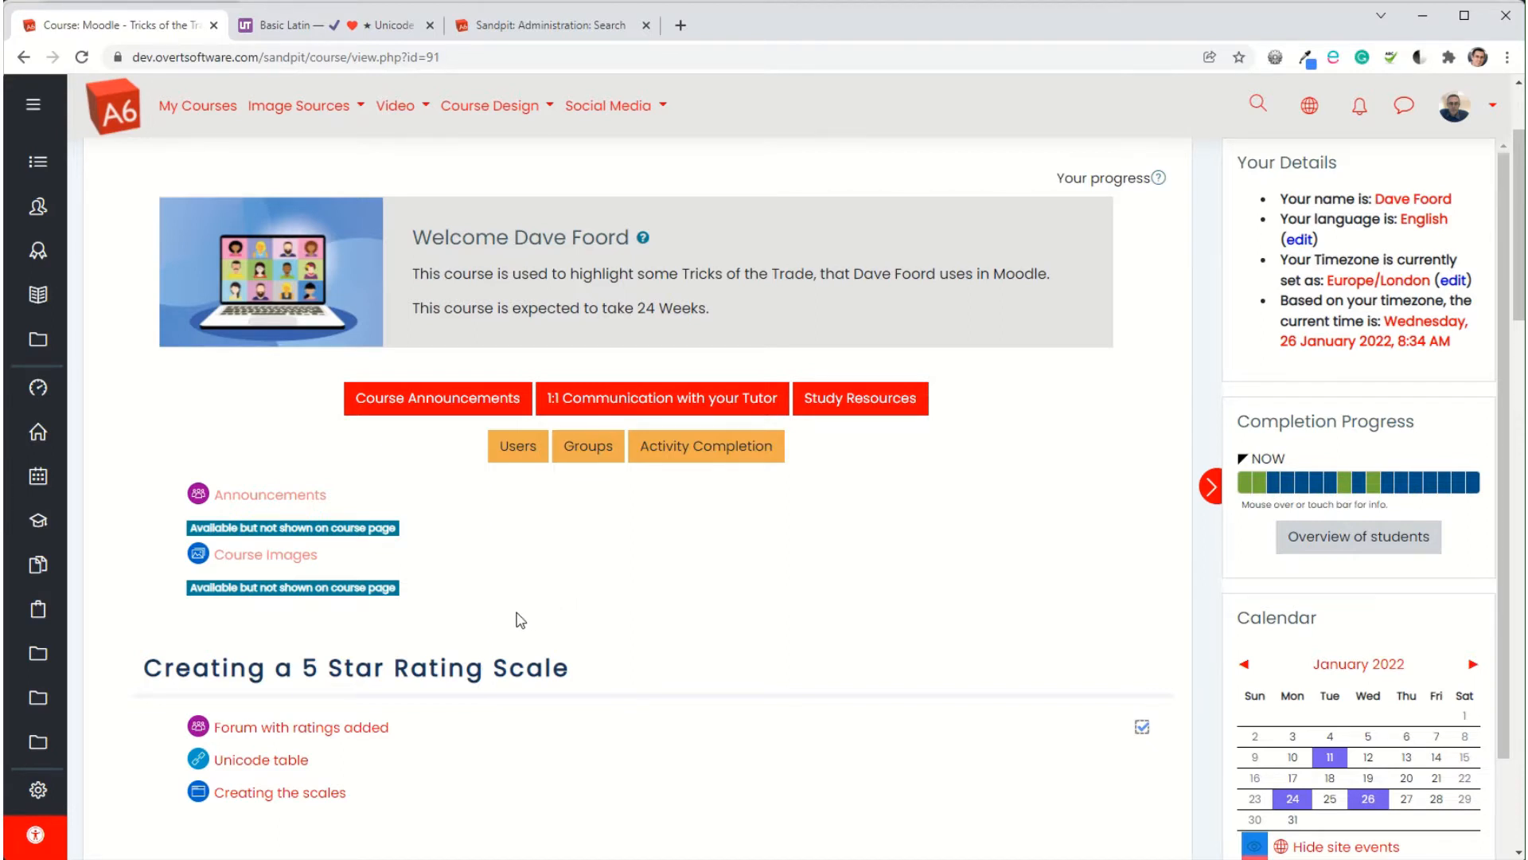
mouse_move(200, 729)
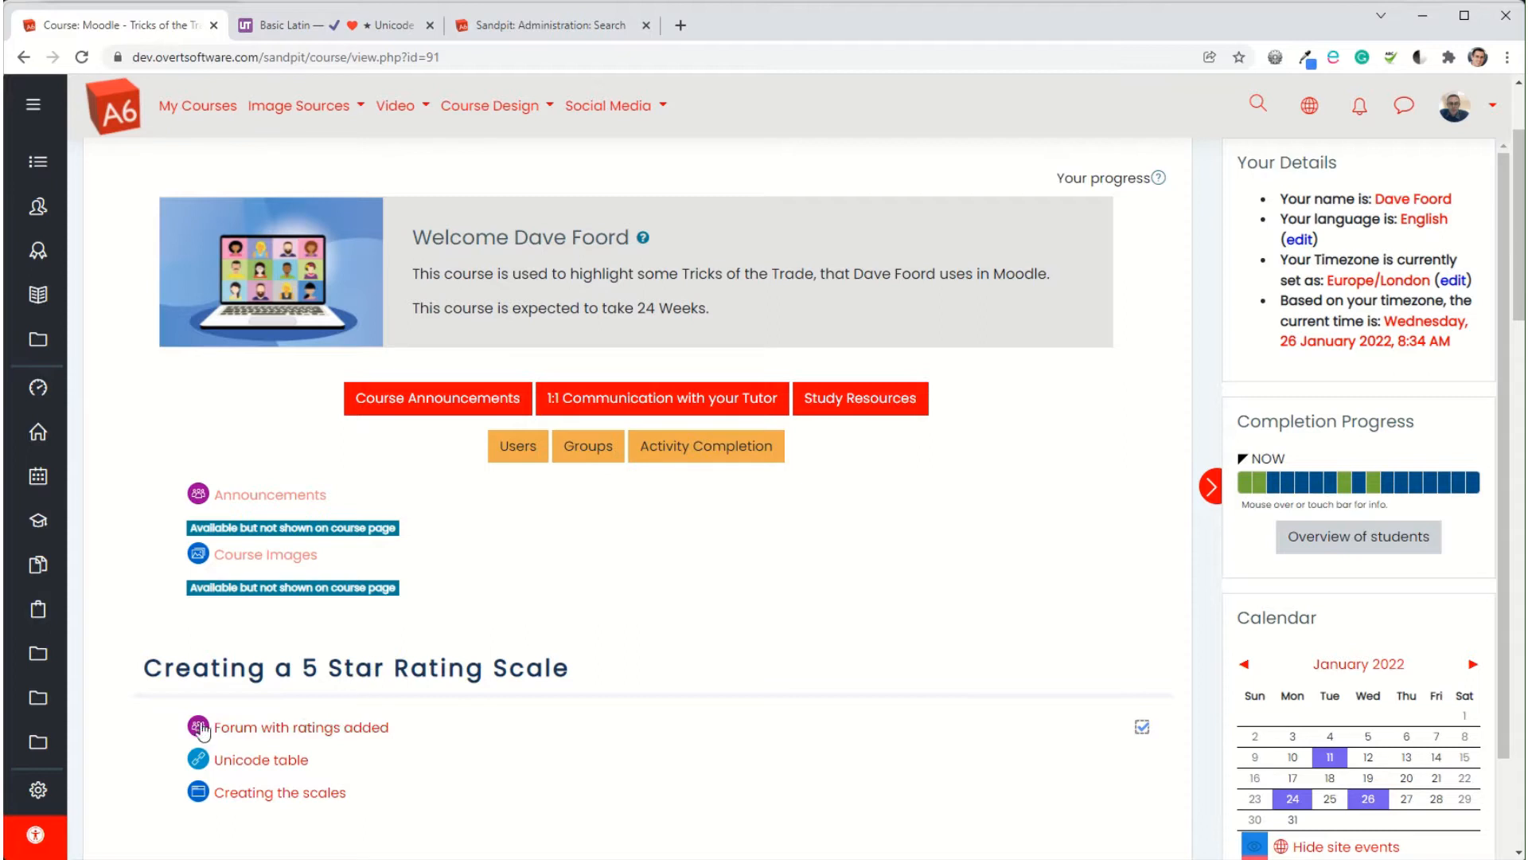
mouse_move(247, 734)
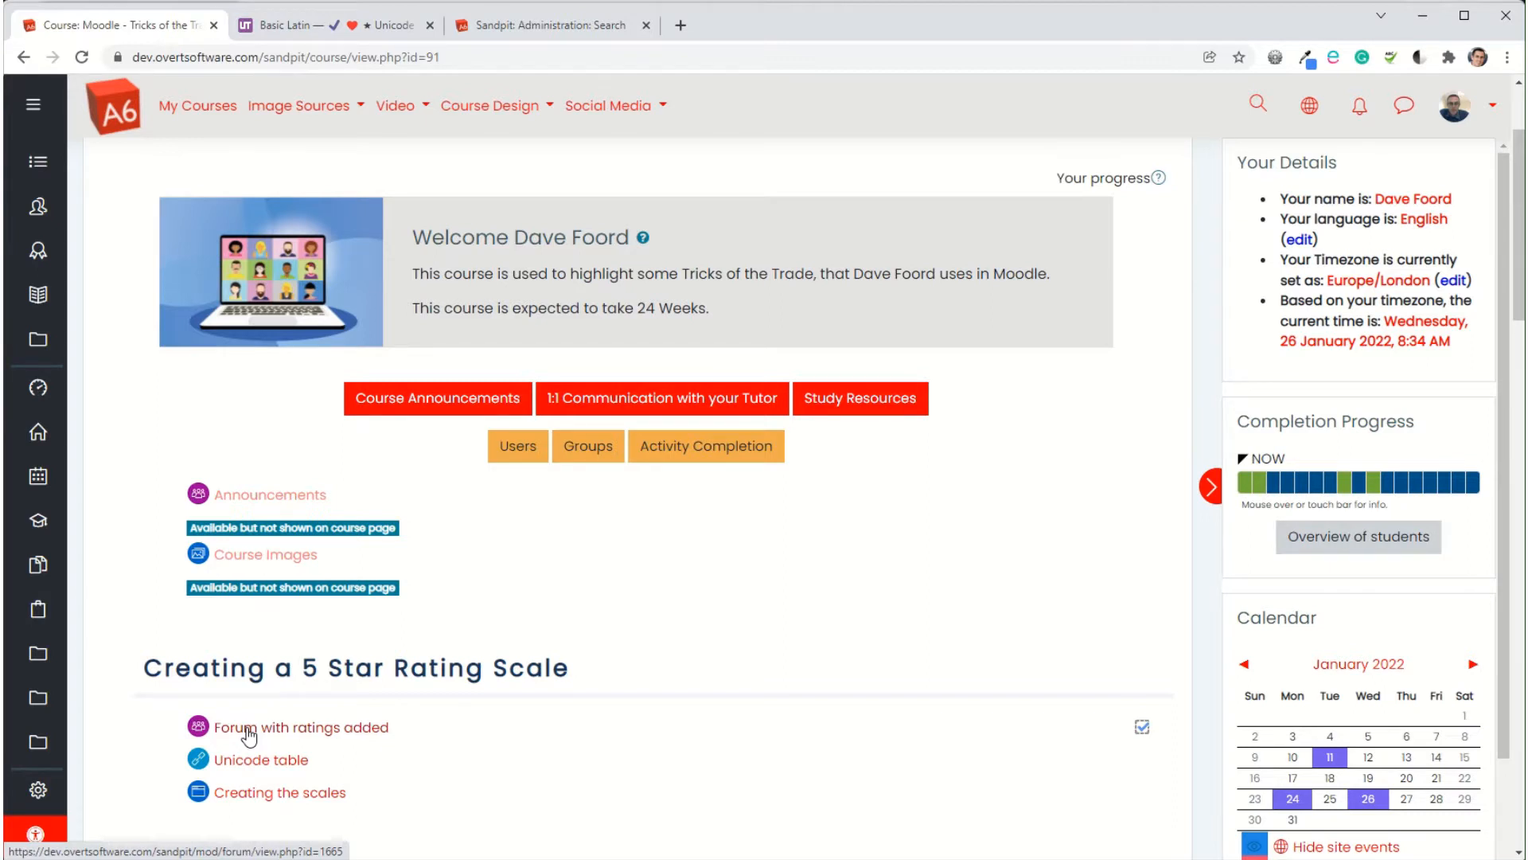
Open 'Sues post' in 'Forum with ratings added' and view its submitted ratings
click(303, 726)
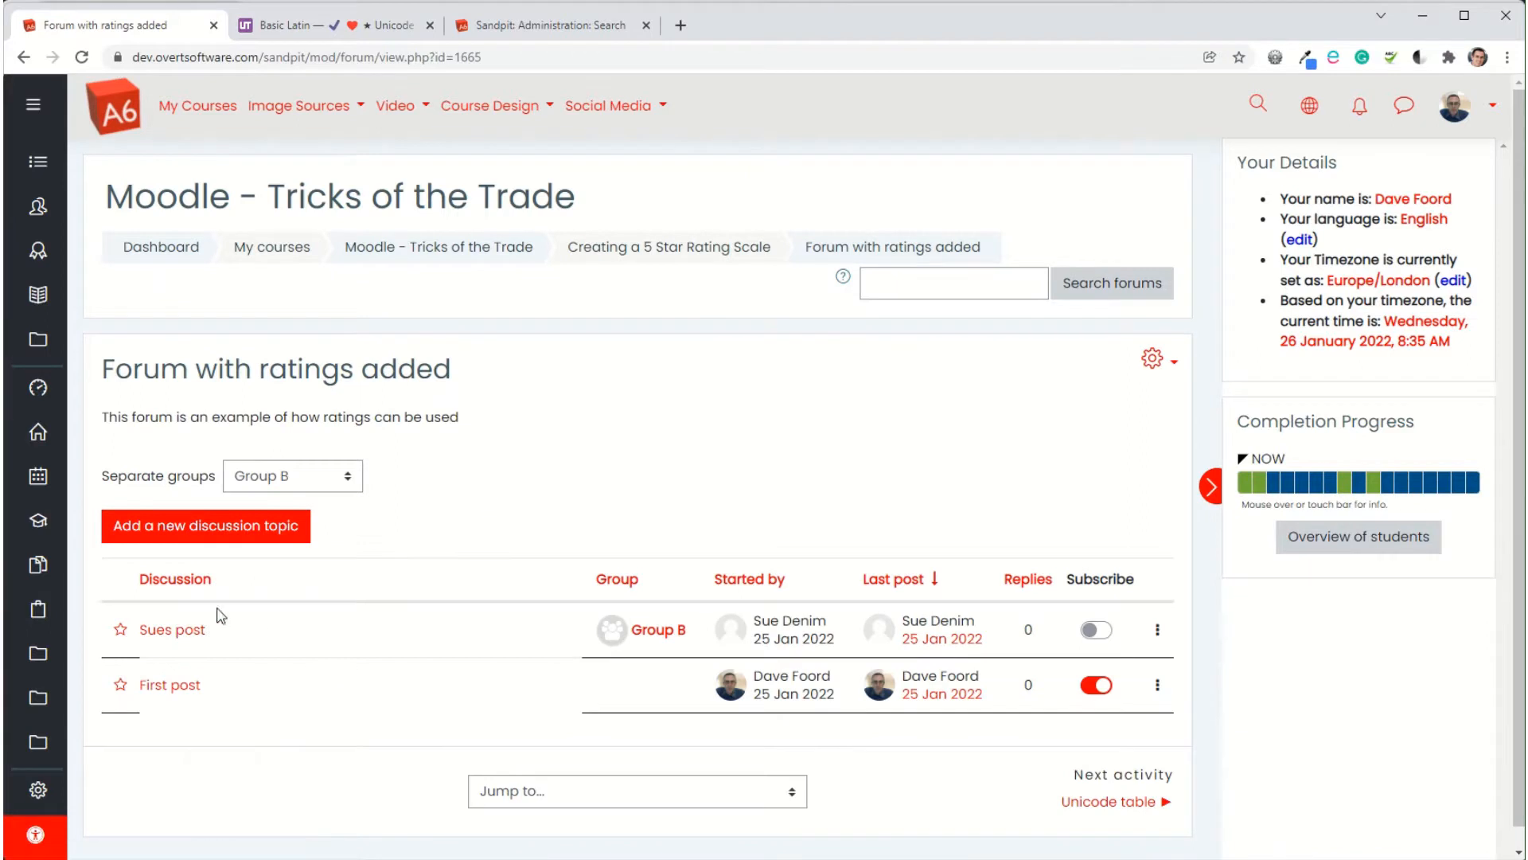
mouse_move(174, 646)
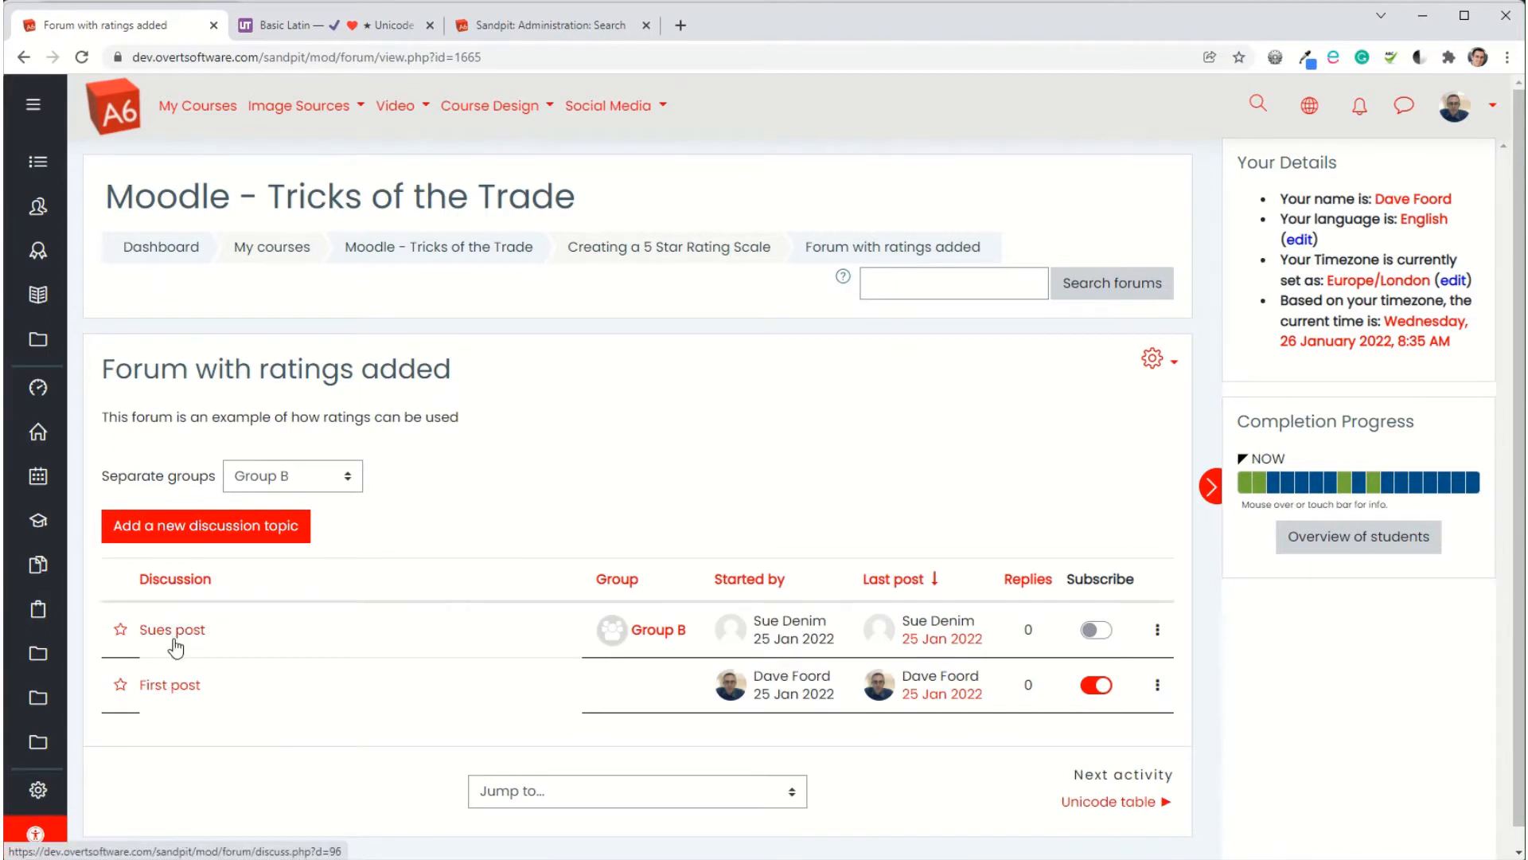
click(170, 629)
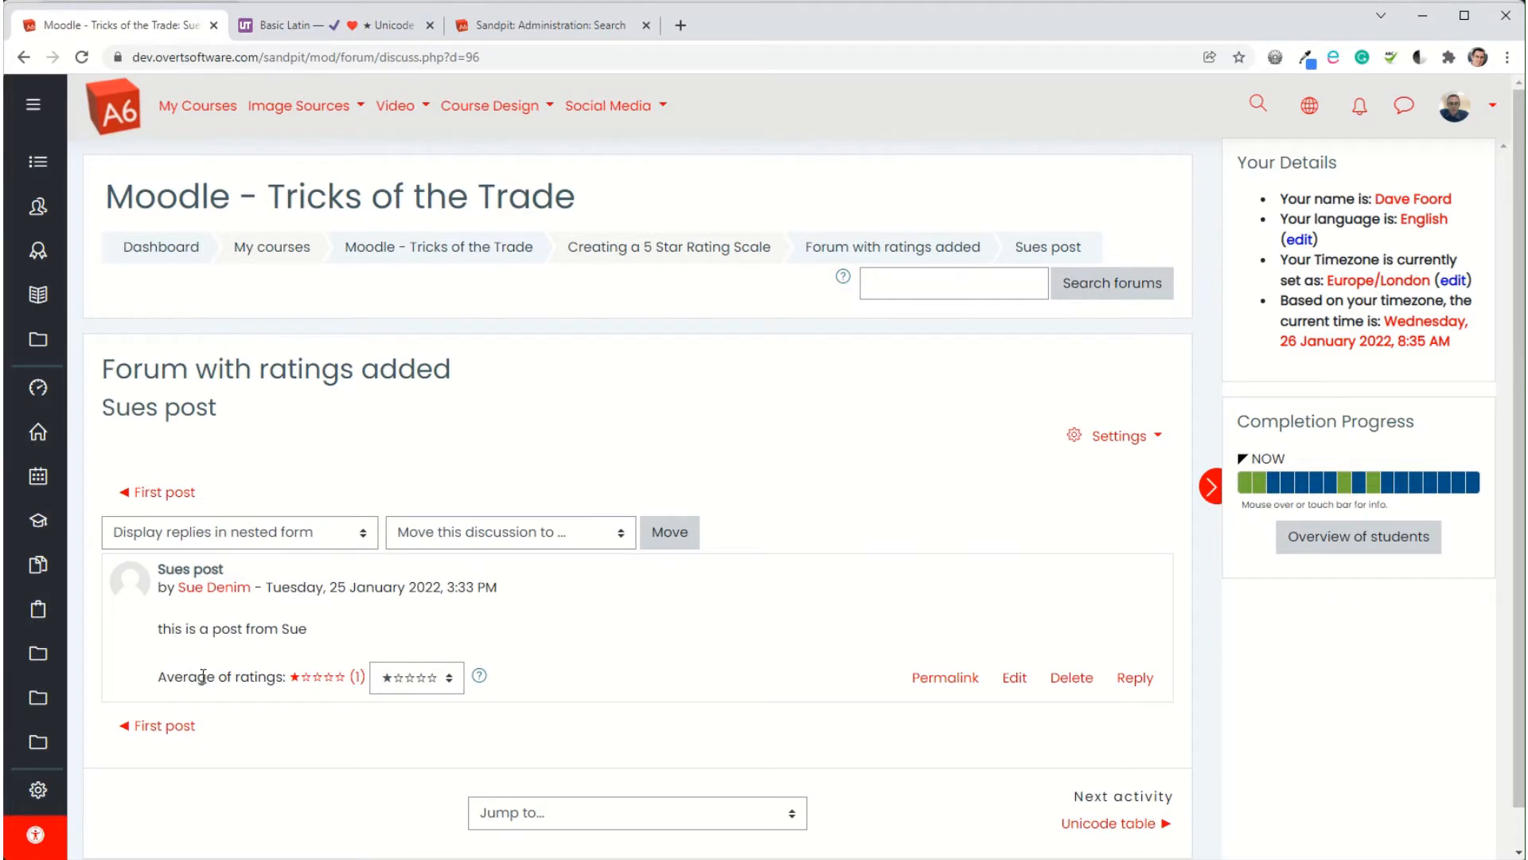
mouse_move(351, 676)
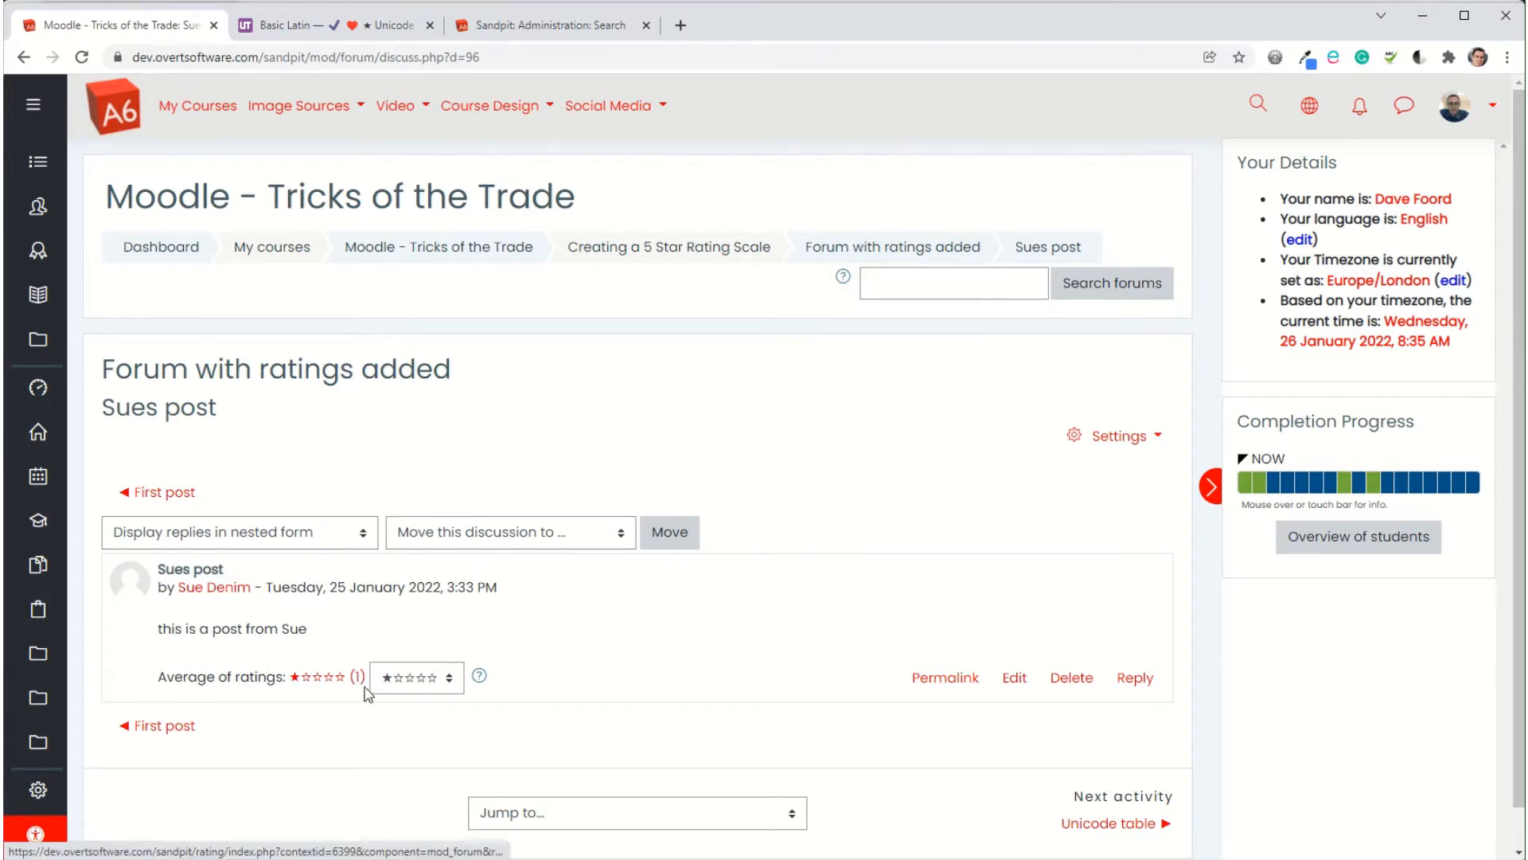
mouse_move(356, 679)
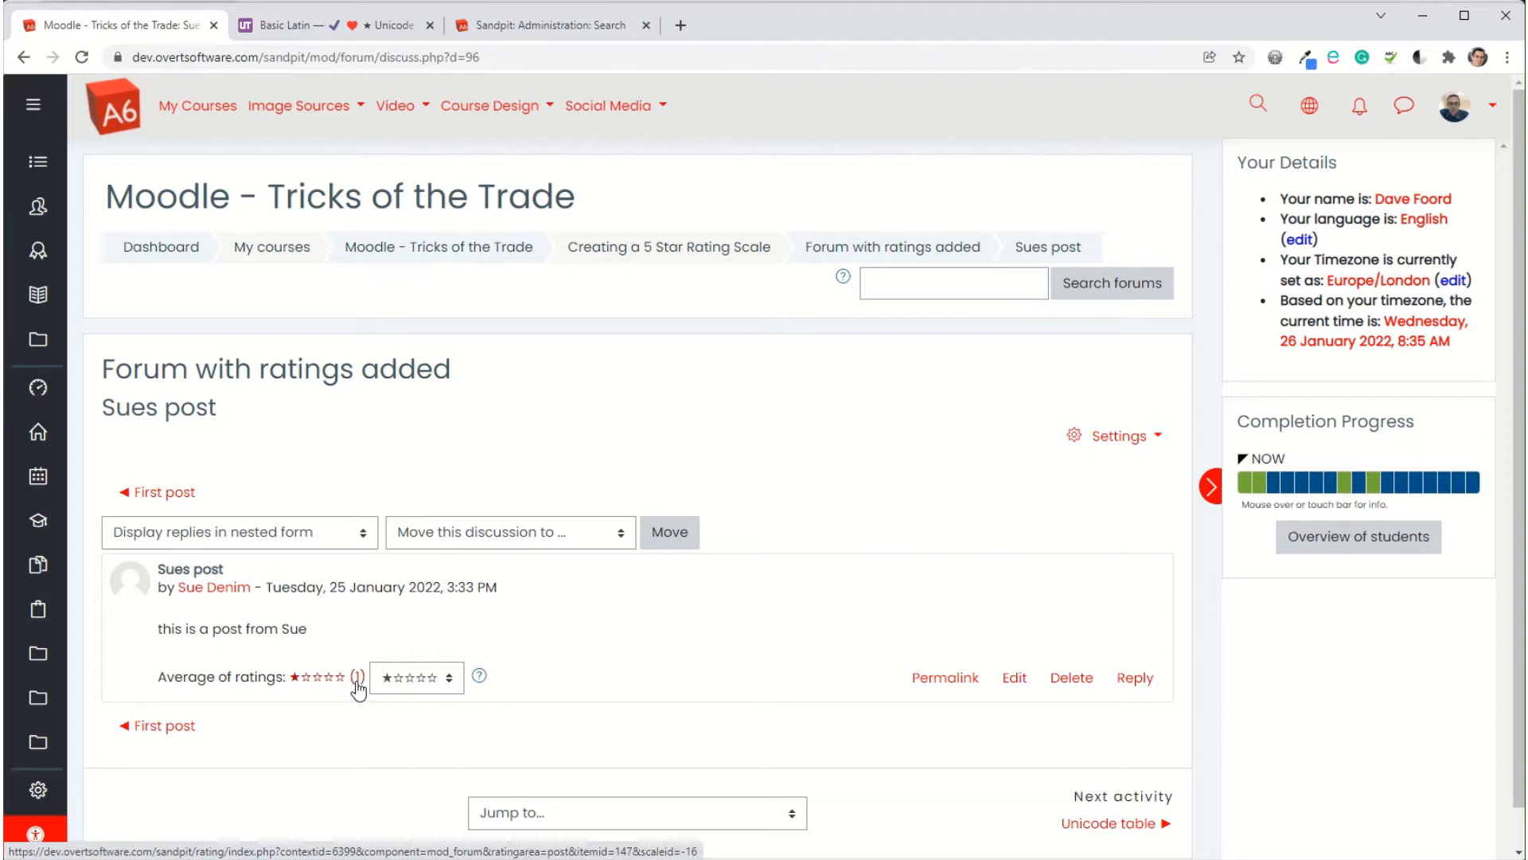
mouse_move(288, 690)
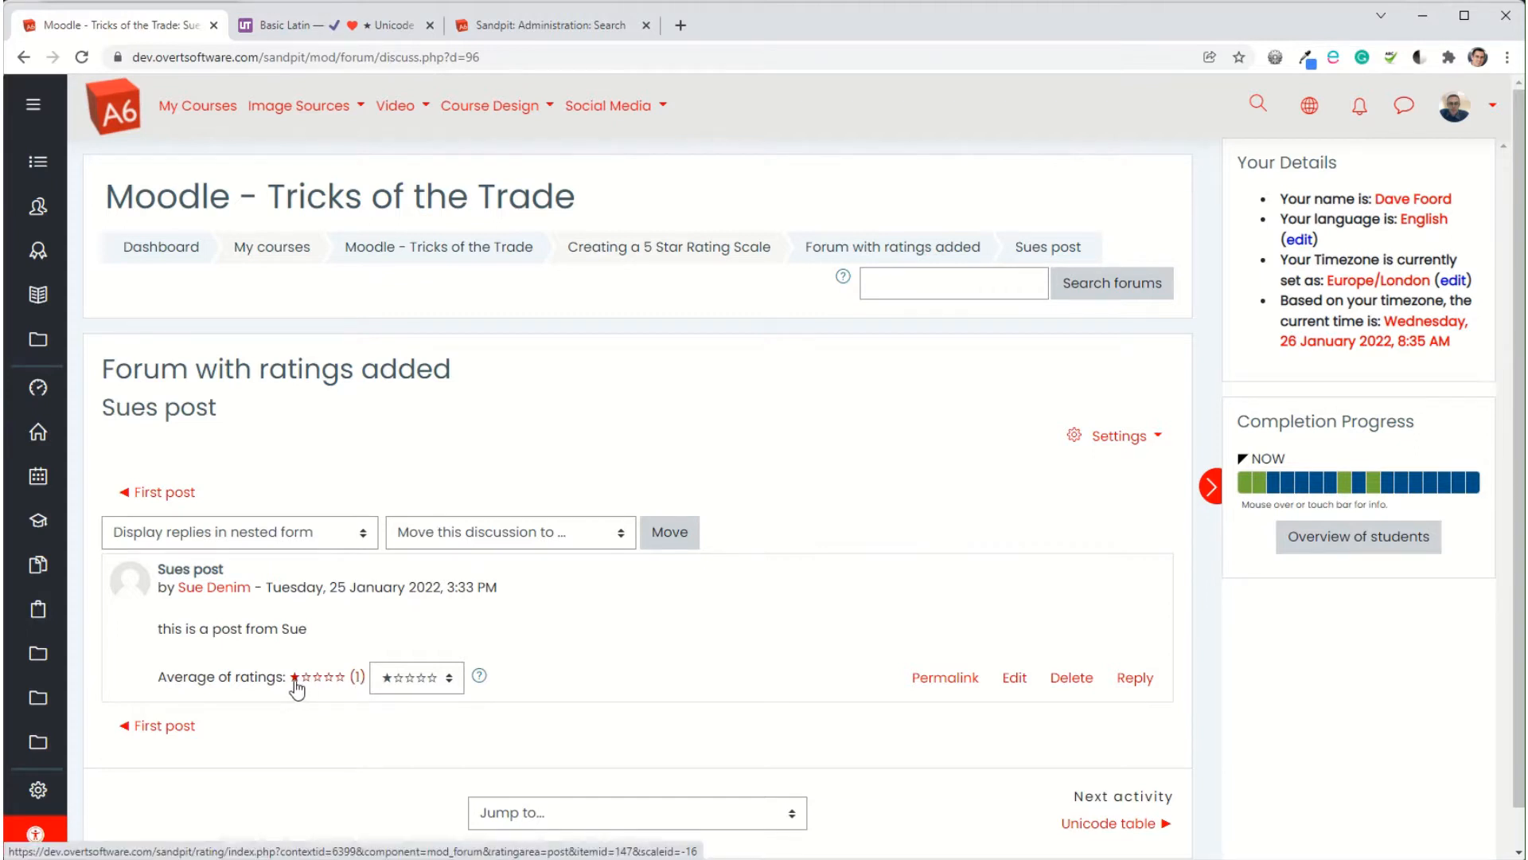
mouse_move(335, 681)
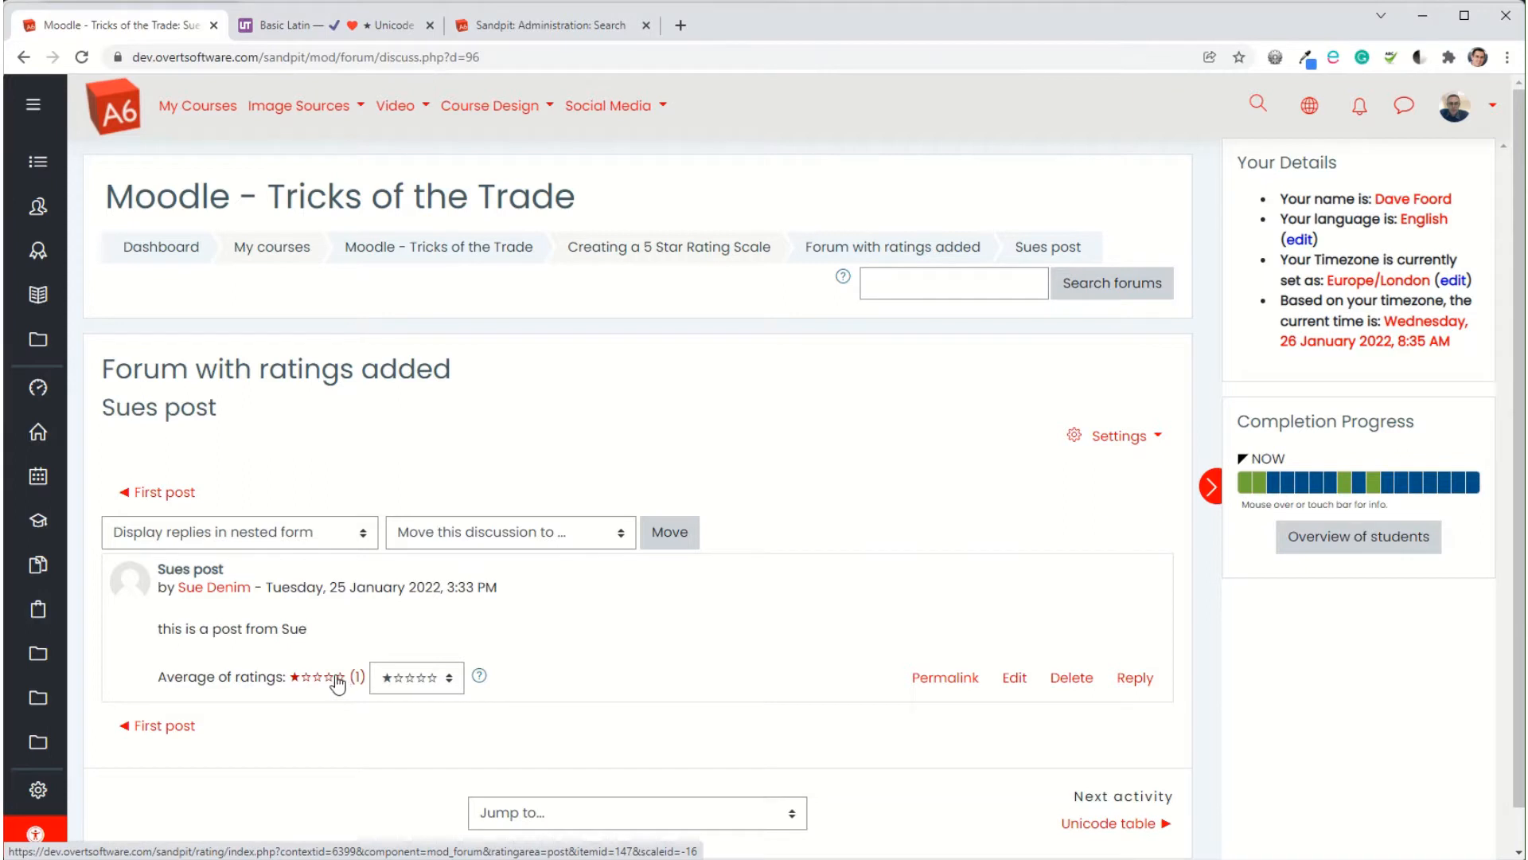
click(351, 677)
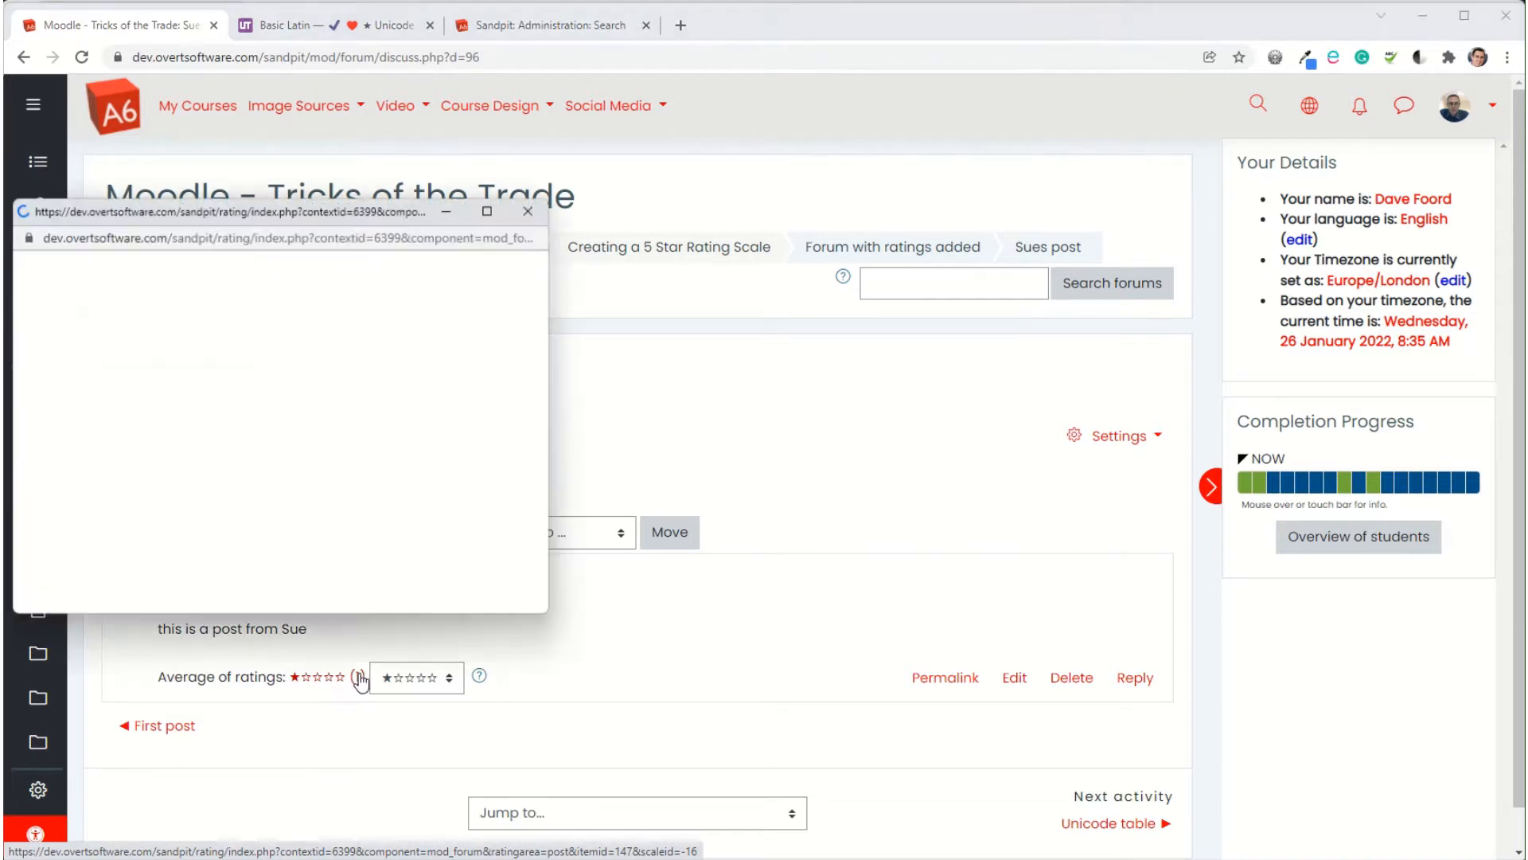
click(360, 677)
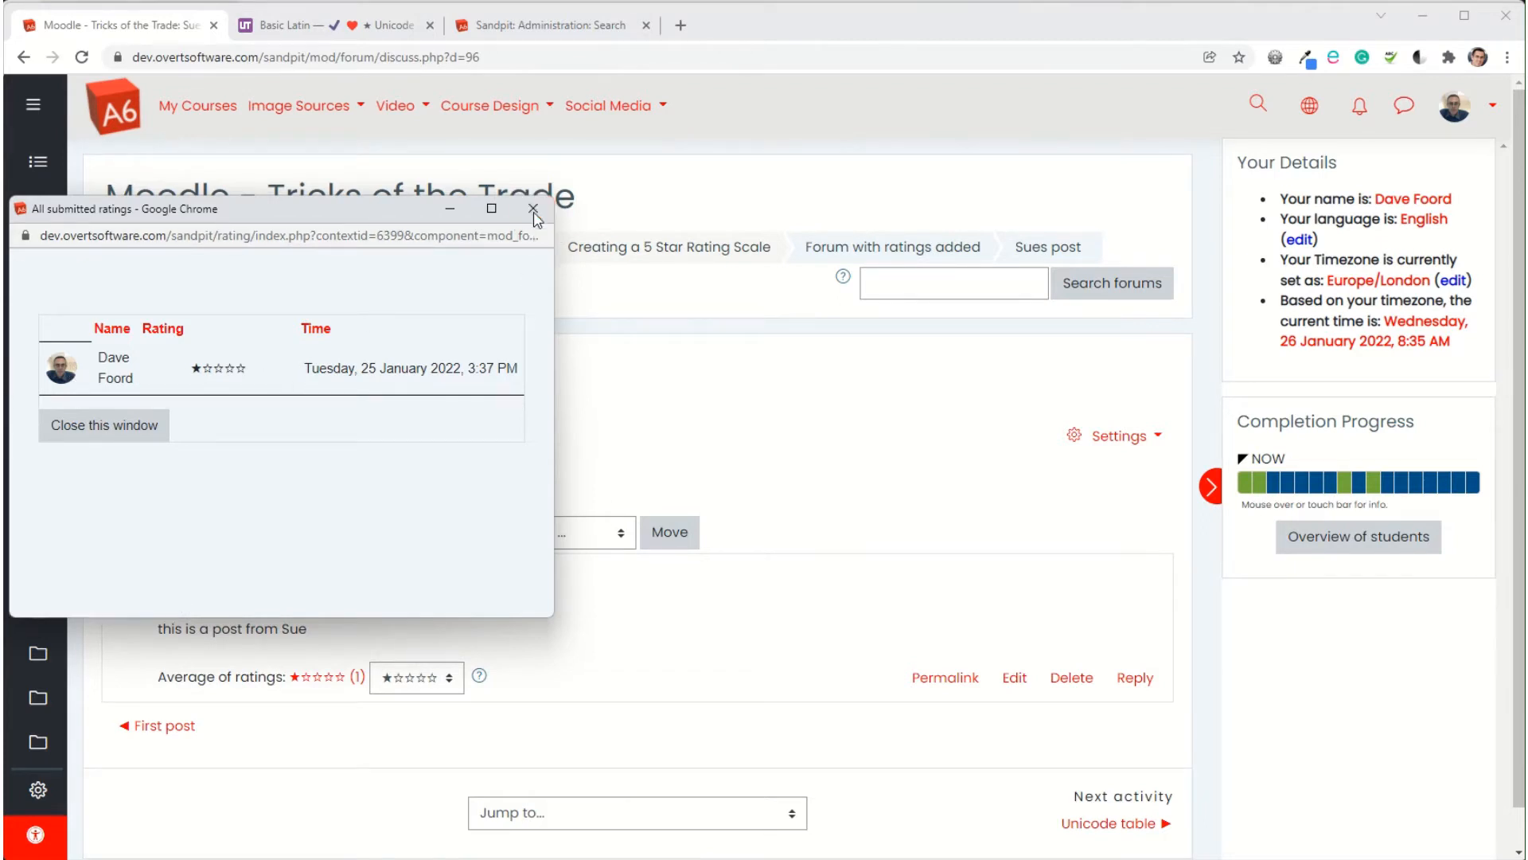
Close the ratings list and, as another student, give the post a star rating
click(533, 209)
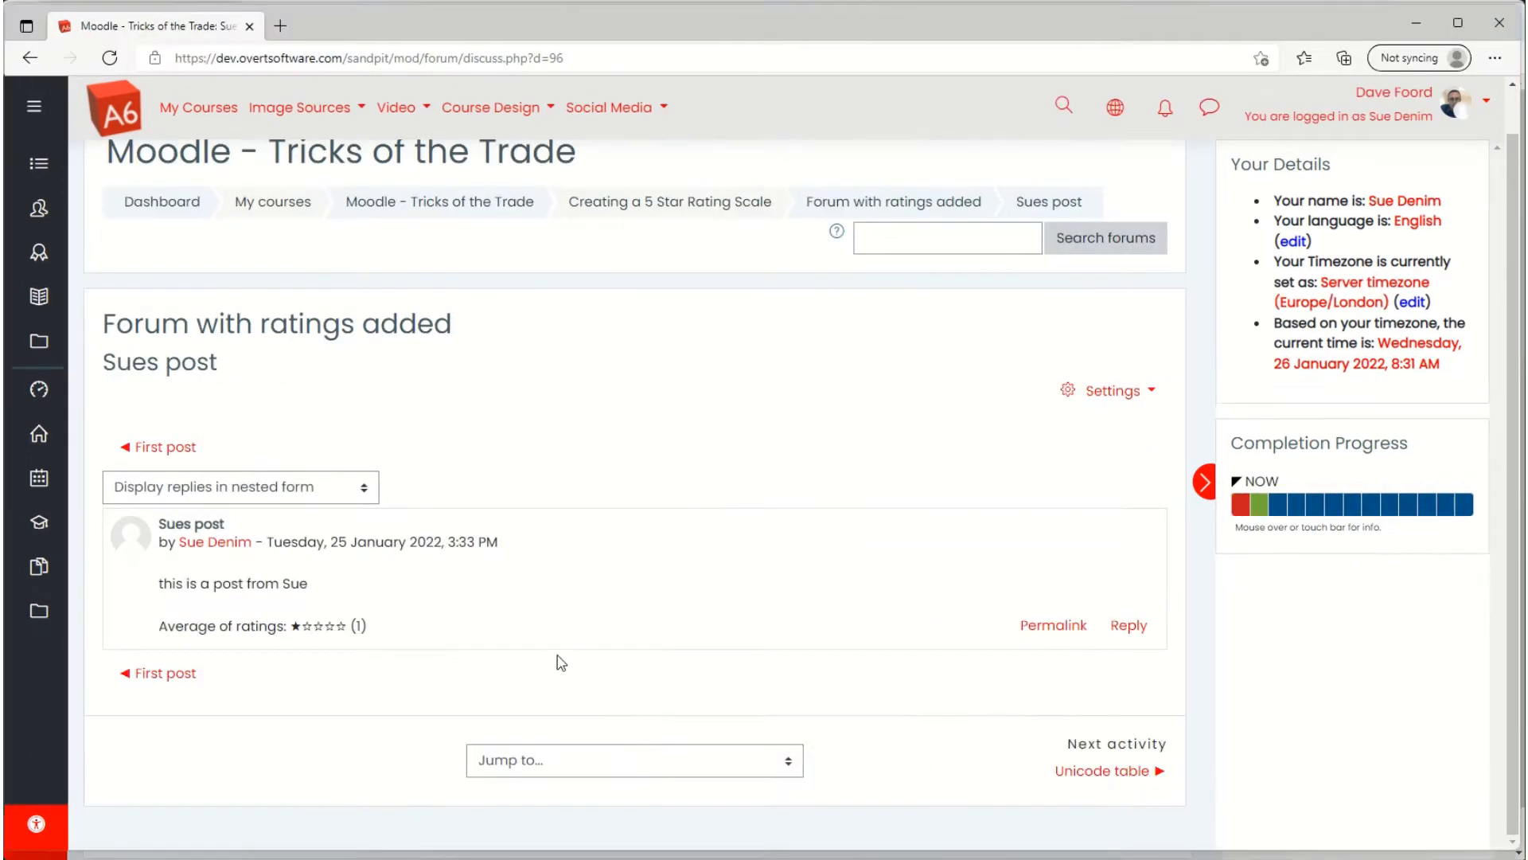
mouse_move(331, 588)
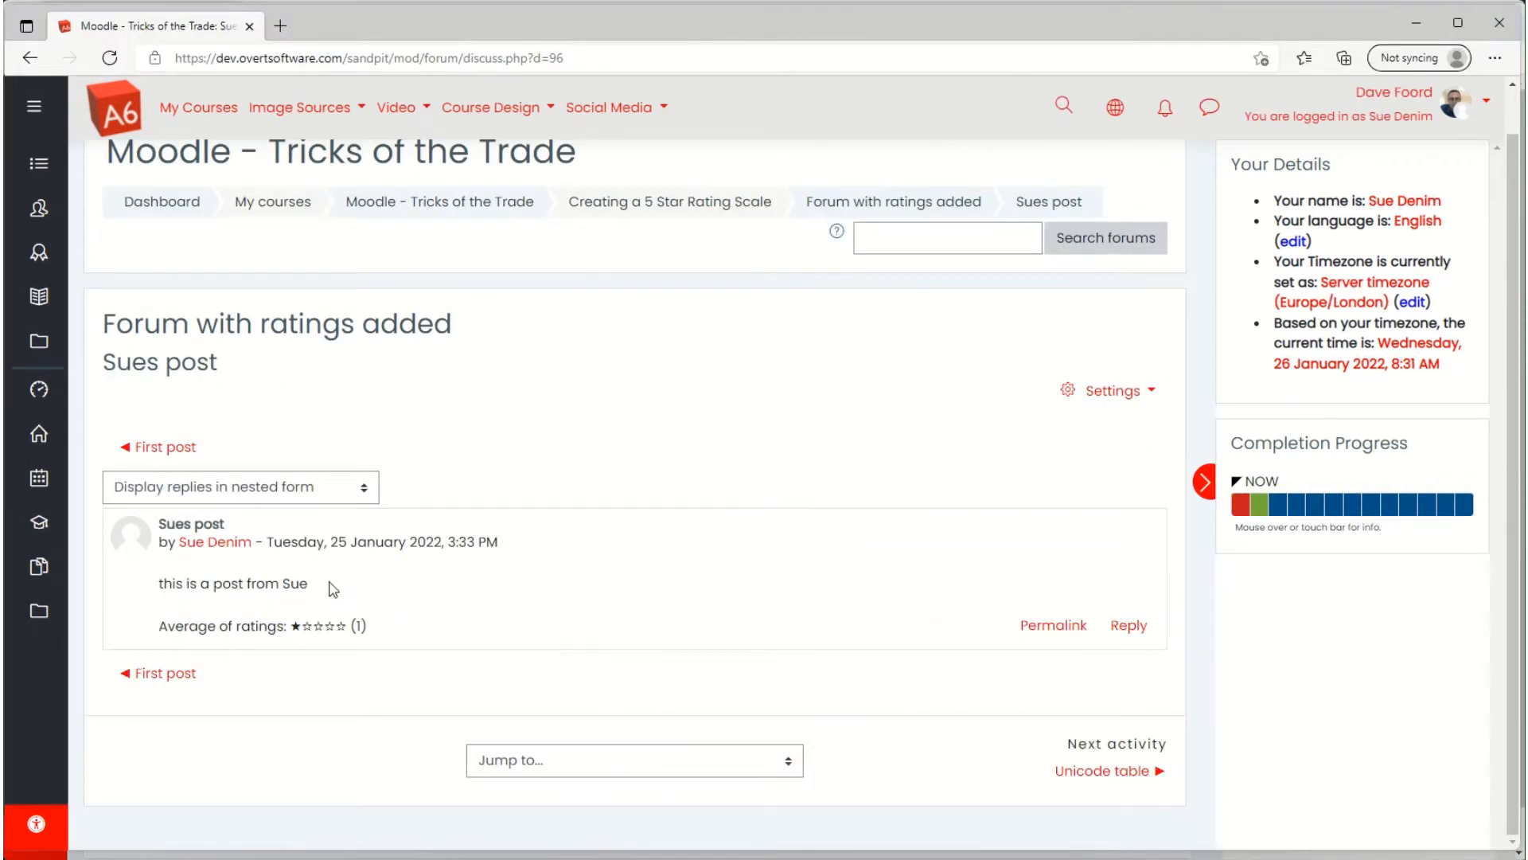
mouse_move(198, 550)
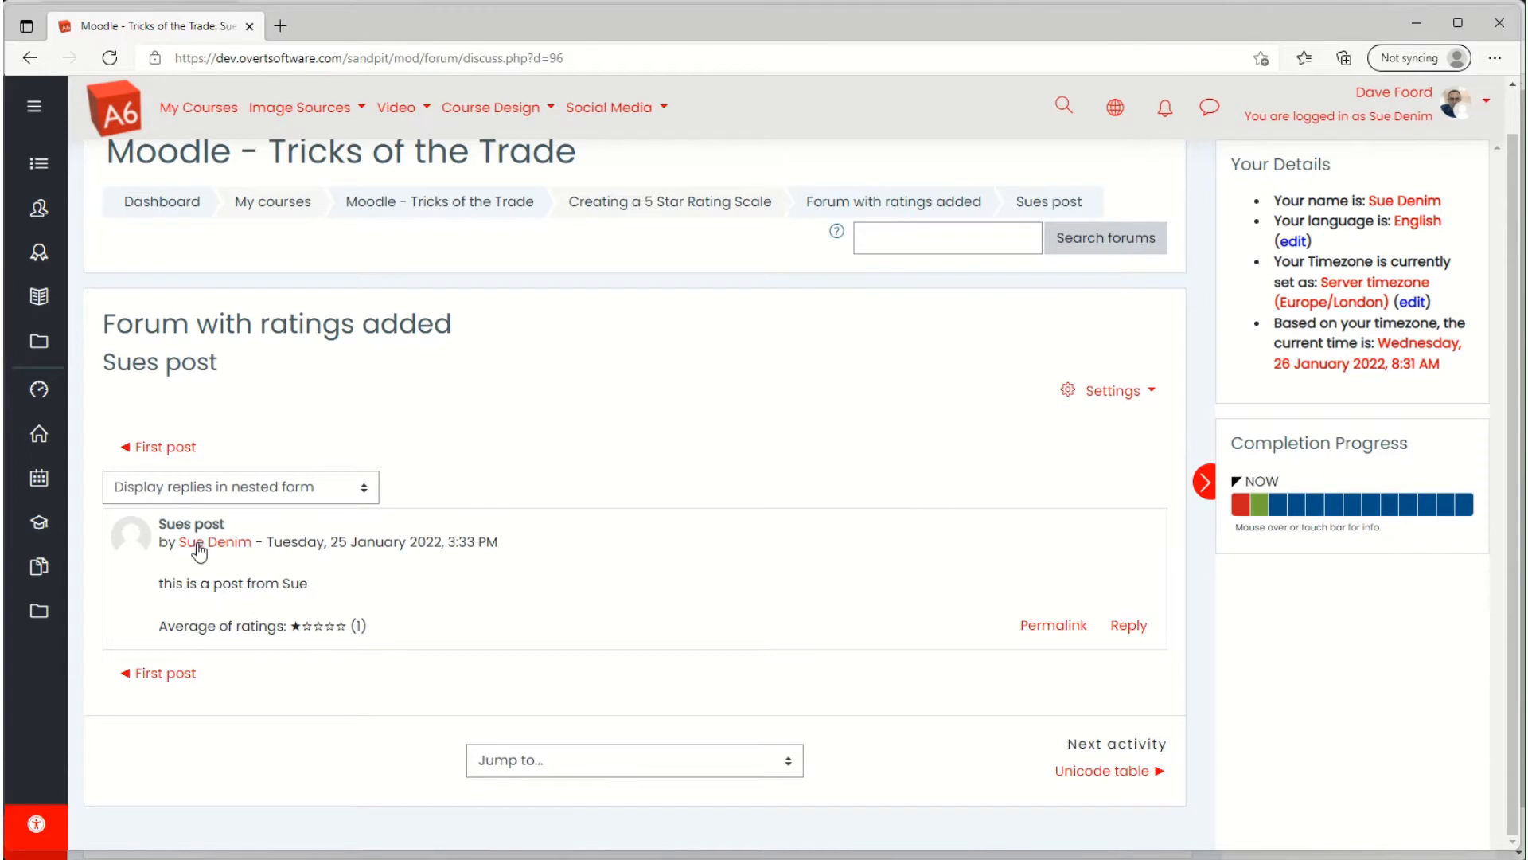
mouse_move(321, 625)
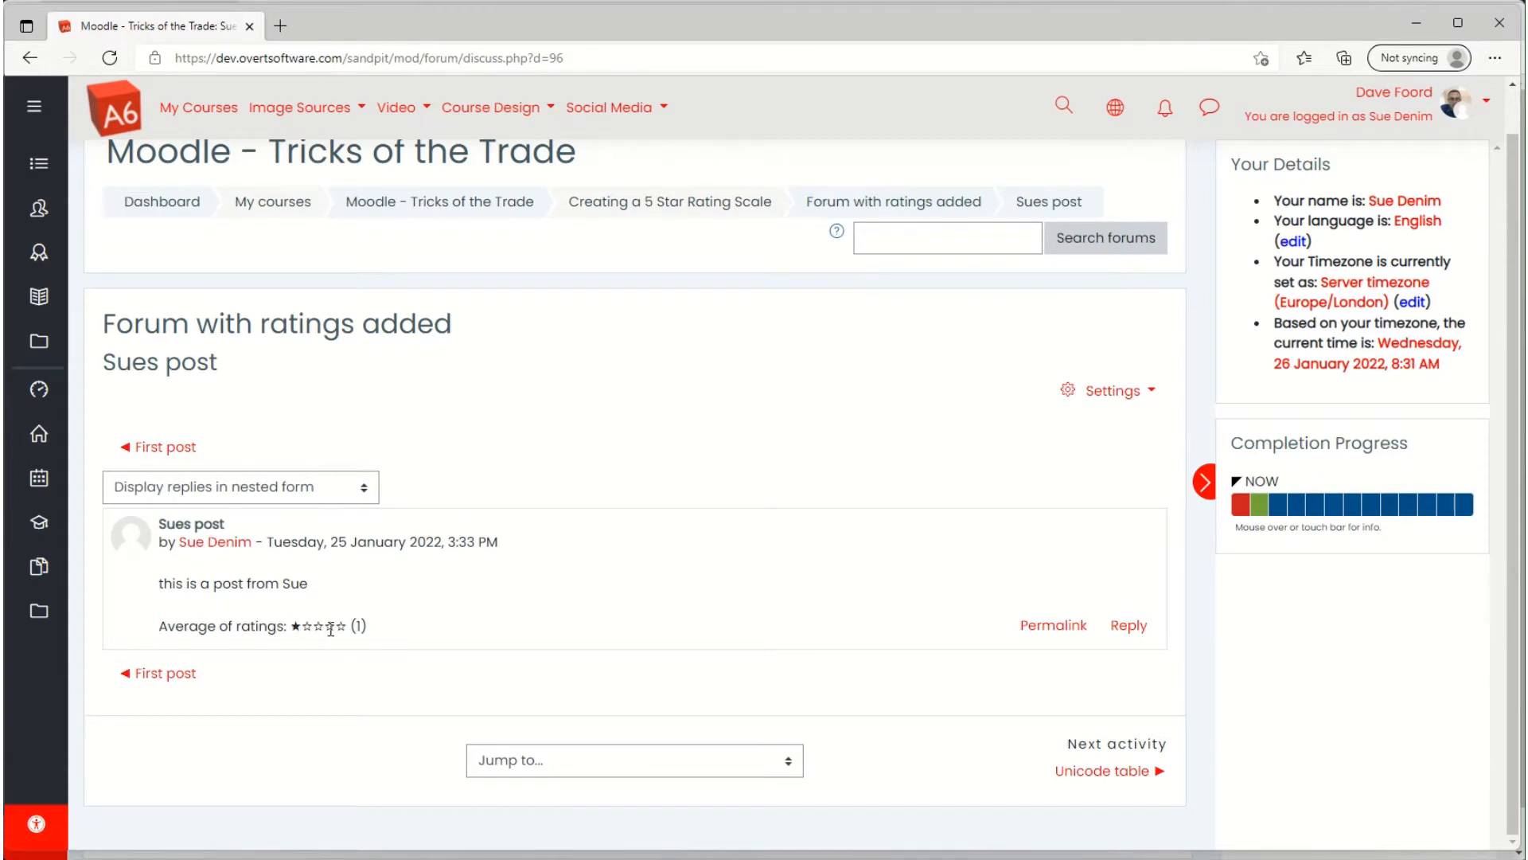
mouse_move(451, 695)
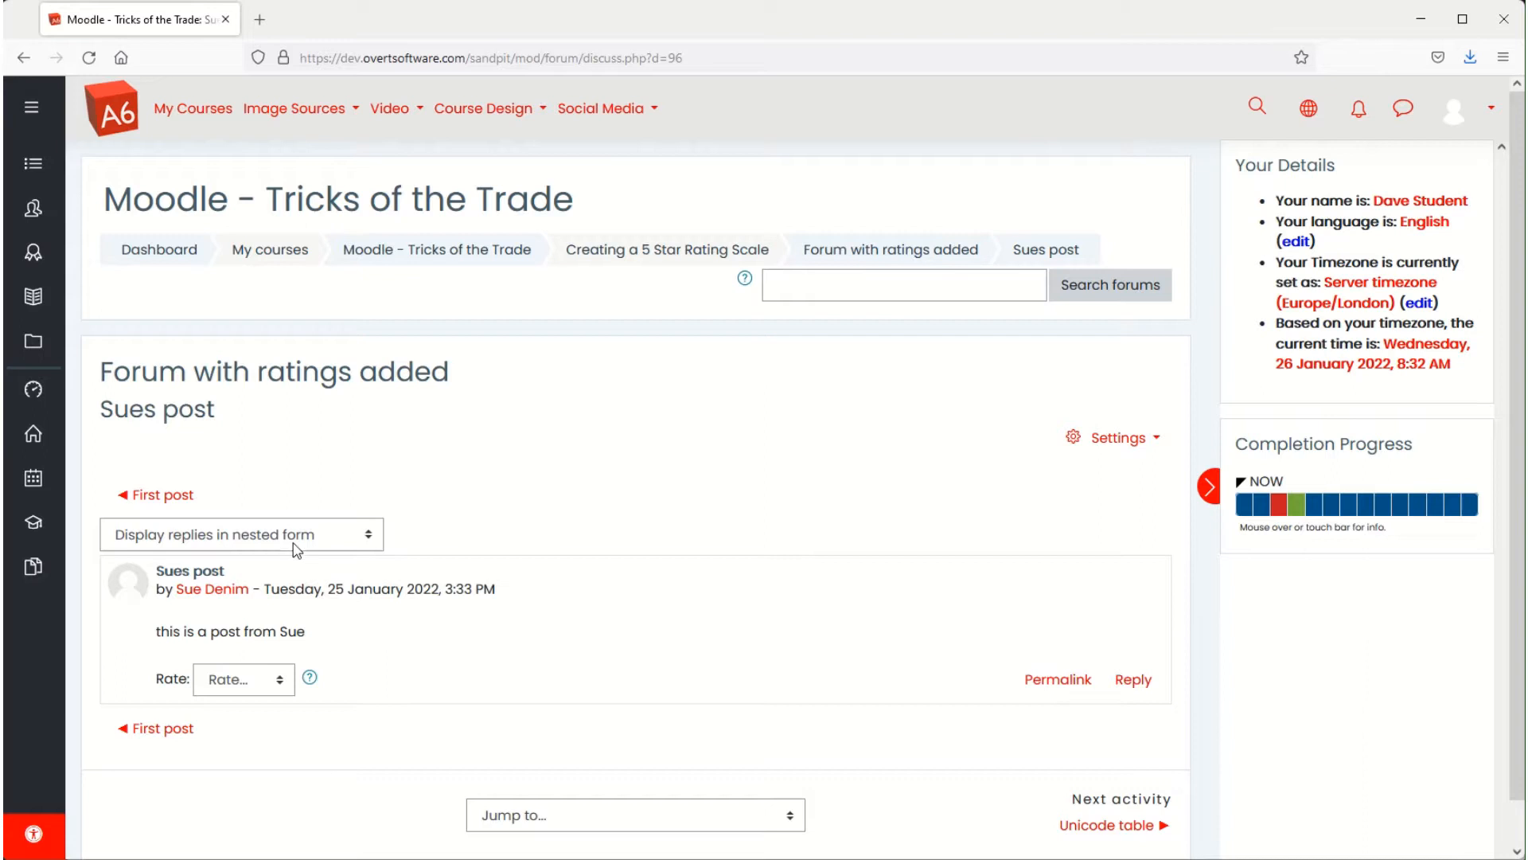
click(243, 679)
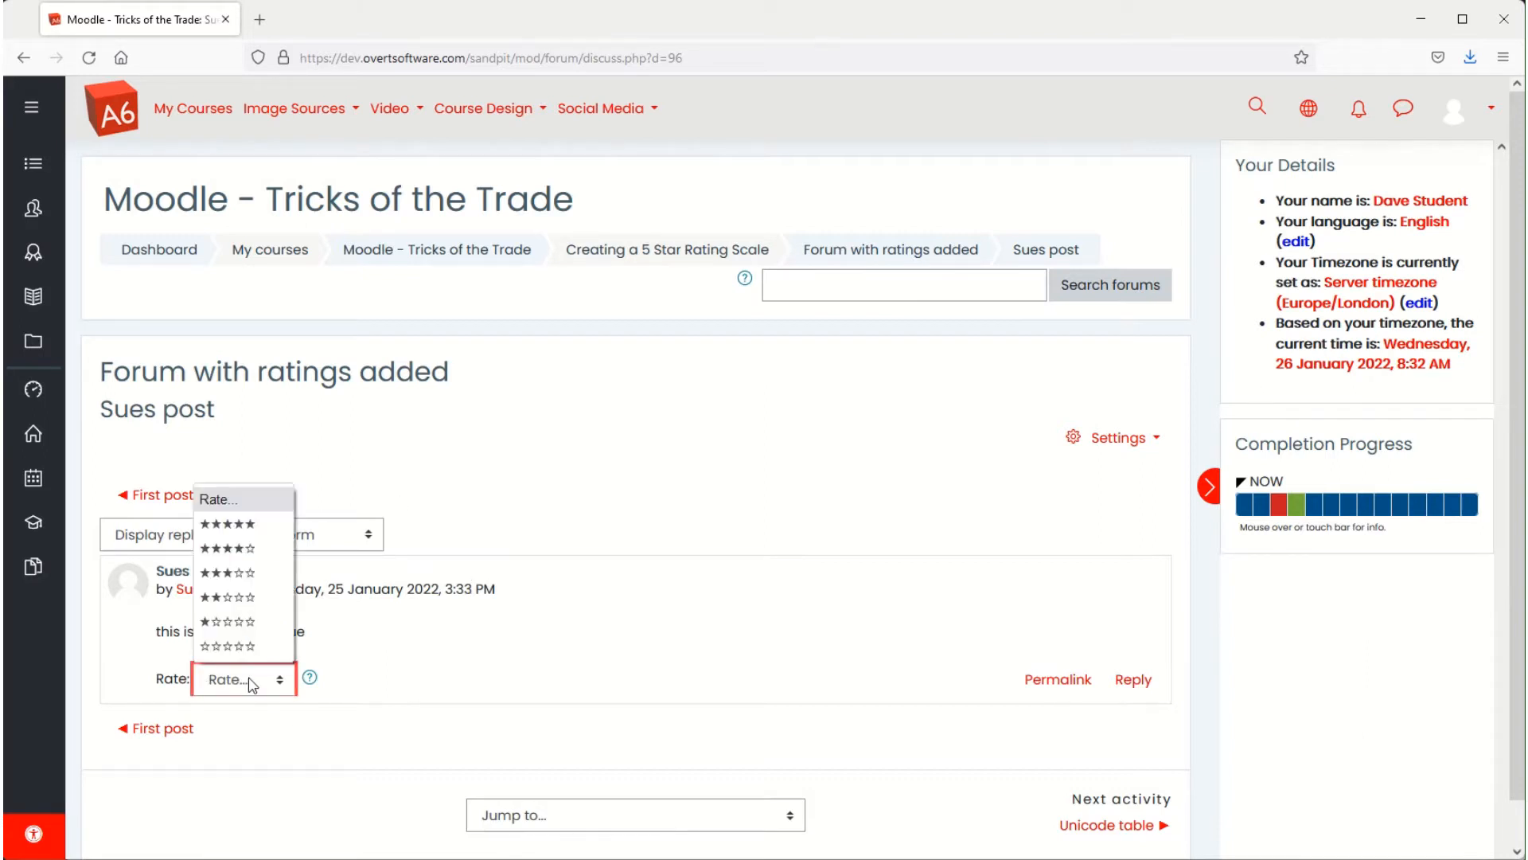
mouse_move(222, 643)
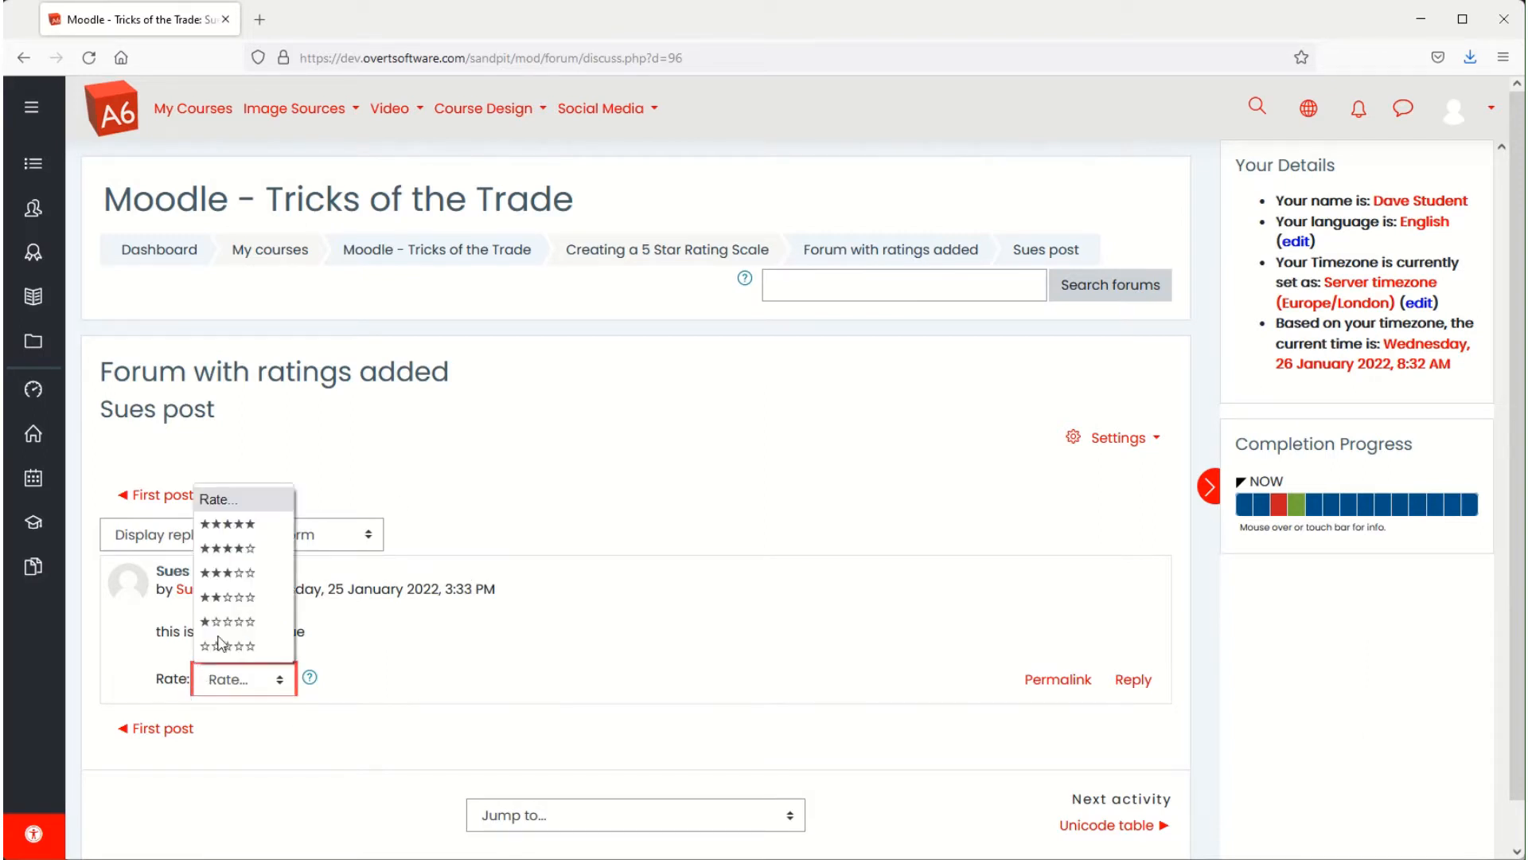
mouse_move(229, 548)
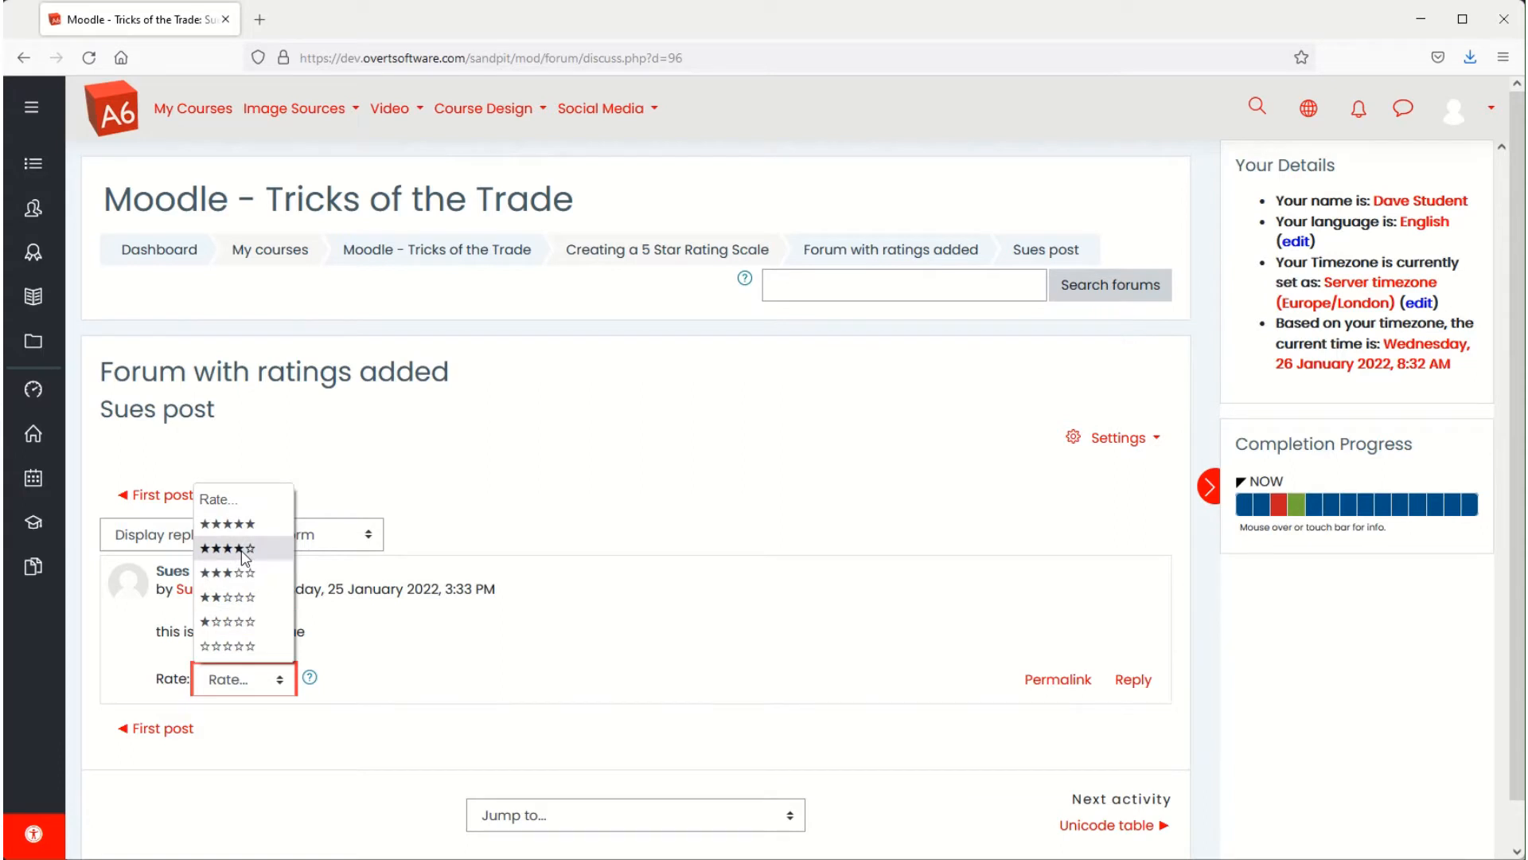
click(234, 548)
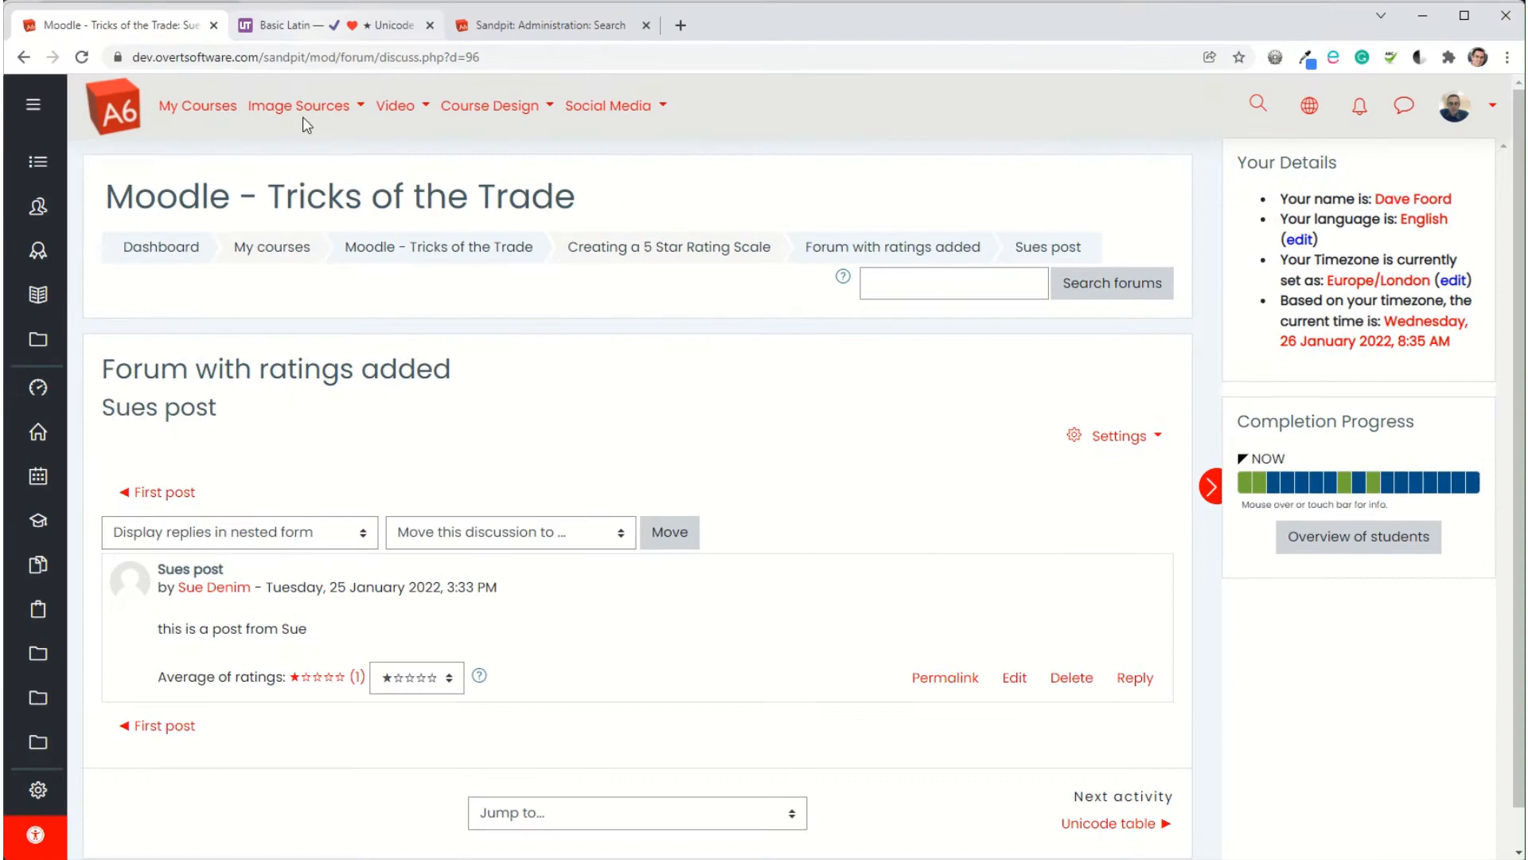
mouse_move(669, 247)
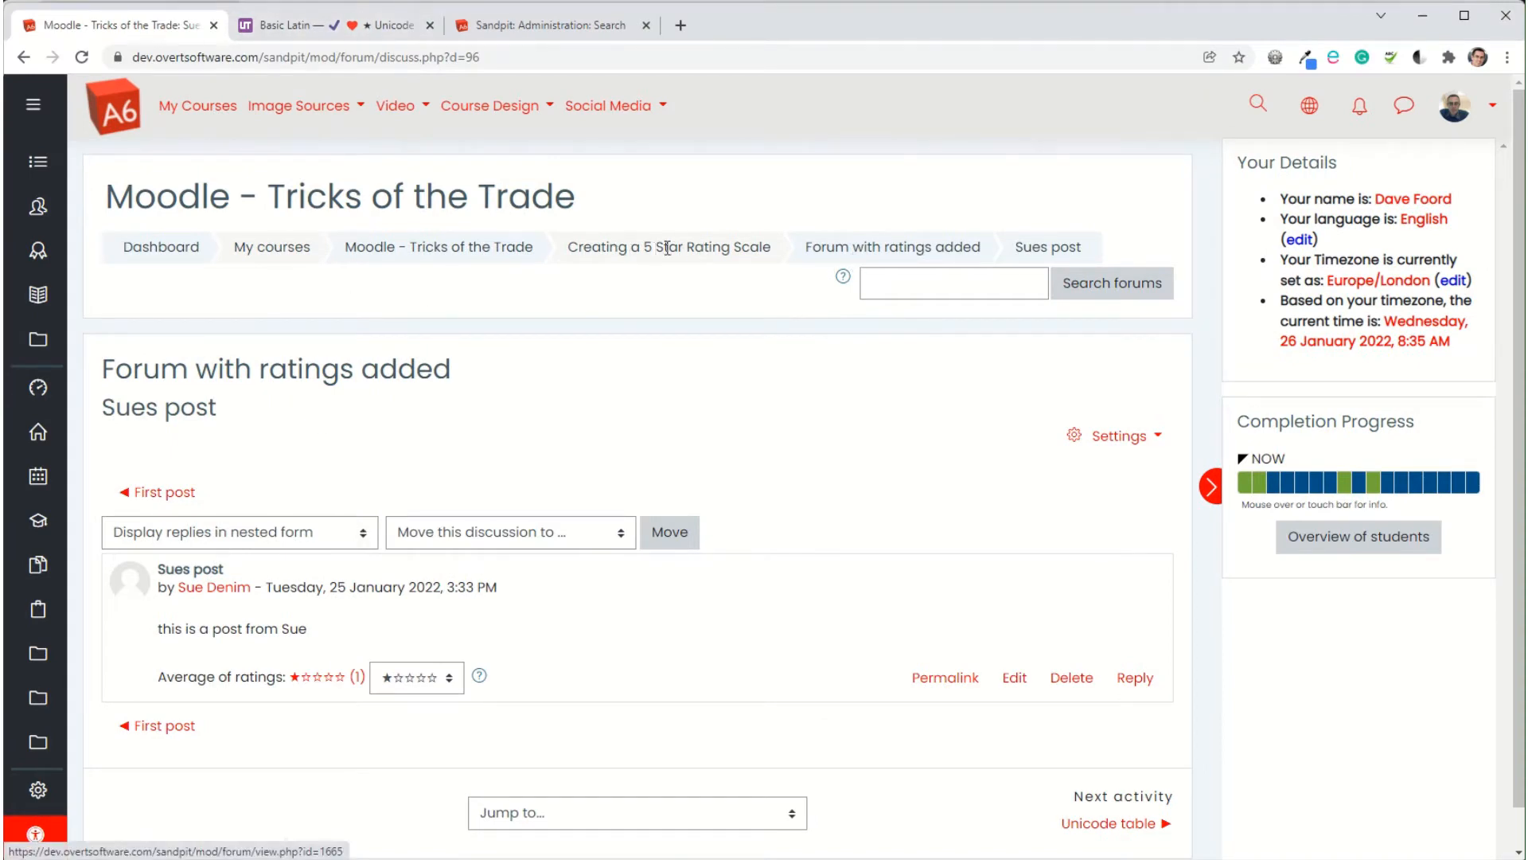
mouse_move(451, 258)
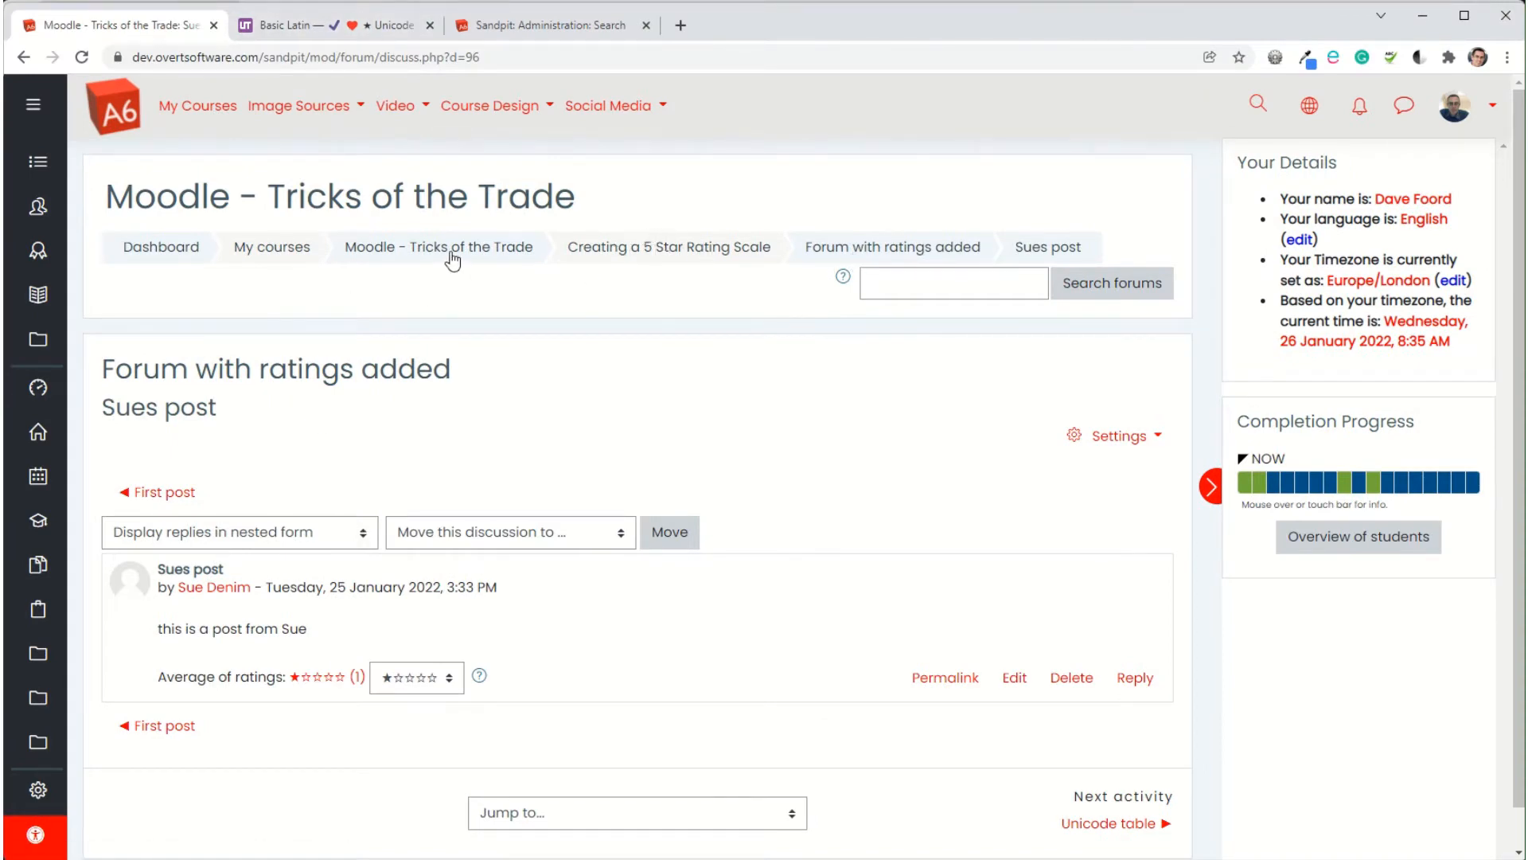
Return to the course, open the 'Creating the scales' page and its options menu
click(438, 247)
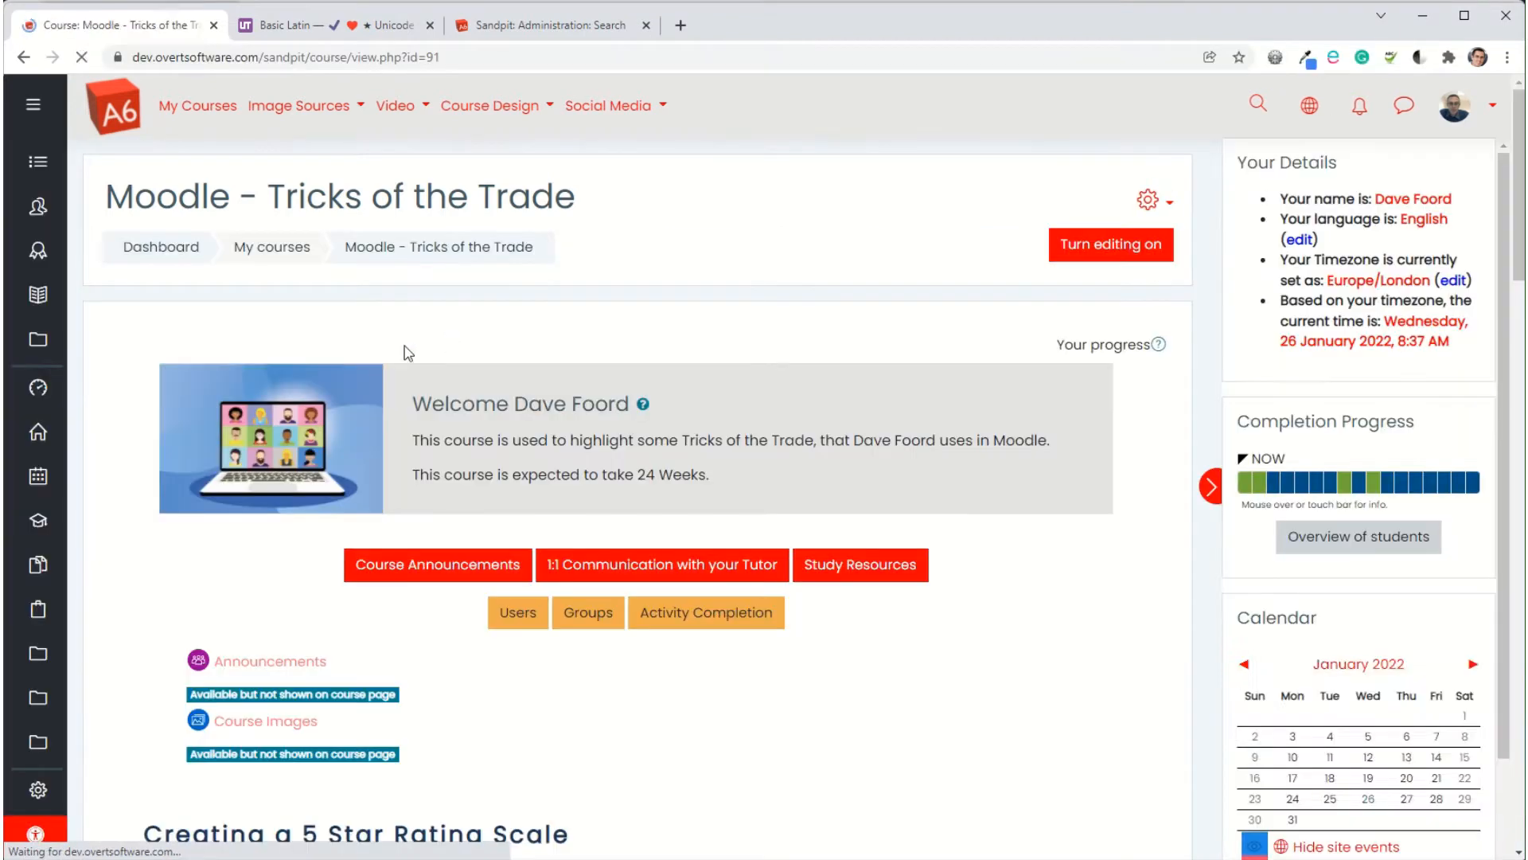
scroll(down, 3)
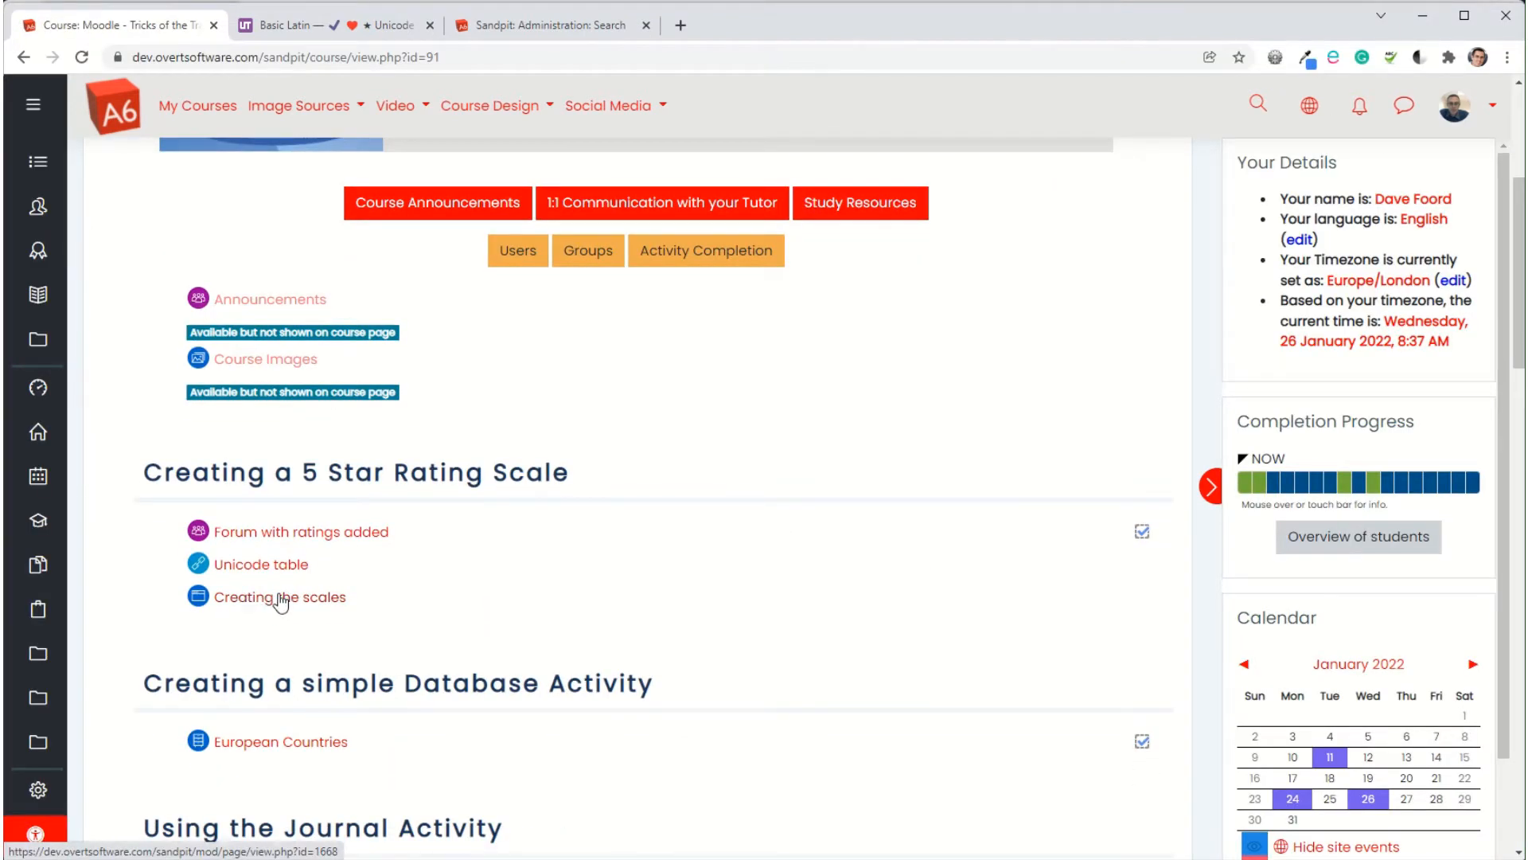
click(279, 596)
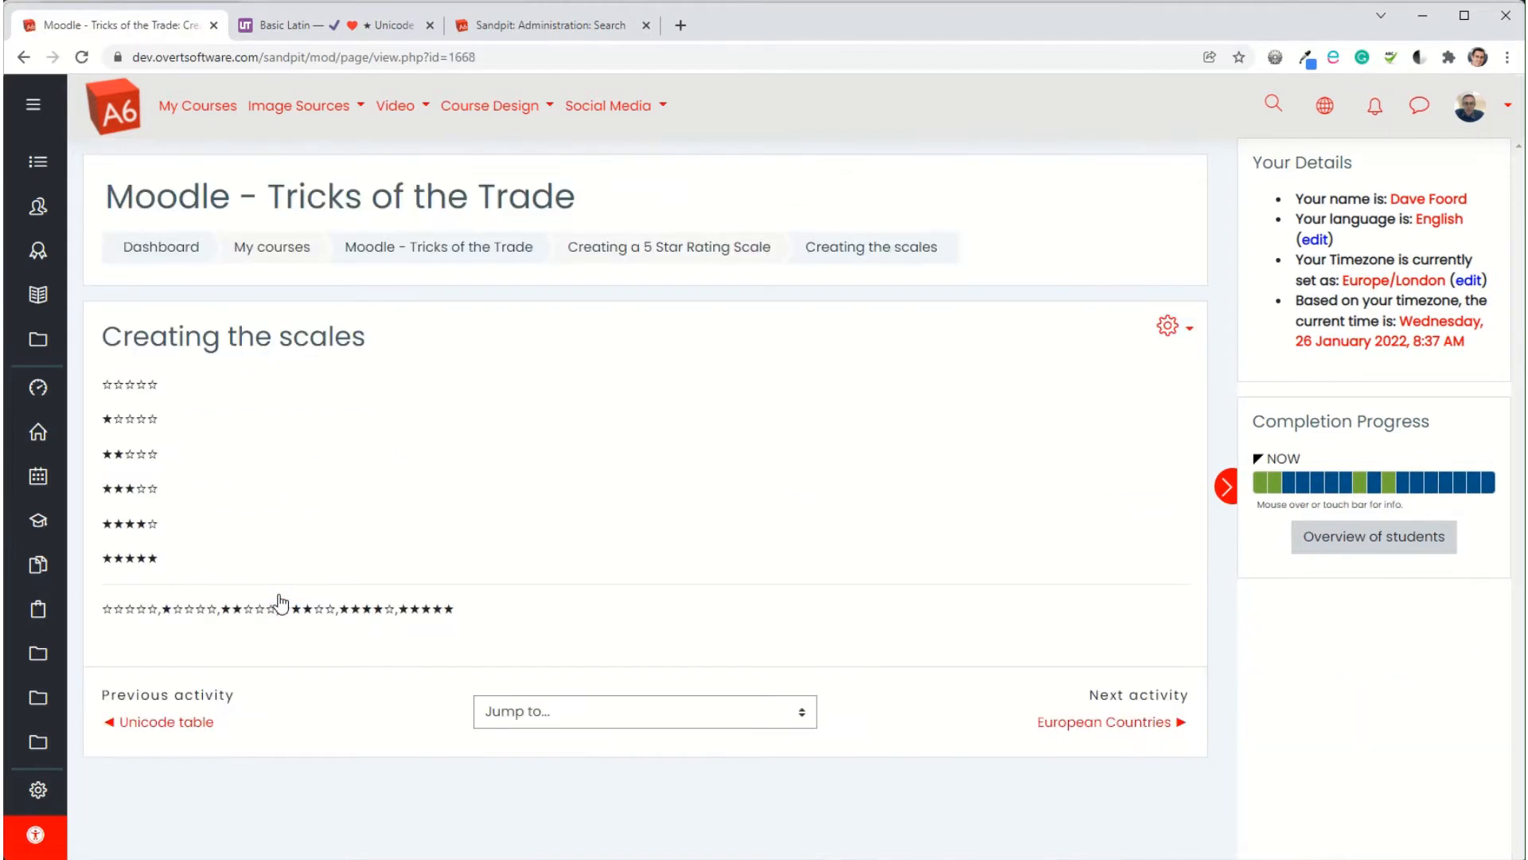
mouse_move(173, 406)
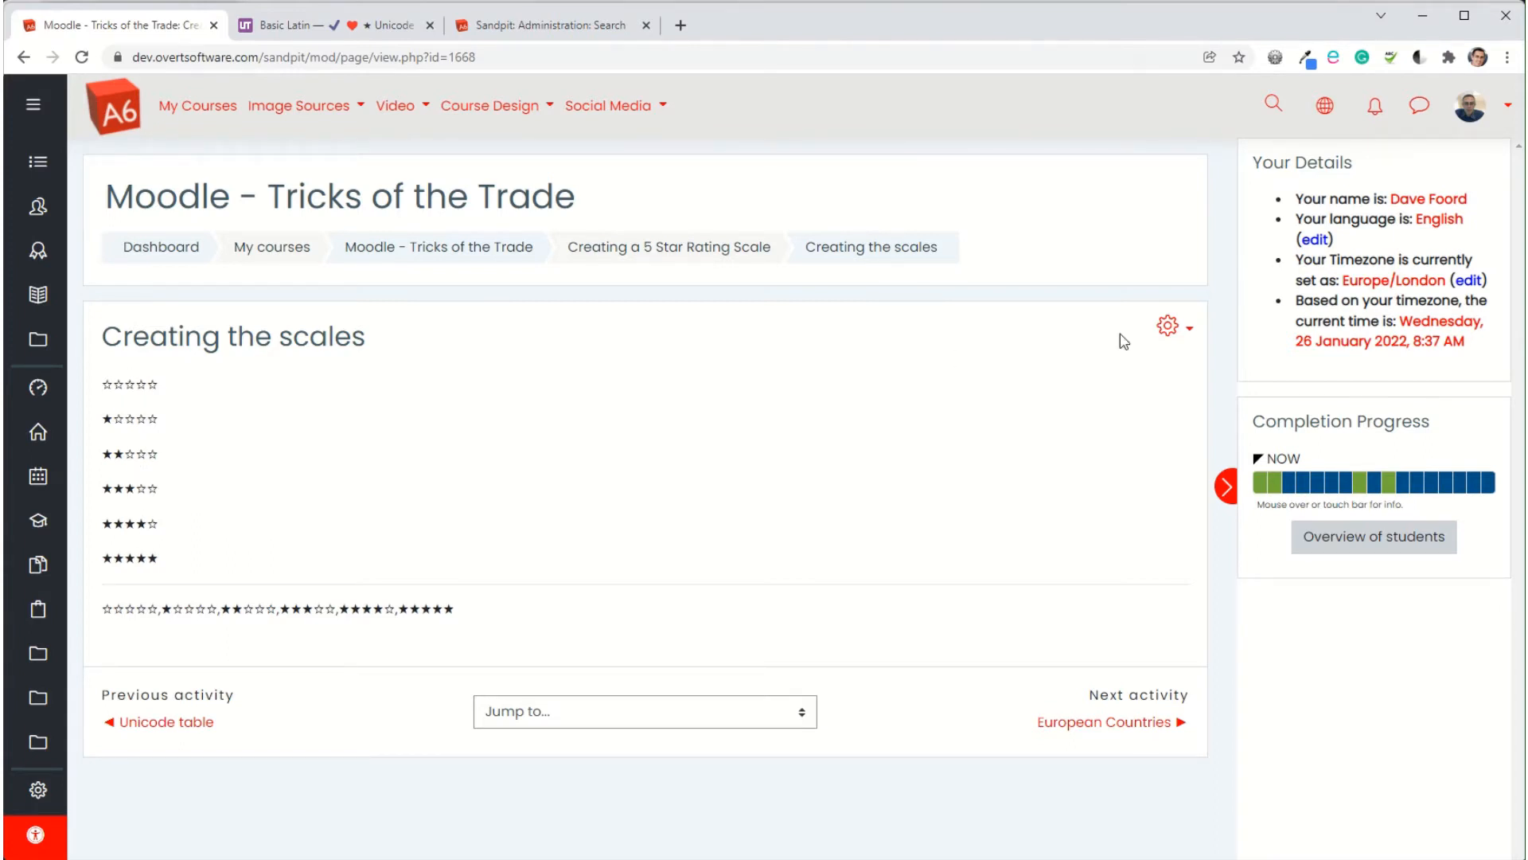
click(1168, 325)
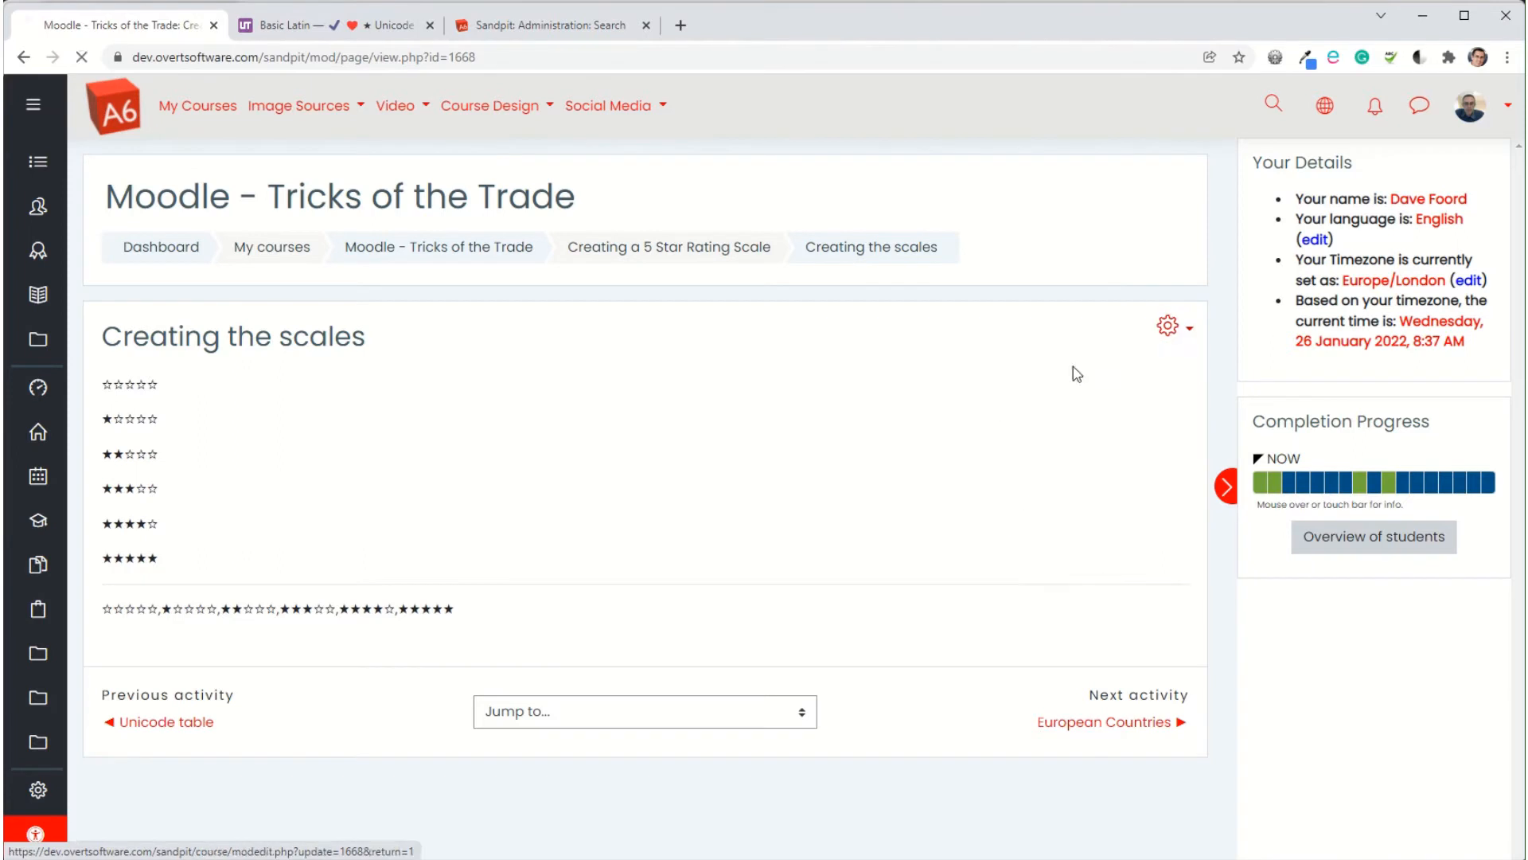
Edit the page, expand the editor toolbar, then open and close the special character picker
click(1169, 325)
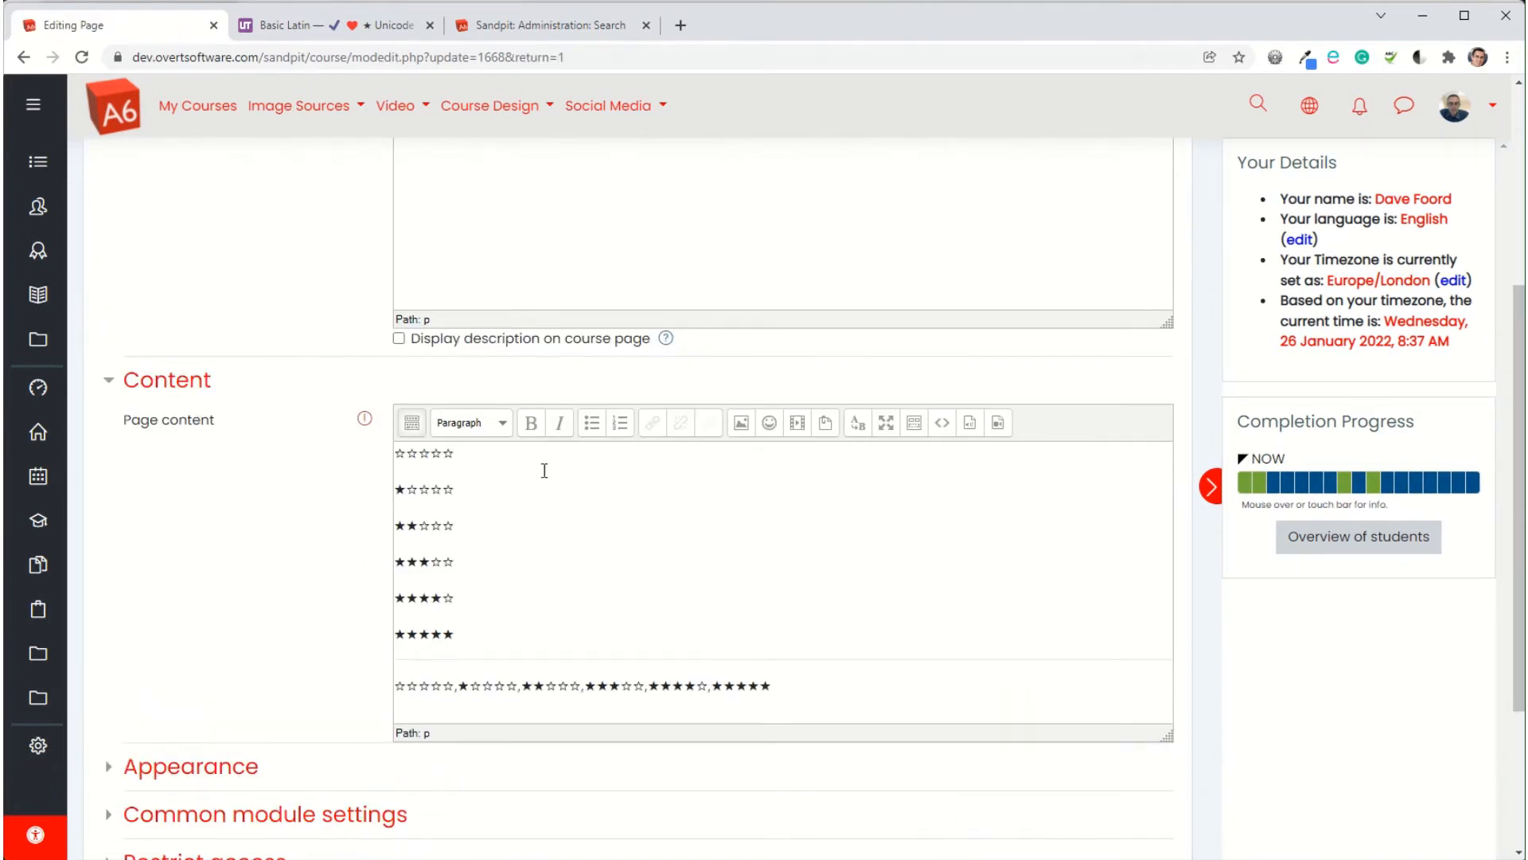
click(410, 422)
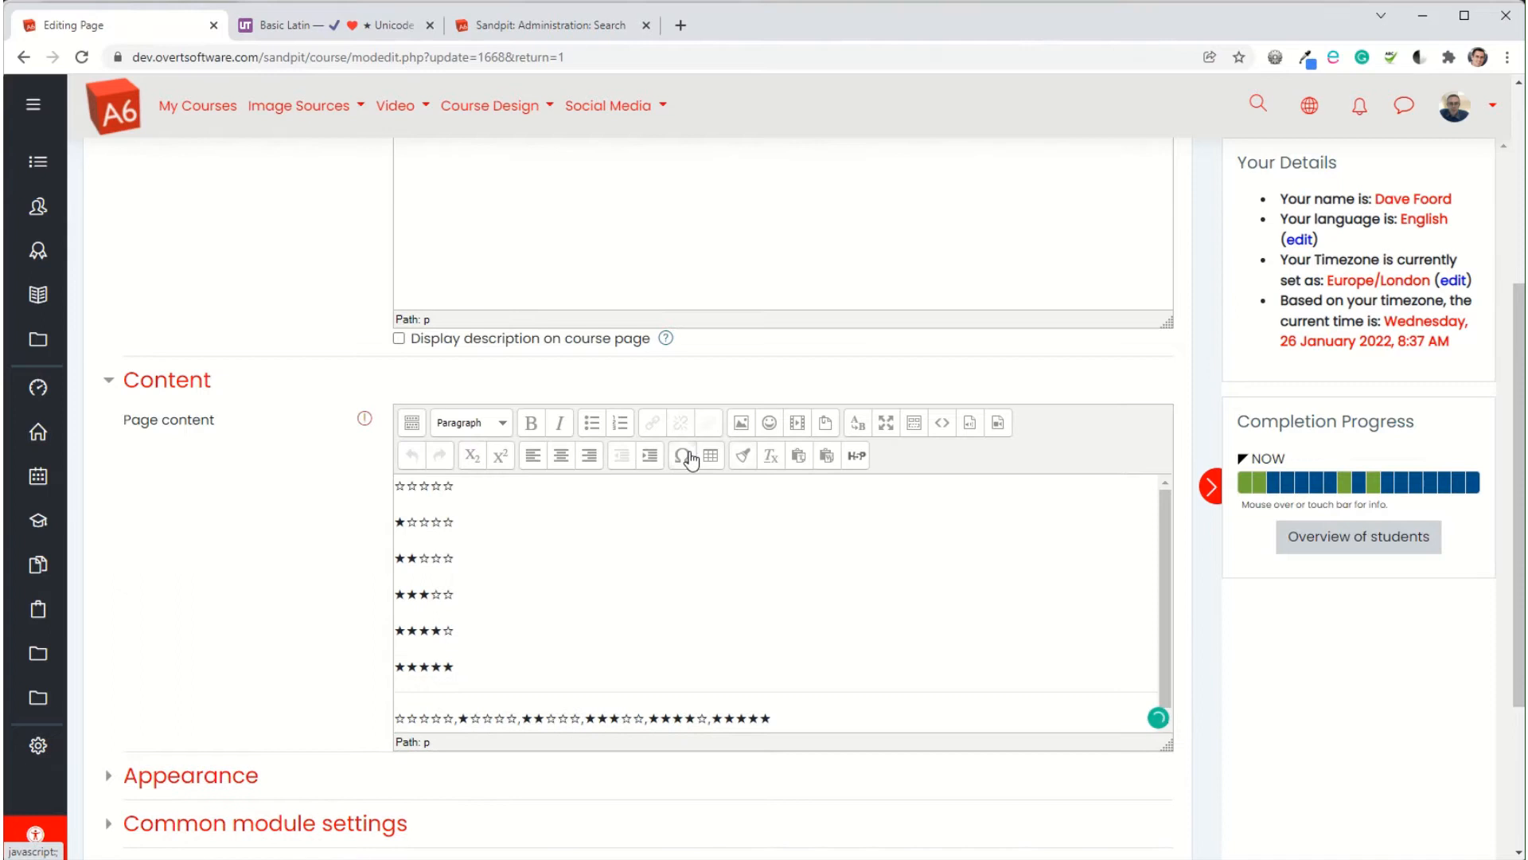
click(688, 456)
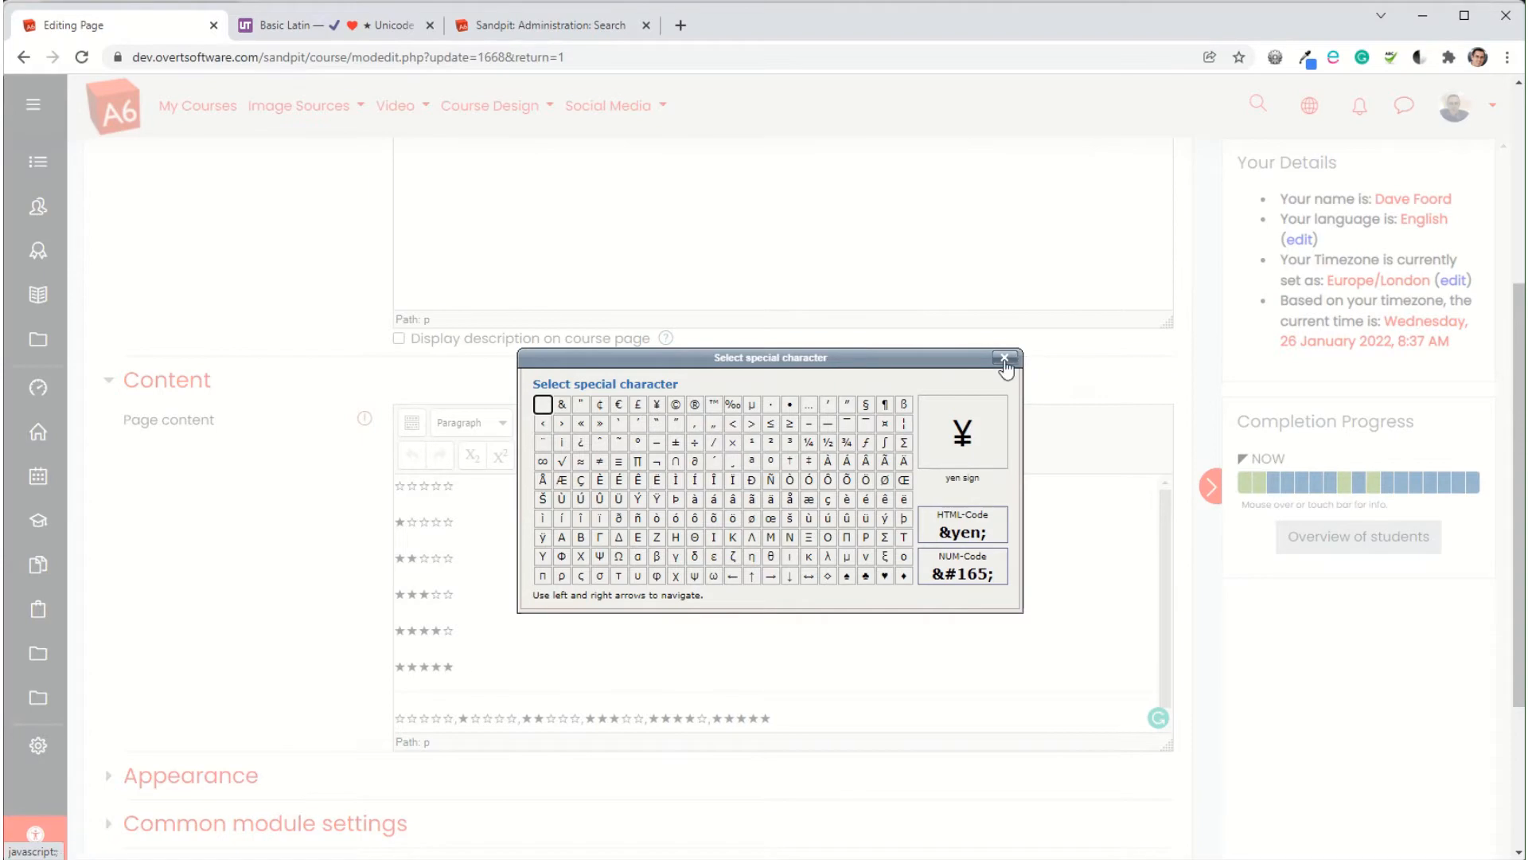
click(1005, 363)
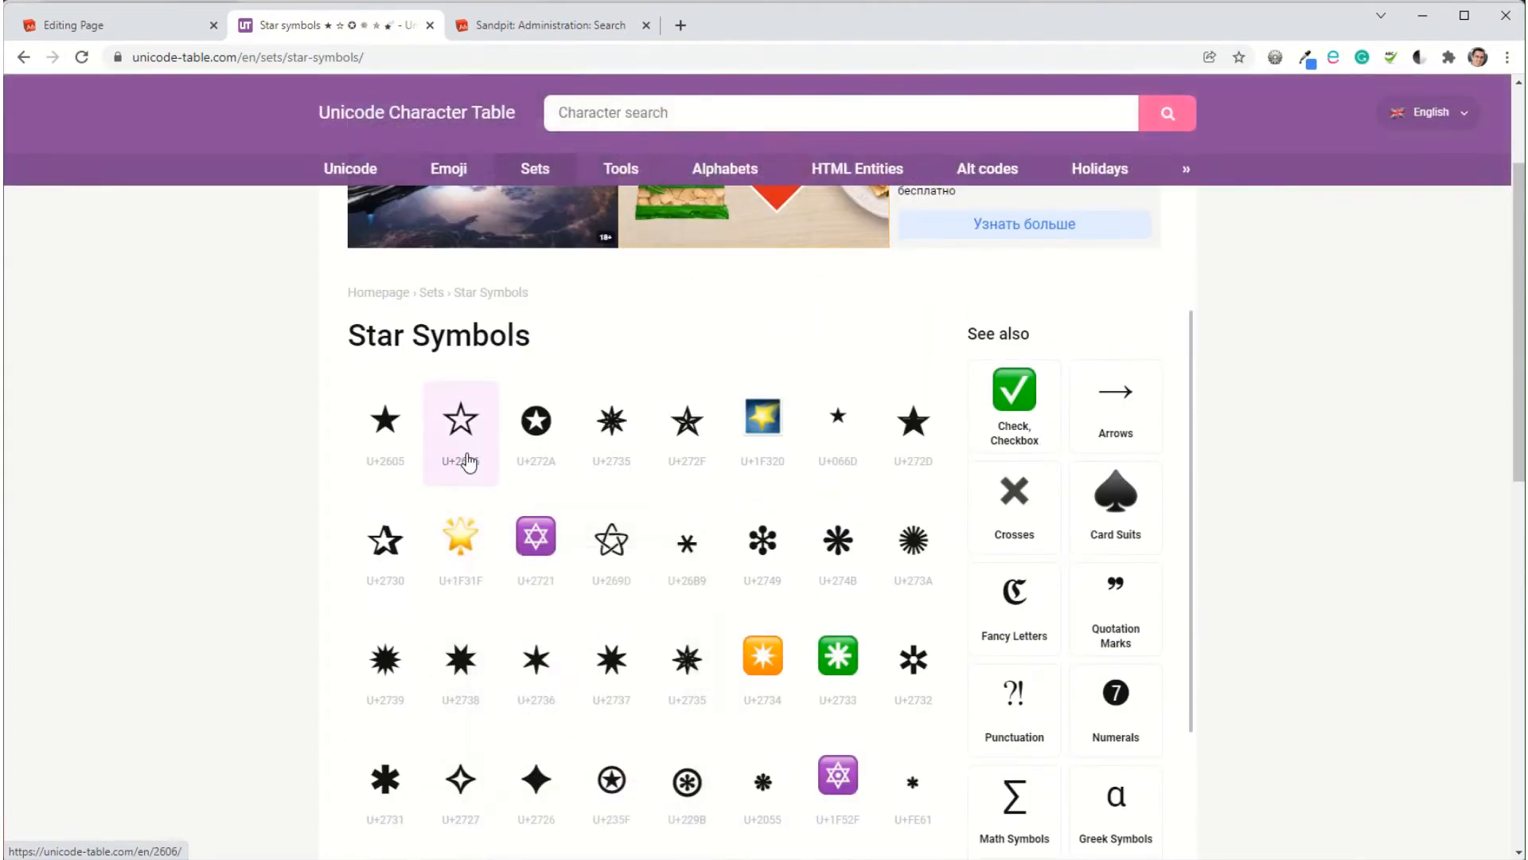
Open the White Star (U+2606) page and copy the symbol
click(460, 418)
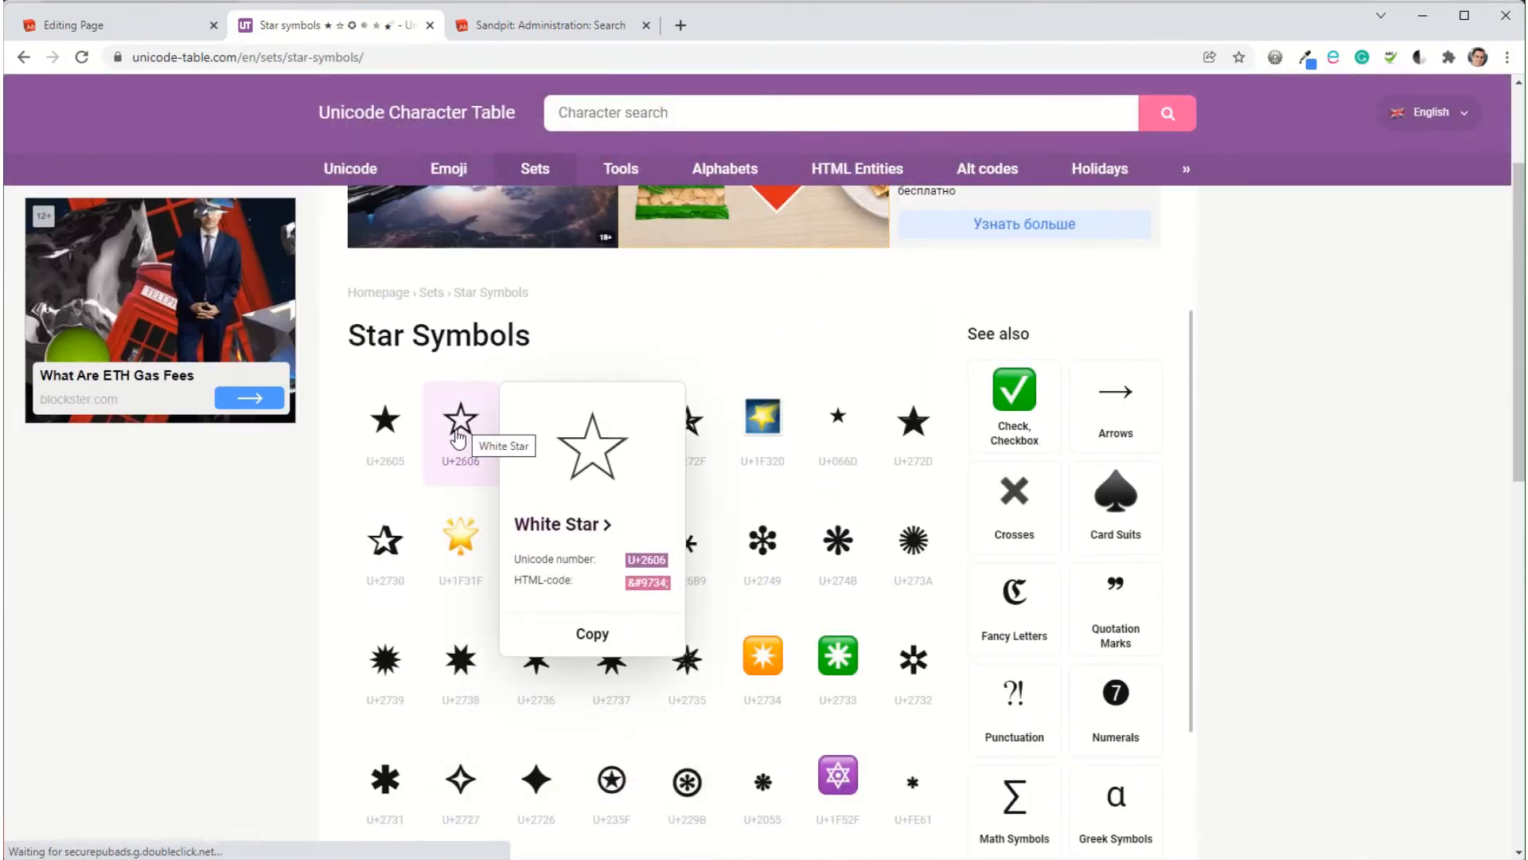
mouse_move(384, 419)
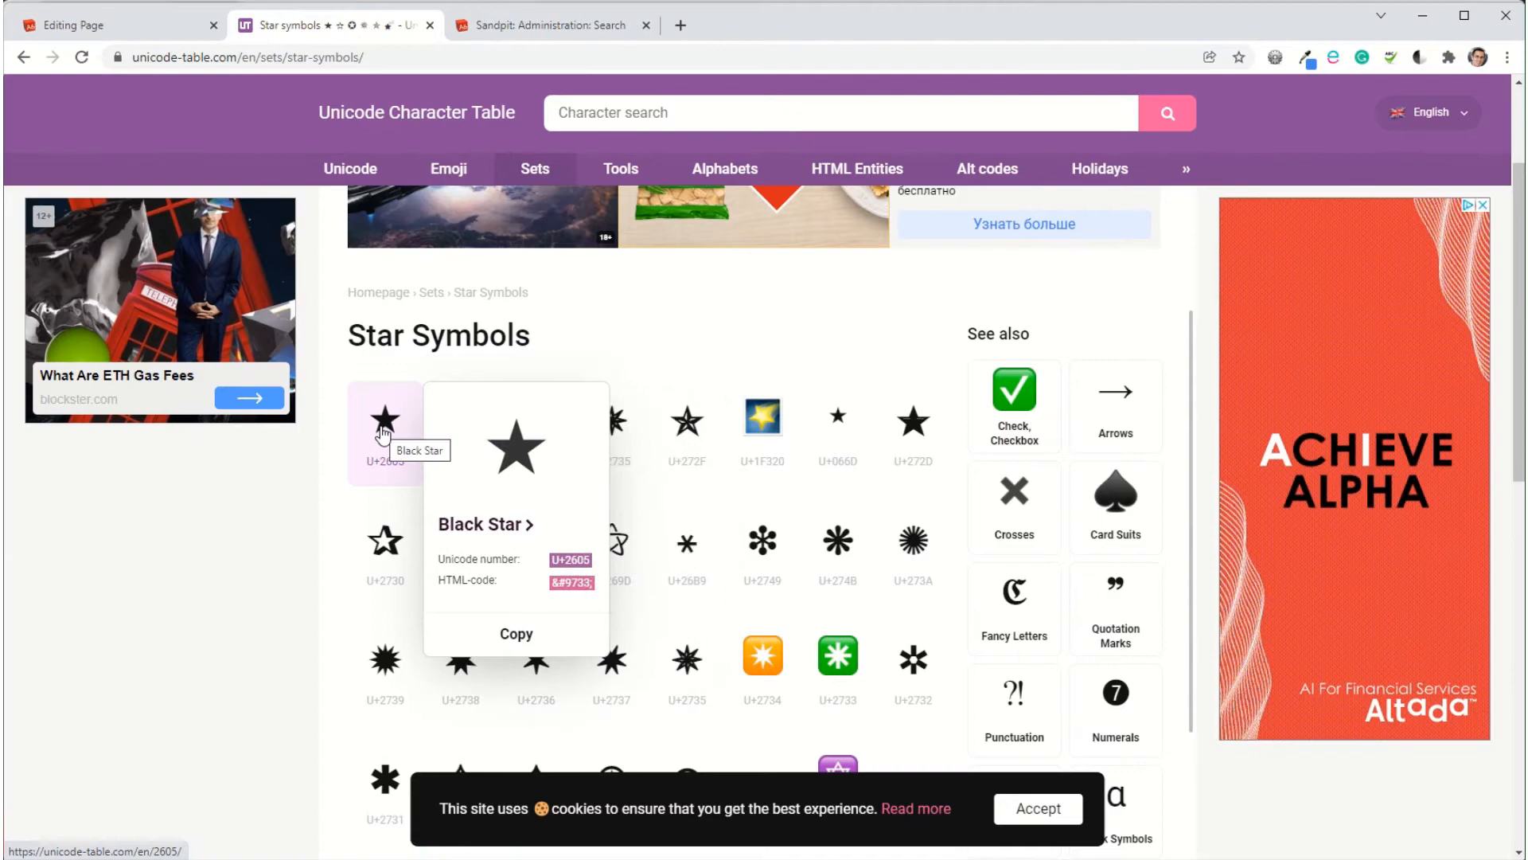
mouse_move(407, 466)
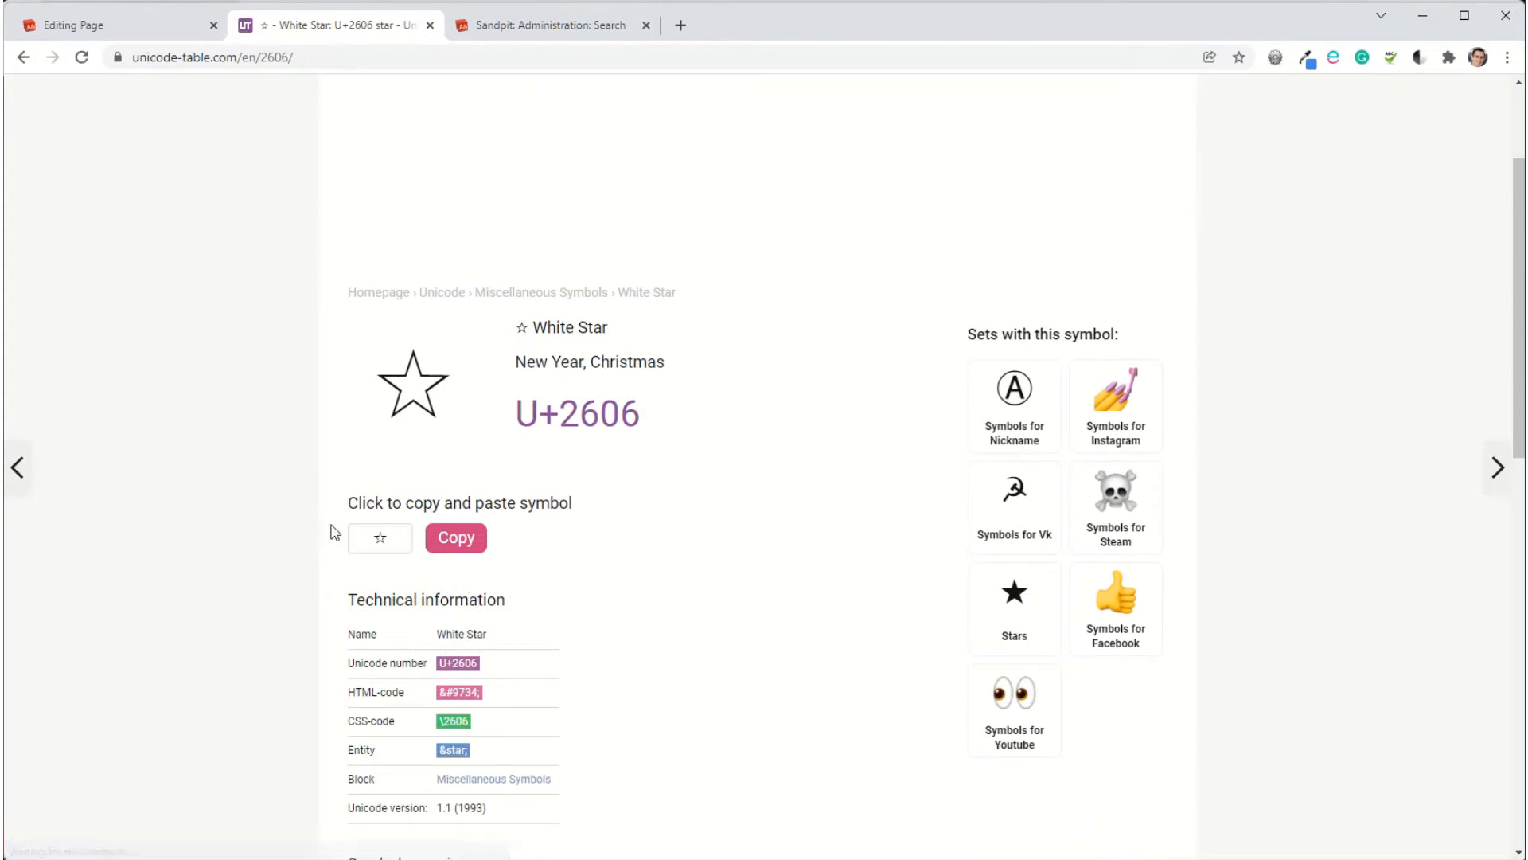
click(456, 537)
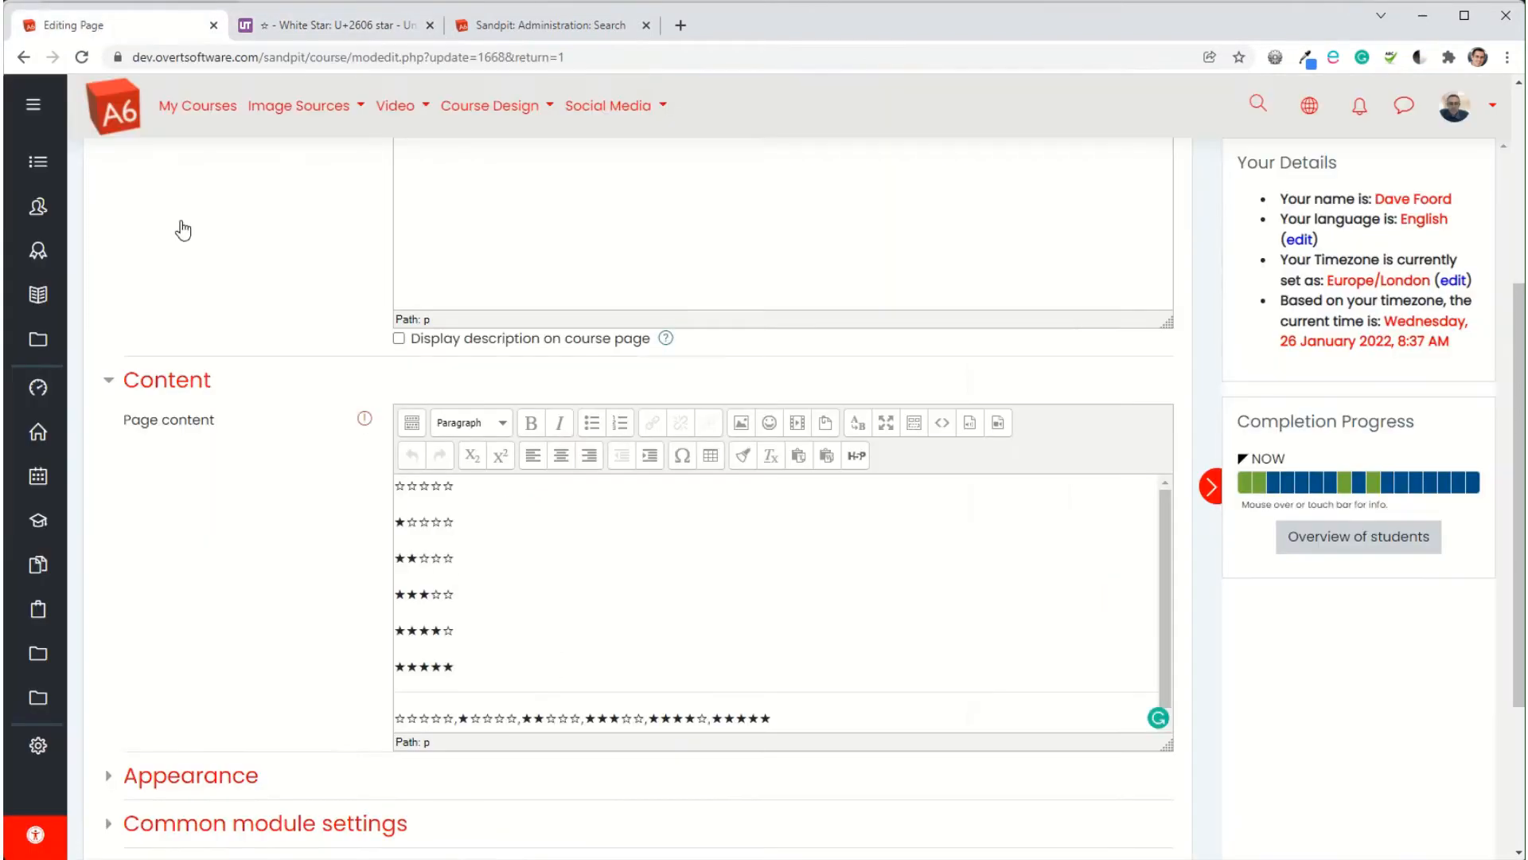
Place the cursor at the start of the page content for the white-star row
click(397, 486)
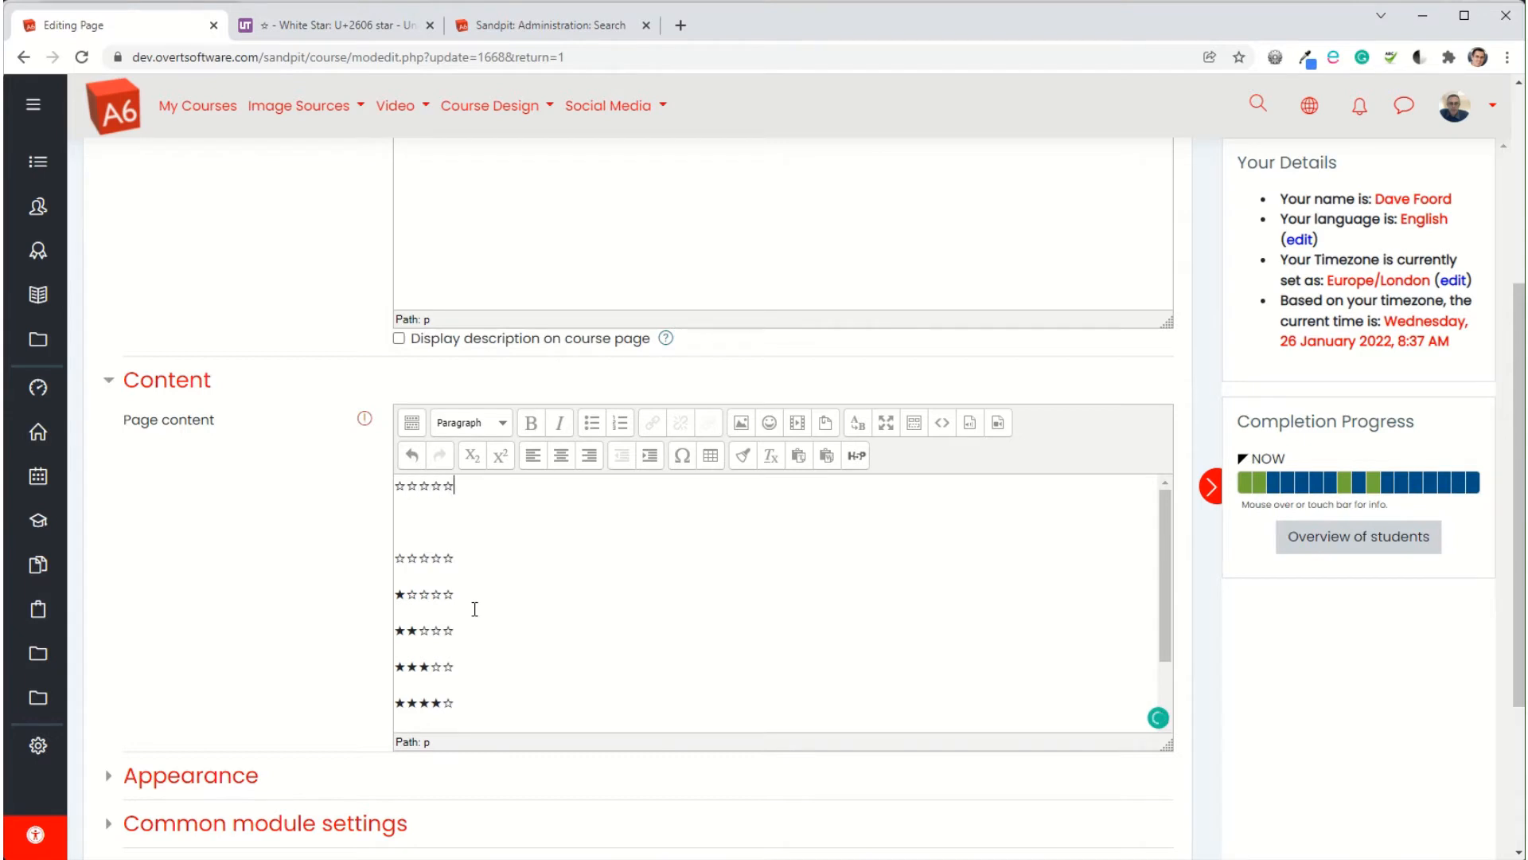
mouse_move(488, 650)
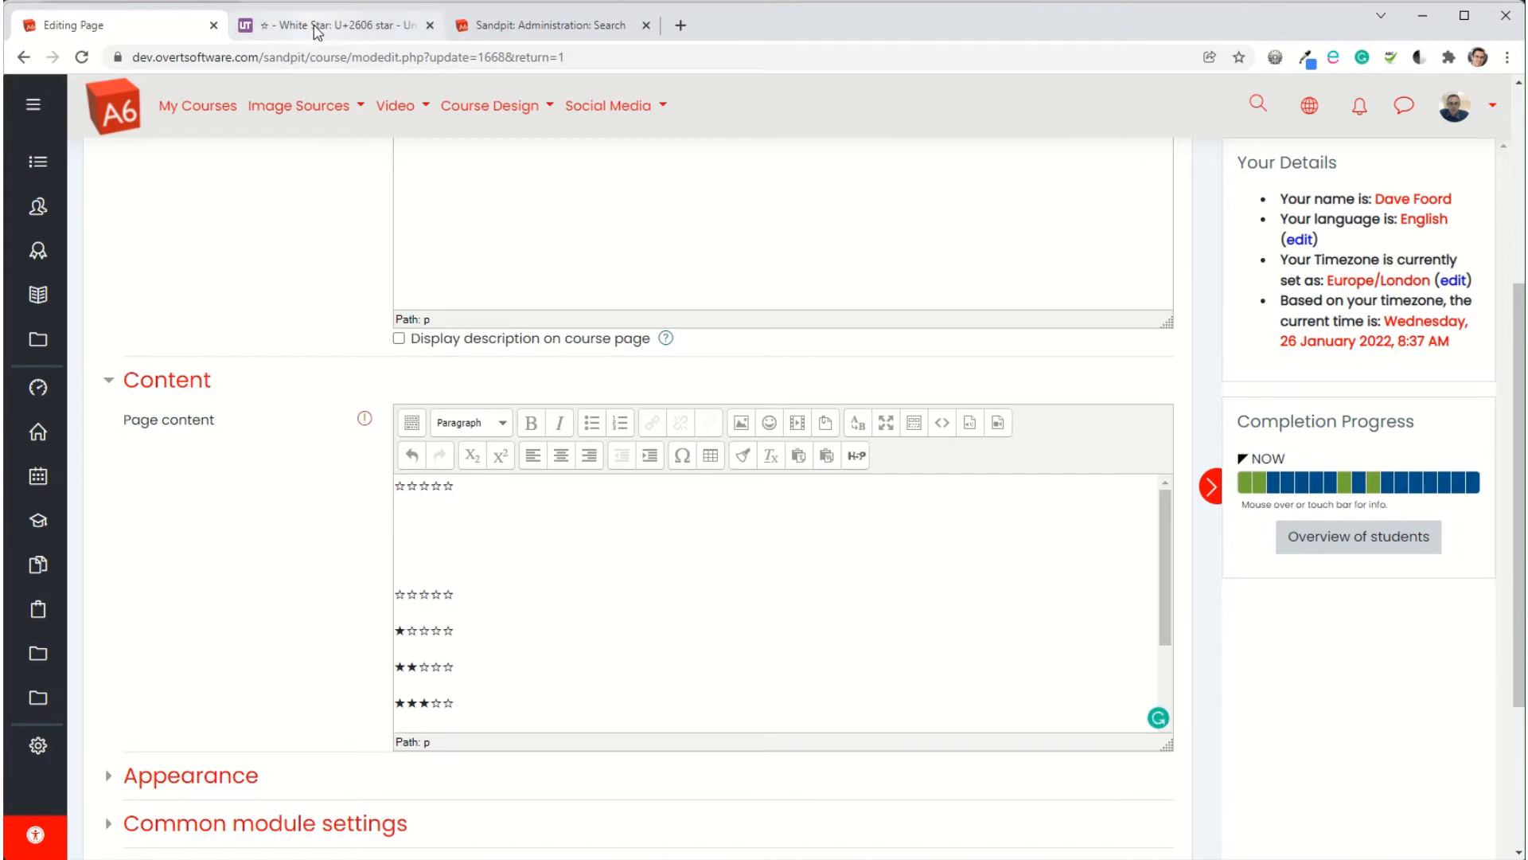
Copy the Black Star (U+2605) symbol and return to the Moodle page editor
click(336, 25)
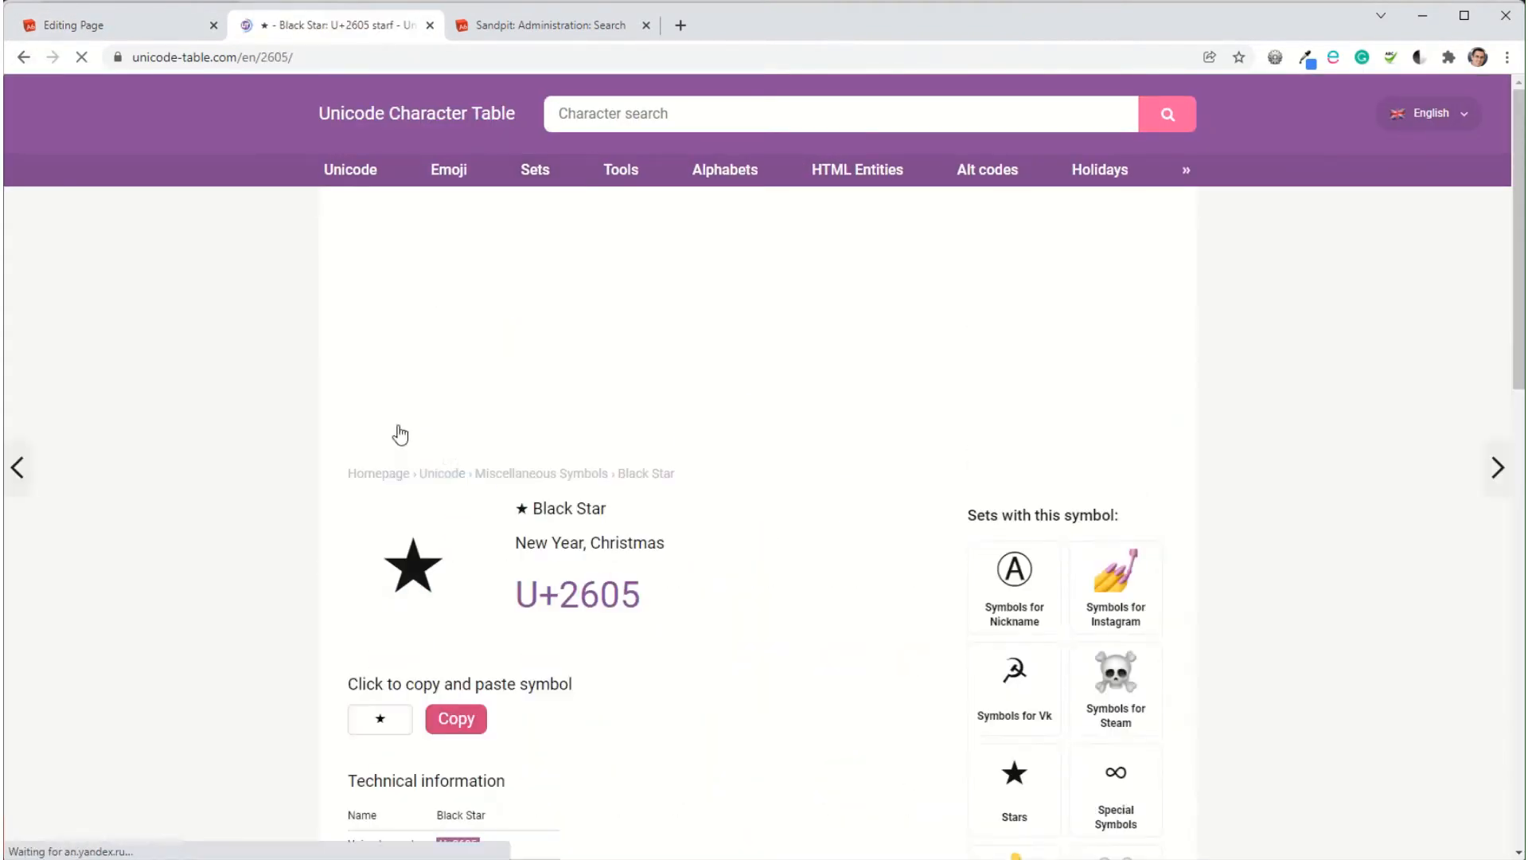
click(455, 718)
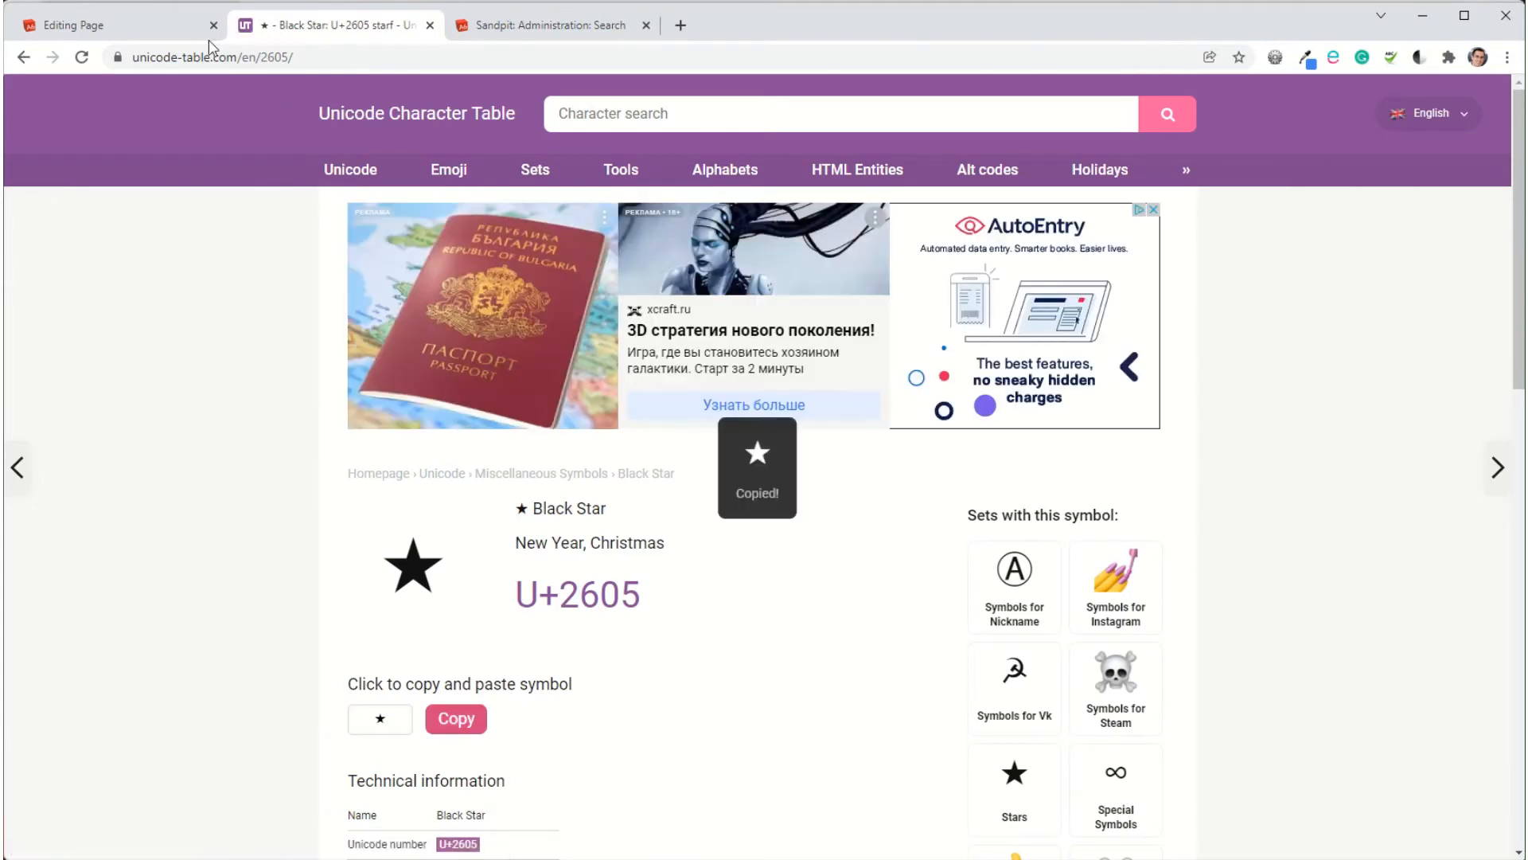
click(108, 25)
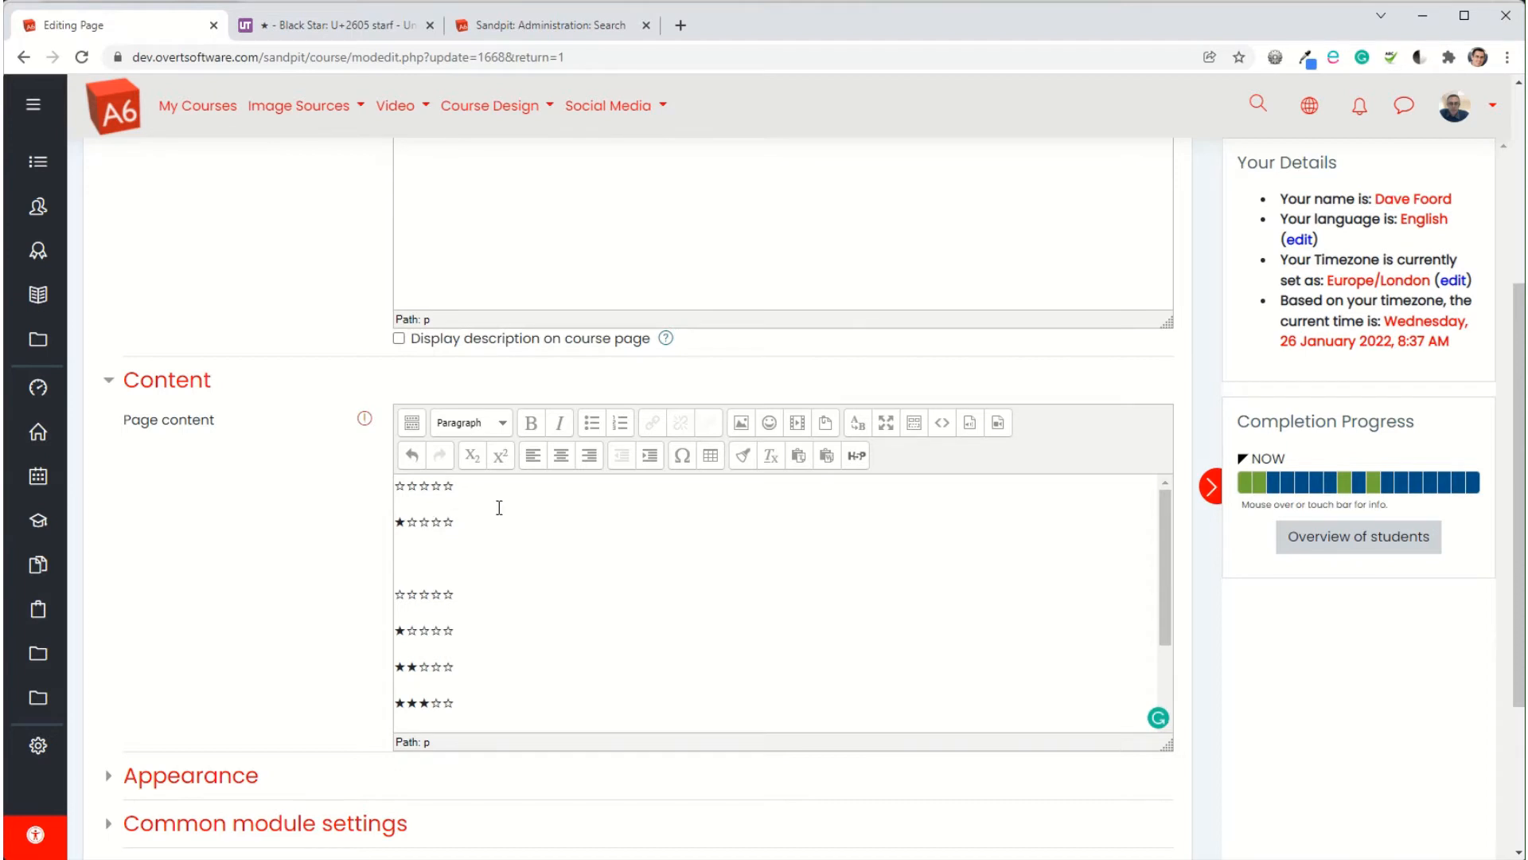
Work on the star rows and select the comma-separated star rating list
scroll(down, 3)
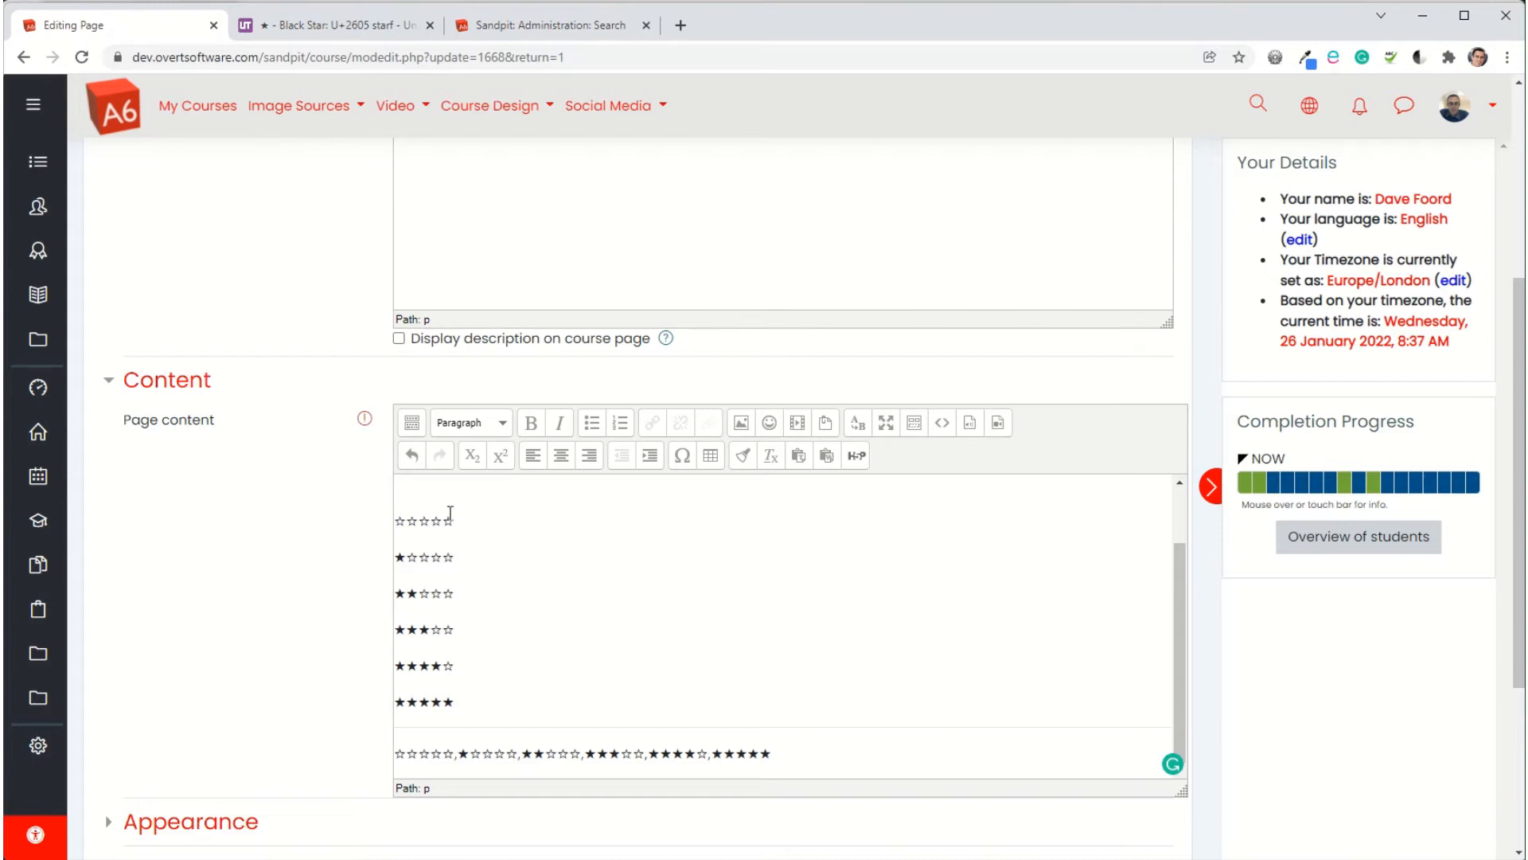
mouse_move(496, 671)
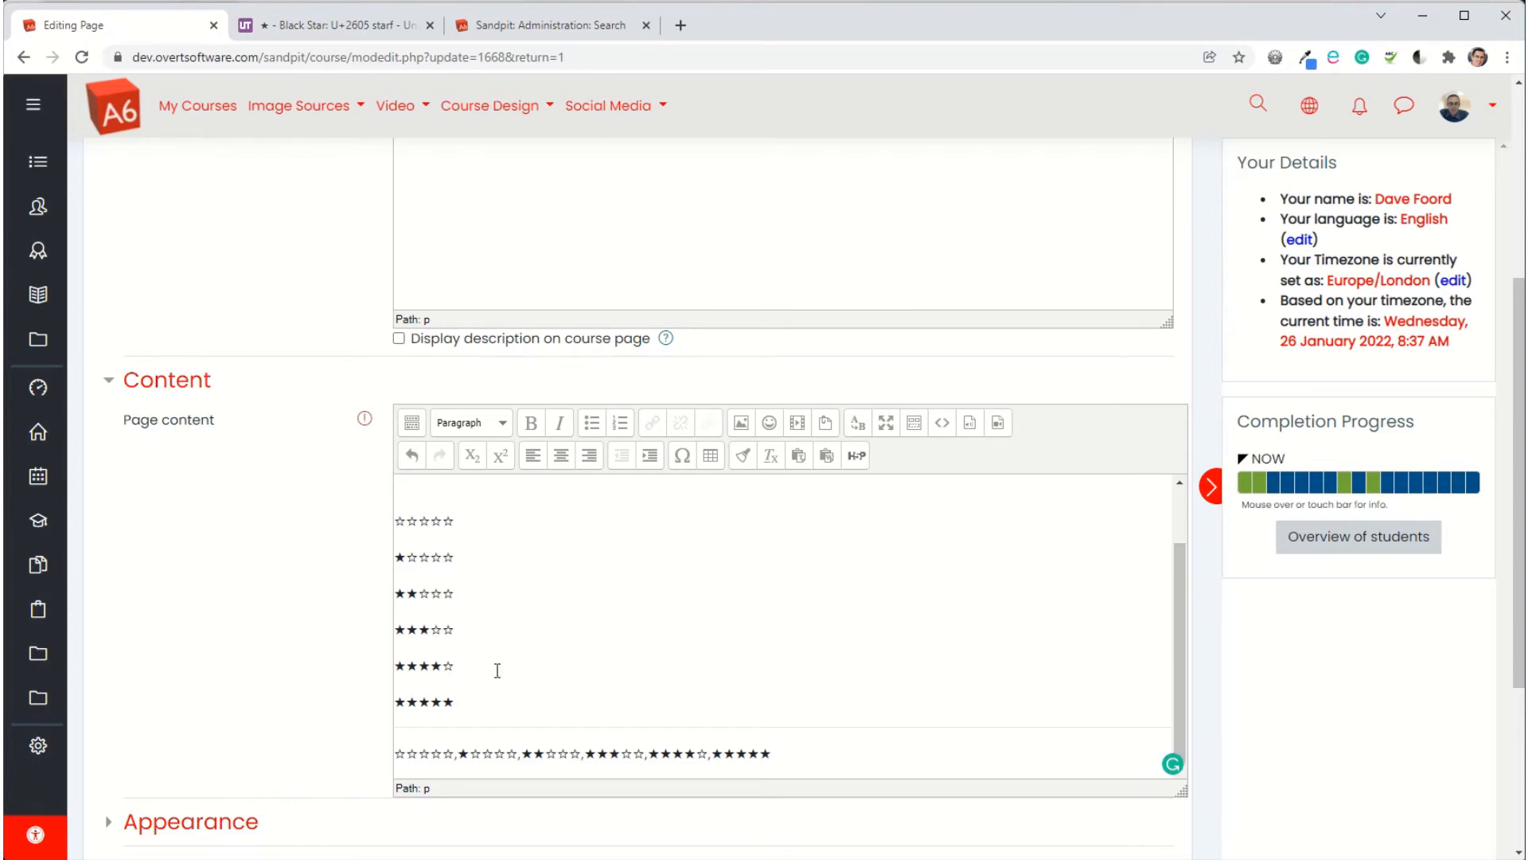
mouse_move(398, 763)
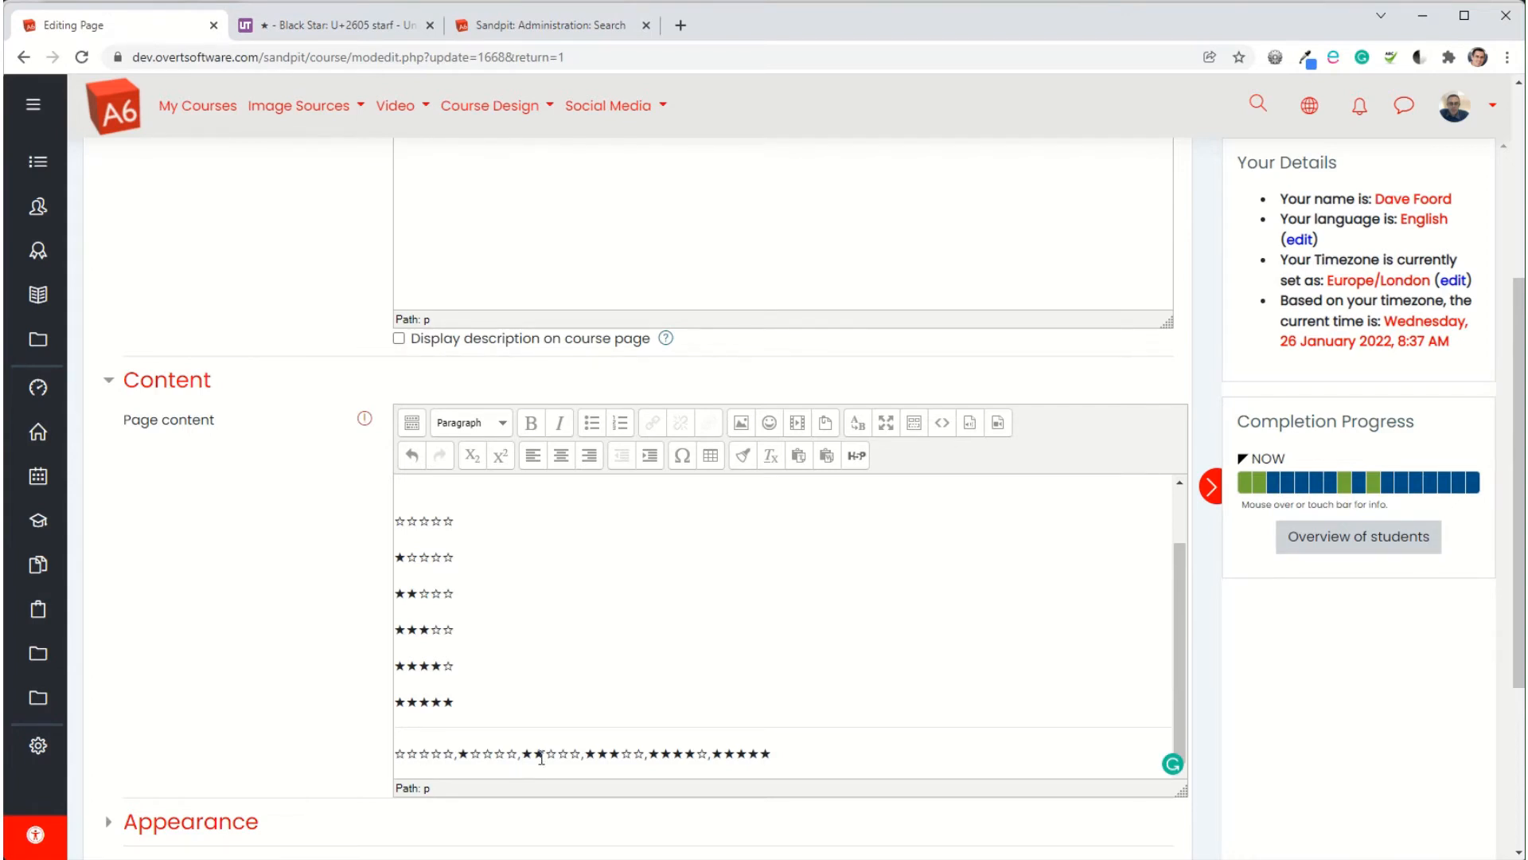
double_click(738, 754)
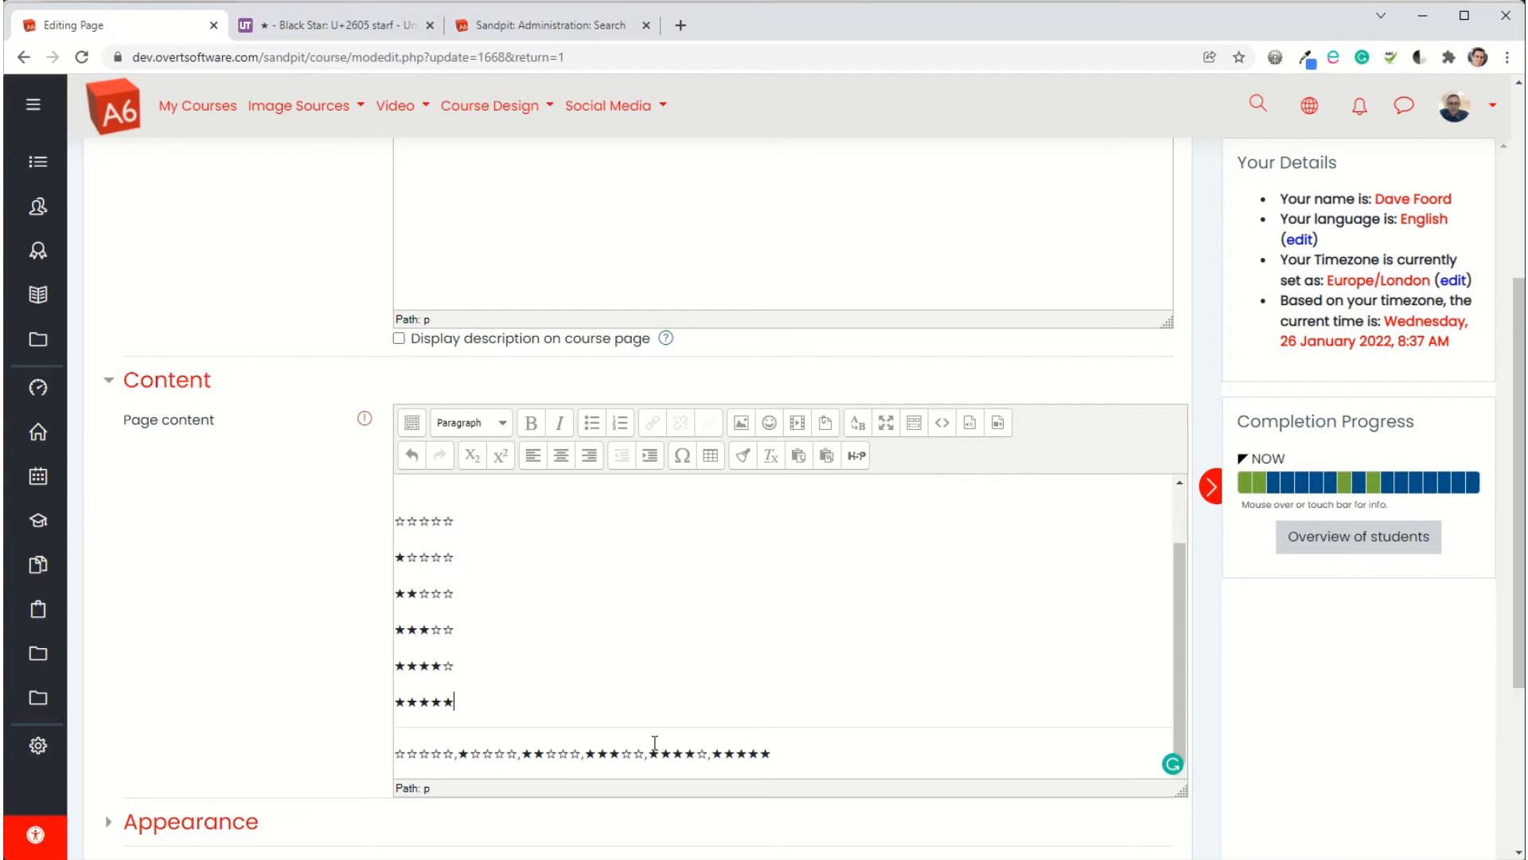
mouse_move(452, 743)
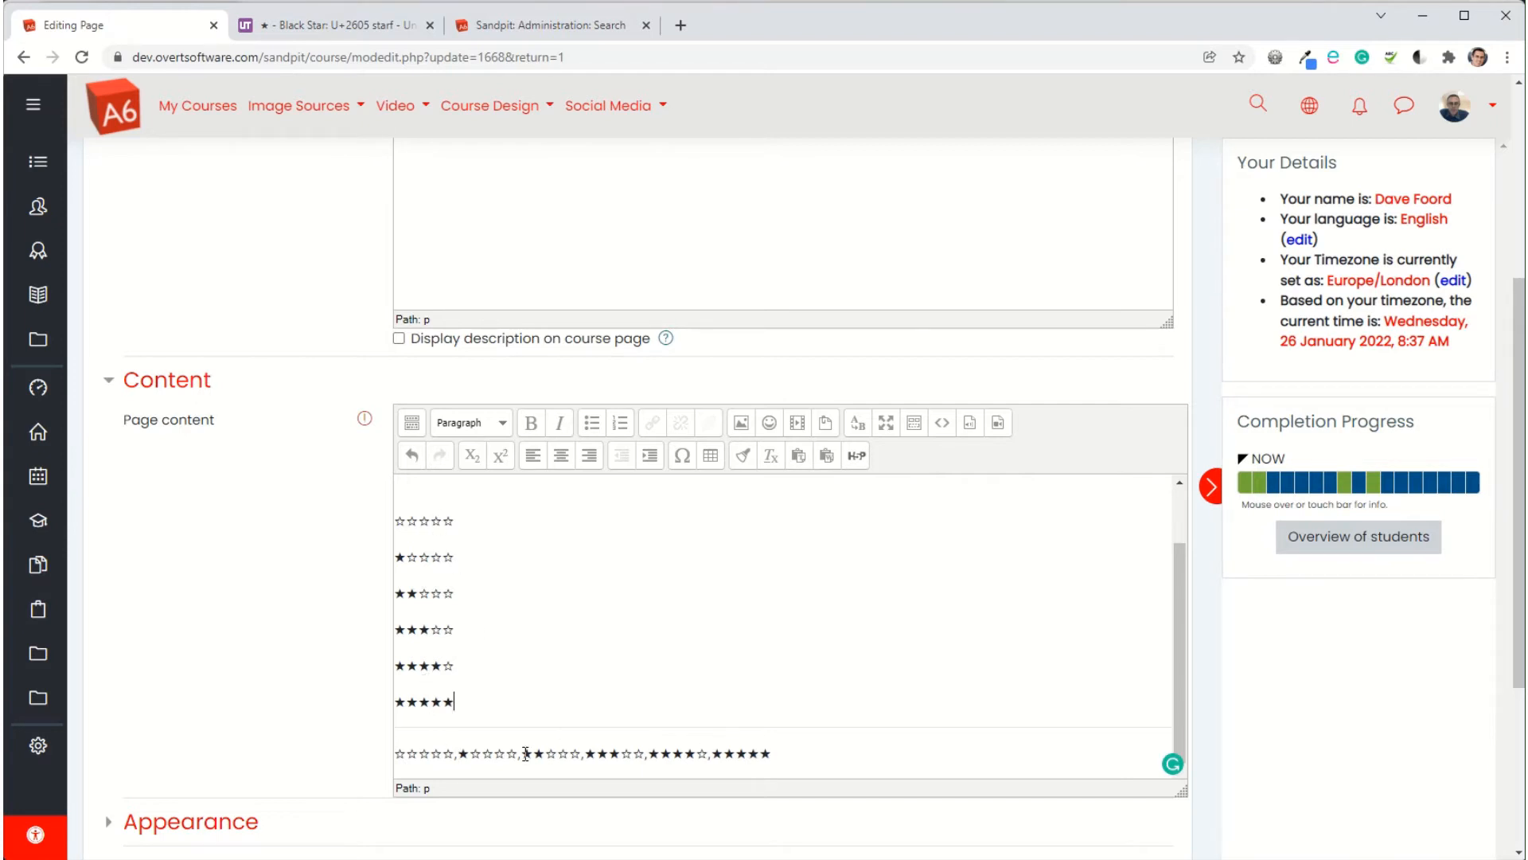
mouse_move(834, 751)
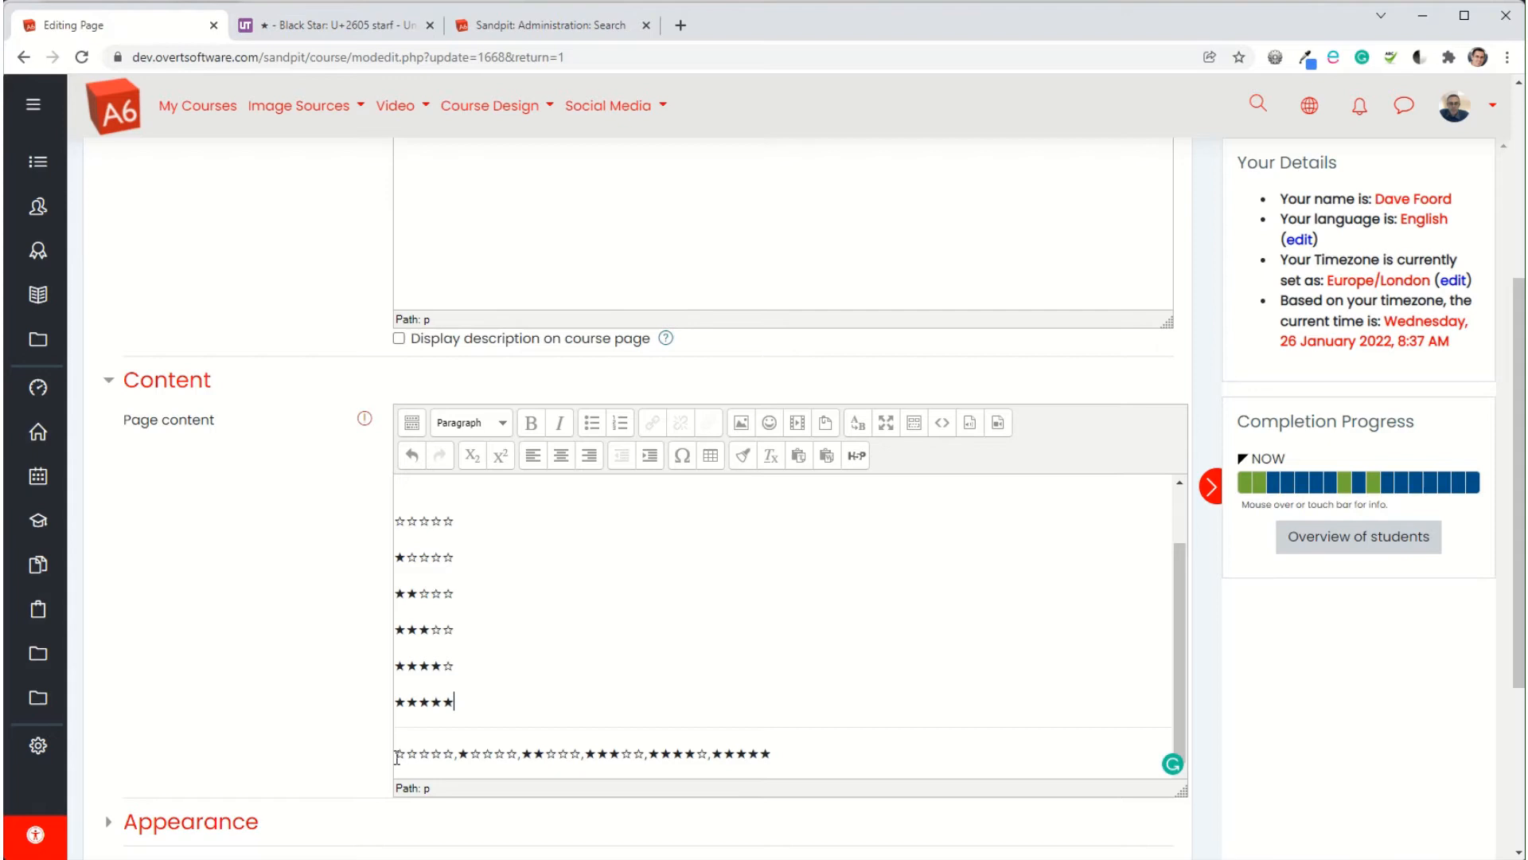
mouse_move(694, 747)
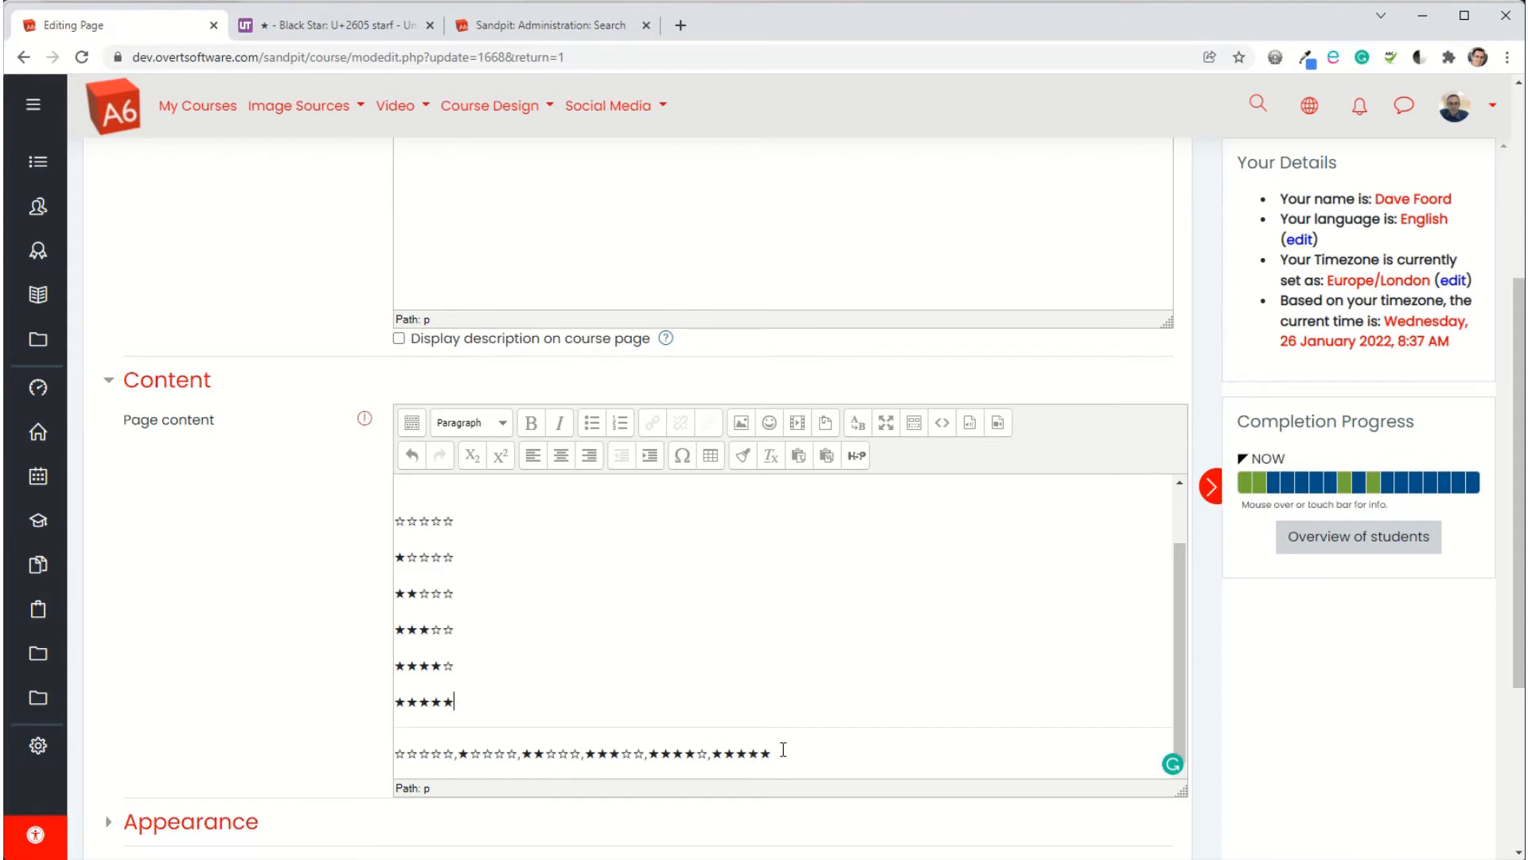
mouse_move(769, 748)
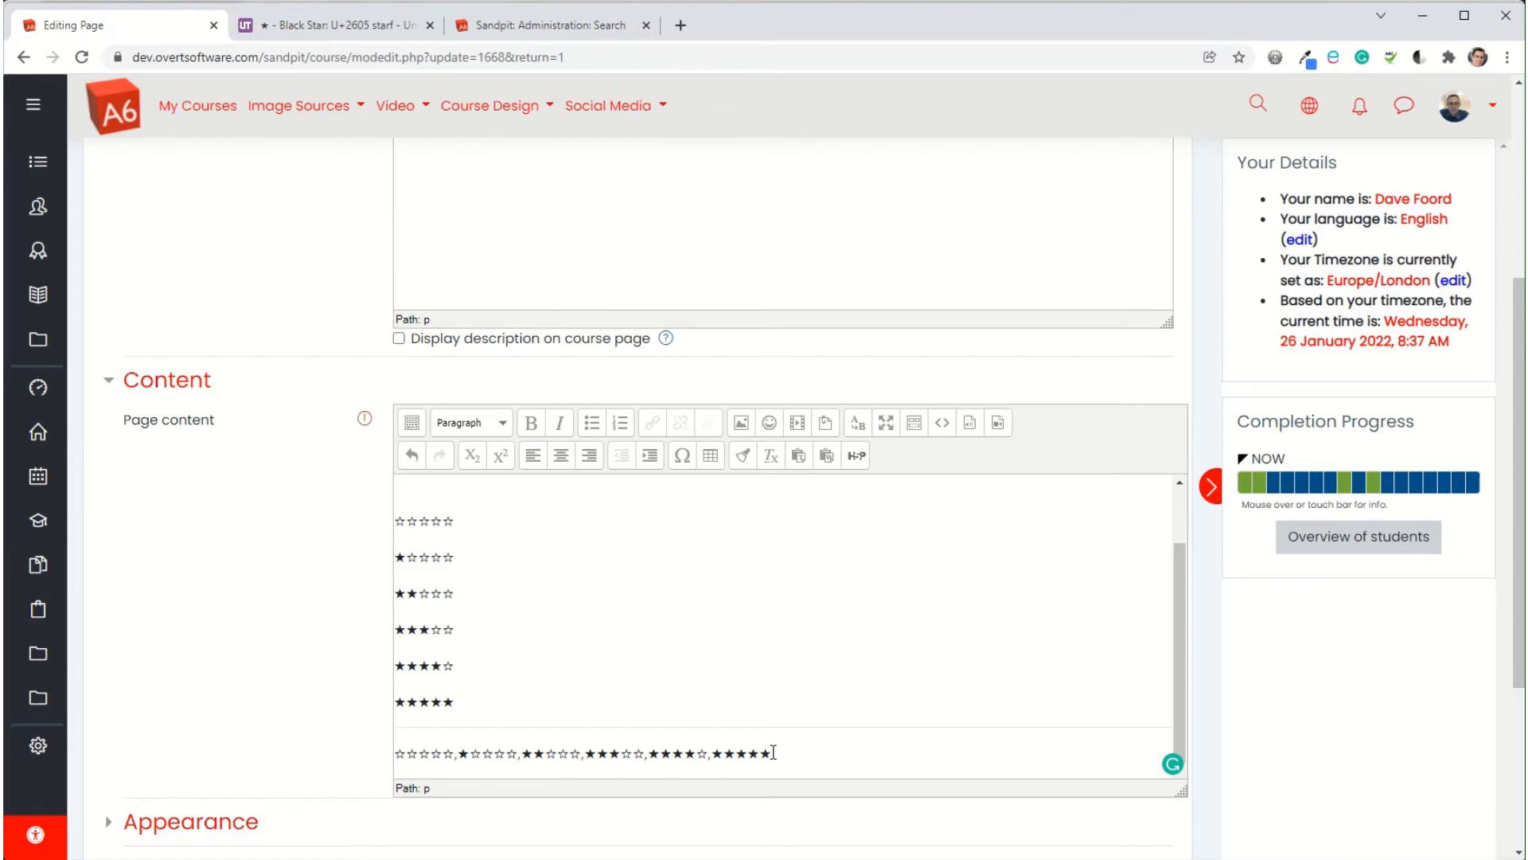
click(452, 701)
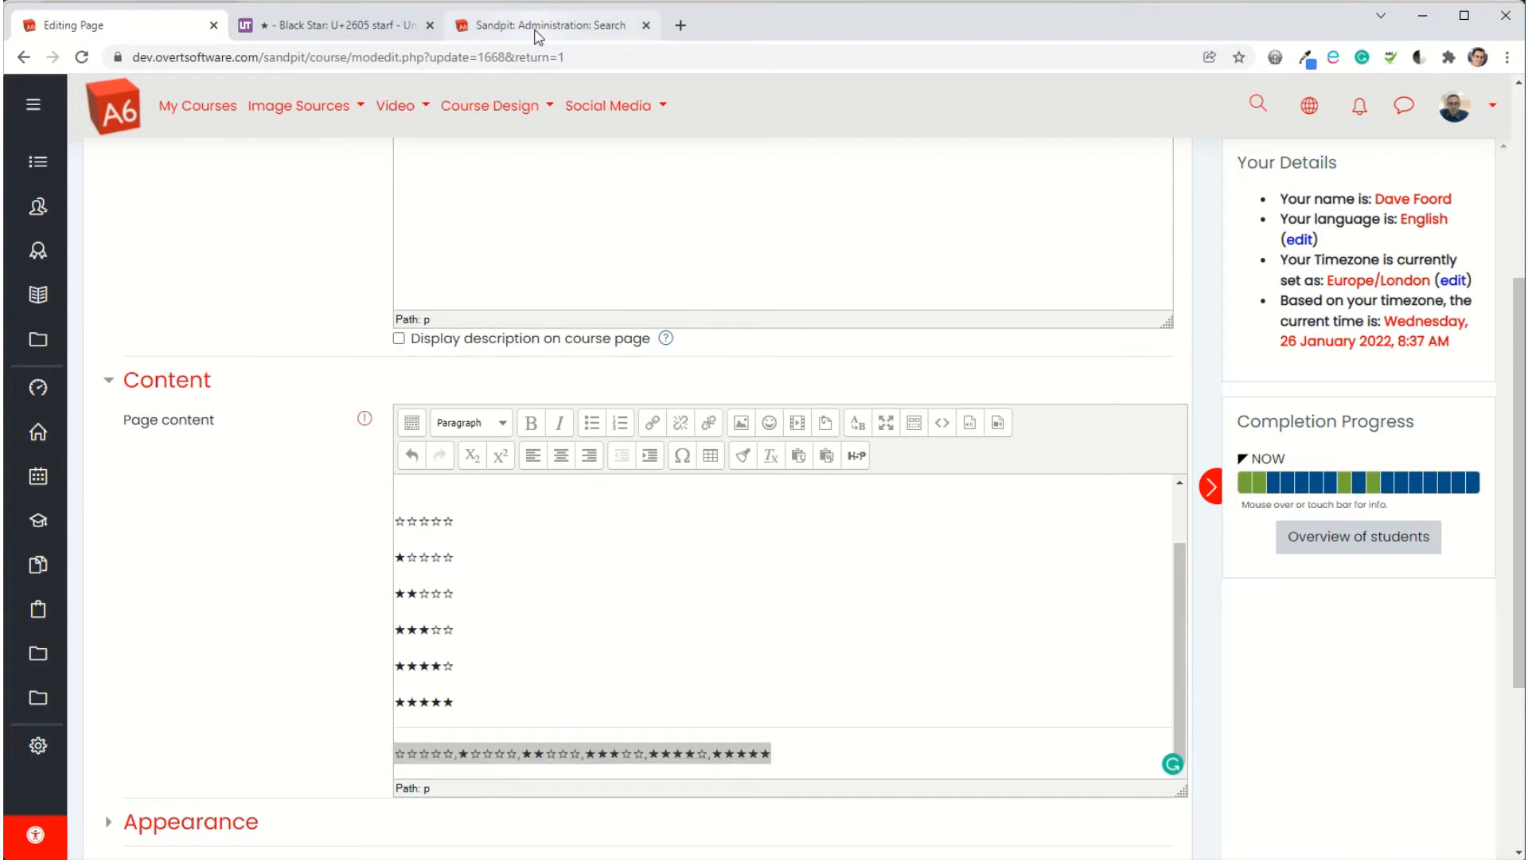
Go to Site administration > Grades > Scales
click(546, 25)
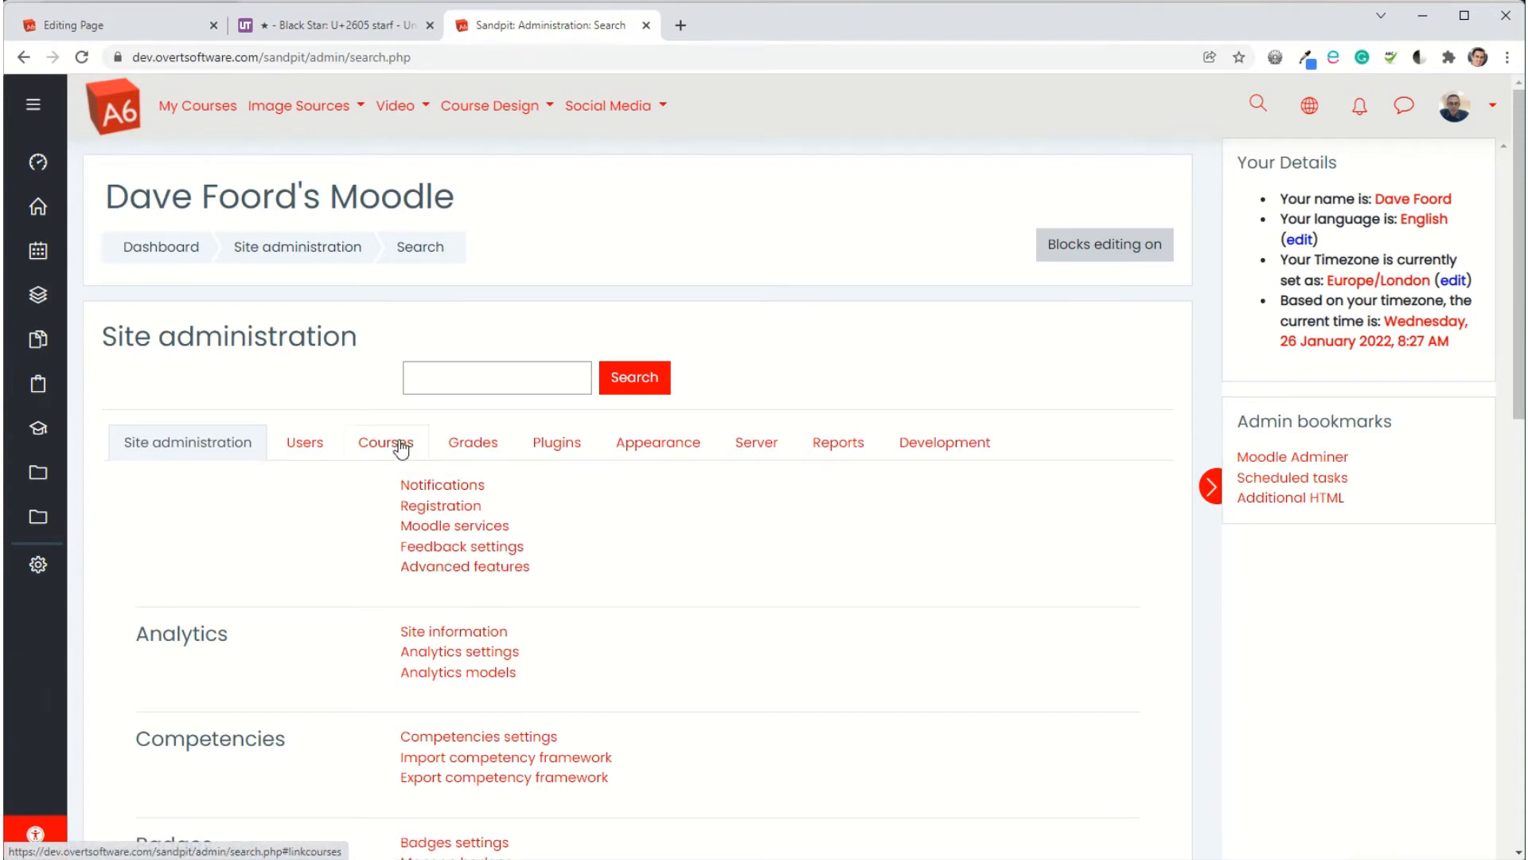
mouse_move(473, 441)
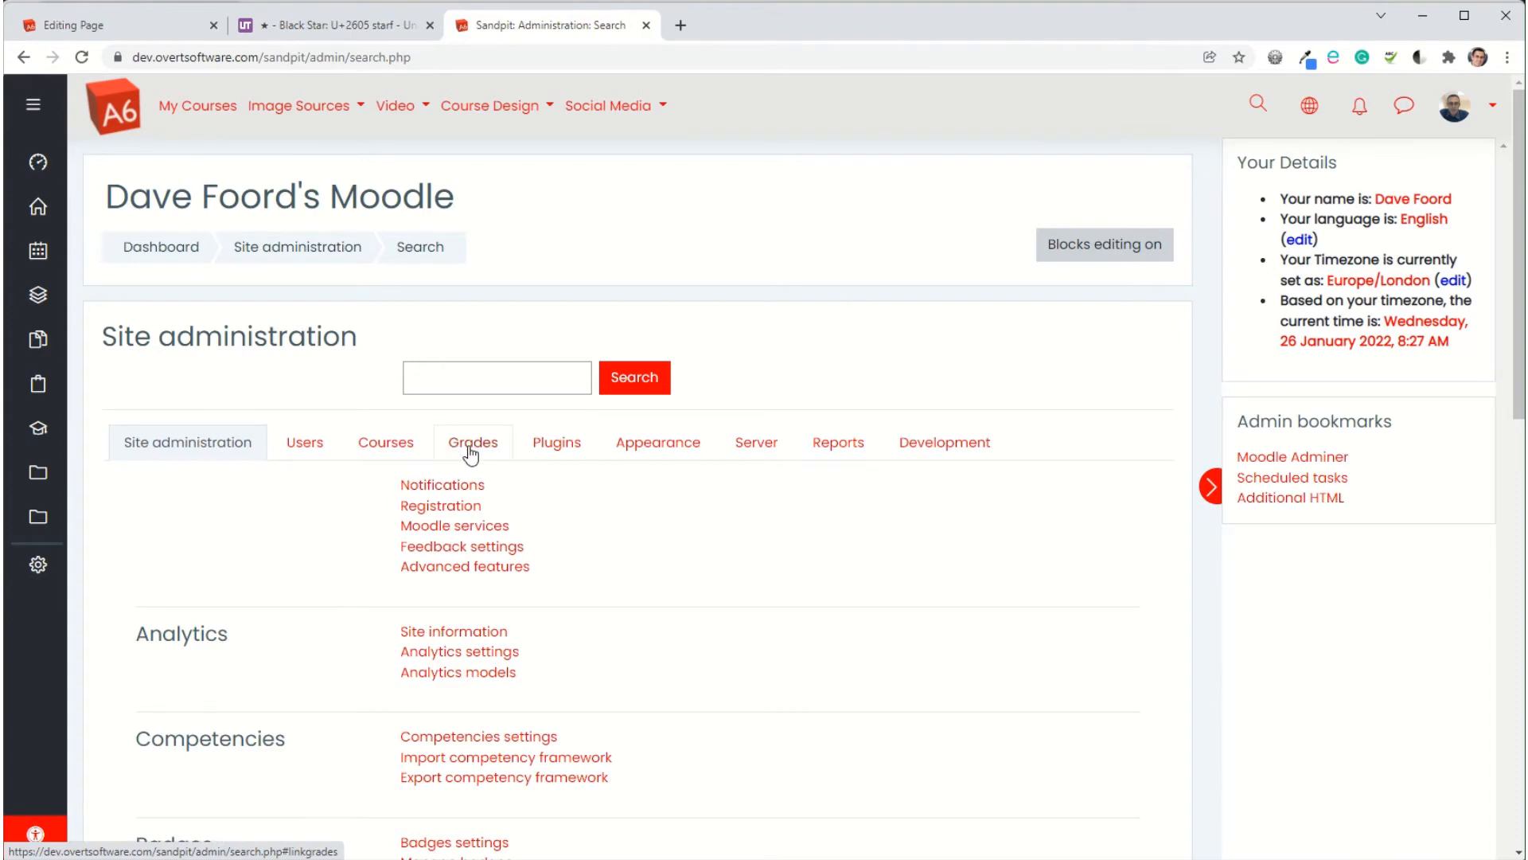
click(473, 442)
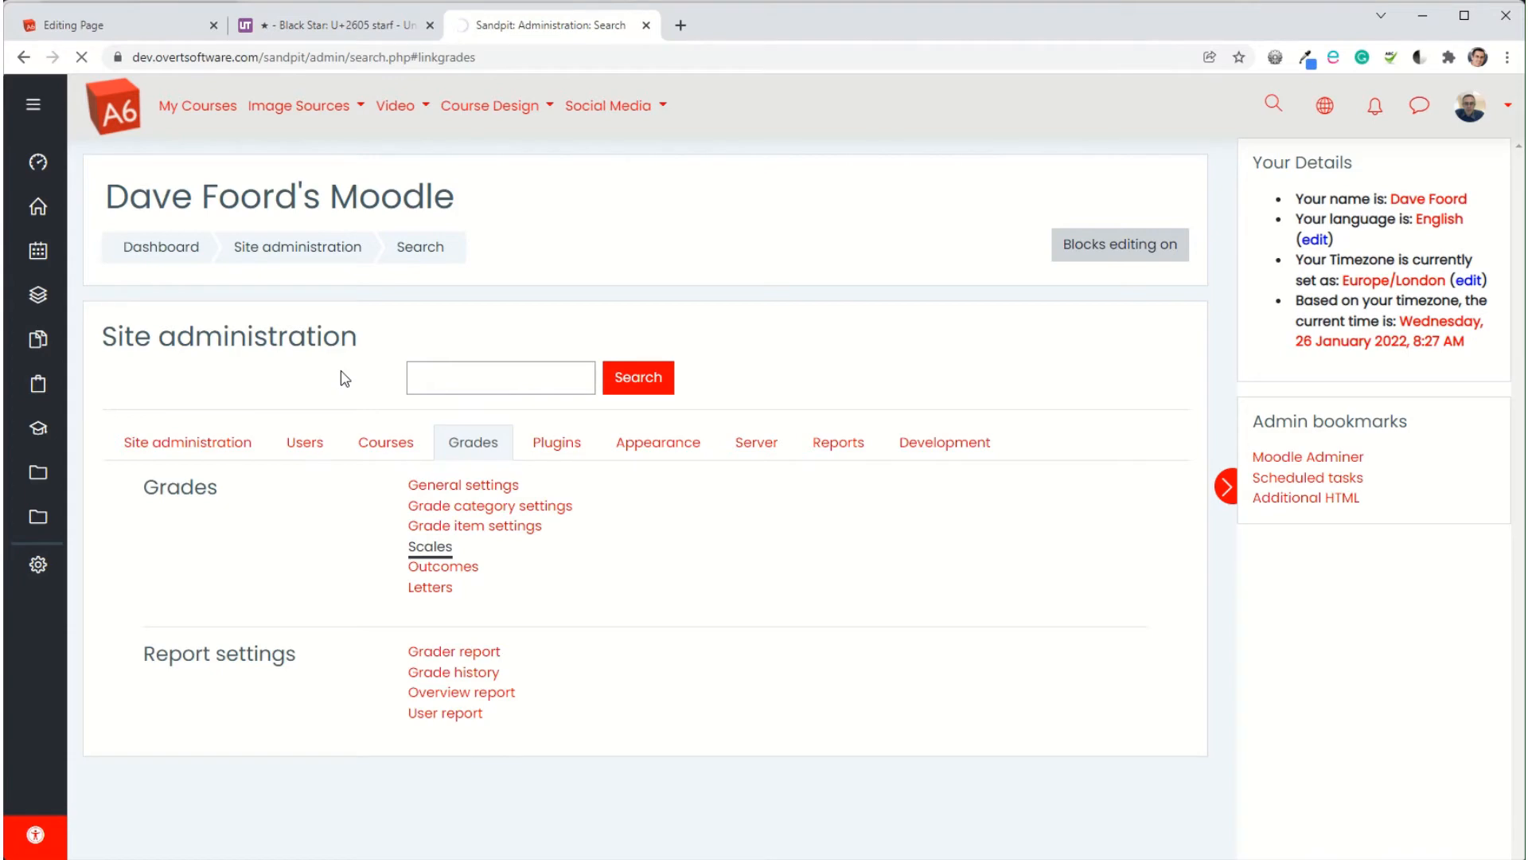
click(429, 546)
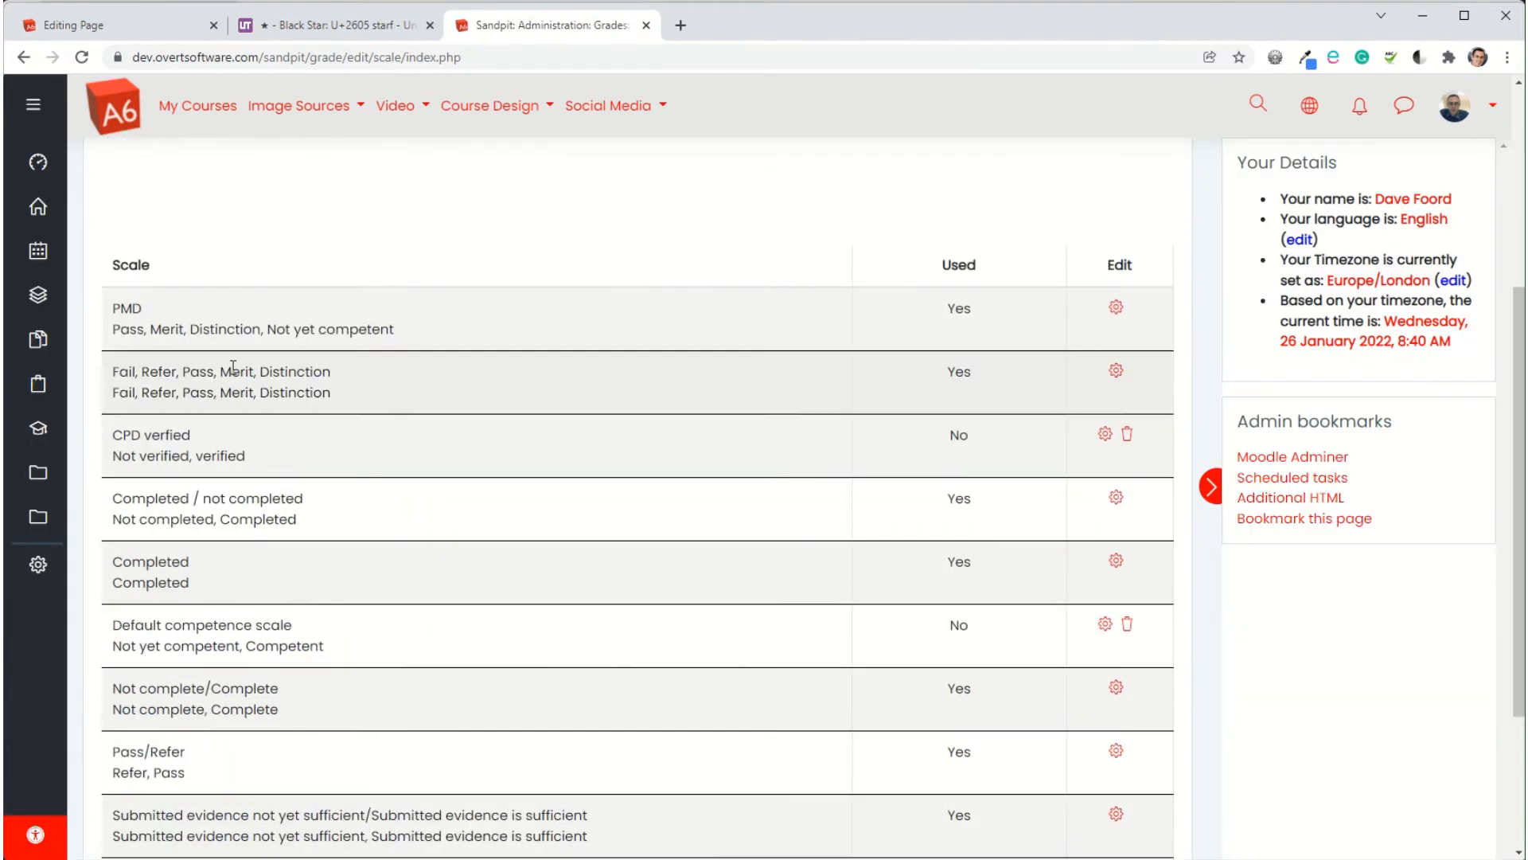
Scroll the Scales list and choose Add a new scale
scroll(down, 3)
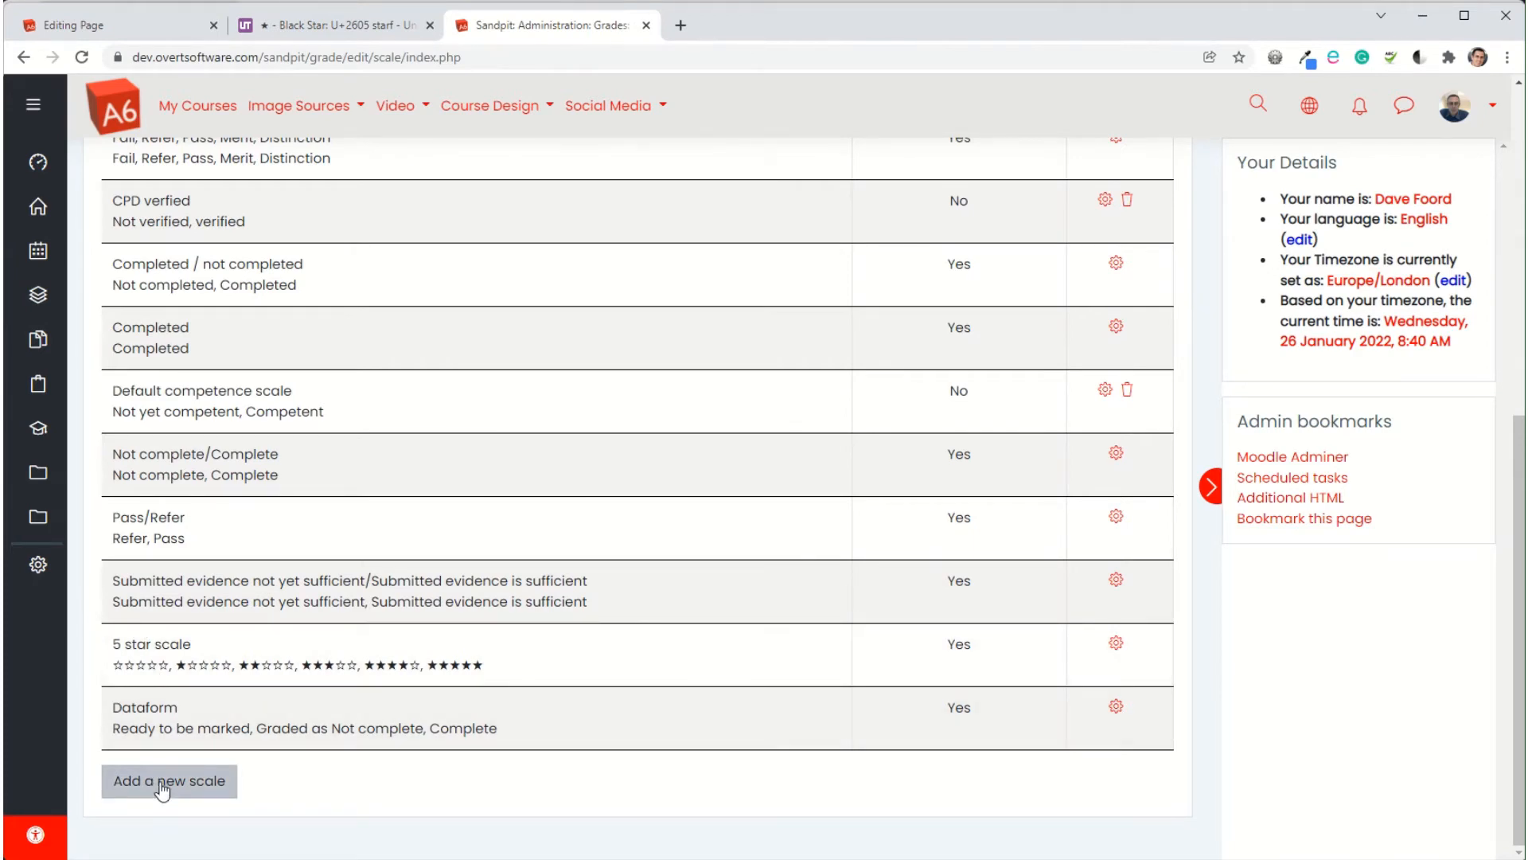
click(168, 781)
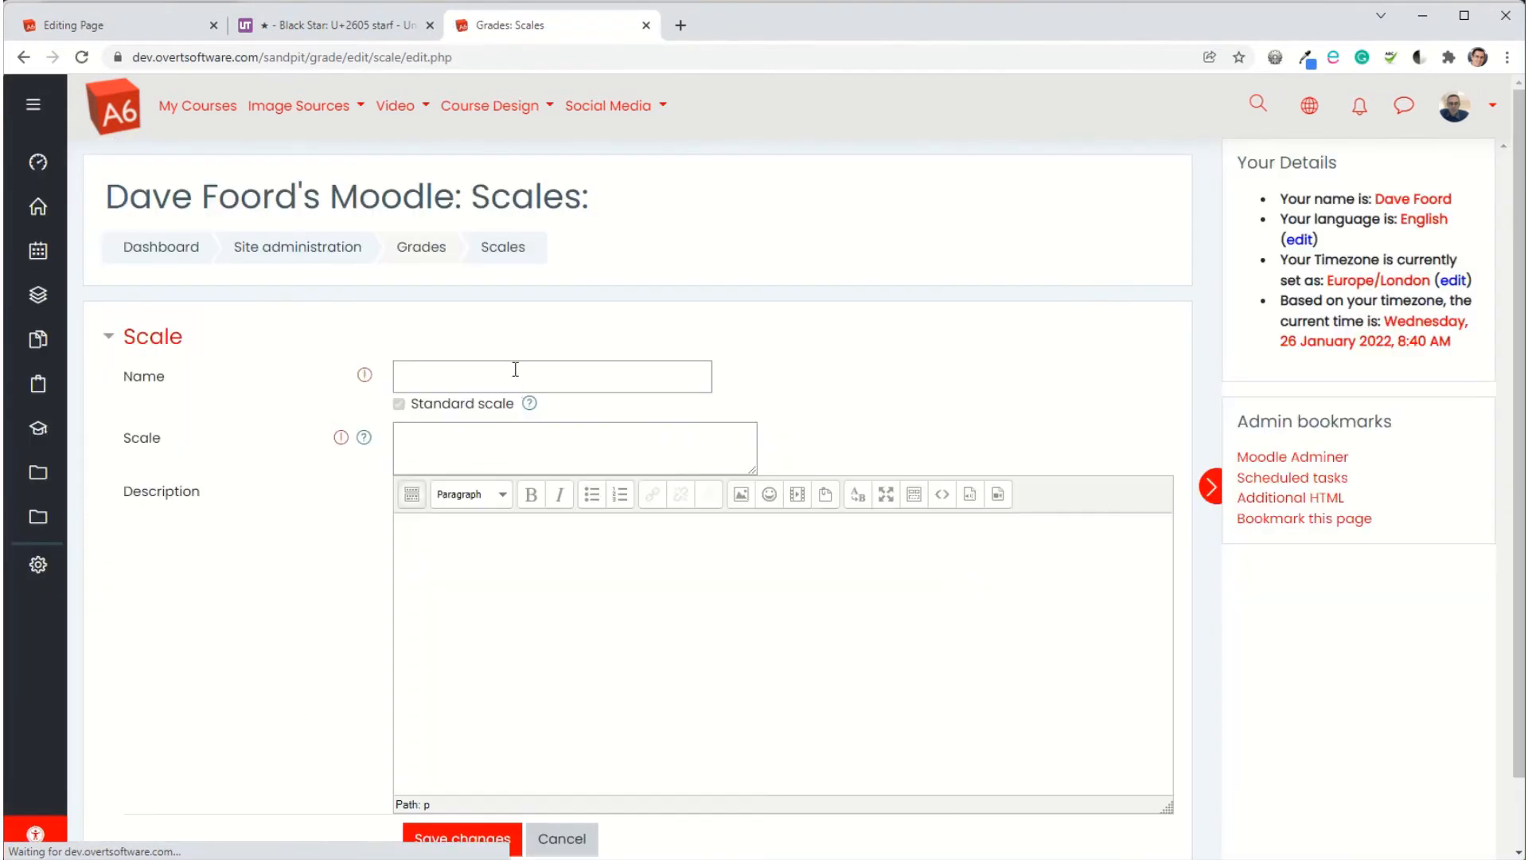
Name the new scale '5 star rating', then cancel the form without saving
text(% st)
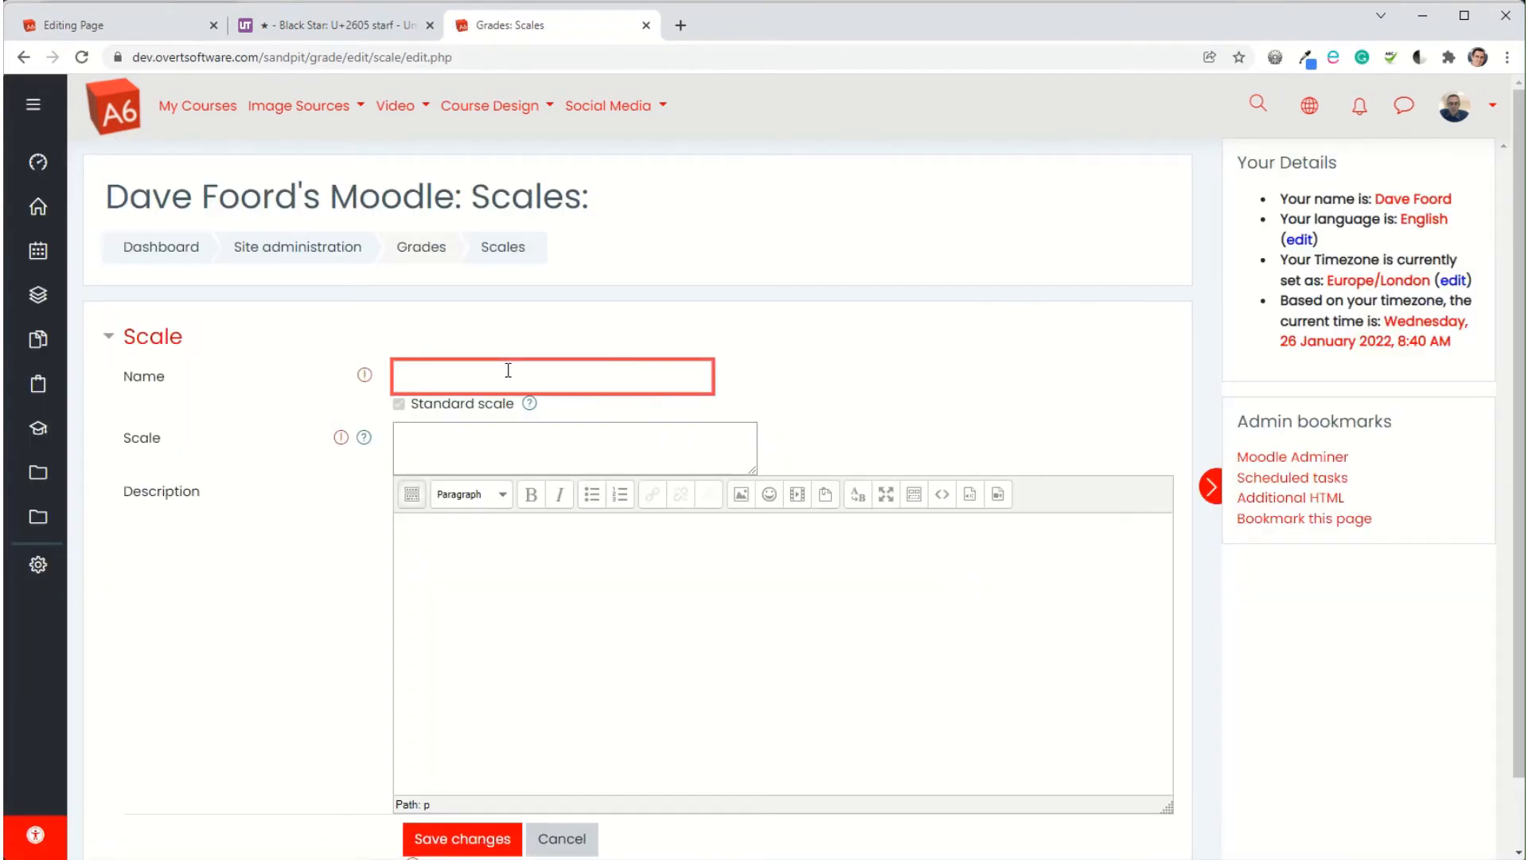
text(5 star rating)
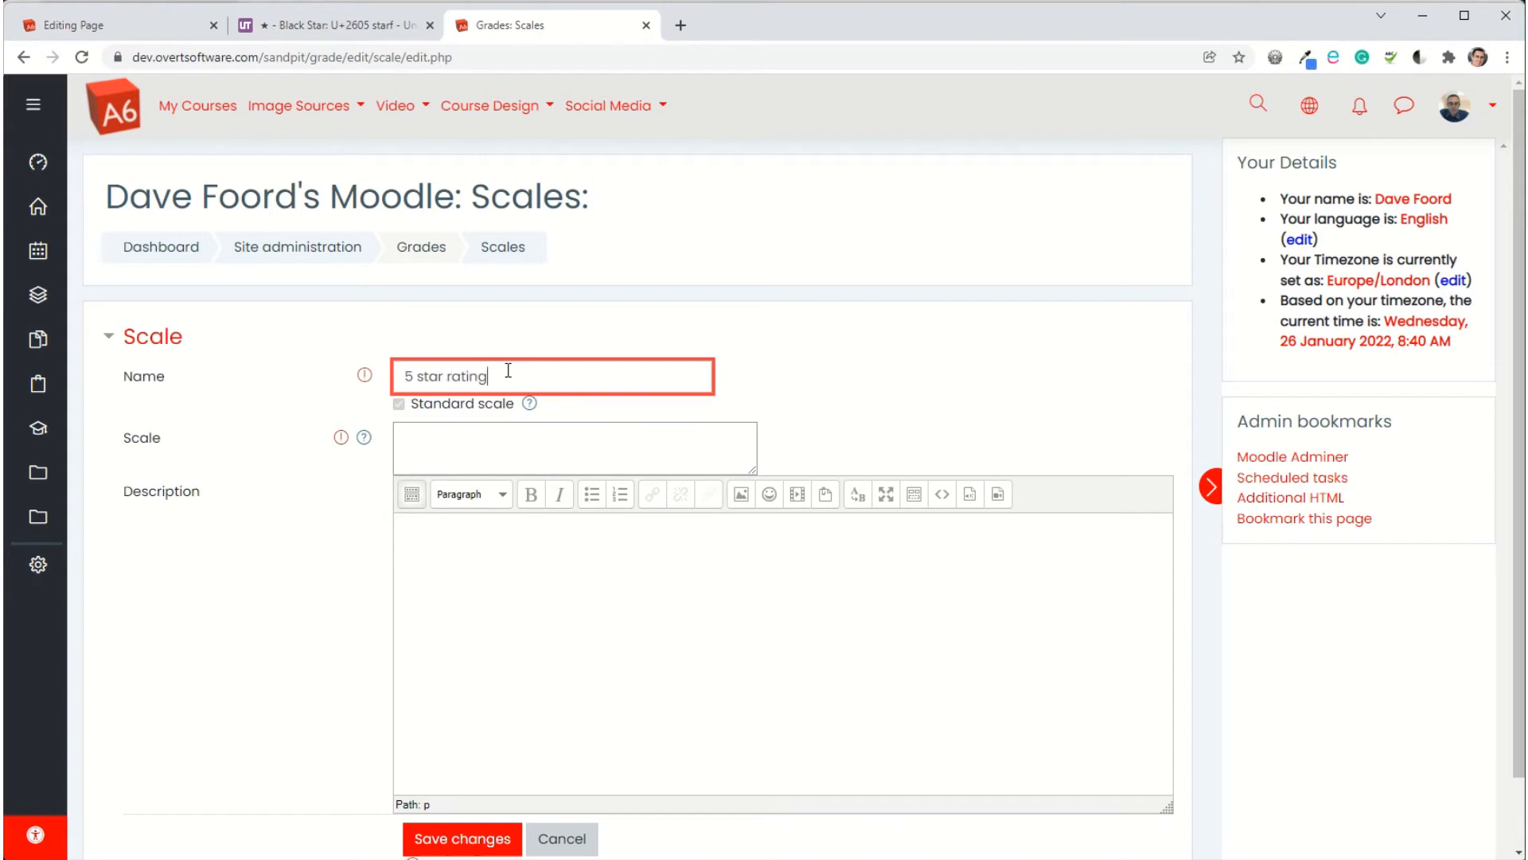
mouse_move(547, 421)
text(☆☆☆☆☆,★☆☆☆☆,★★☆☆☆,★★★☆☆,★★★★☆,★★★★★)
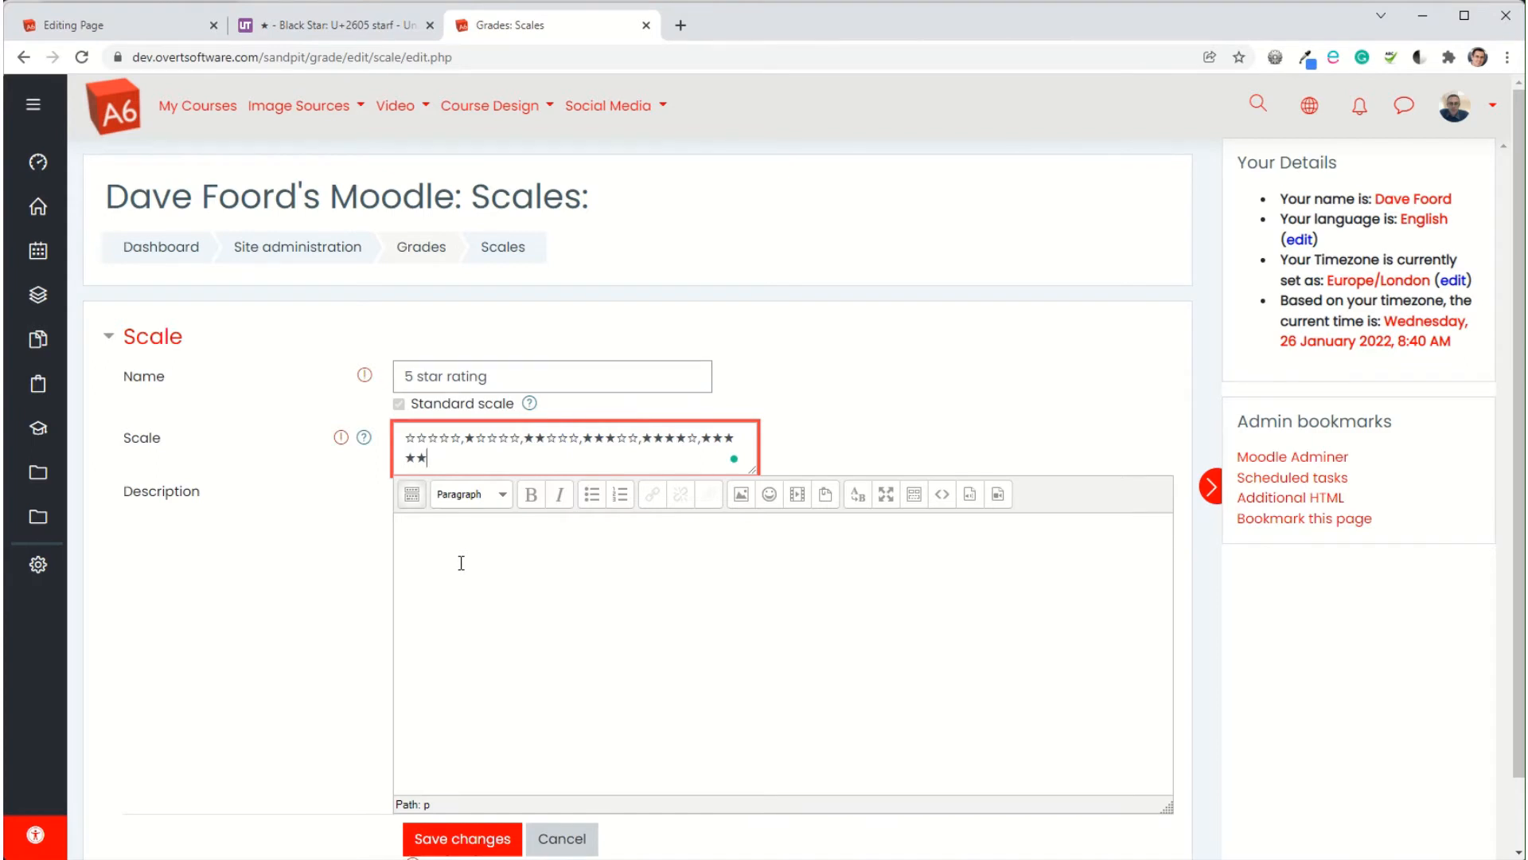
mouse_move(462, 838)
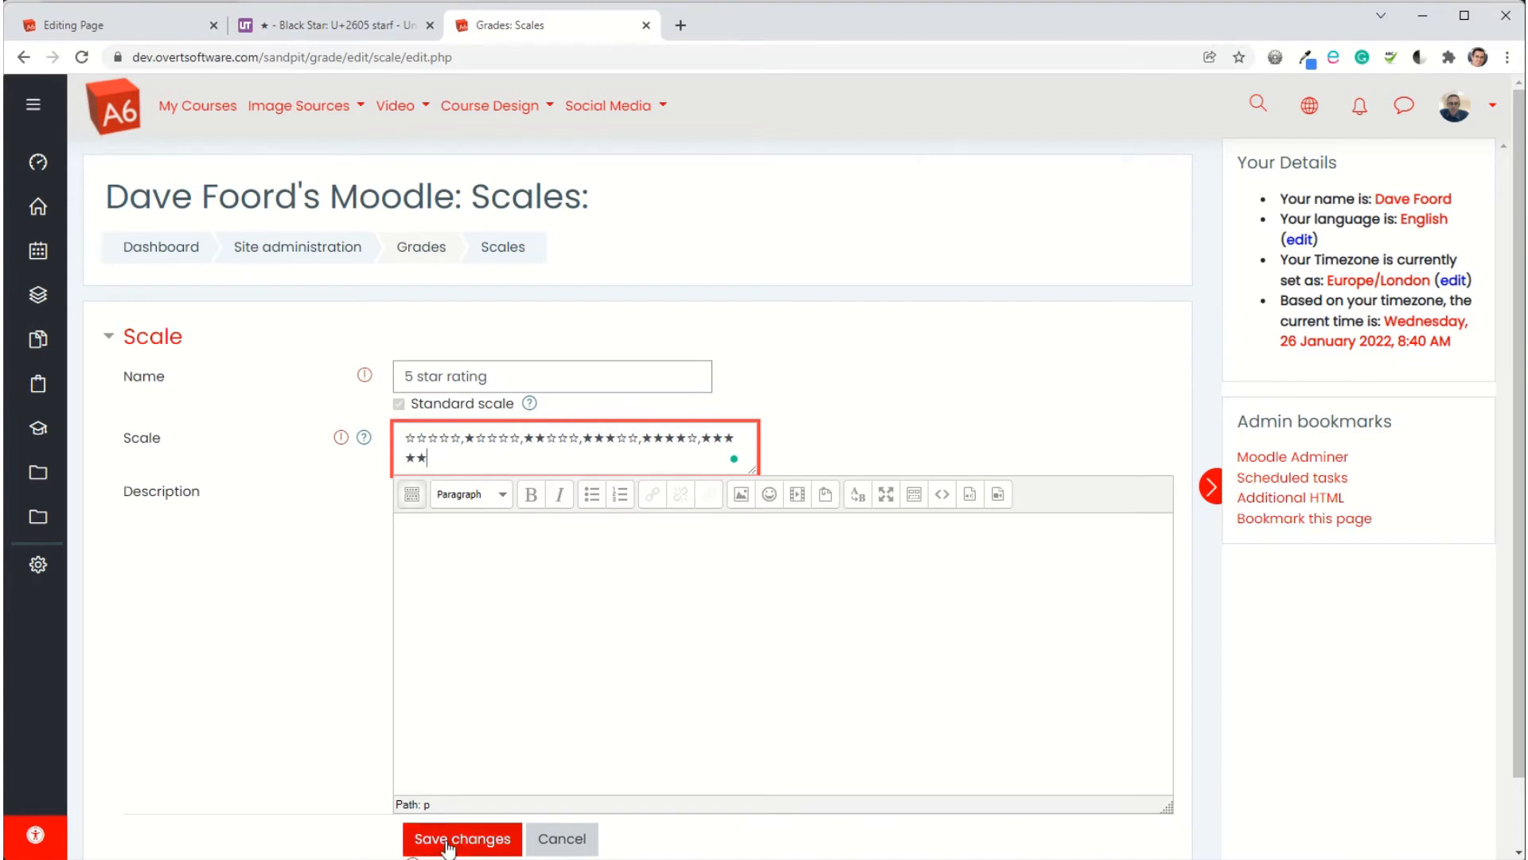
mouse_move(564, 838)
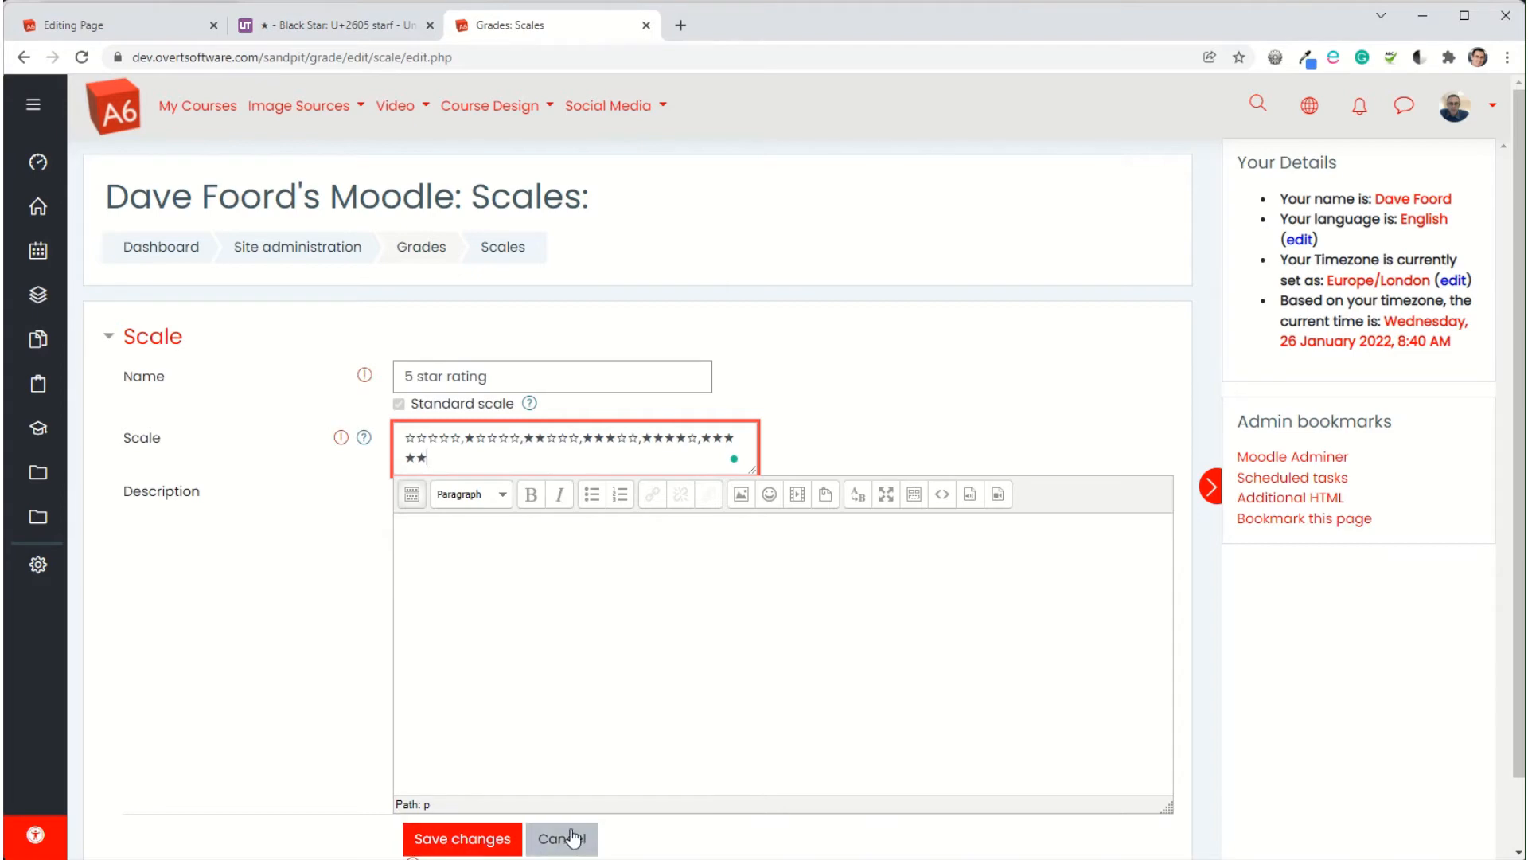
click(563, 838)
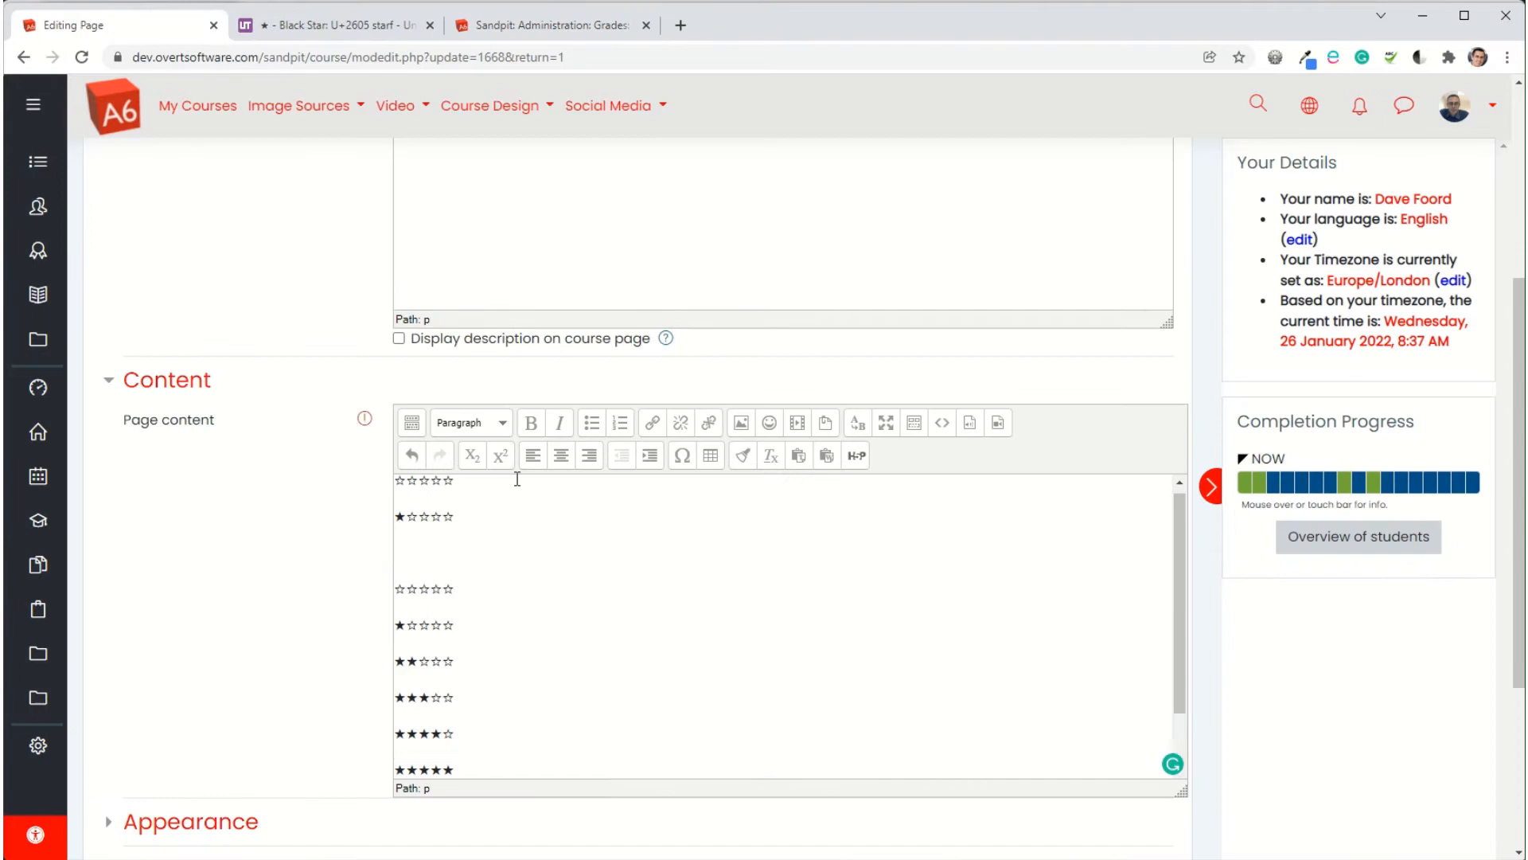
Return to the course page, turn editing on, and add a Forum activity
scroll(up, 3)
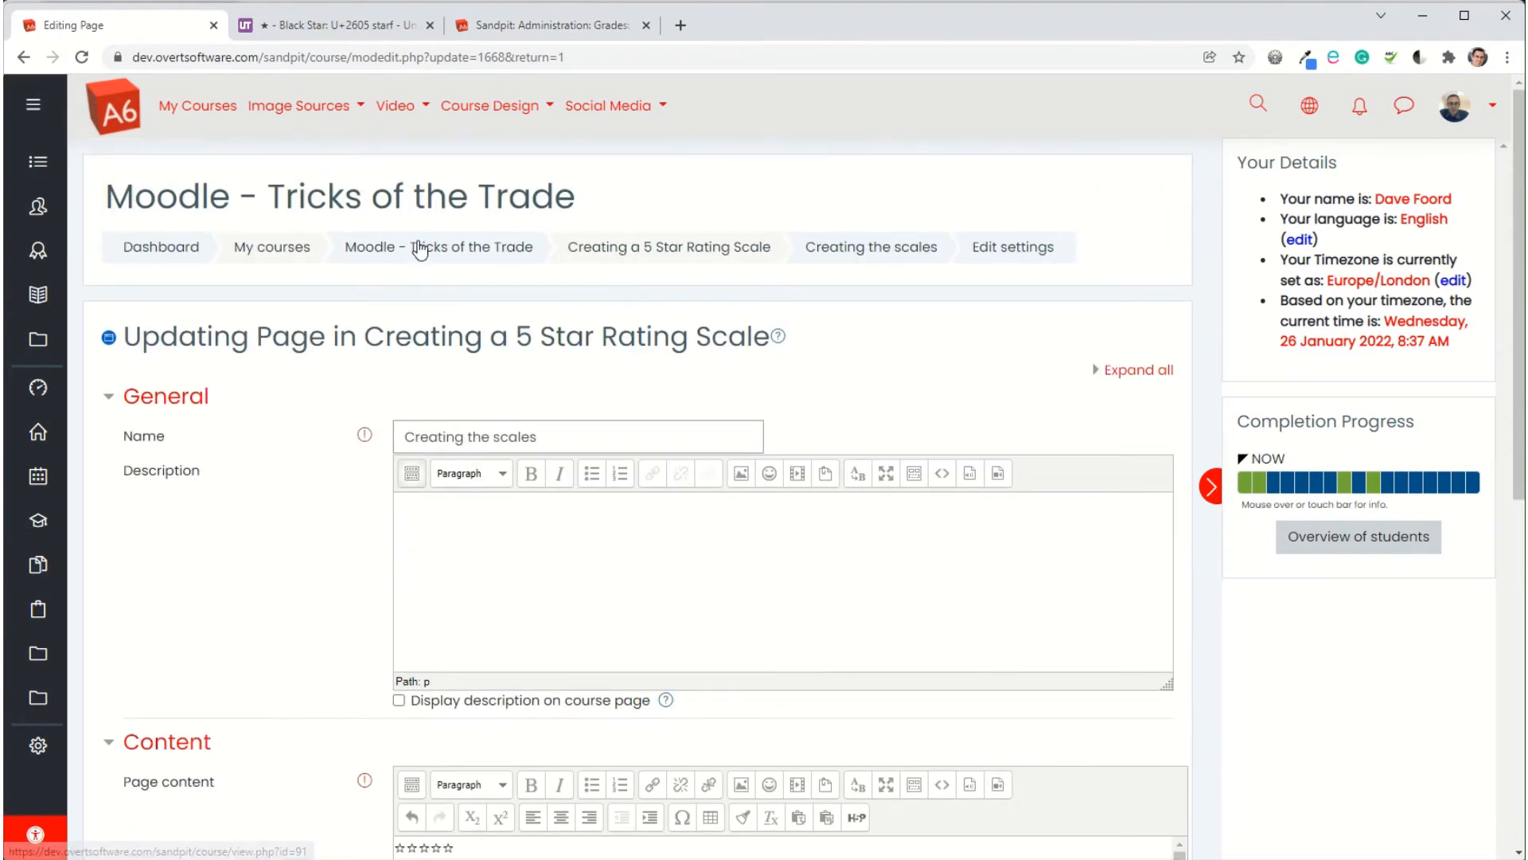
click(438, 247)
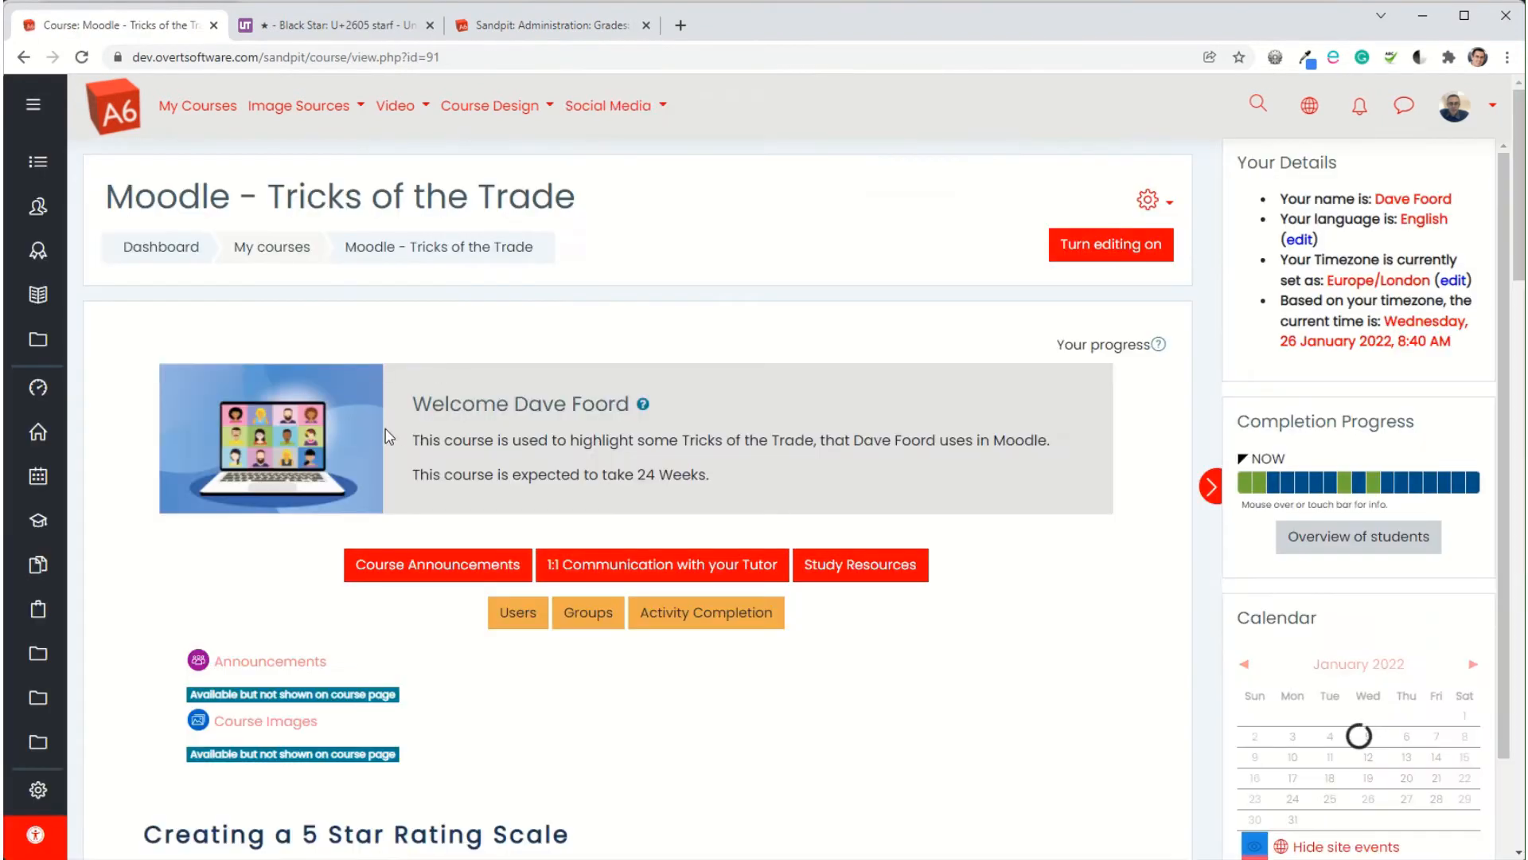
scroll(down, 3)
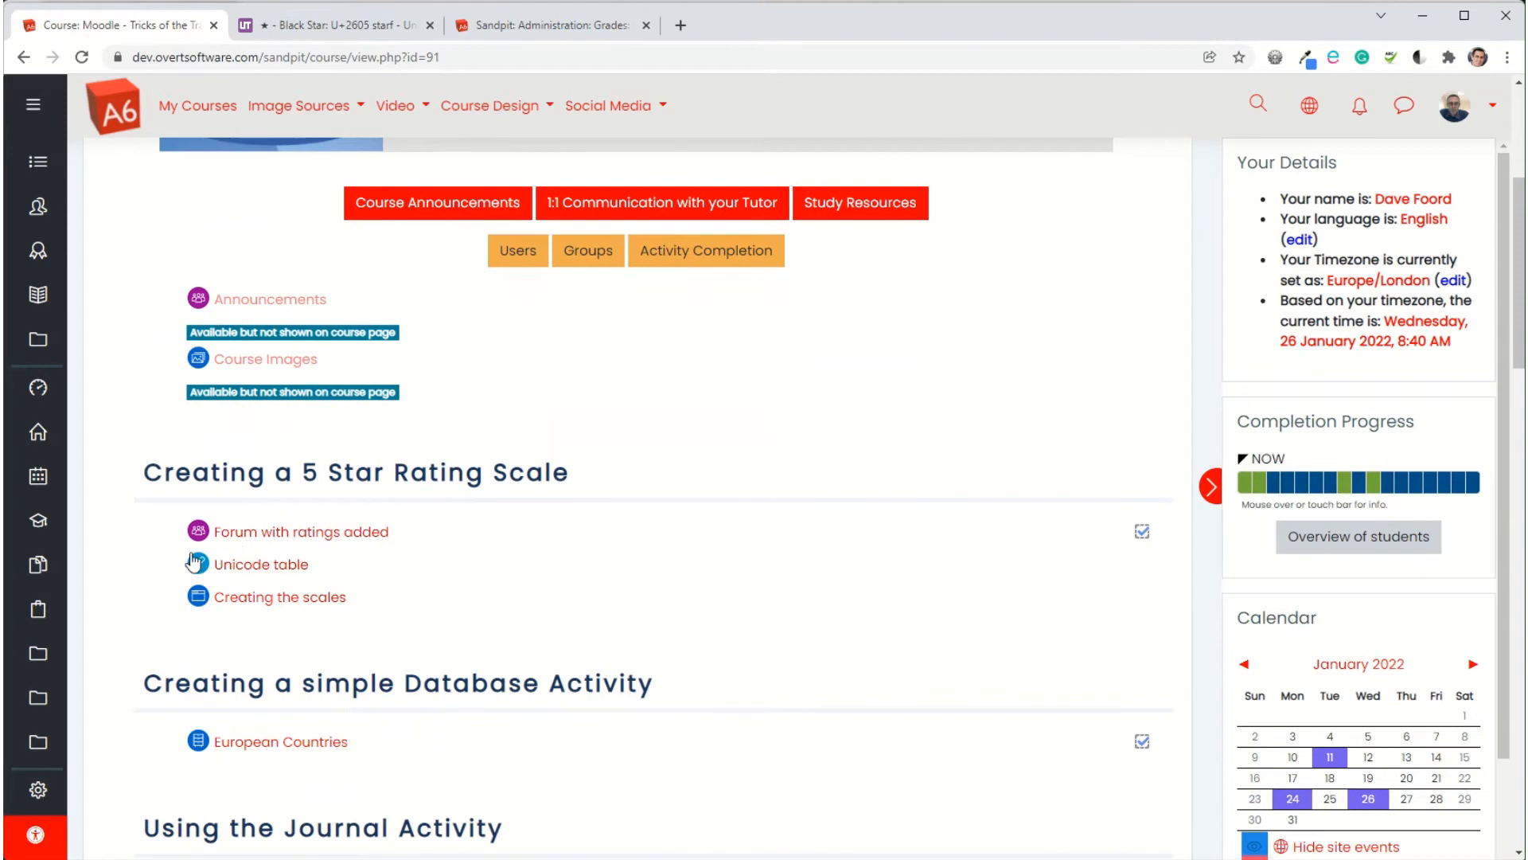
mouse_move(574, 547)
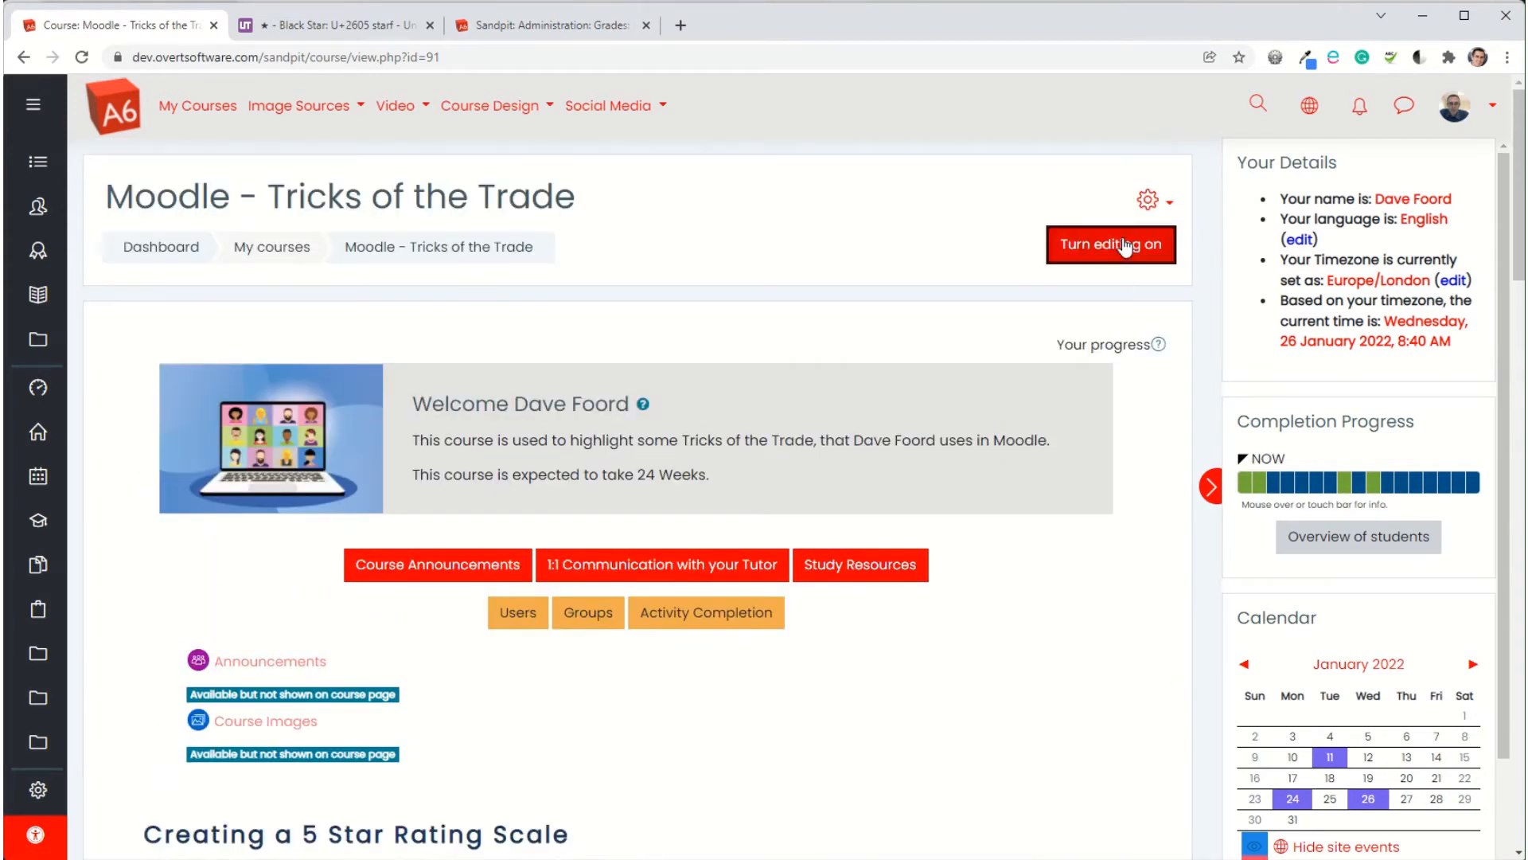
click(1110, 244)
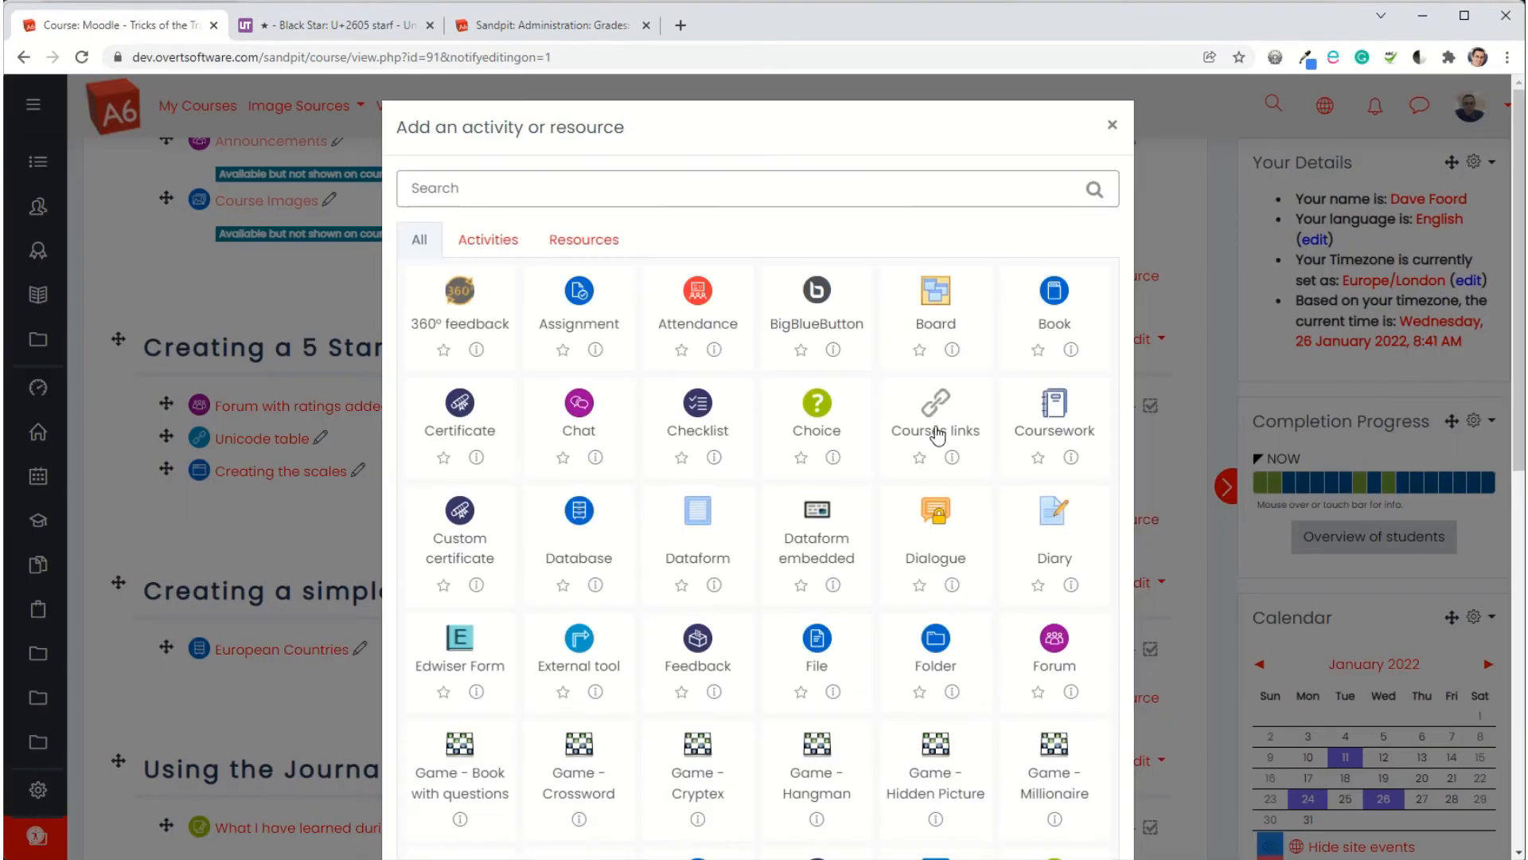
click(1054, 648)
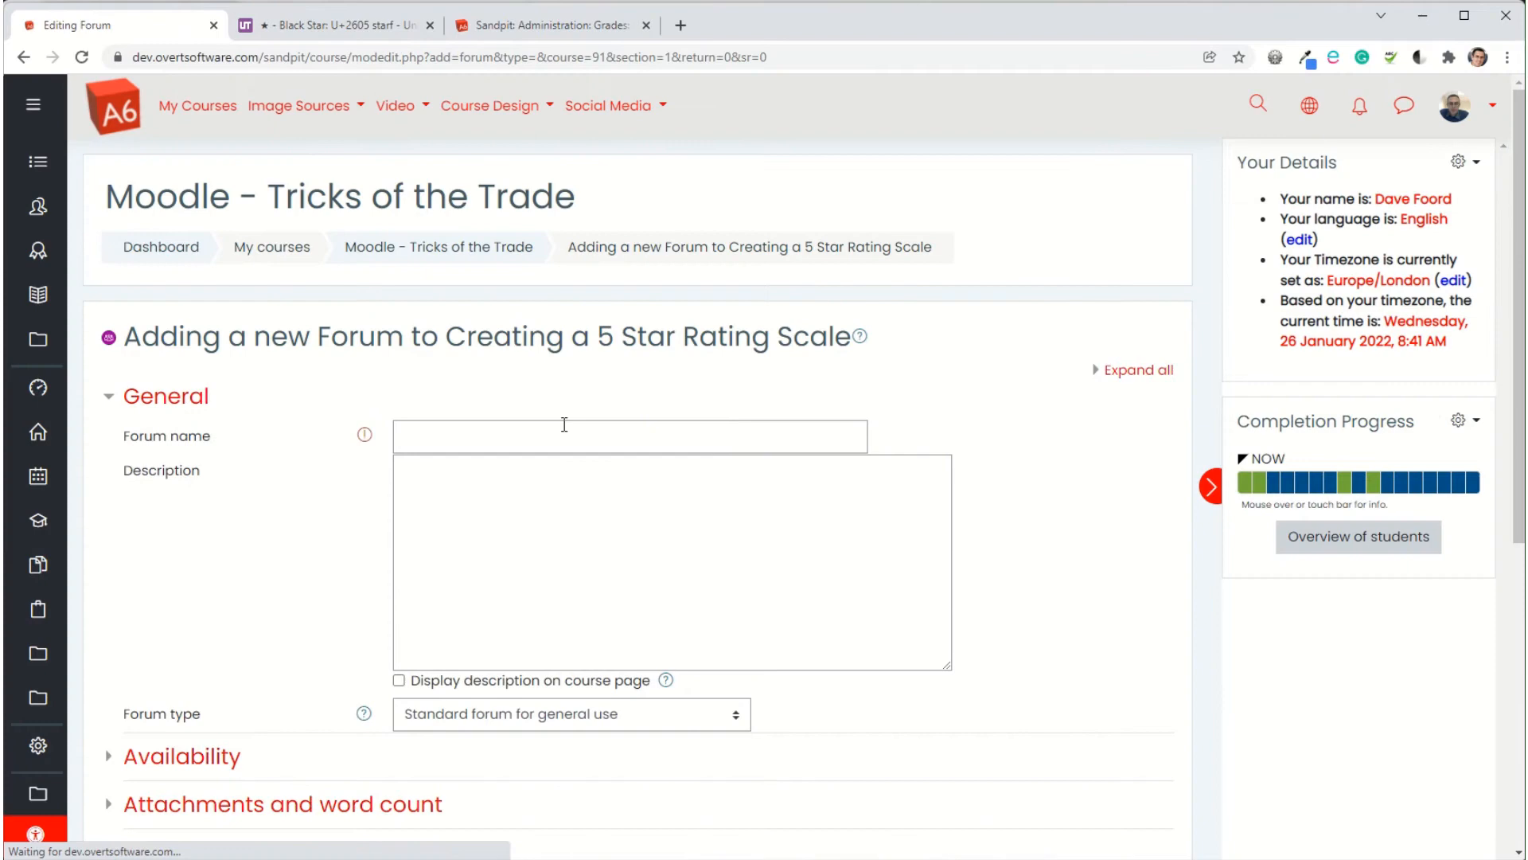
Enter forum name 'Forum with rating options' and description 'add a post then rate other peoples.'
text(Forum with rating)
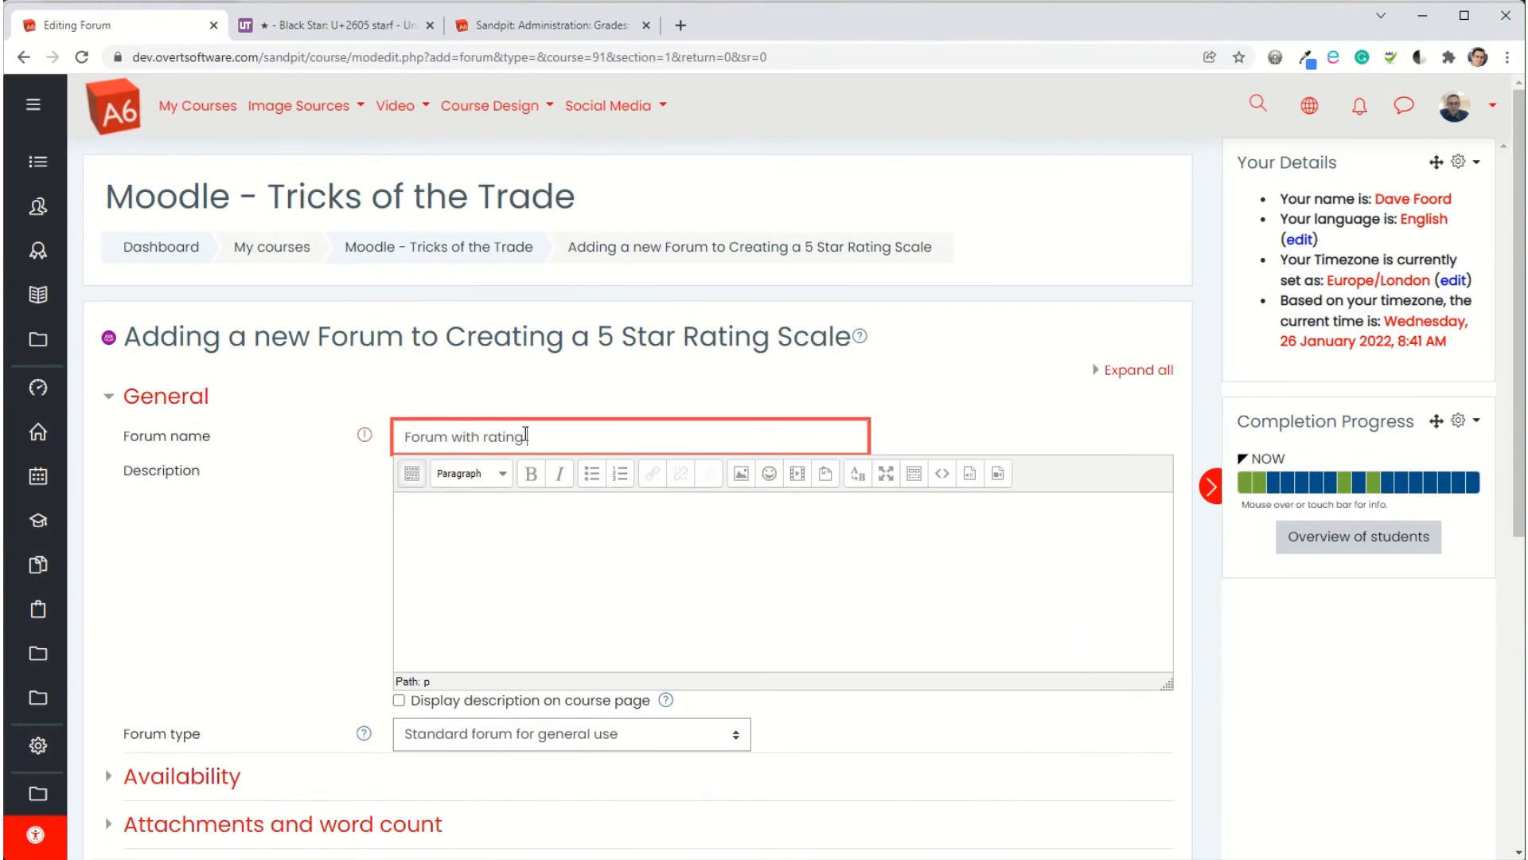
text(options)
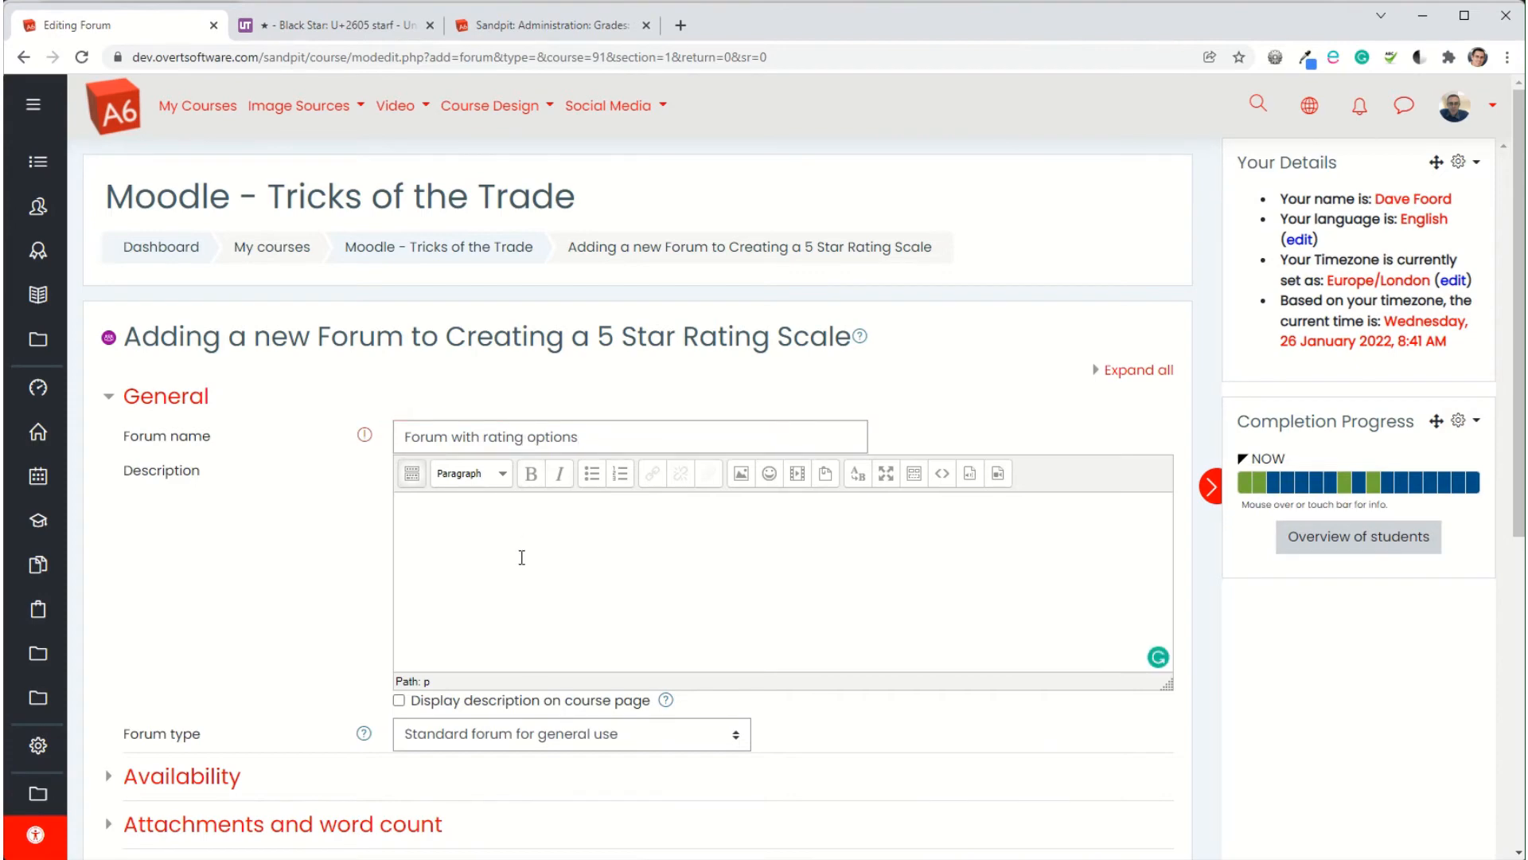
text(add a post then)
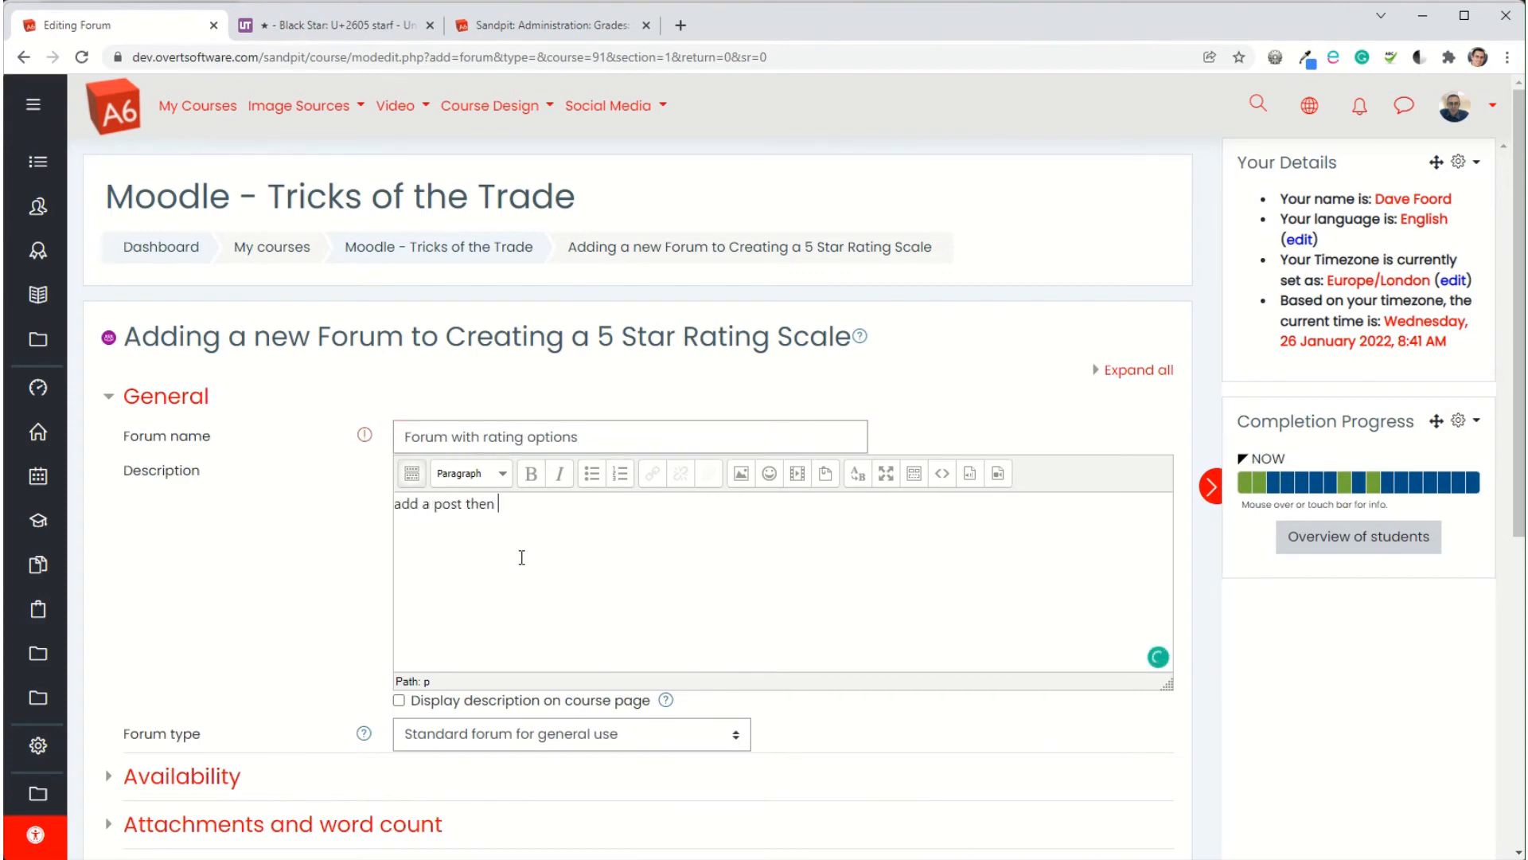
text(rate other peoples.)
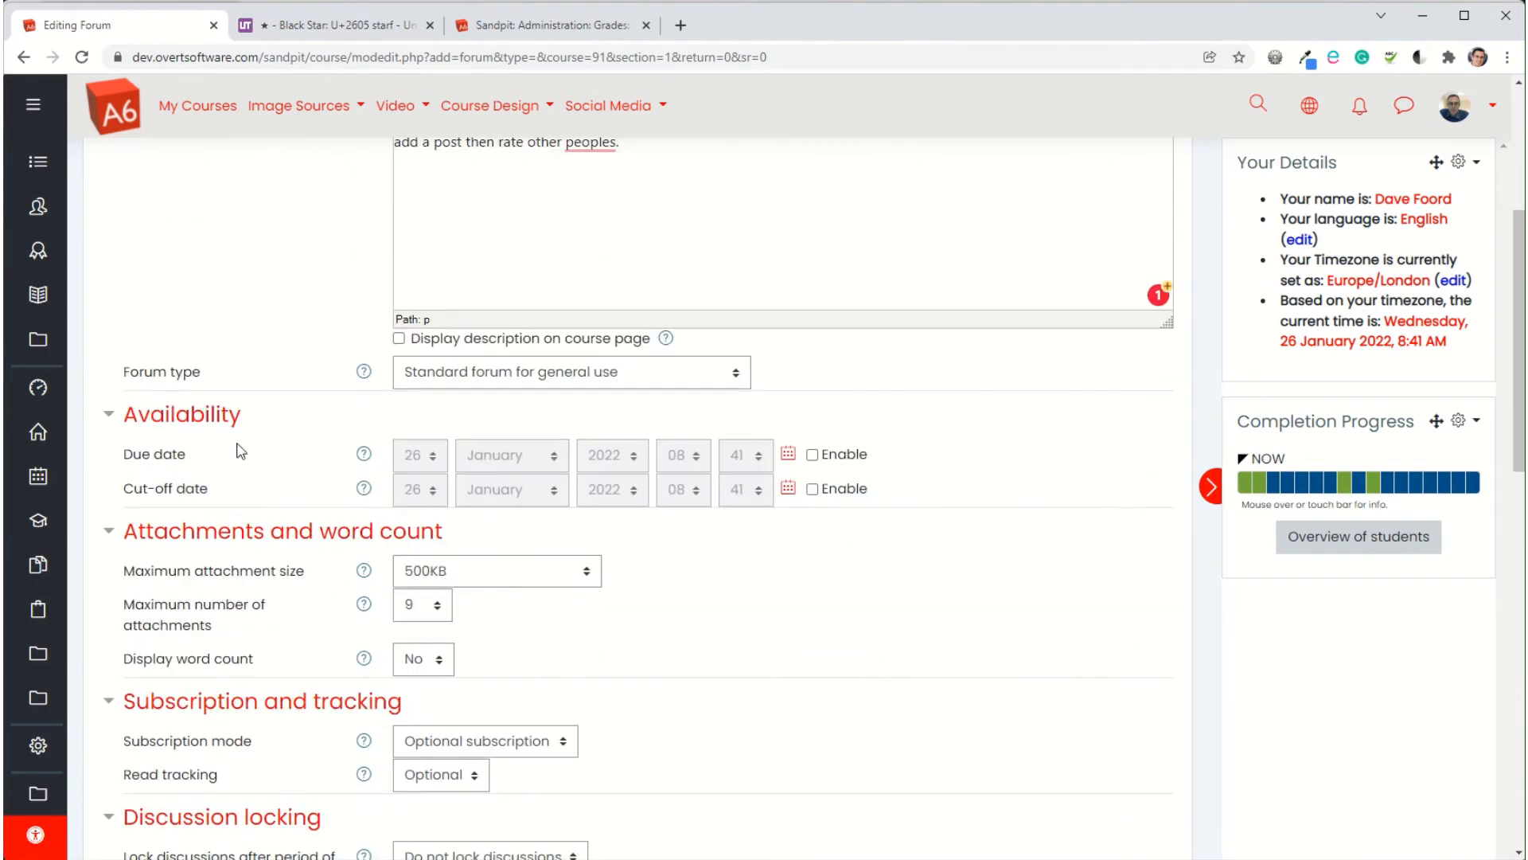
Set the forum's rating aggregate type to Average of ratings
scroll(down, 3)
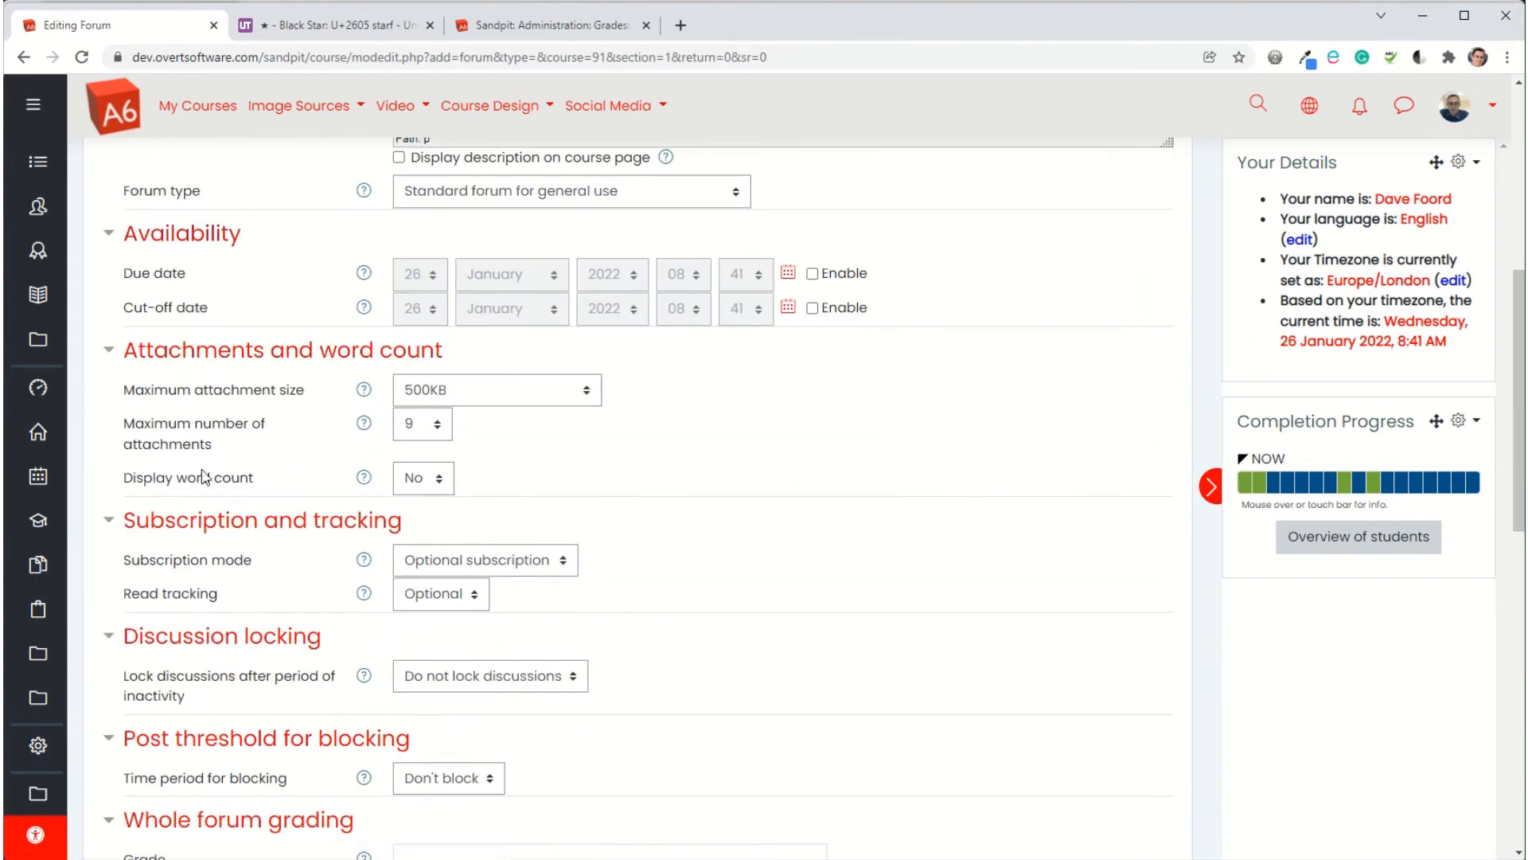
scroll(down, 3)
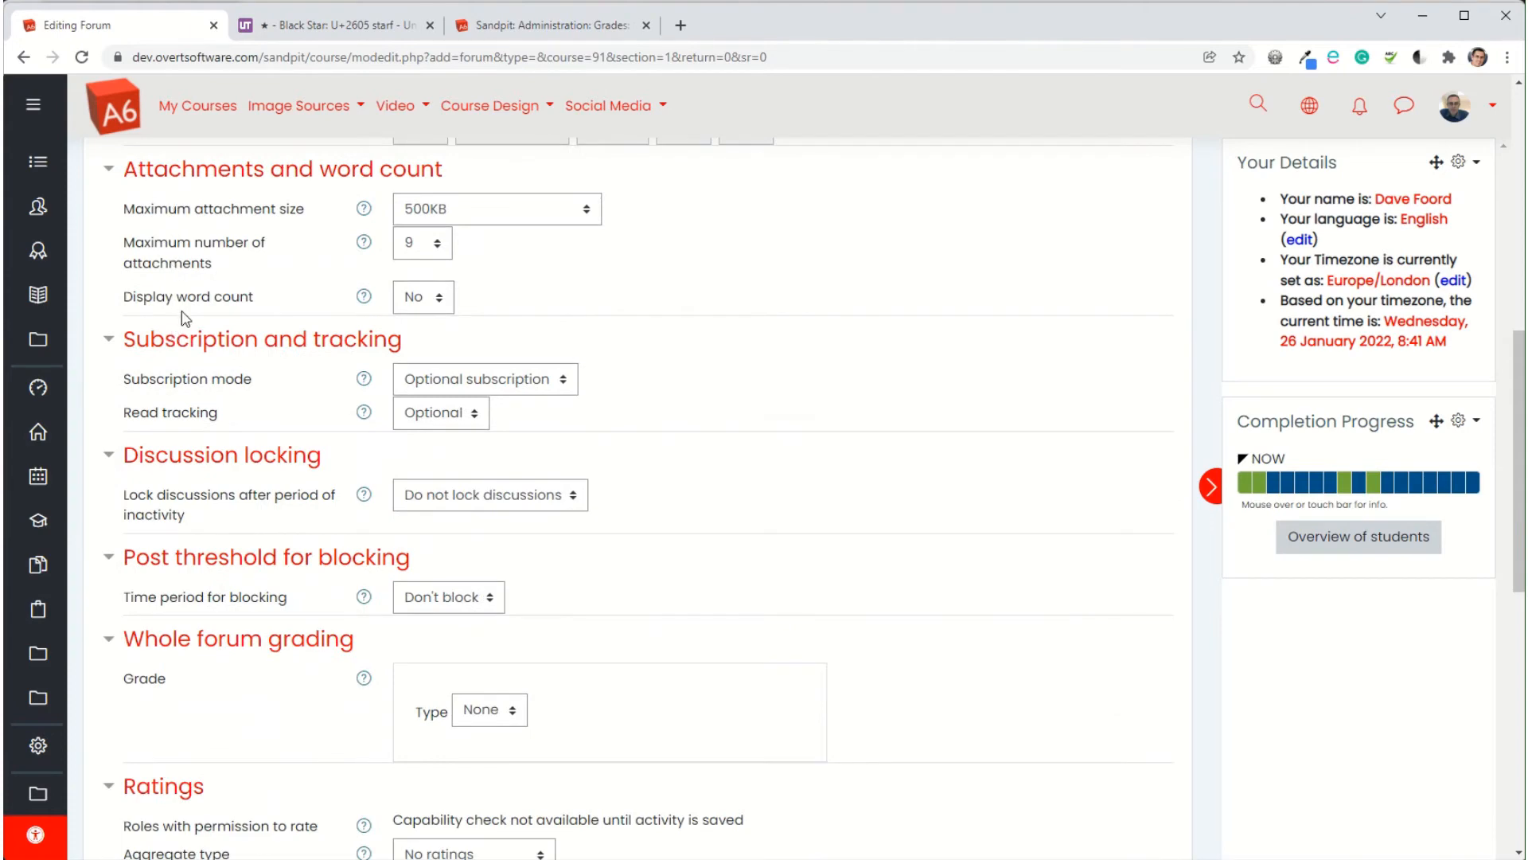
scroll(down, 3)
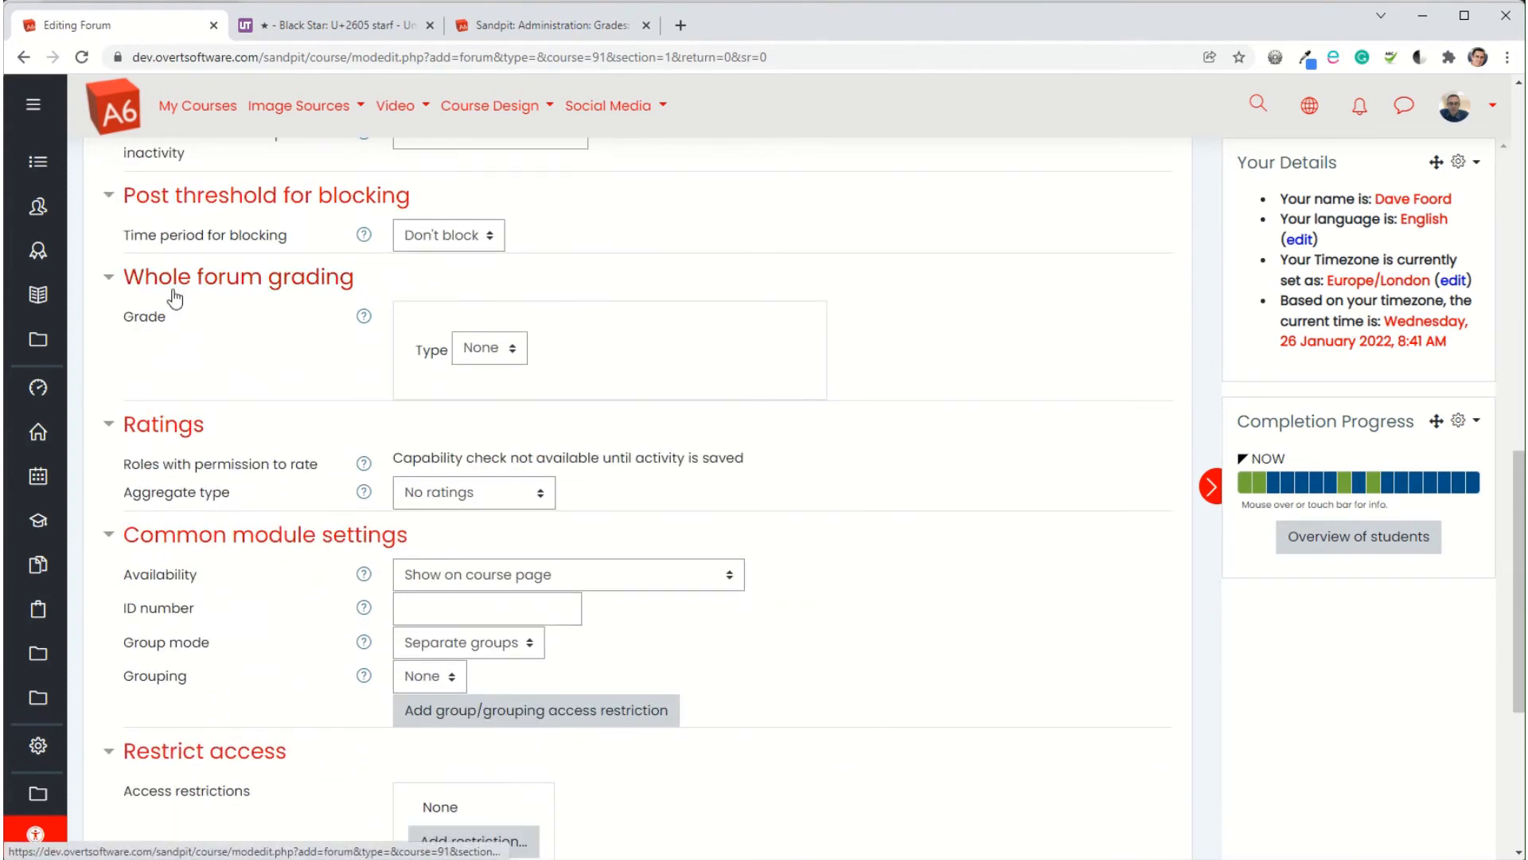
mouse_move(177, 343)
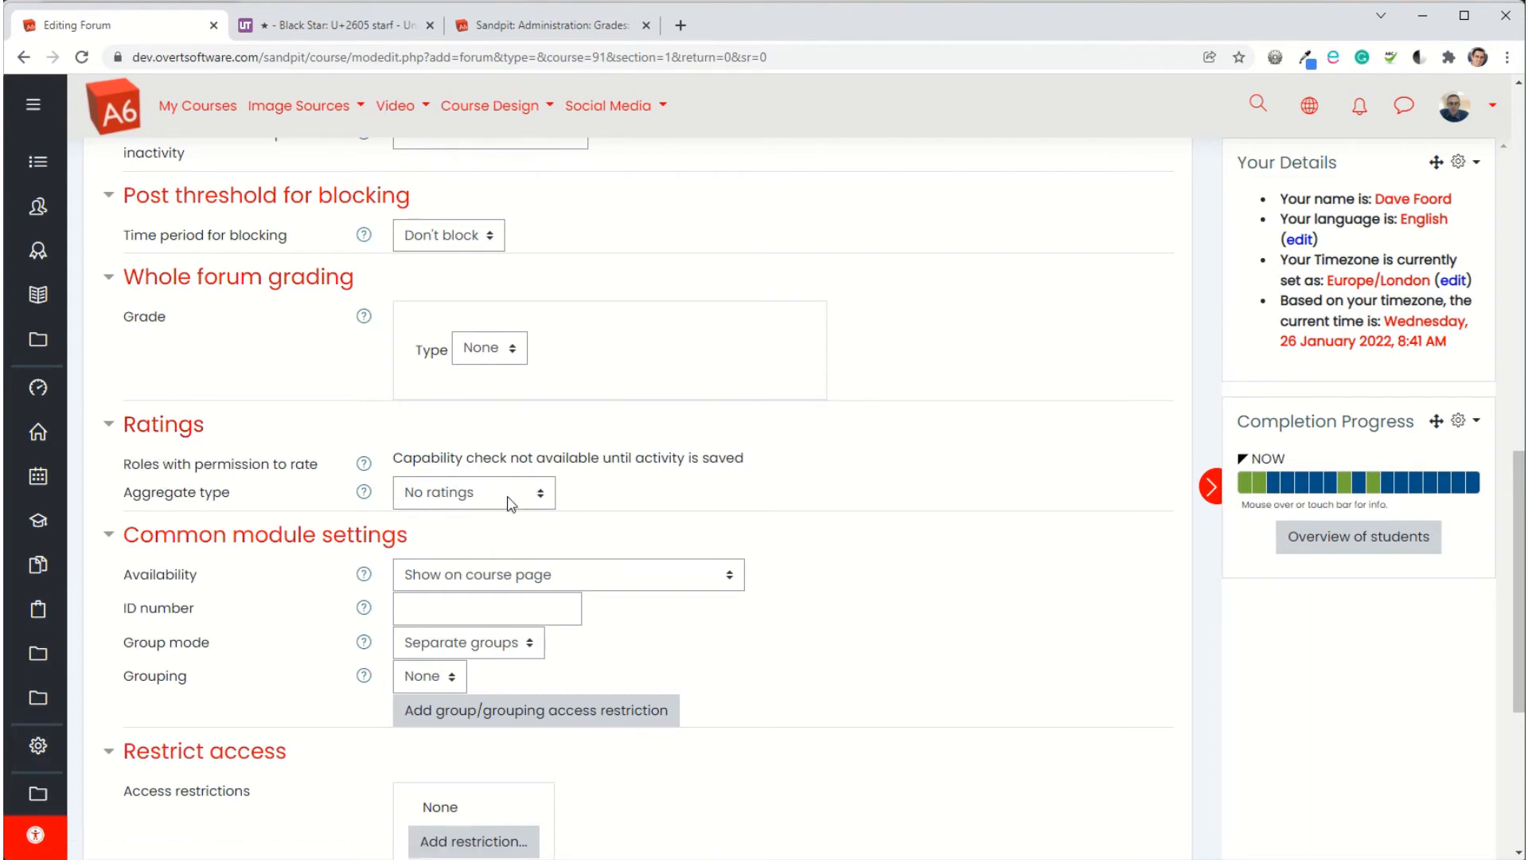
click(472, 492)
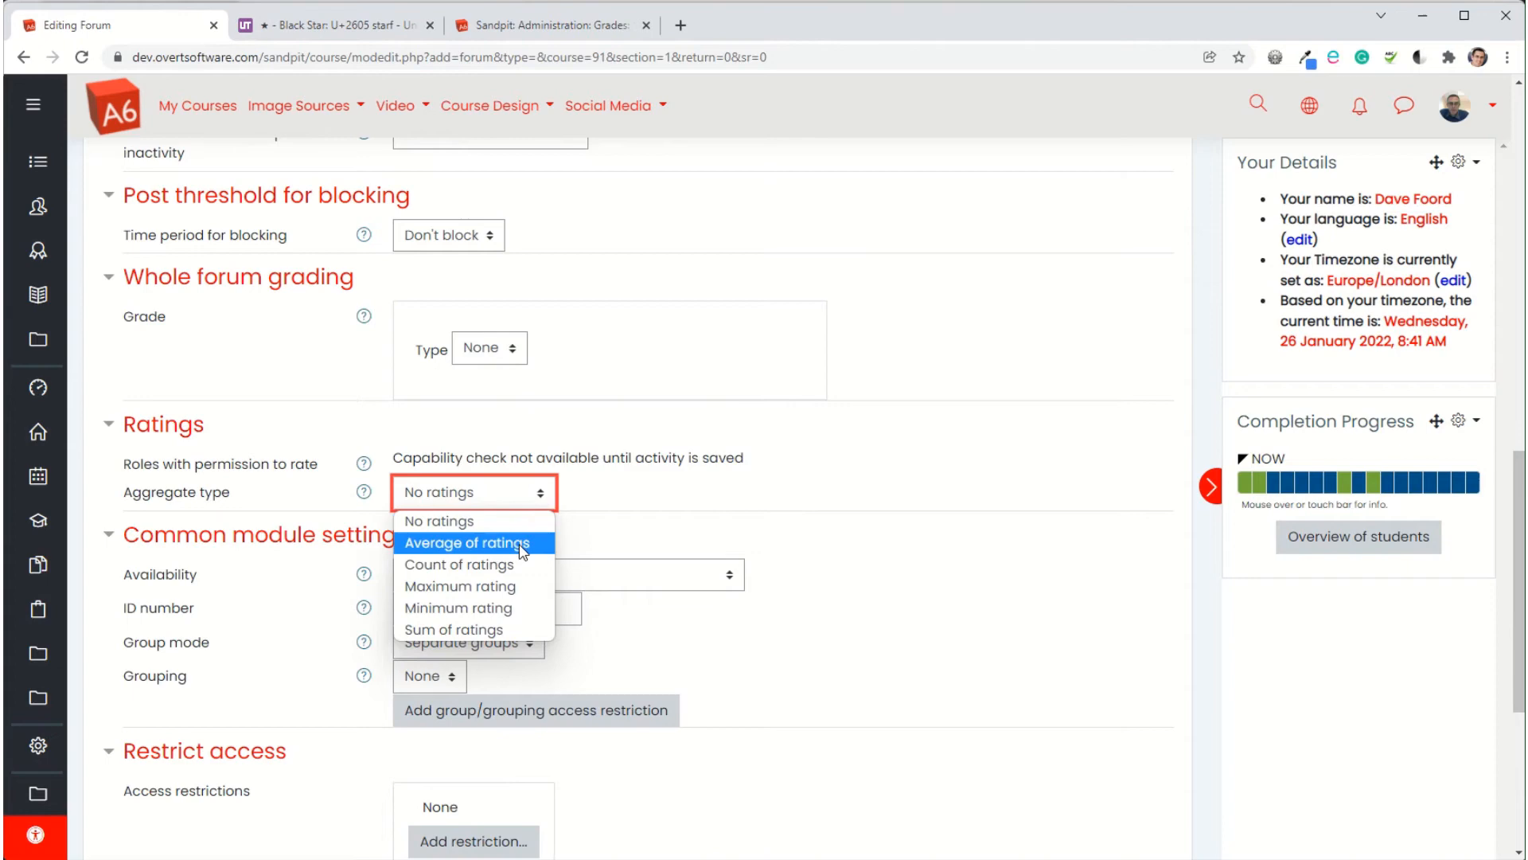
mouse_move(472, 586)
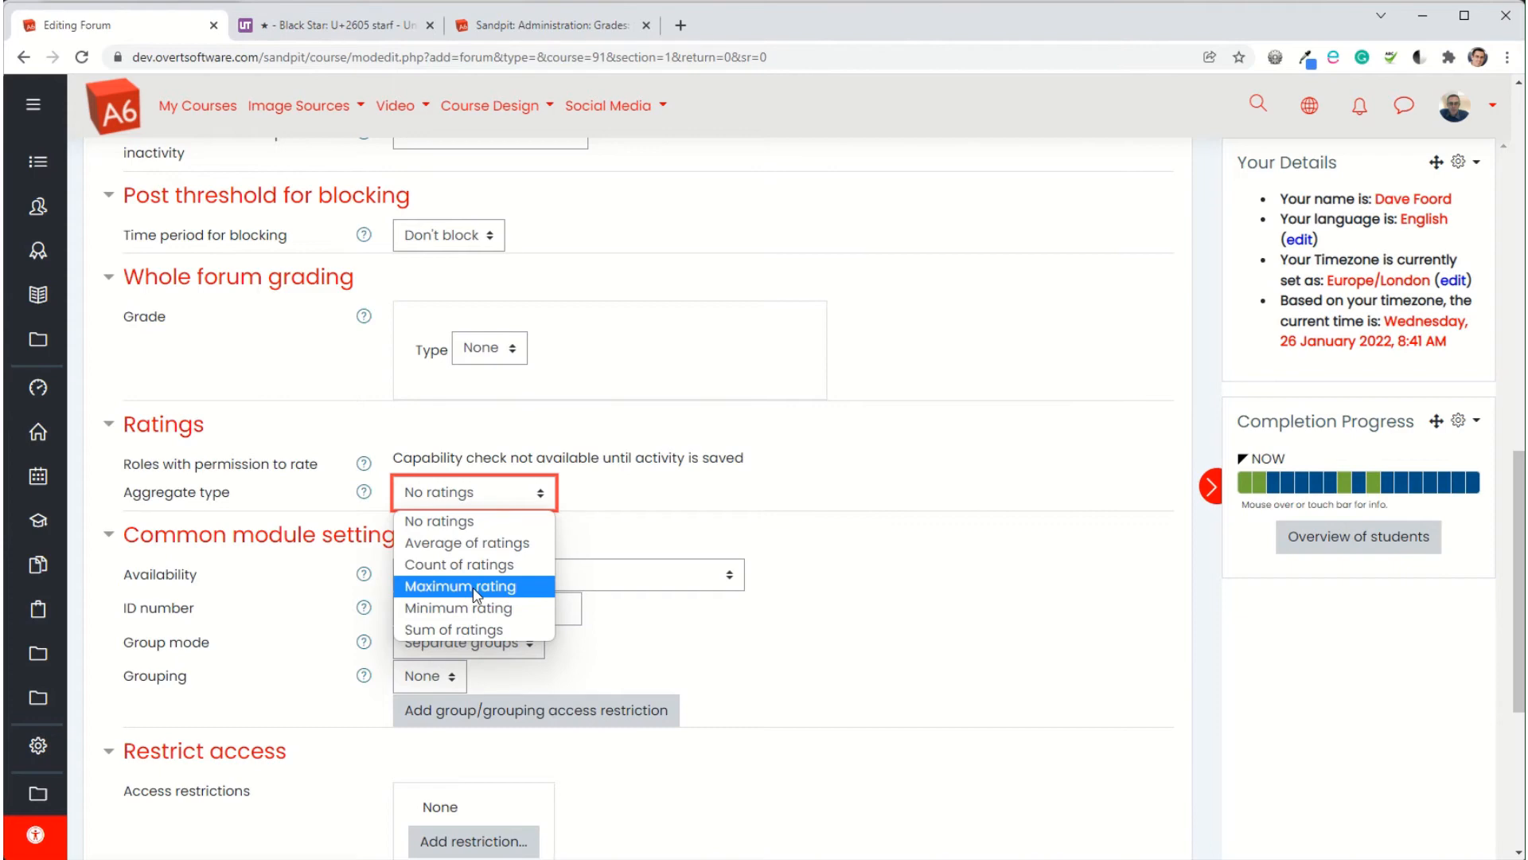
mouse_move(468, 542)
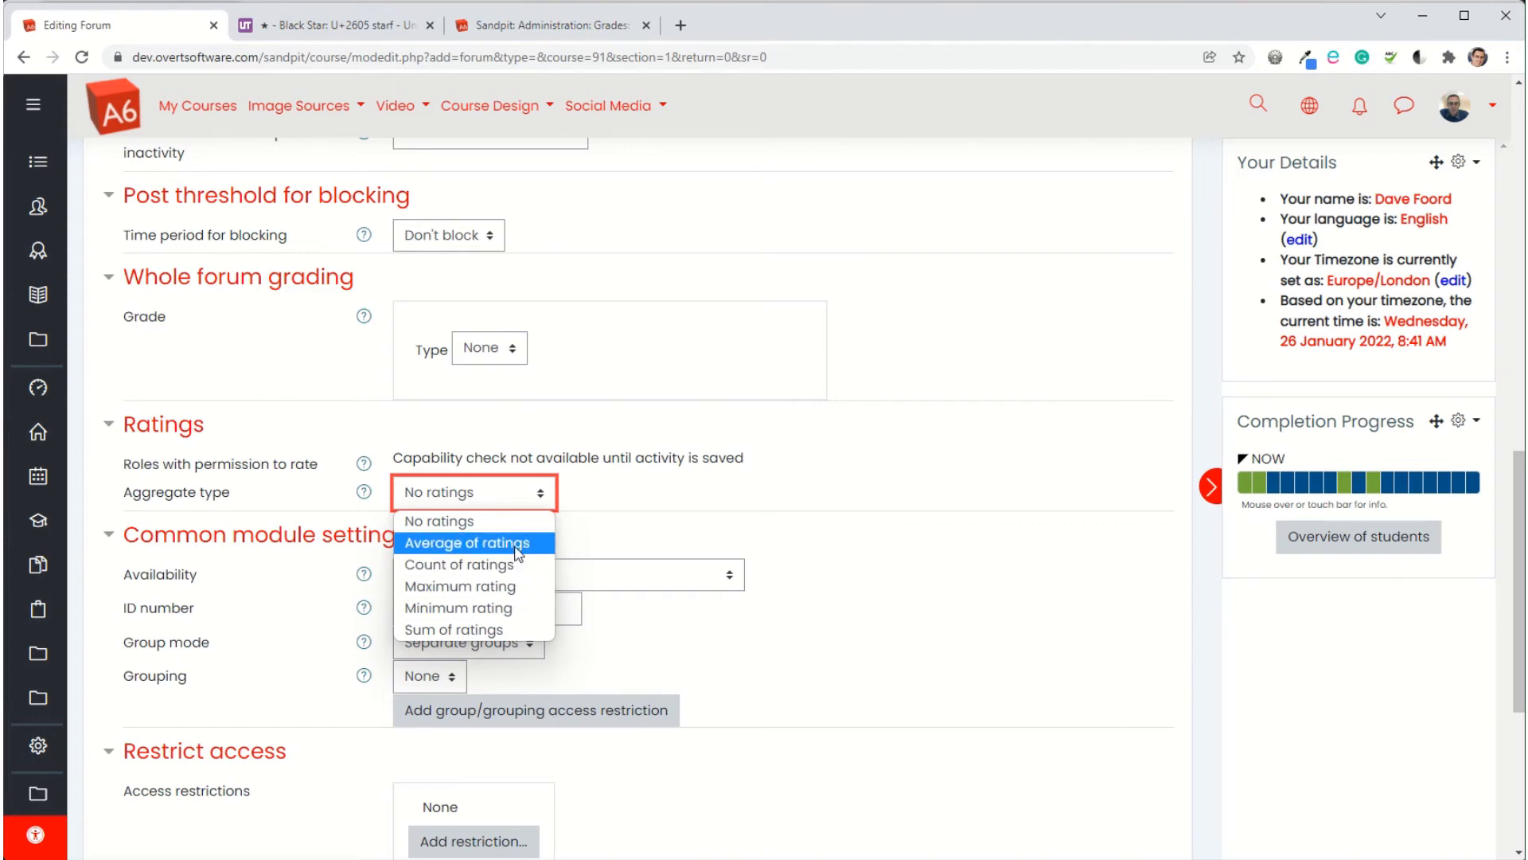
click(468, 543)
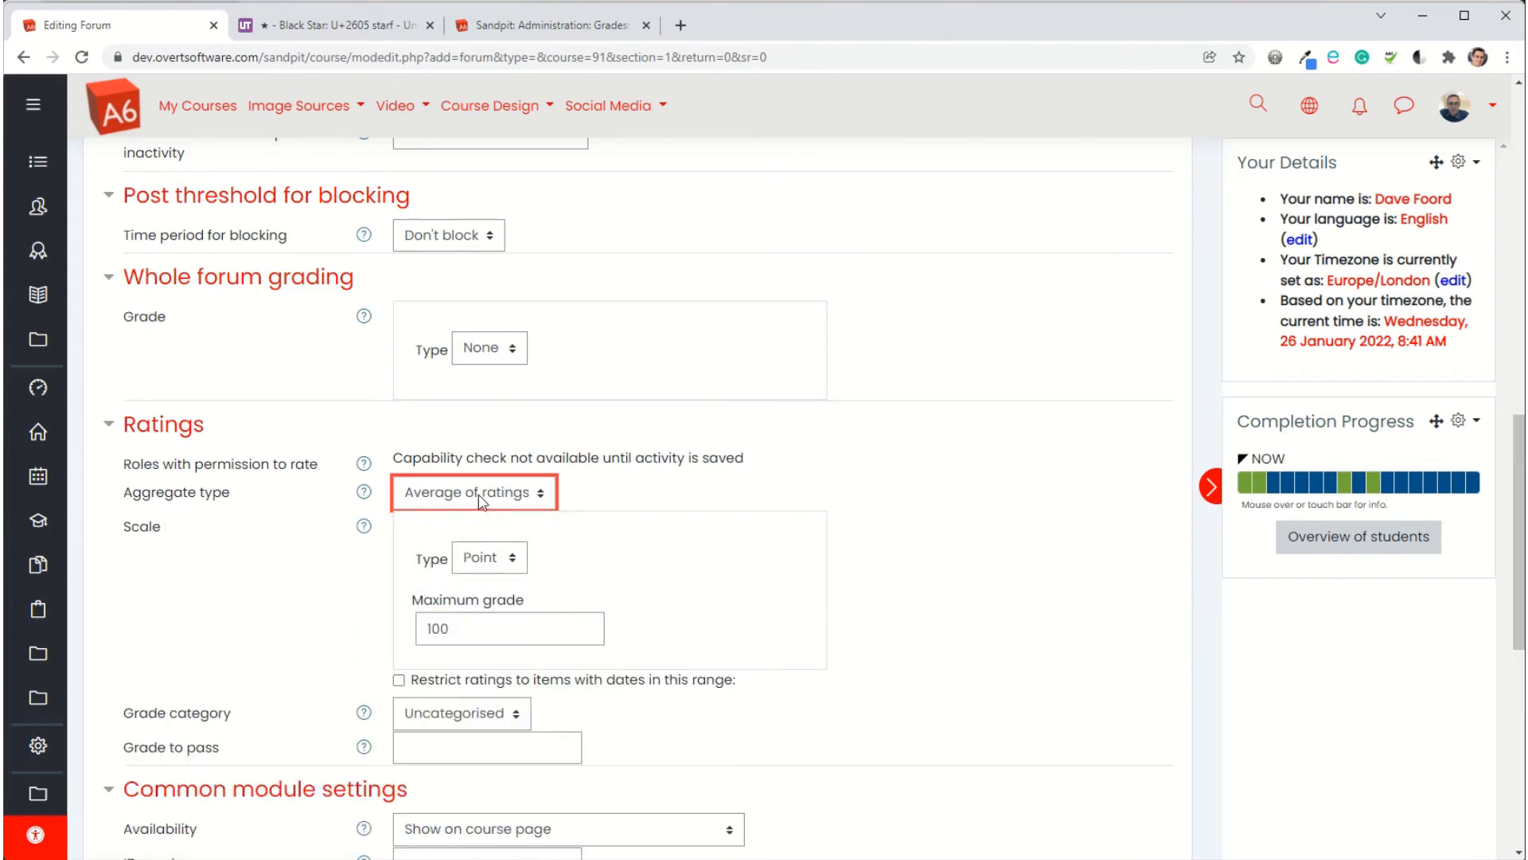
Set the rating type to Scale using the 5 star scale
scroll(down, 3)
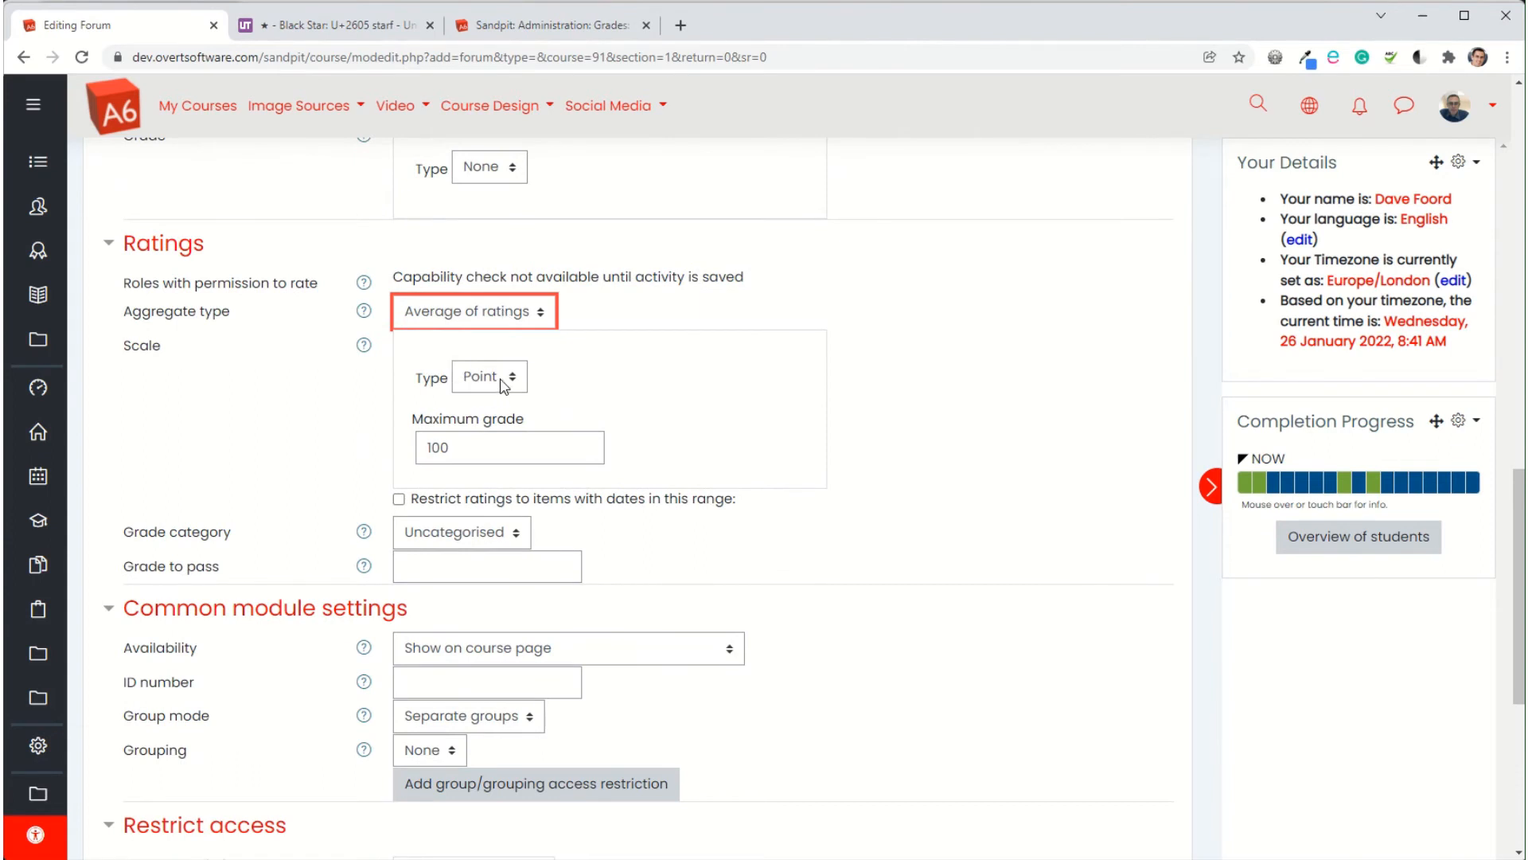
click(487, 376)
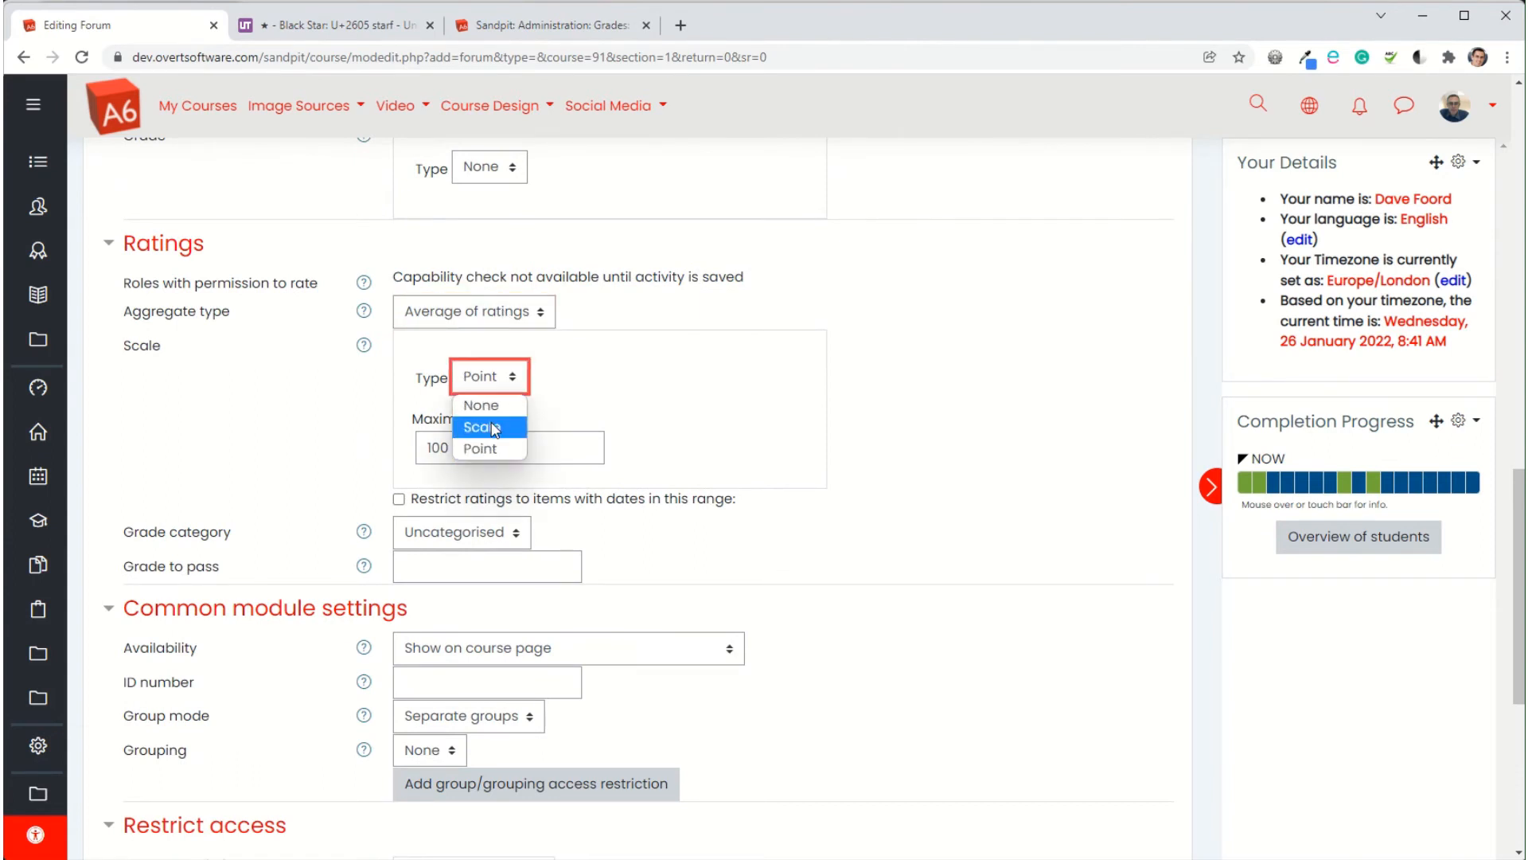
click(480, 427)
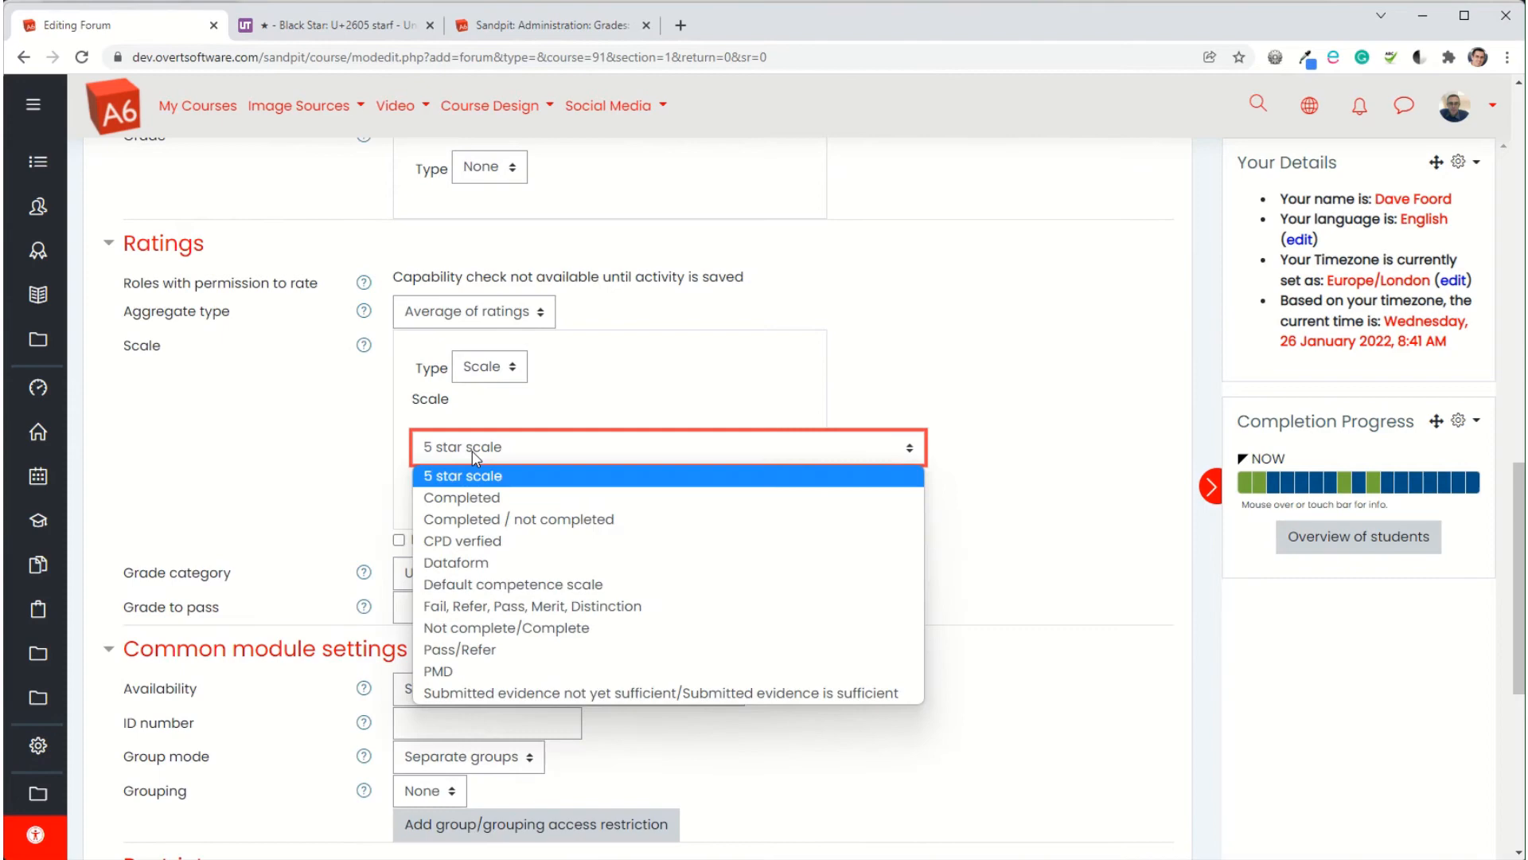
click(461, 476)
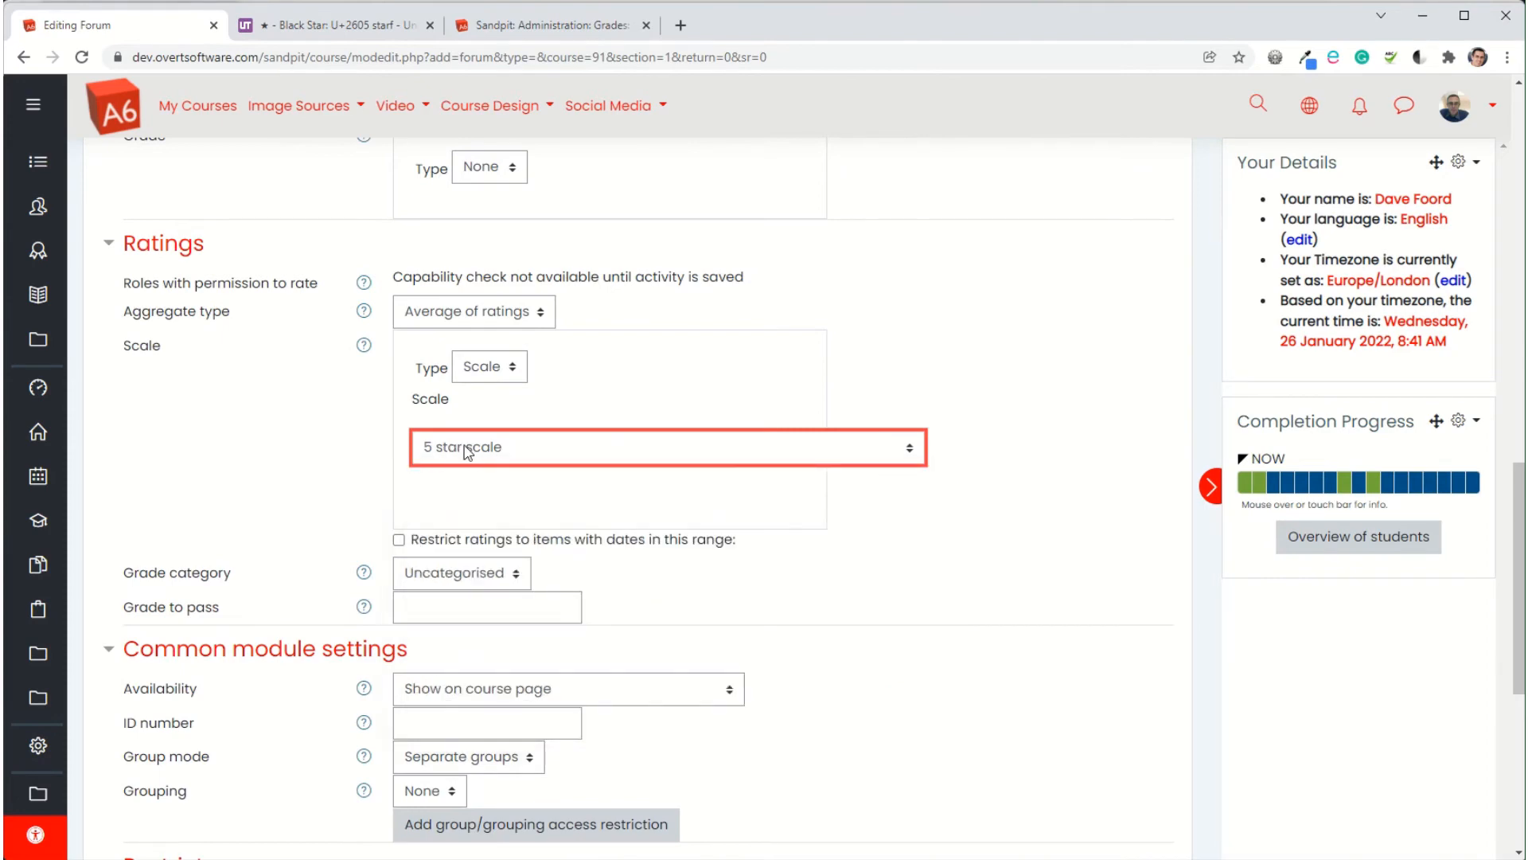
mouse_move(465, 455)
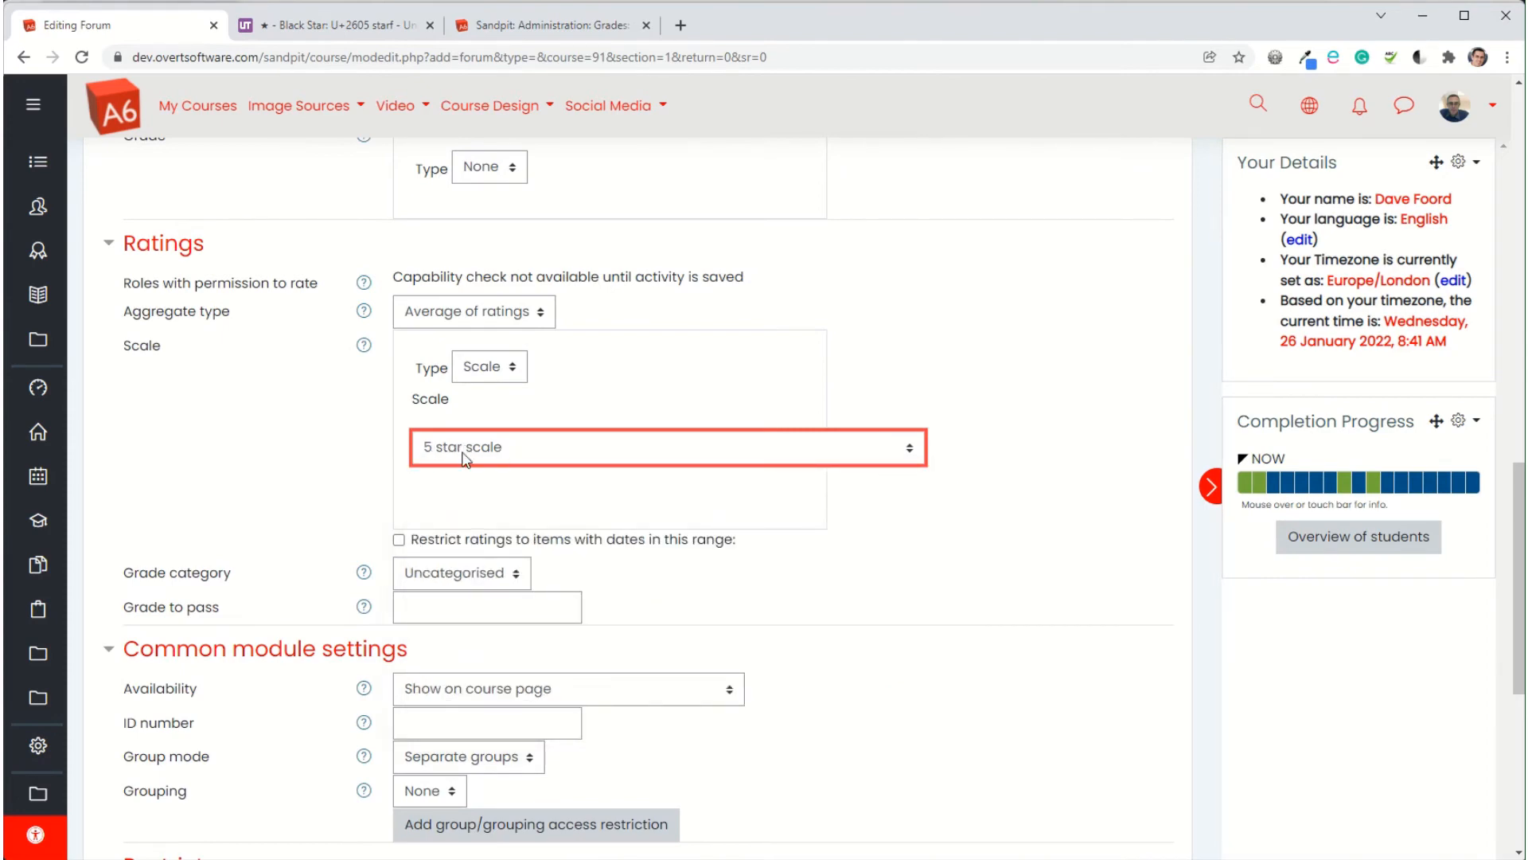
scroll(down, 3)
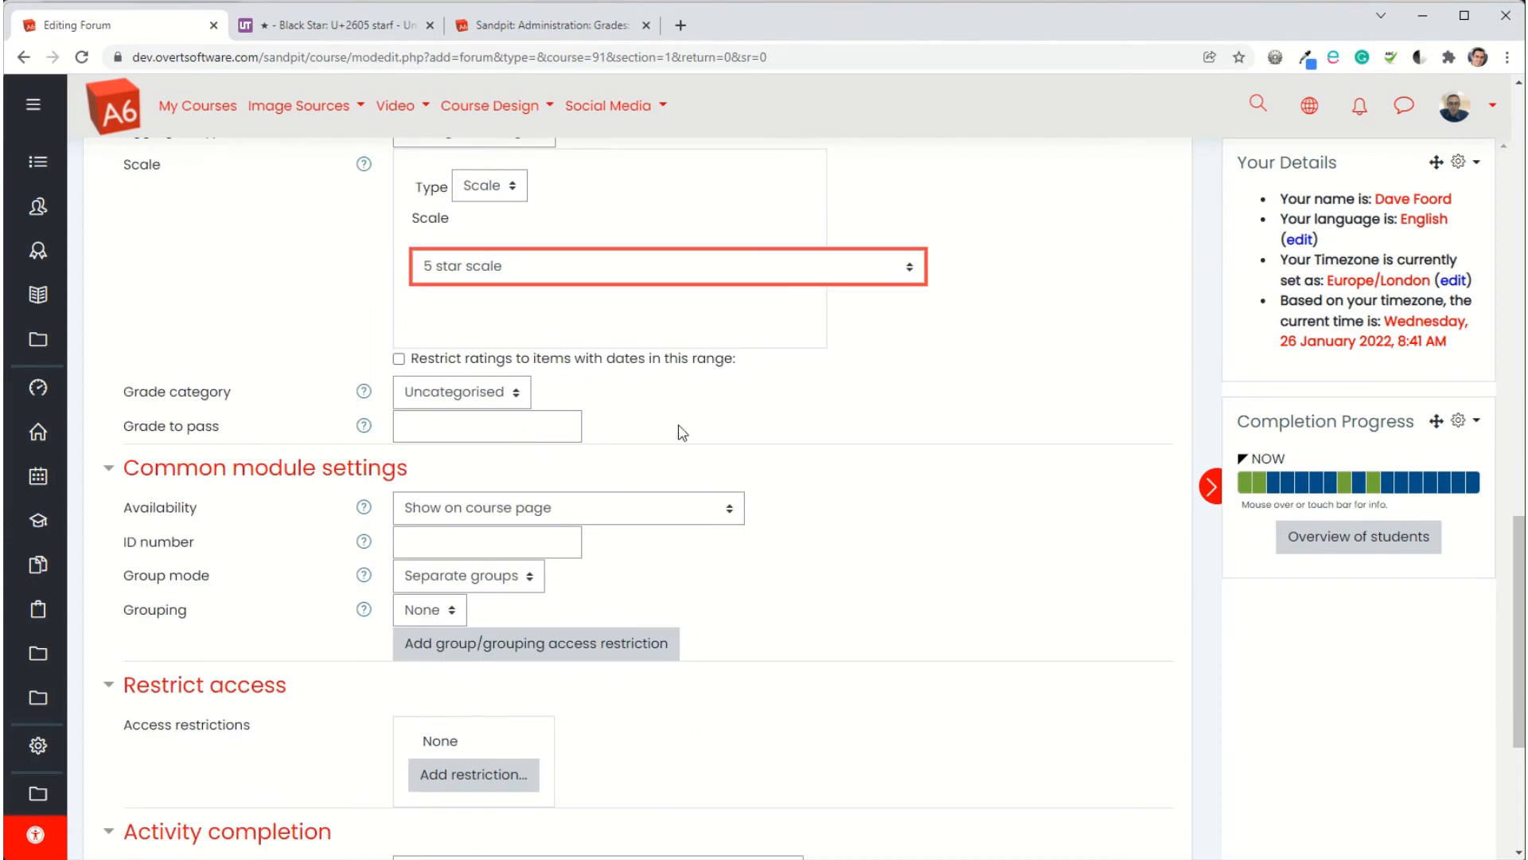
mouse_move(115, 431)
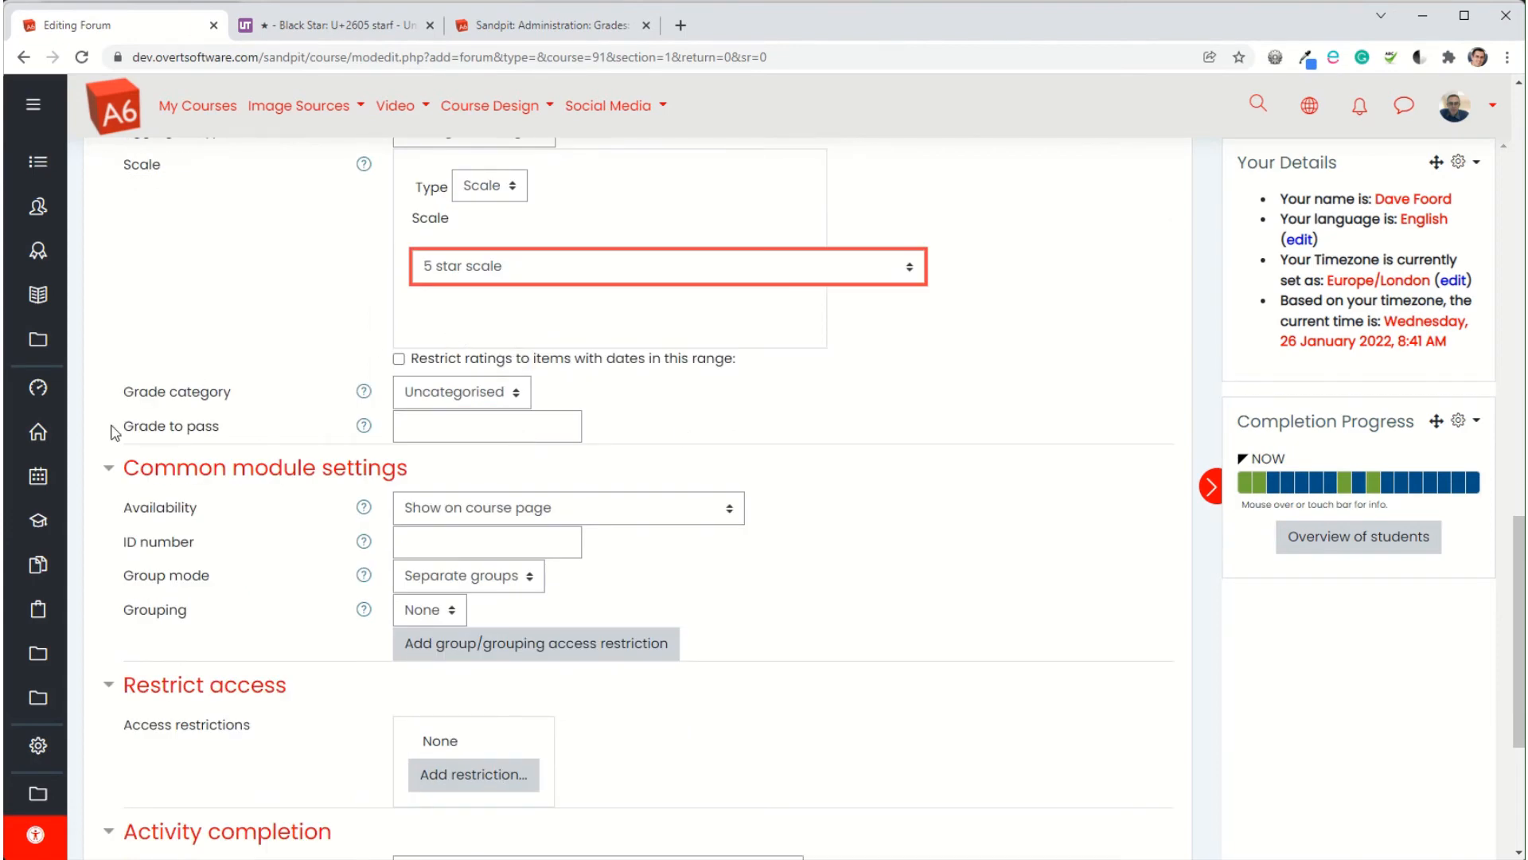
mouse_move(179, 444)
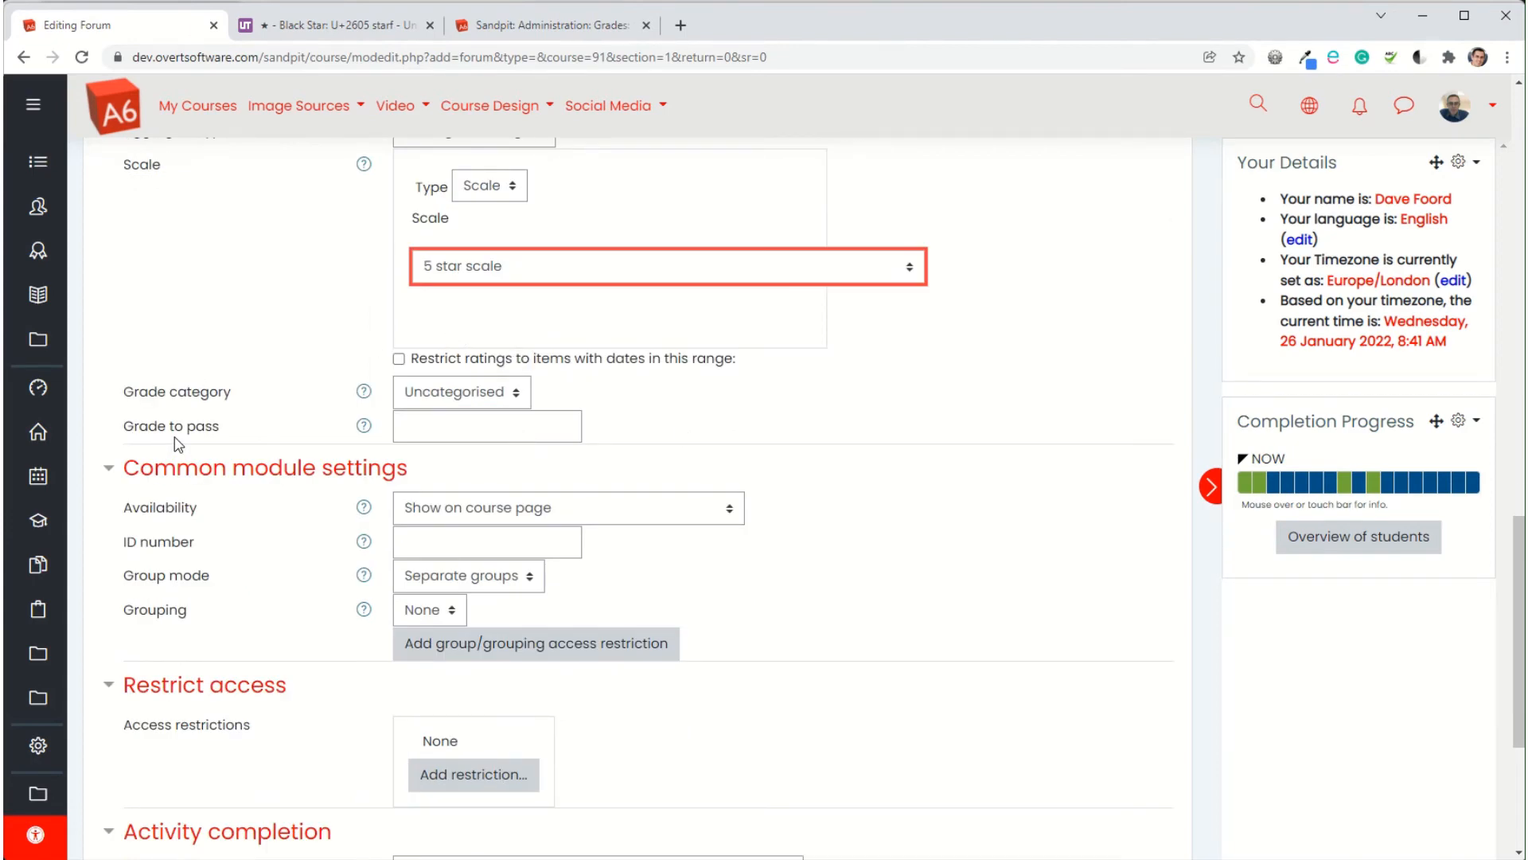
click(487, 425)
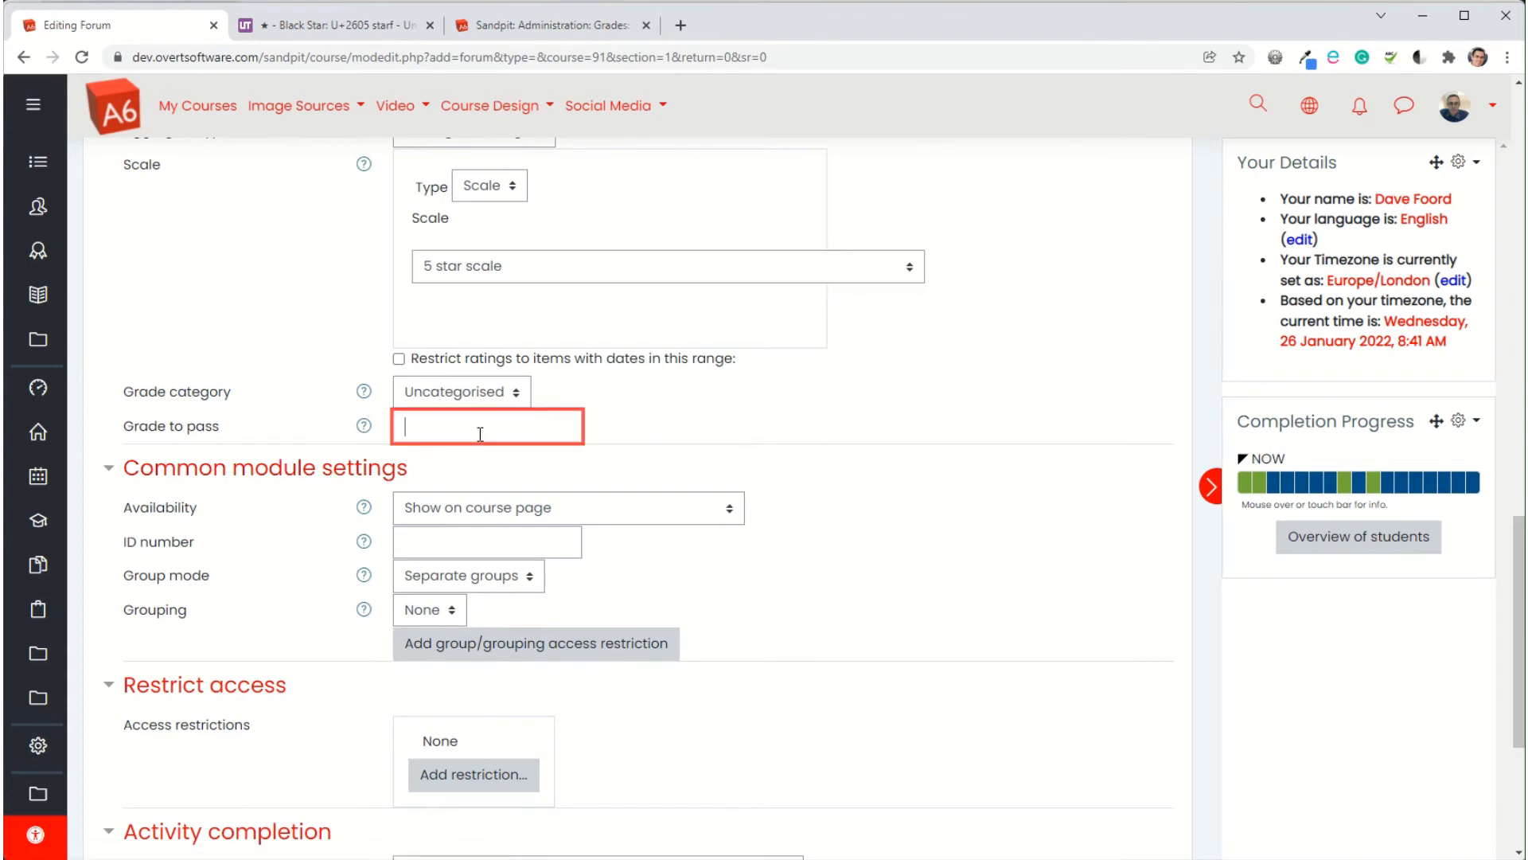
Enter 5 in the forum's Grade to pass field
scroll(up, 3)
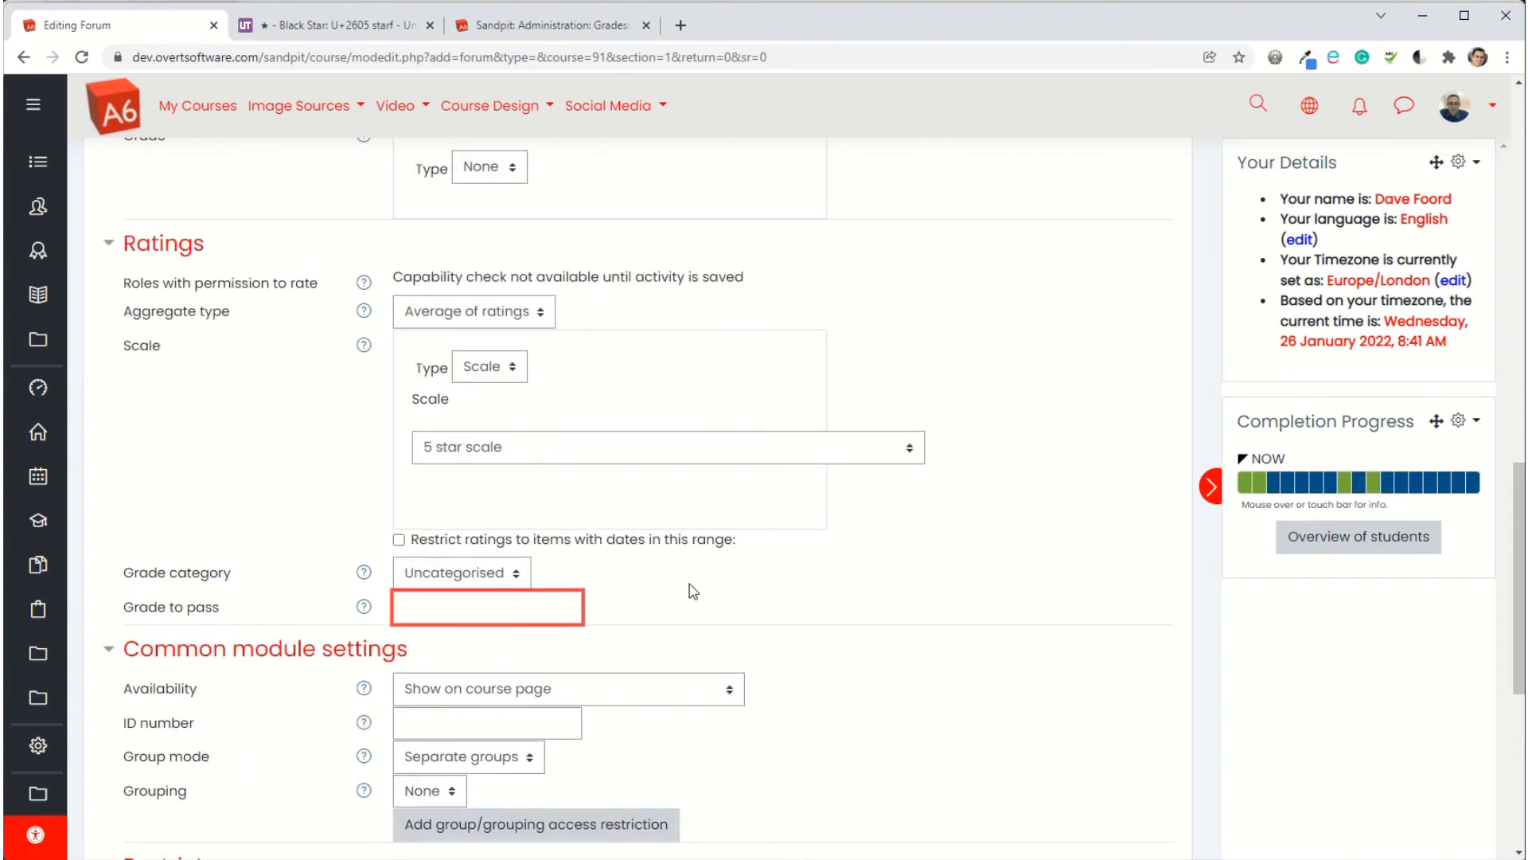
mouse_move(648, 573)
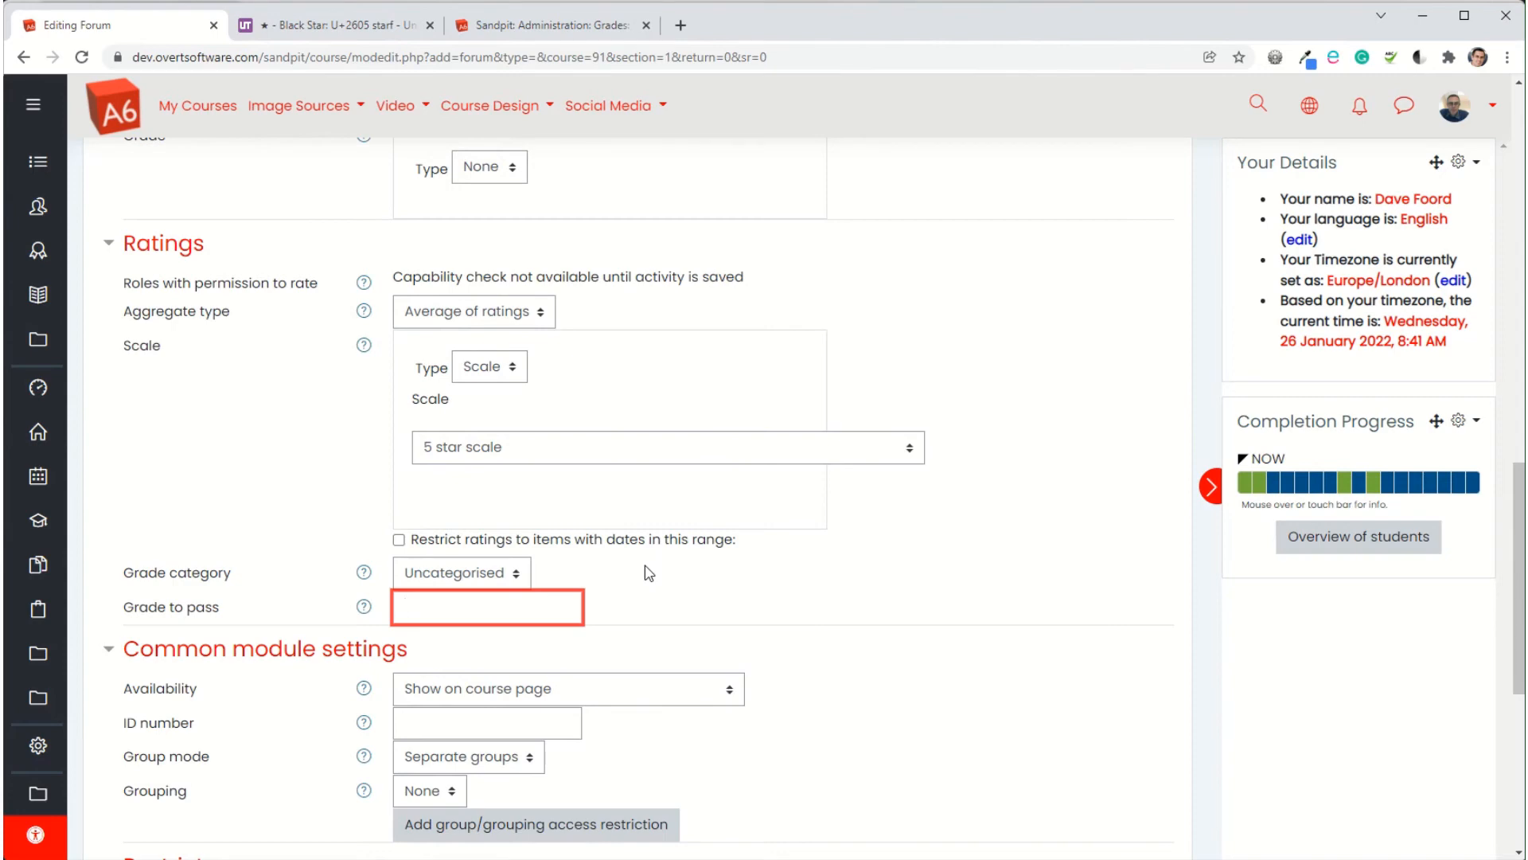
click(487, 606)
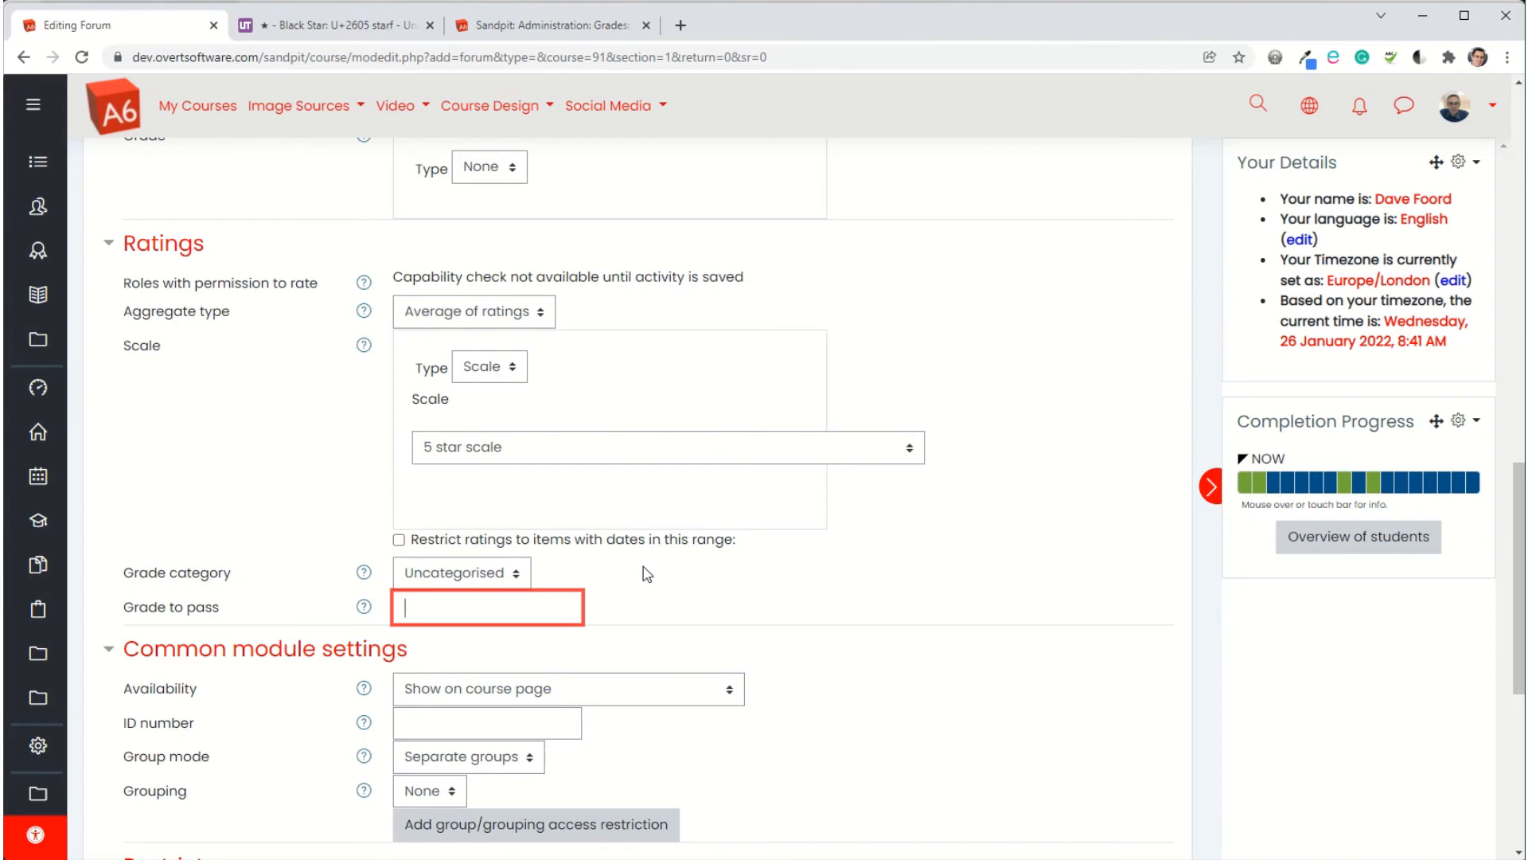
mouse_move(596, 587)
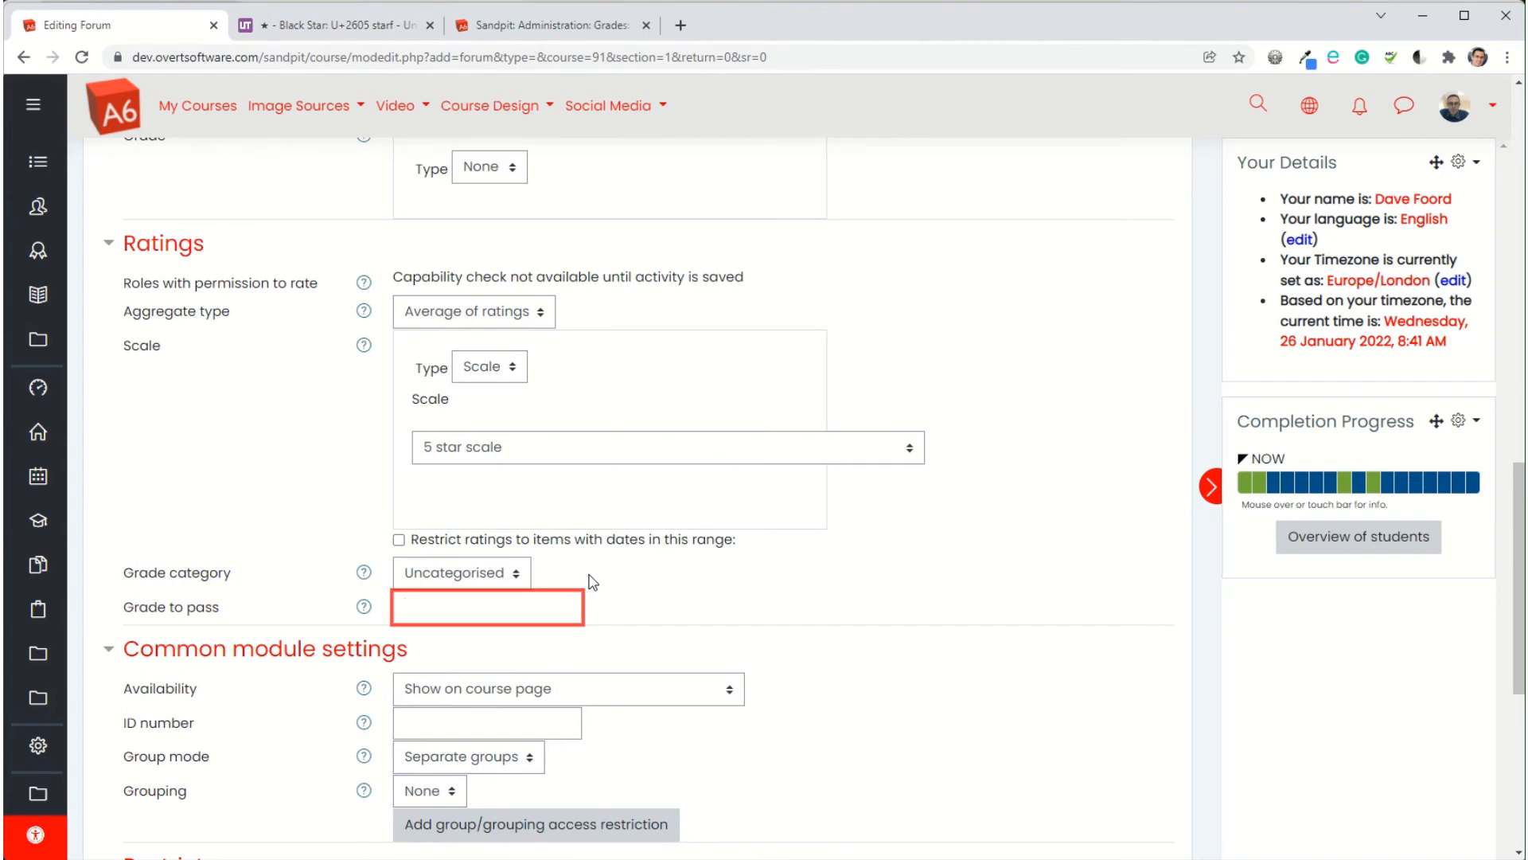
text(5)
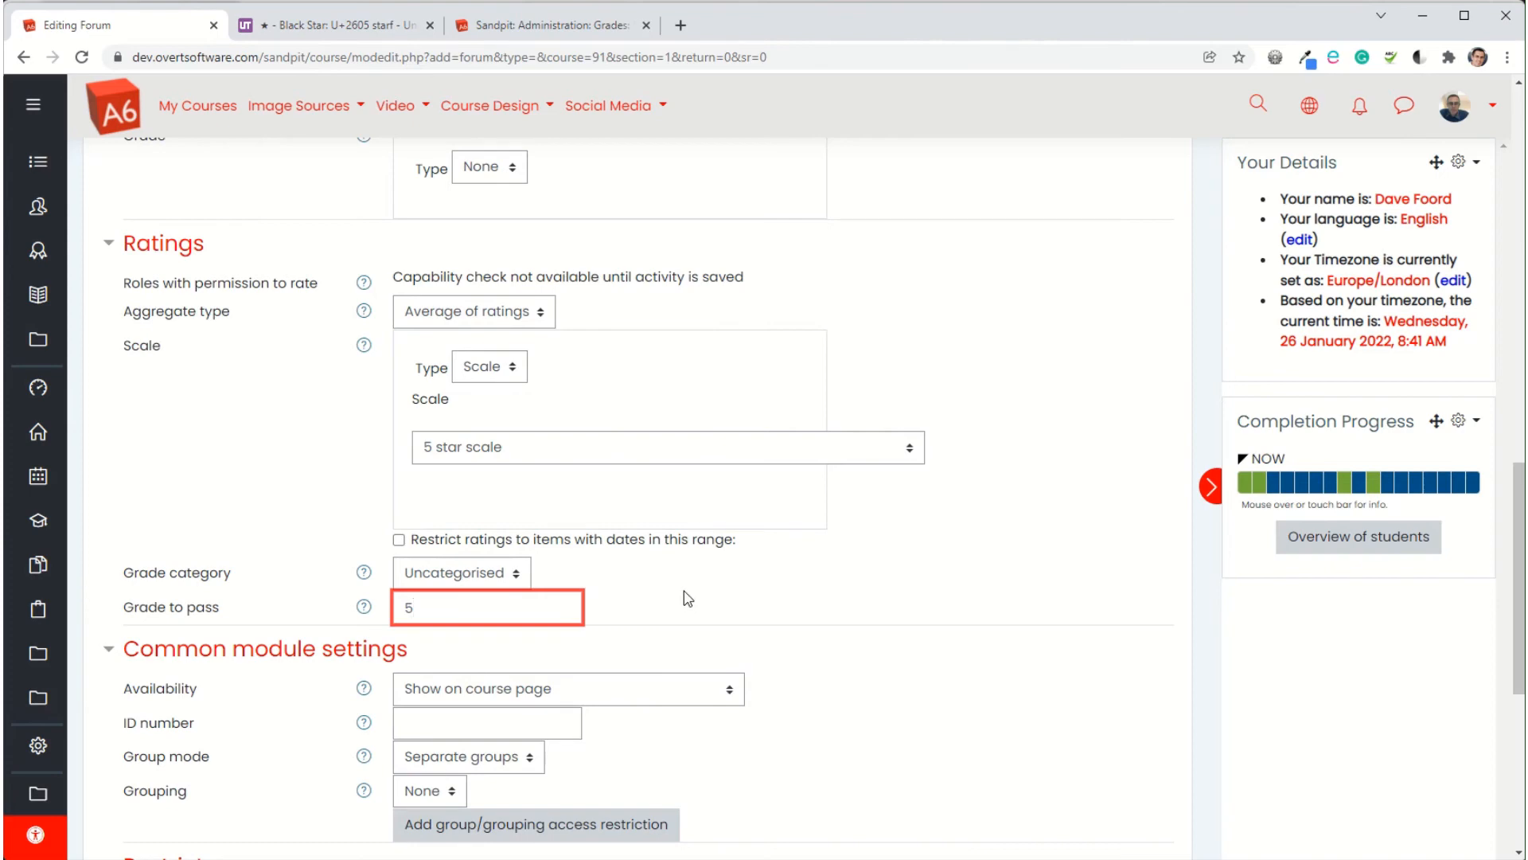
scroll(down, 3)
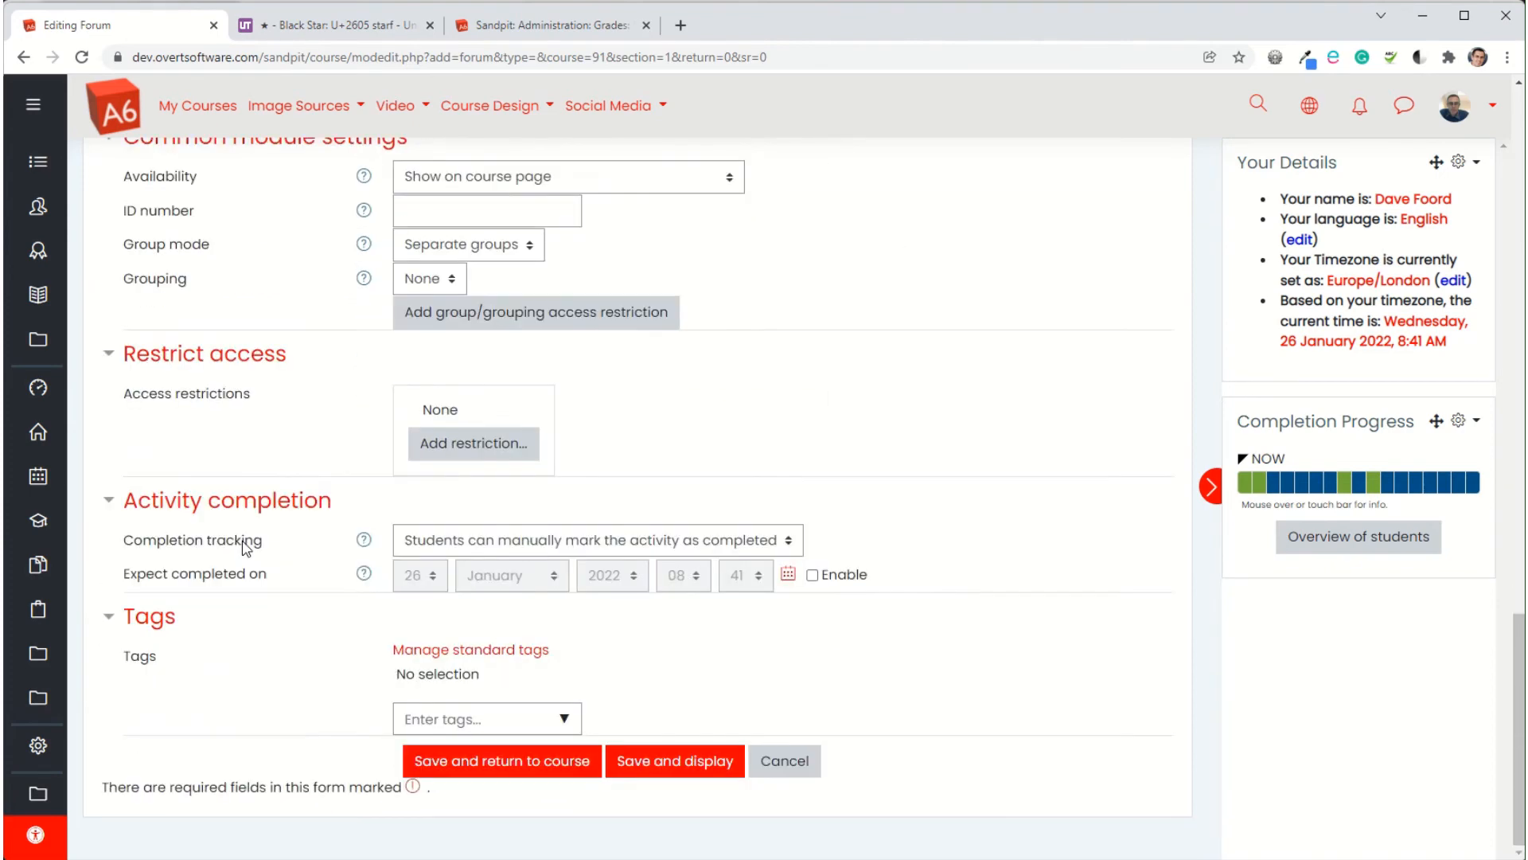
Complete the forum when conditions are met, requiring a rating but not viewing, then save and display
click(599, 539)
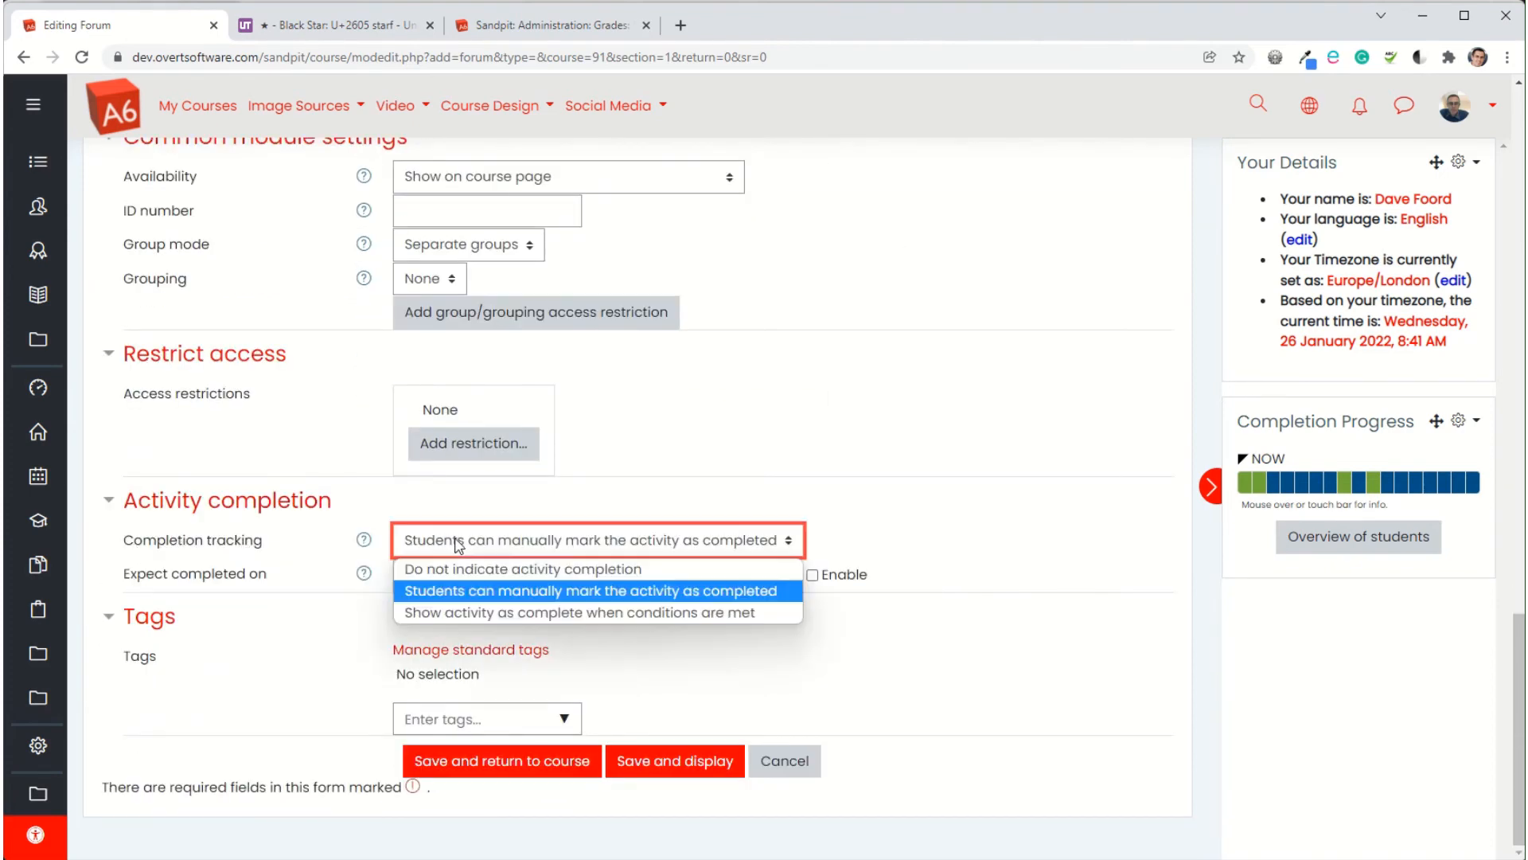
mouse_move(551, 612)
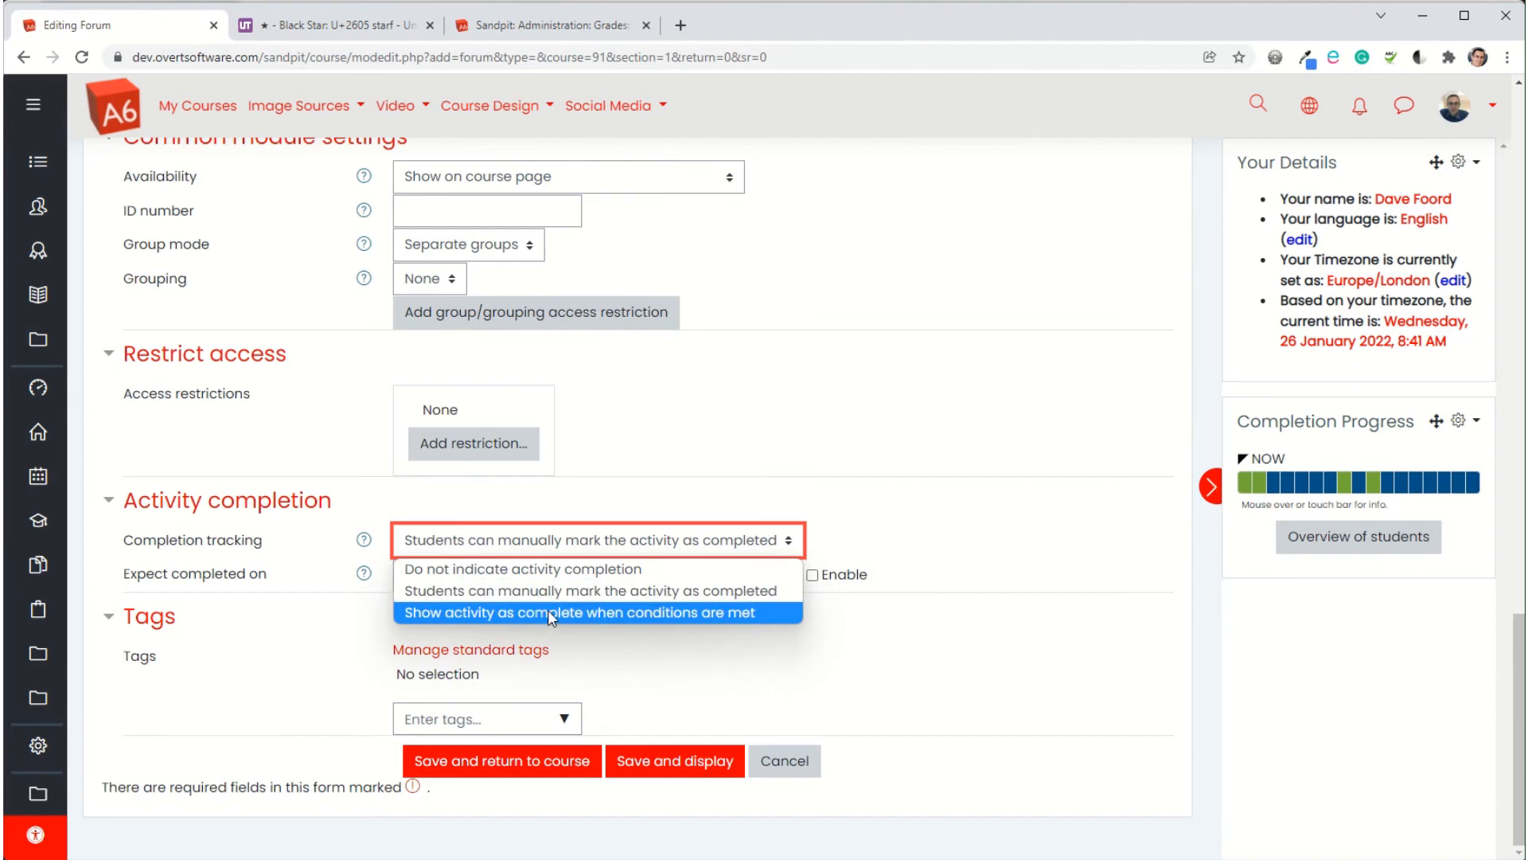
click(595, 612)
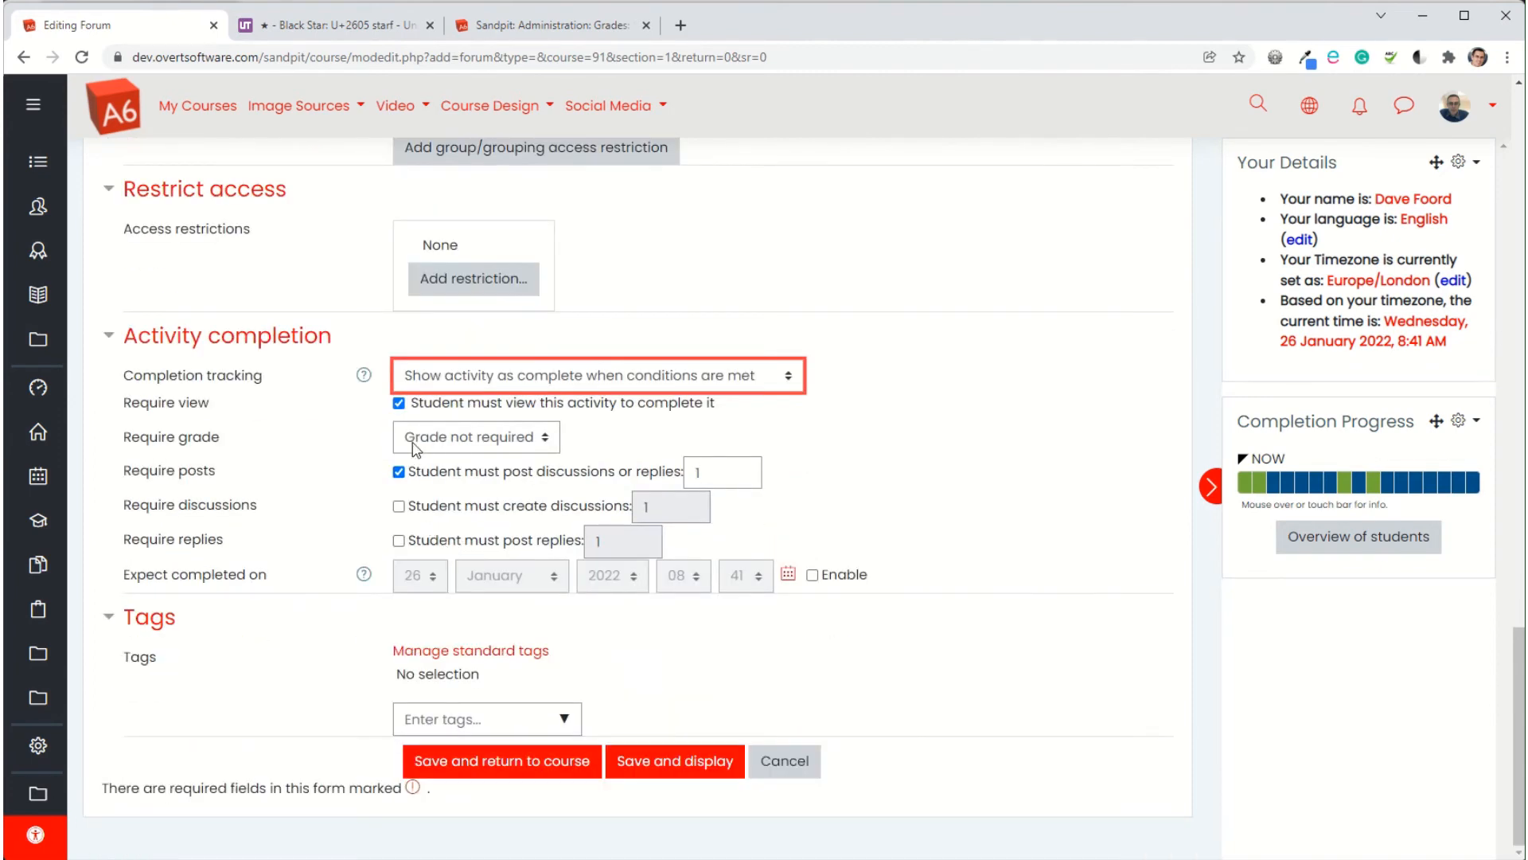
click(476, 435)
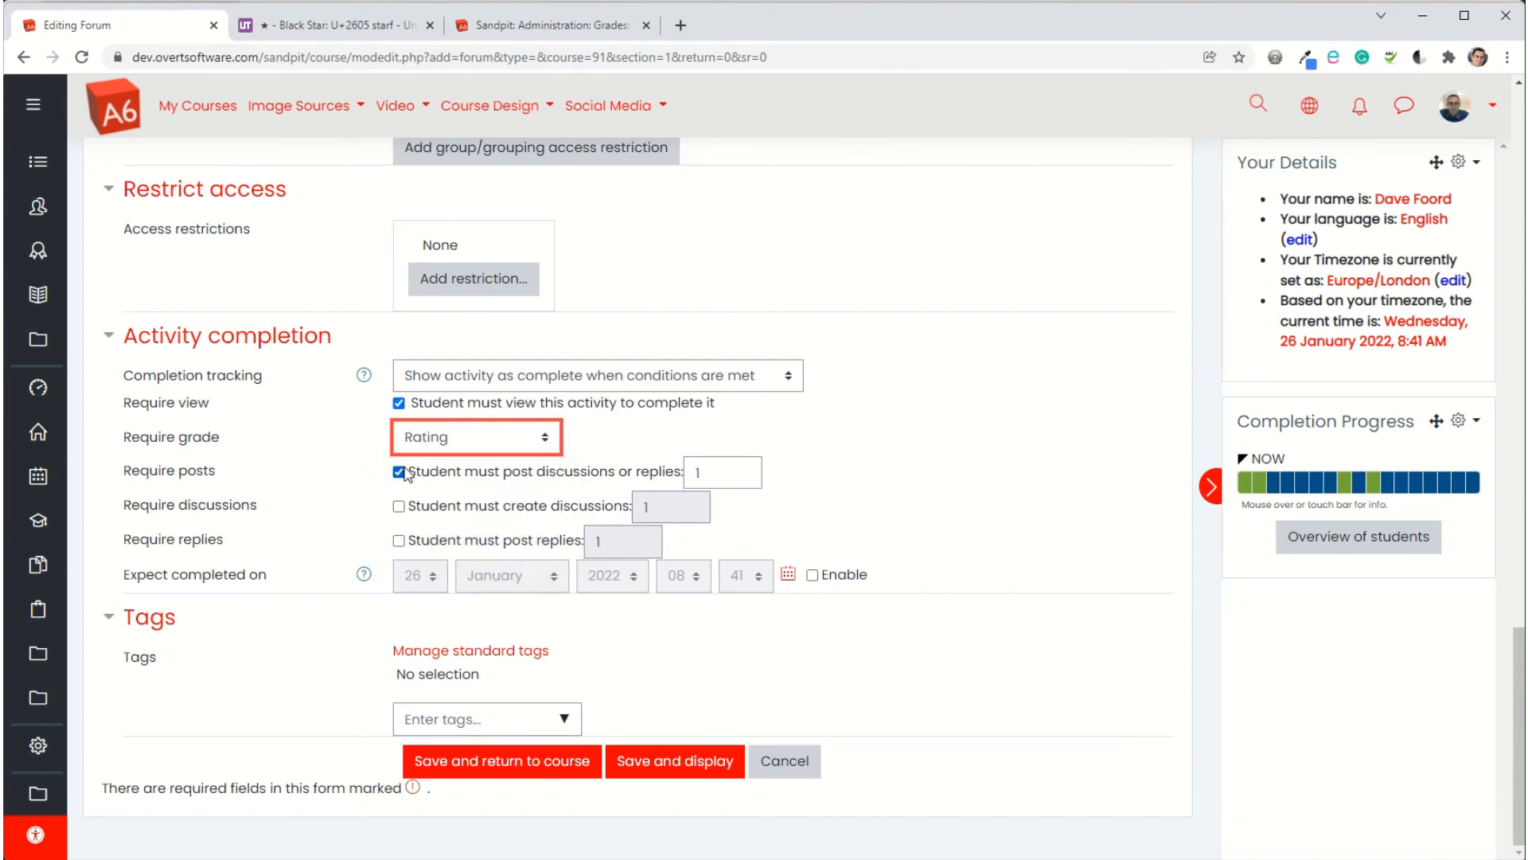
click(399, 401)
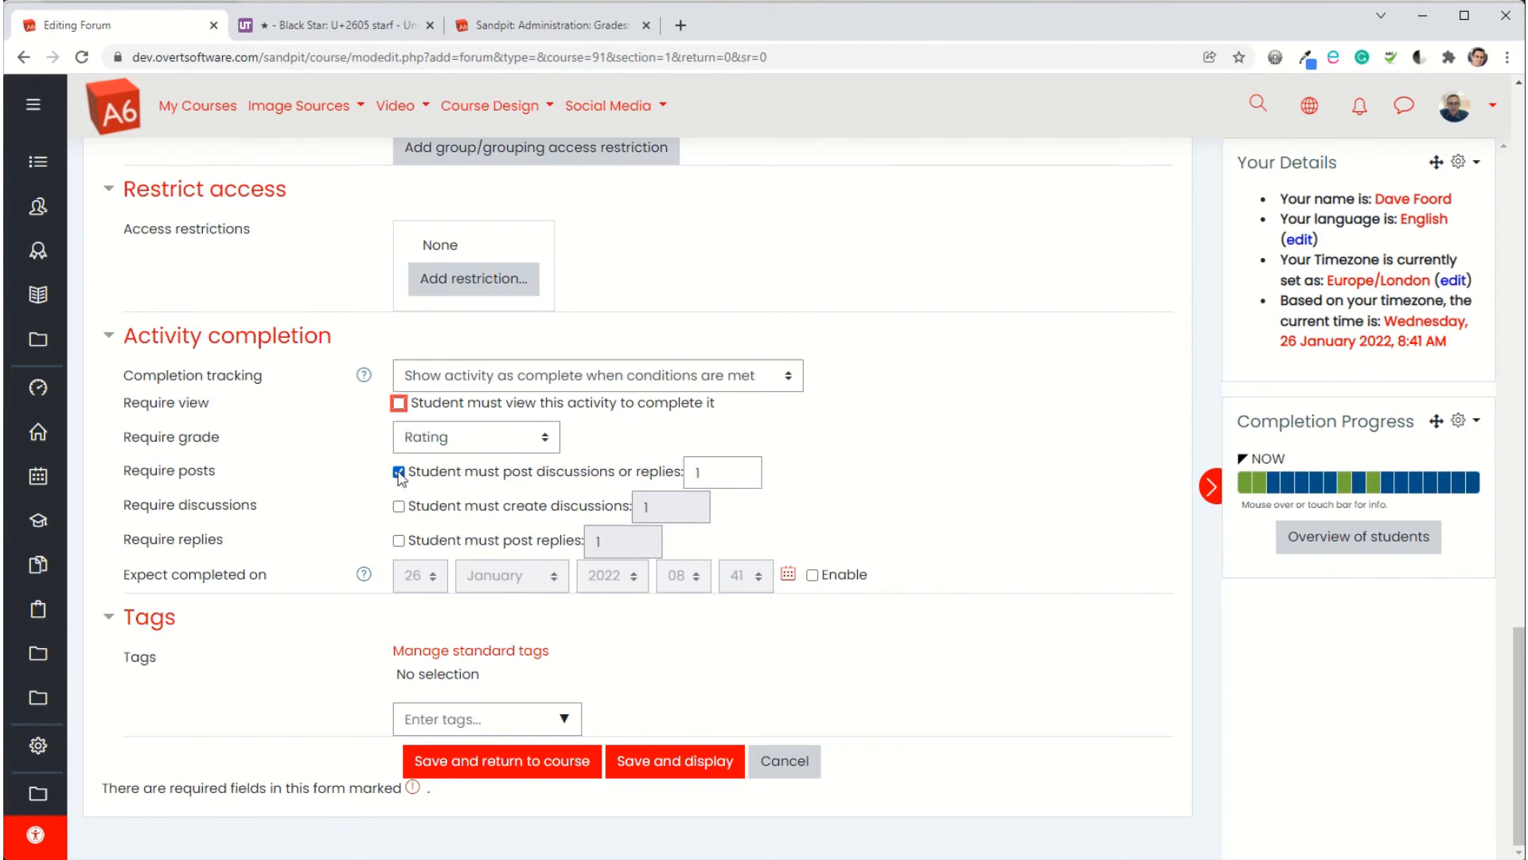
click(399, 471)
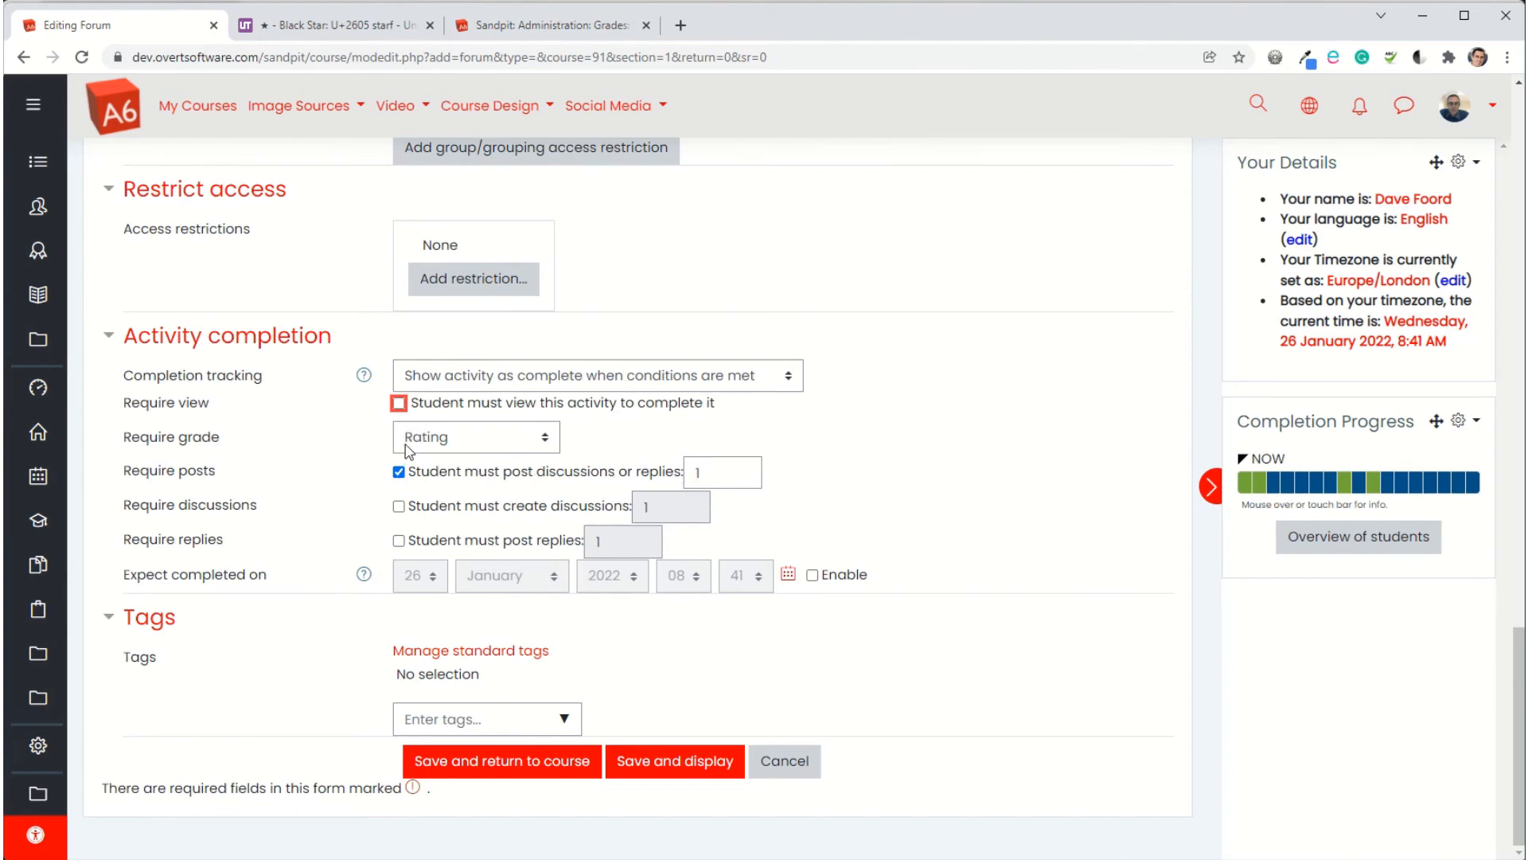
scroll(up, 3)
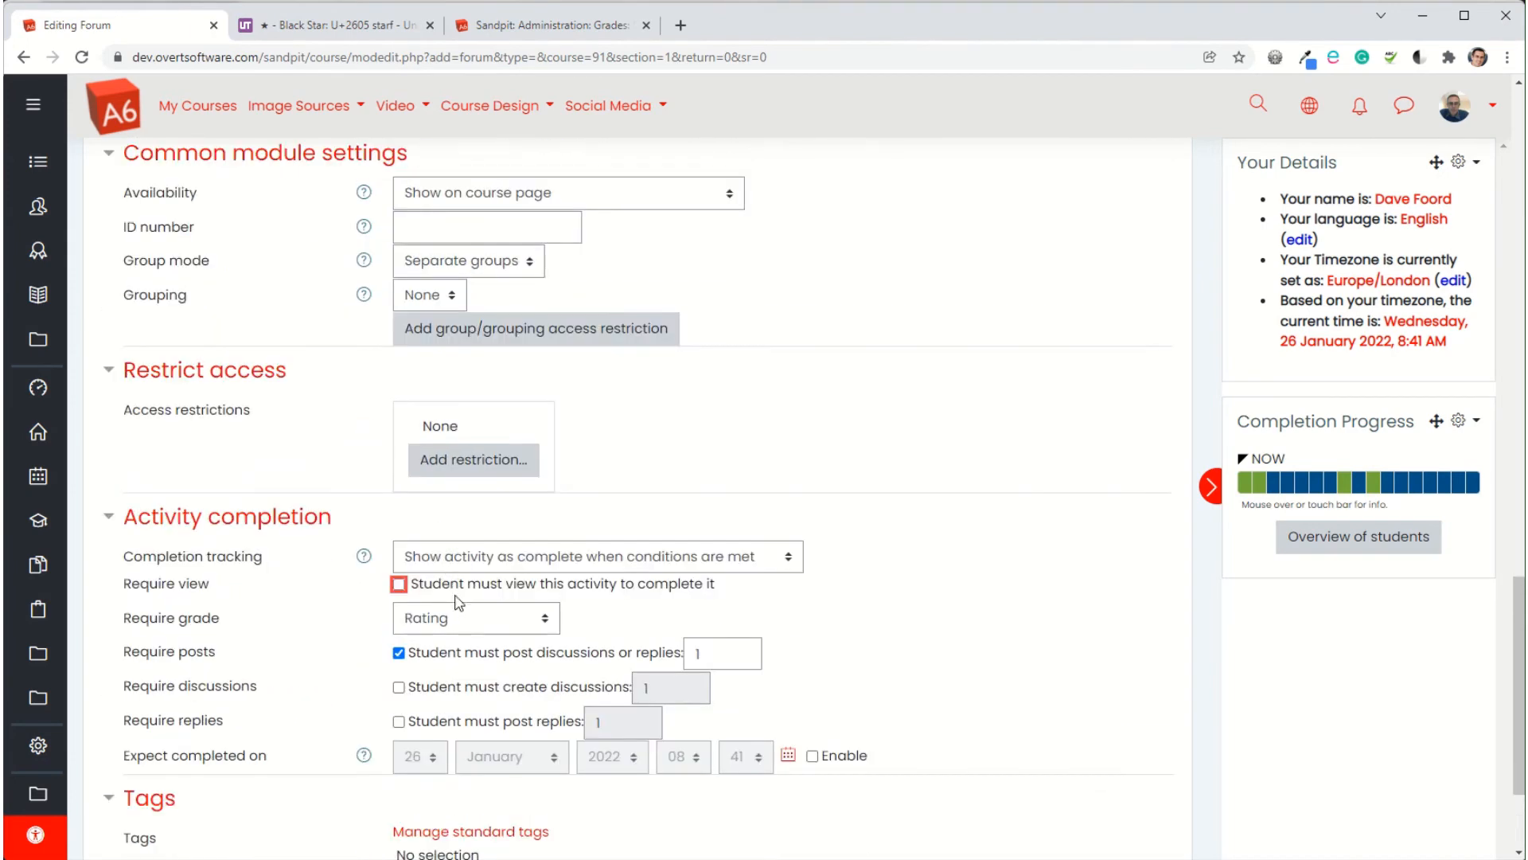
scroll(down, 3)
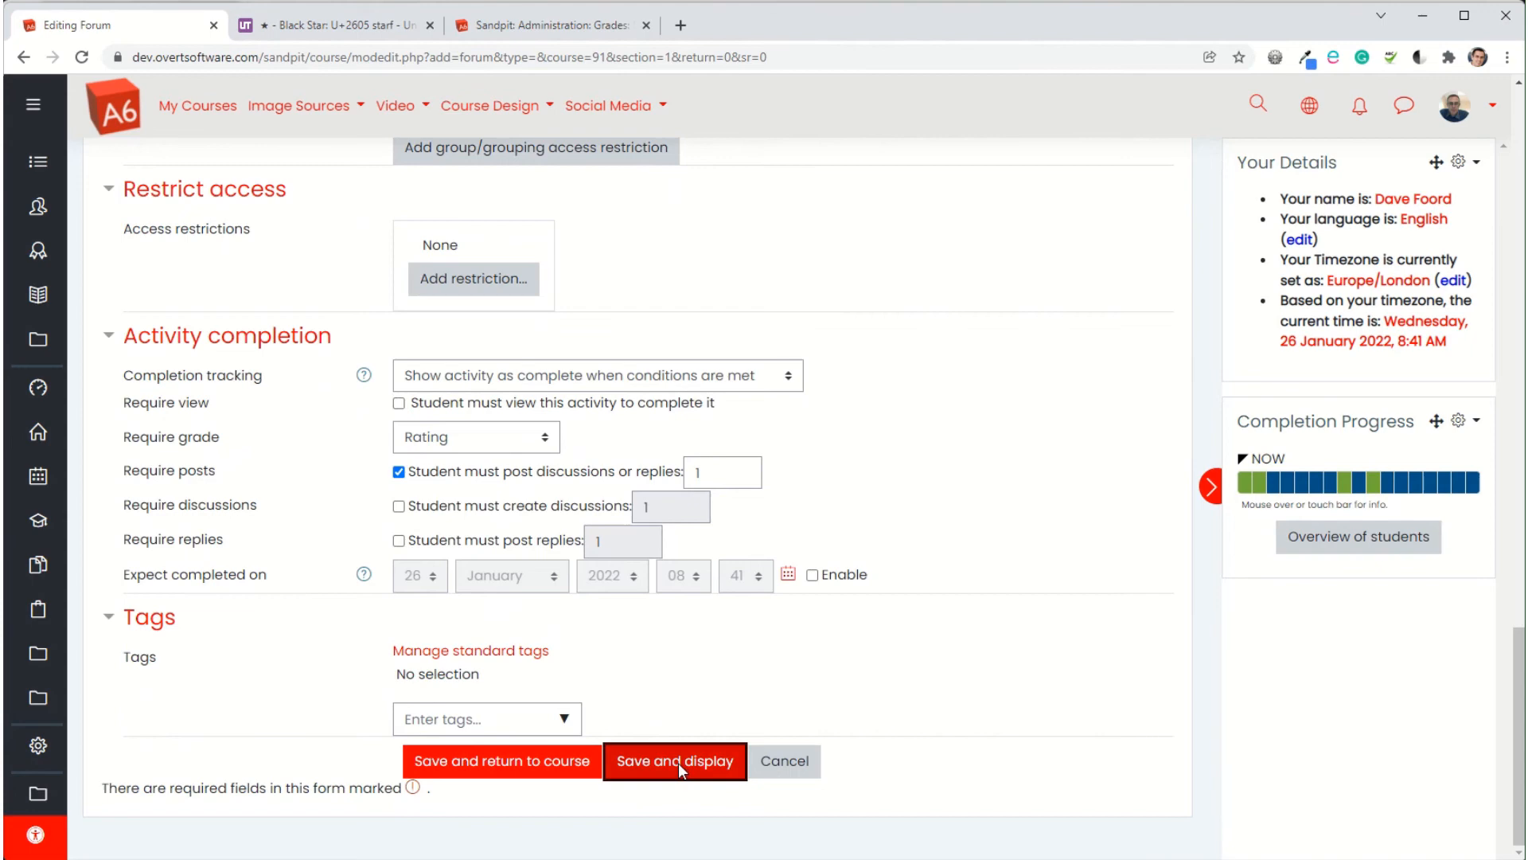
click(674, 760)
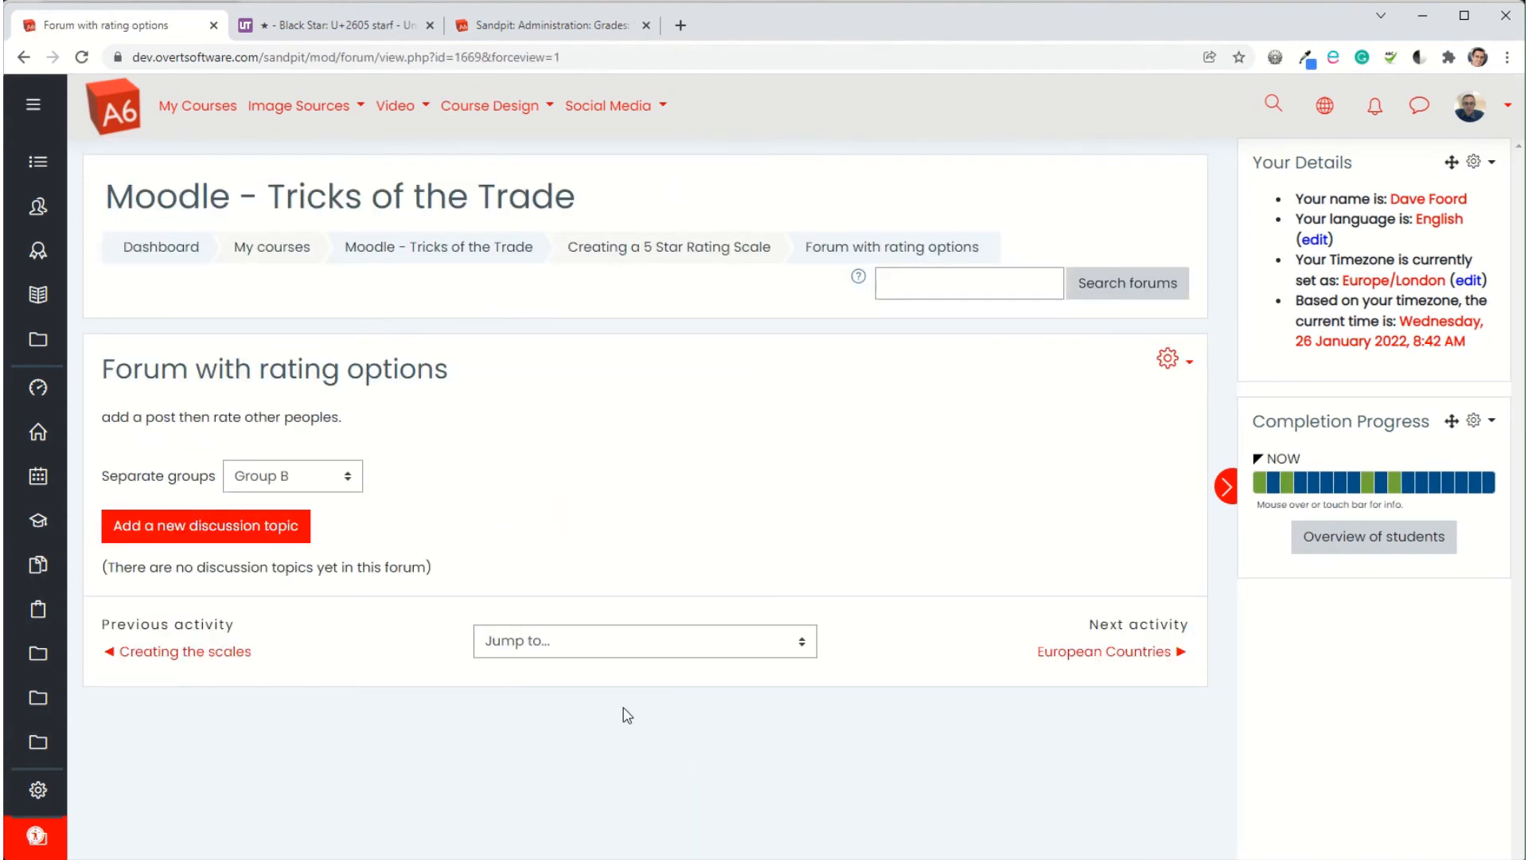
mouse_move(220, 551)
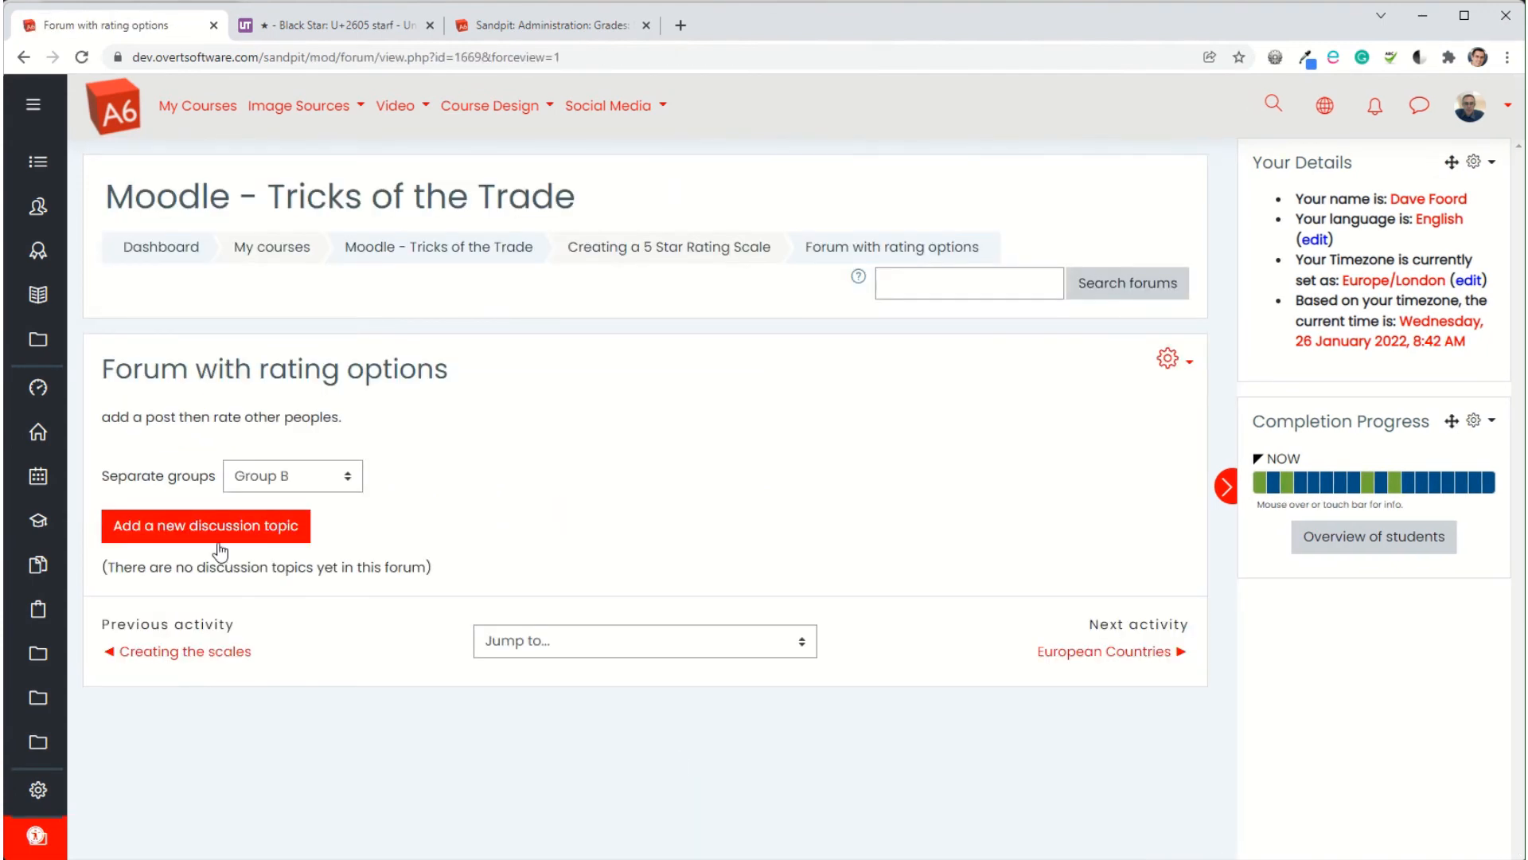
mouse_move(264, 551)
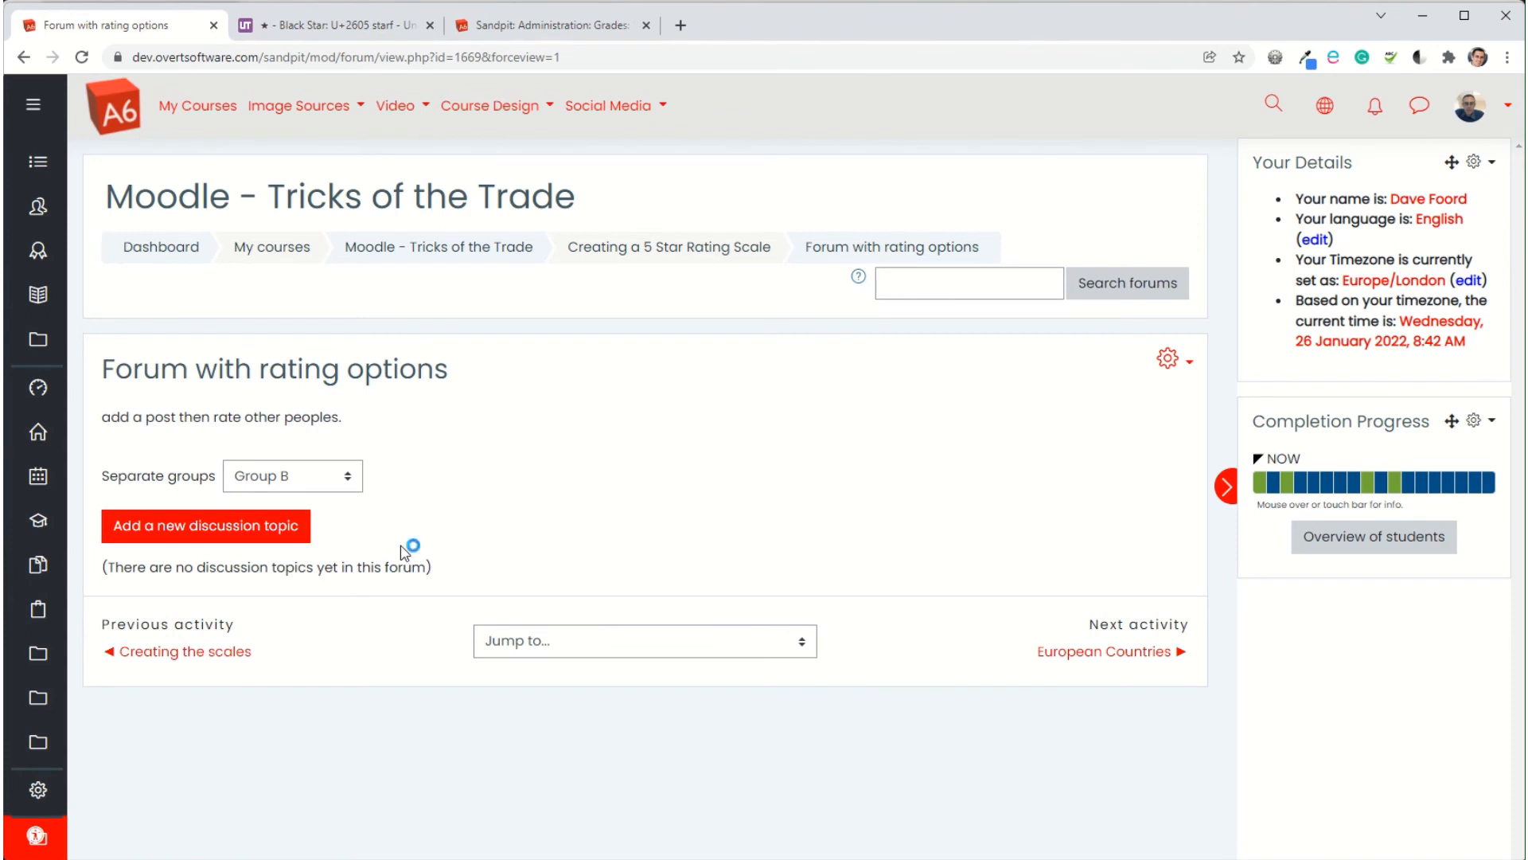
mouse_move(1169, 372)
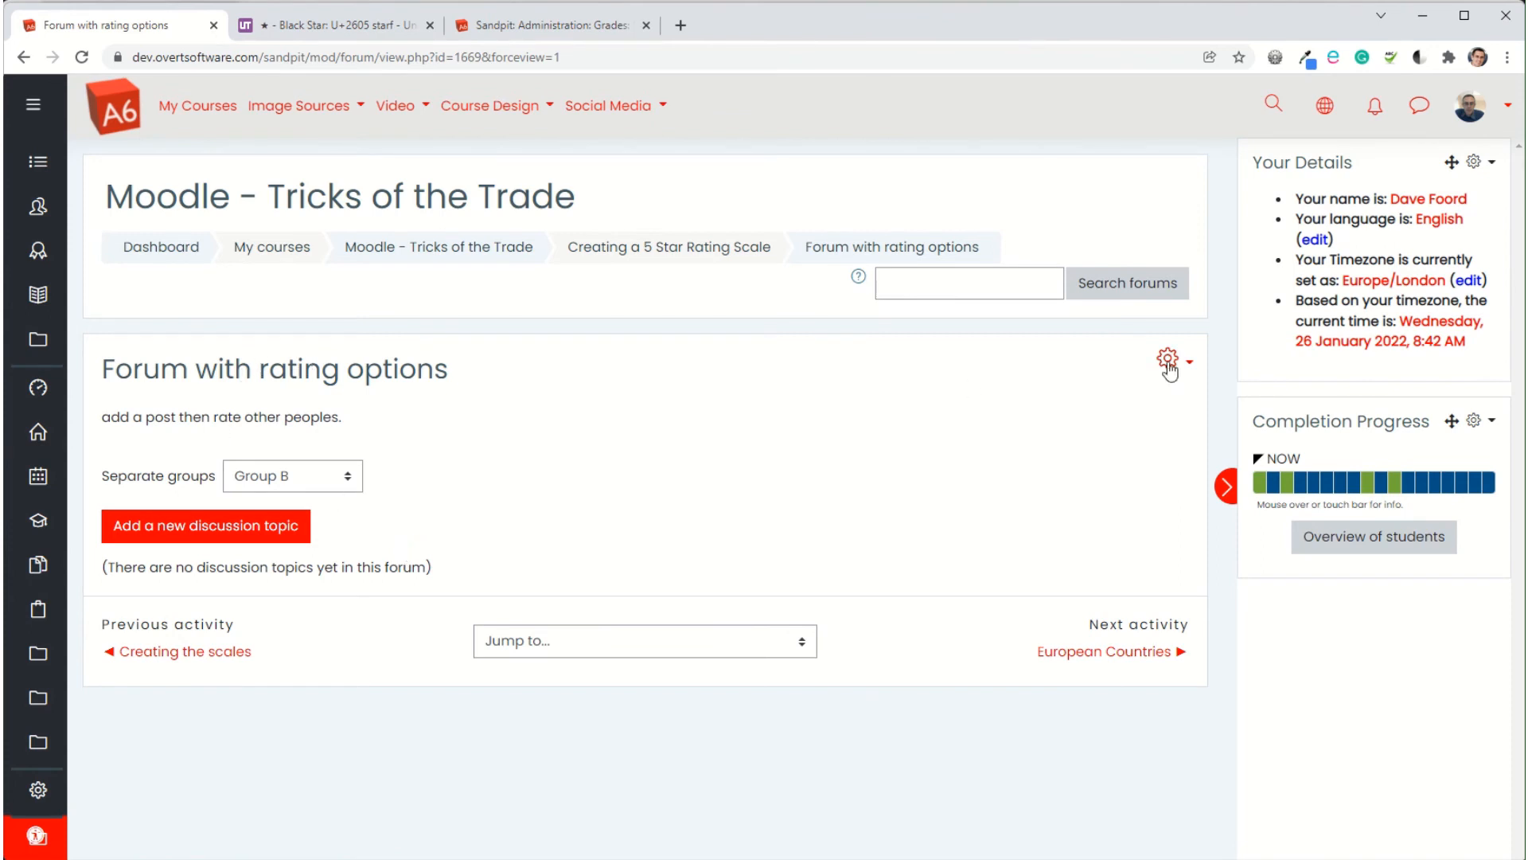
Open the forum's actions menu
click(1159, 361)
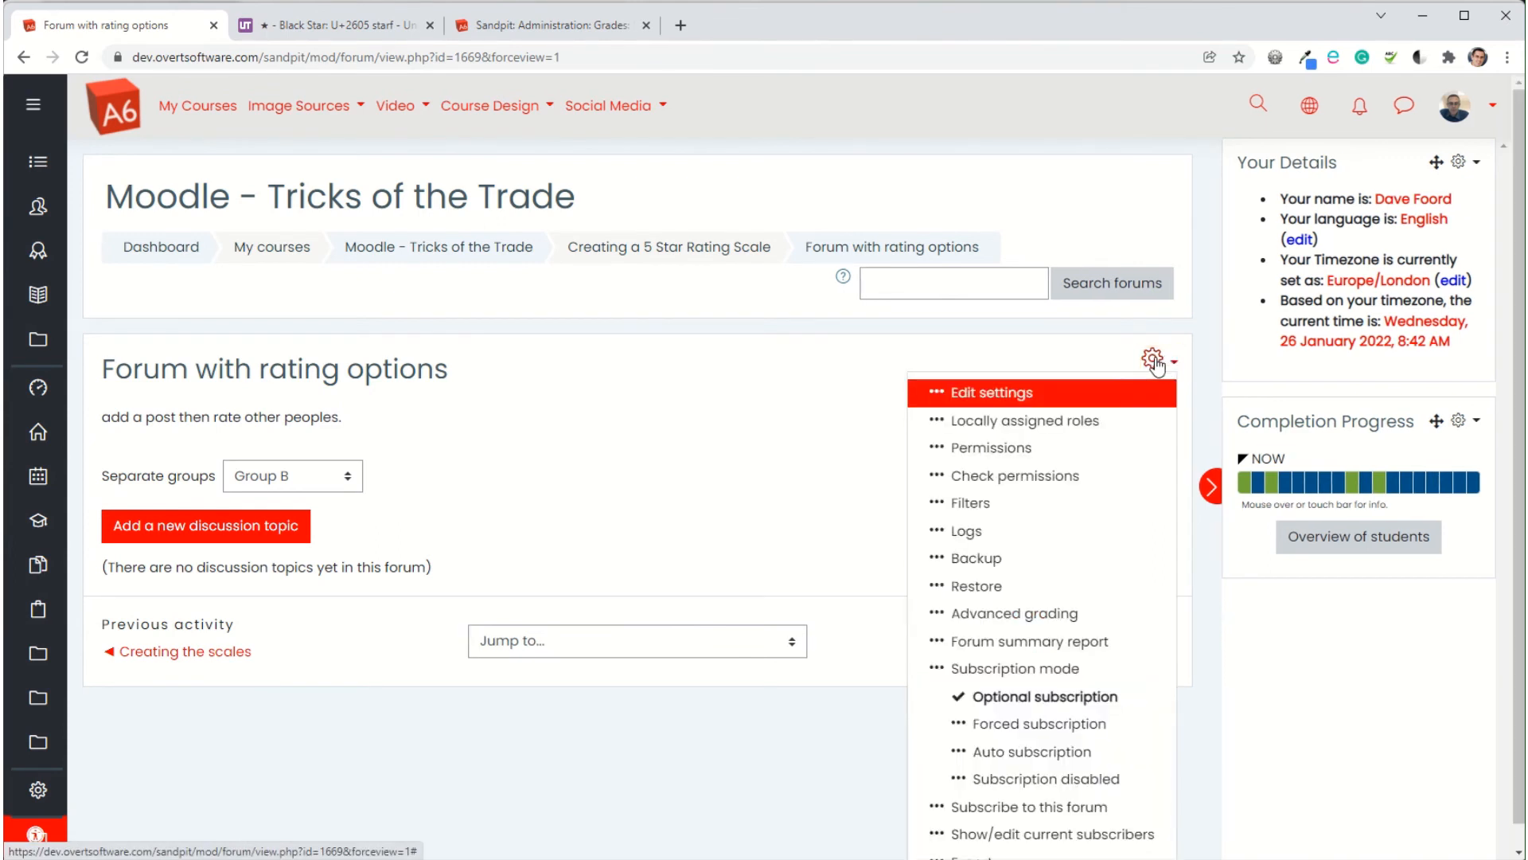
mouse_move(990, 447)
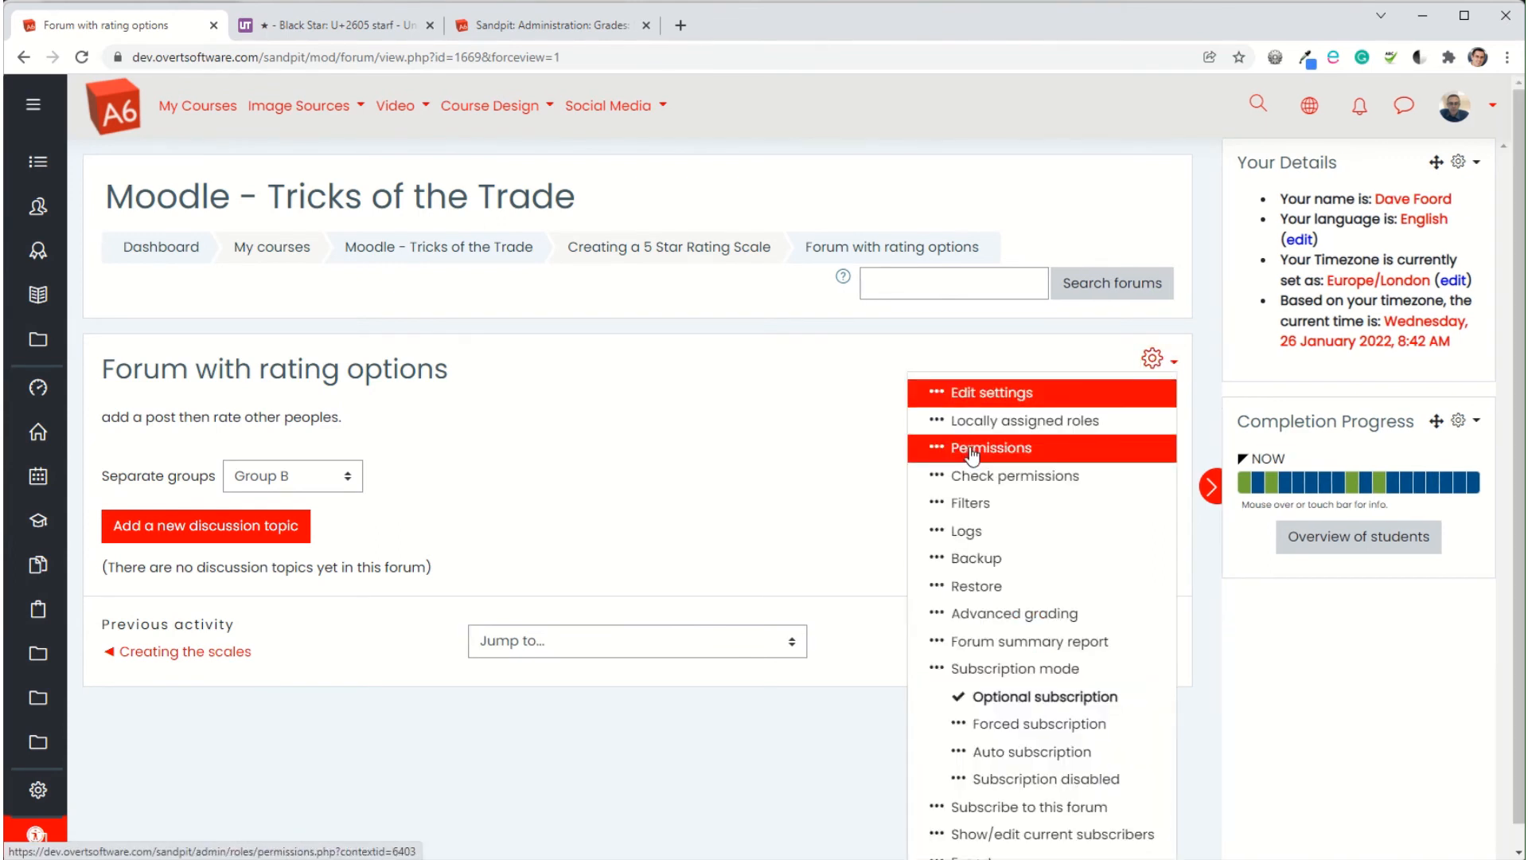
mouse_move(1167, 363)
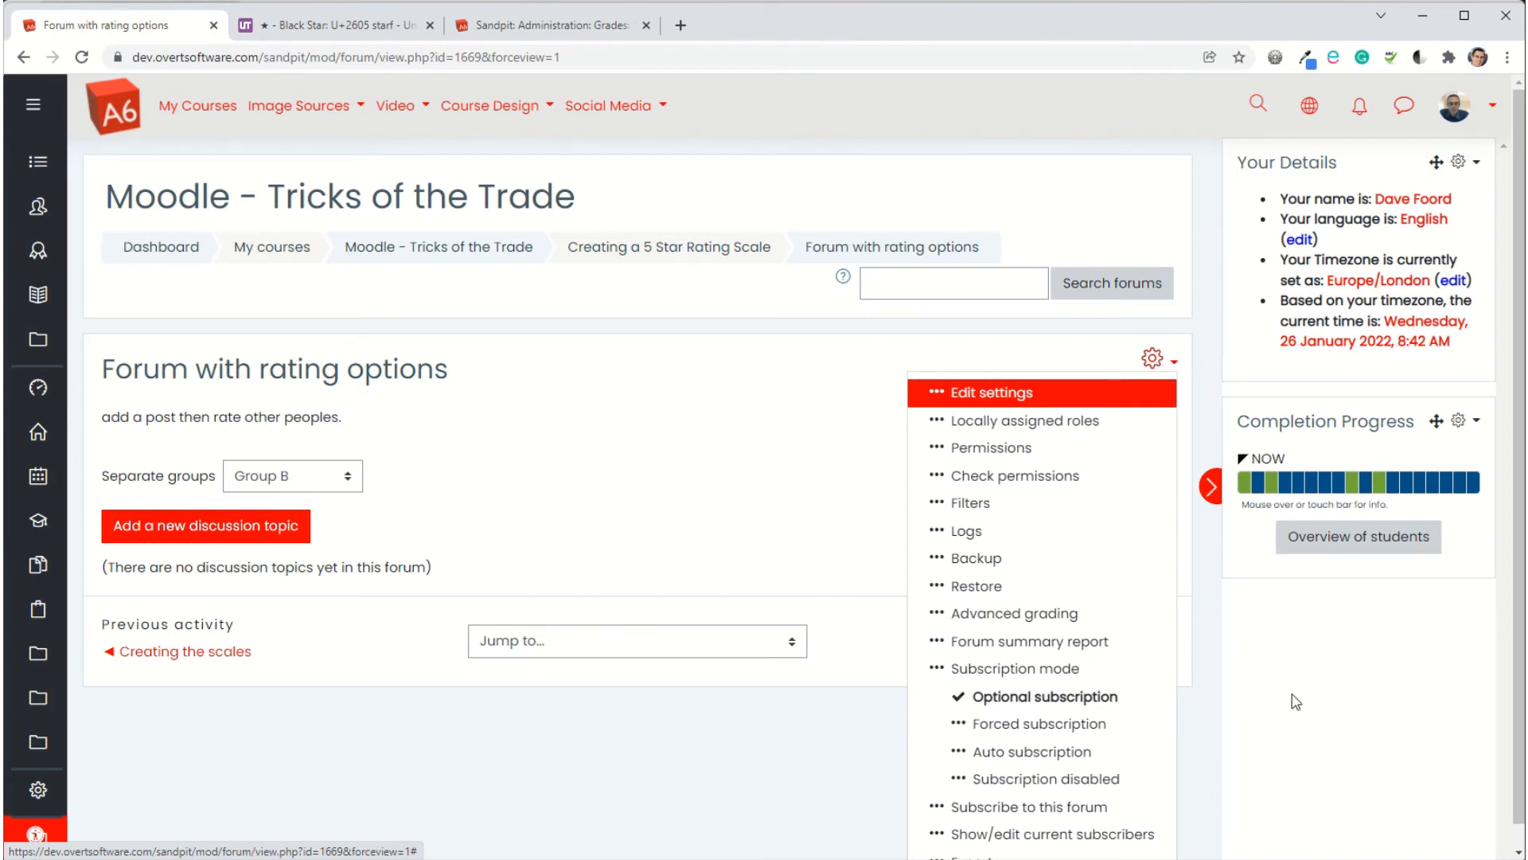
mouse_move(1155, 374)
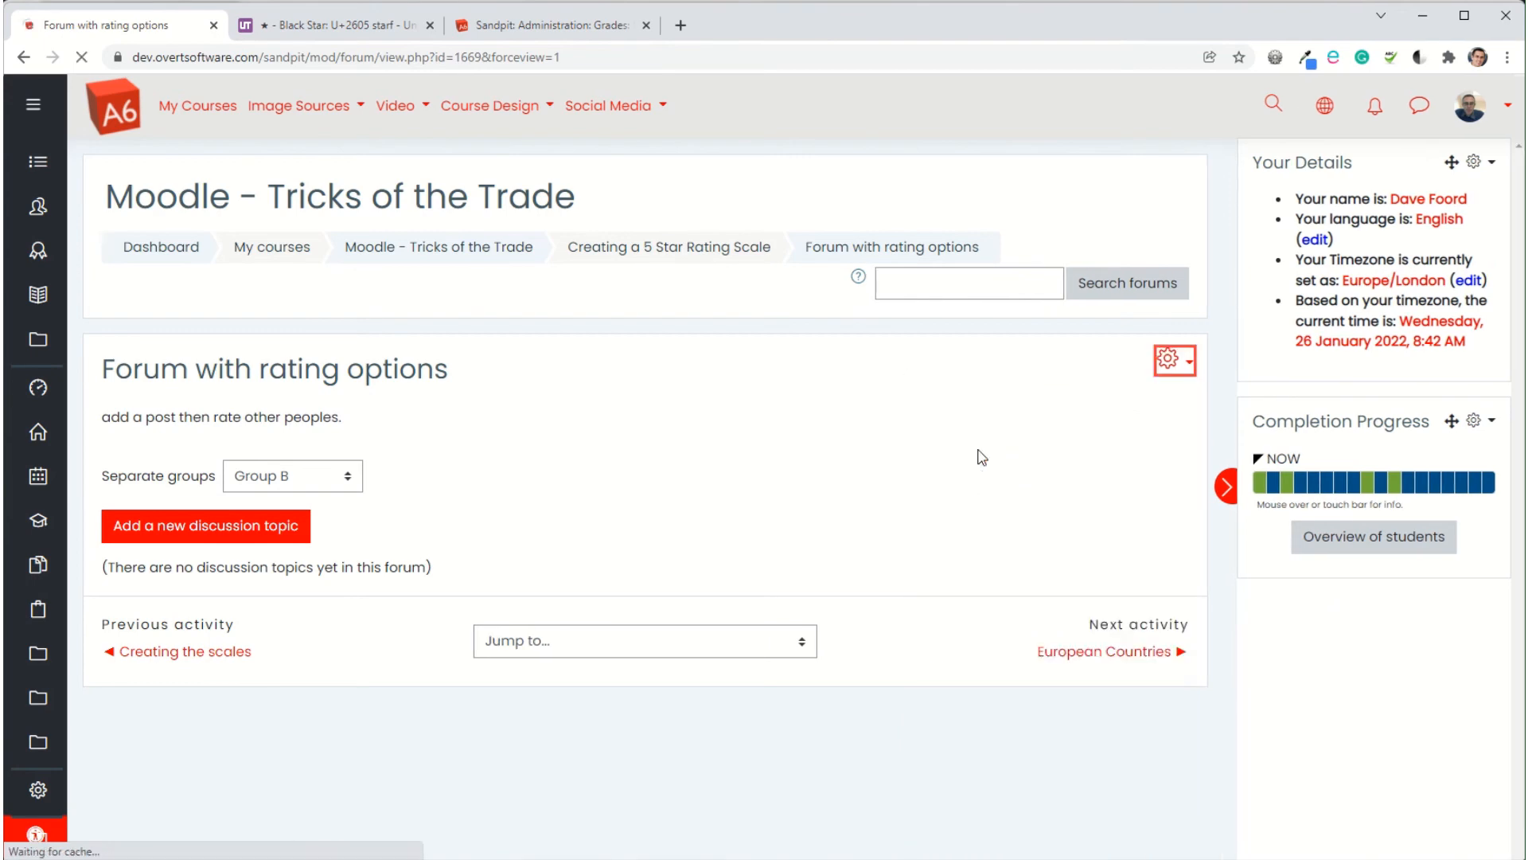
On the forum's permissions page, add Student to the roles allowed to rate posts
click(1187, 360)
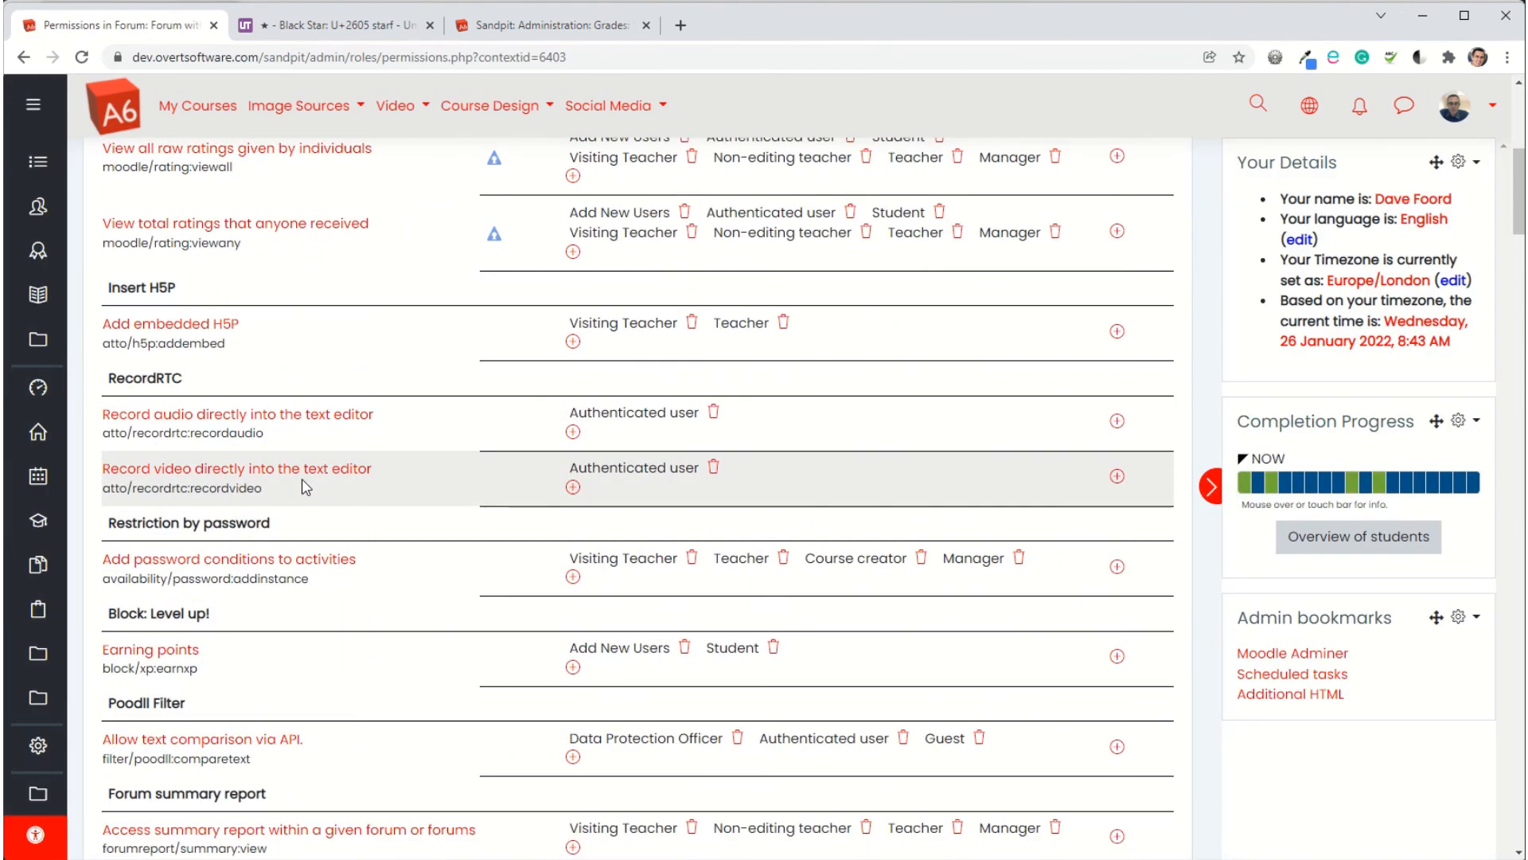
scroll(up, 3)
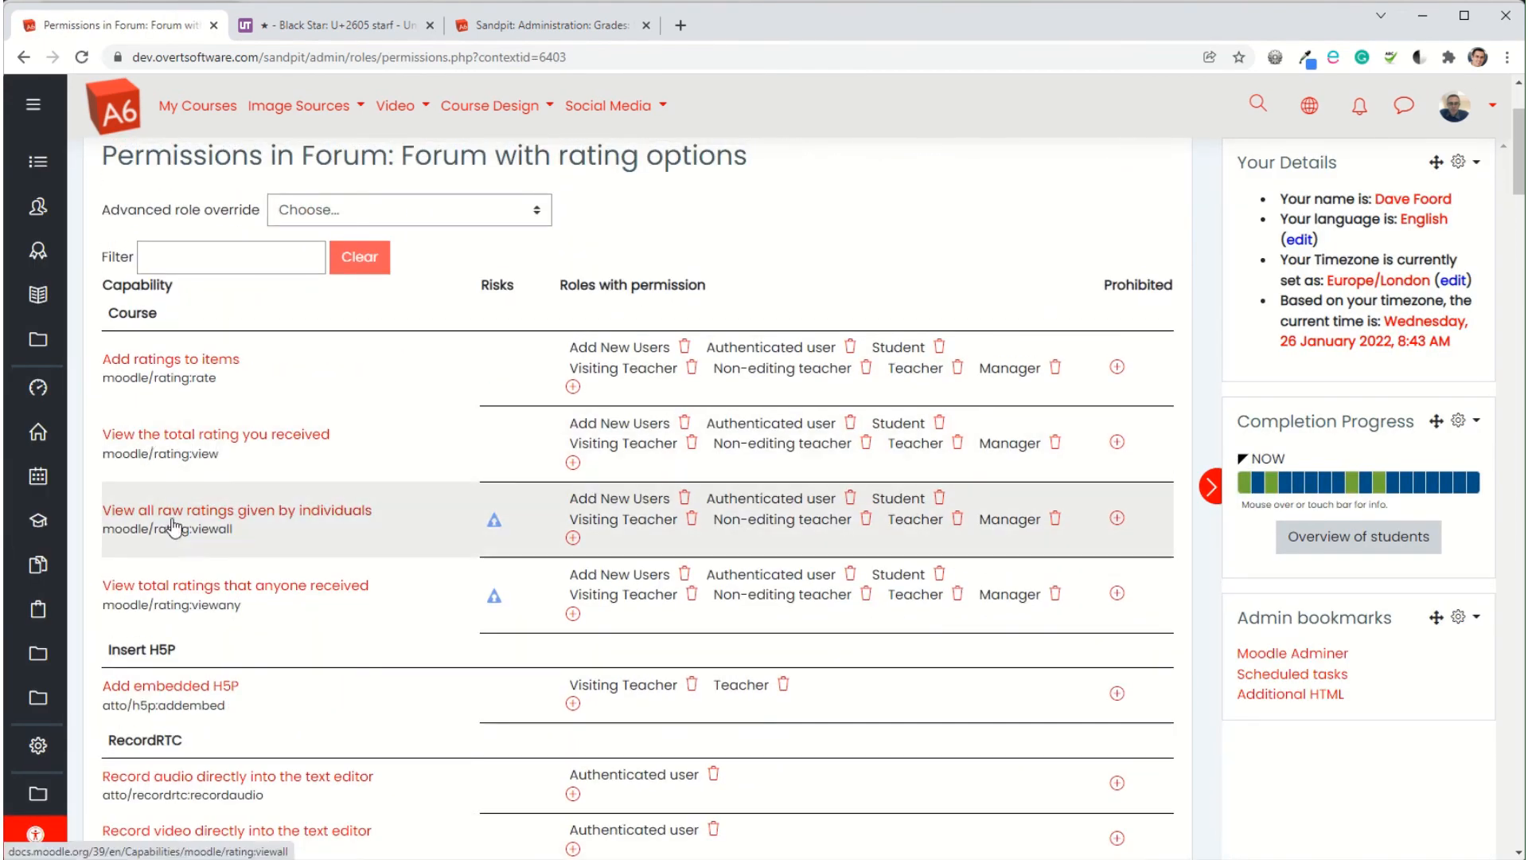
scroll(down, 3)
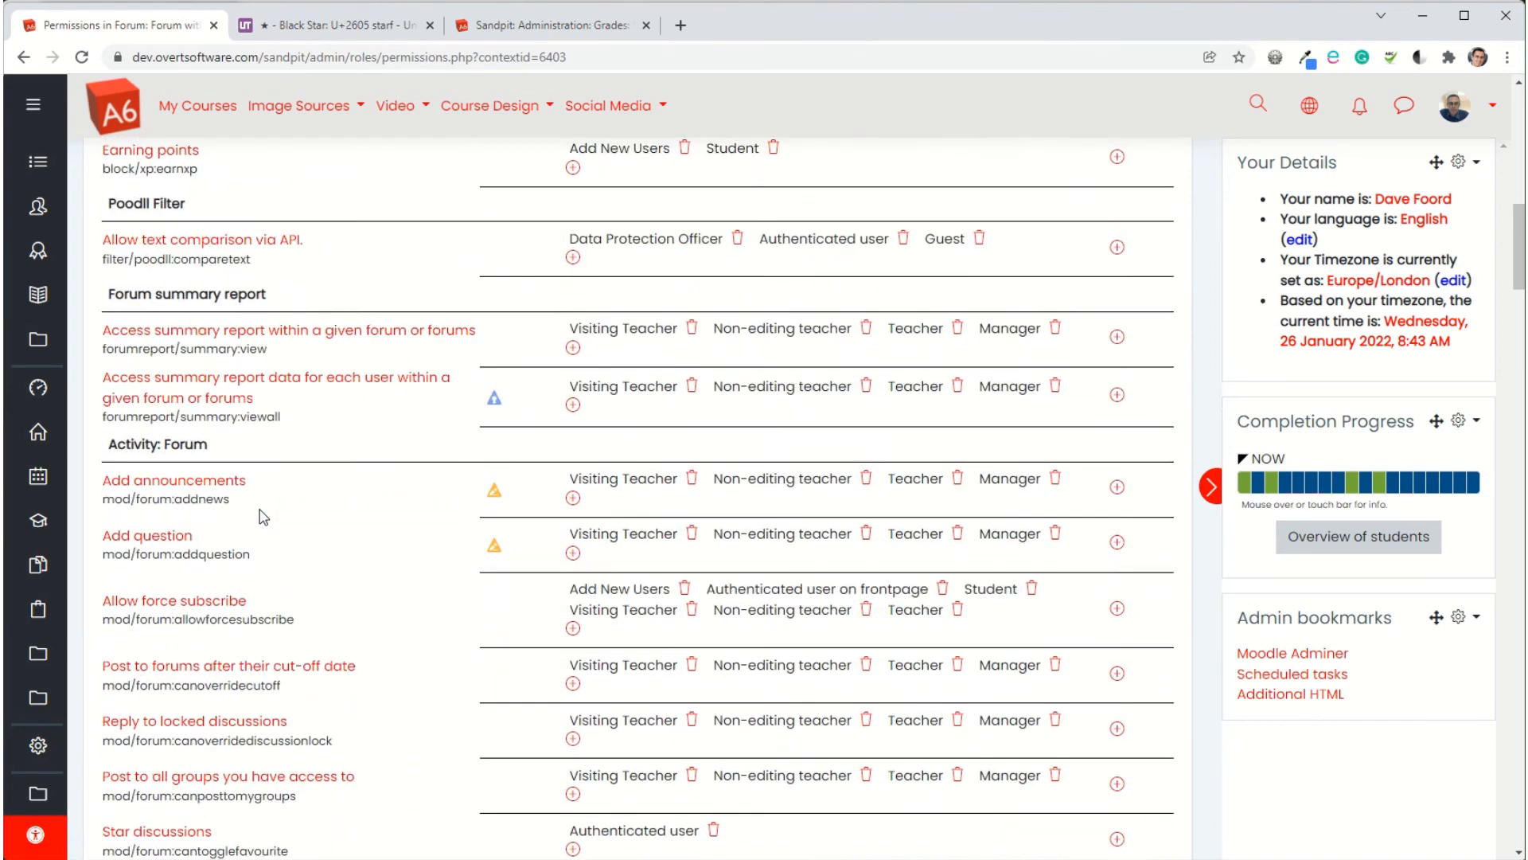
scroll(down, 3)
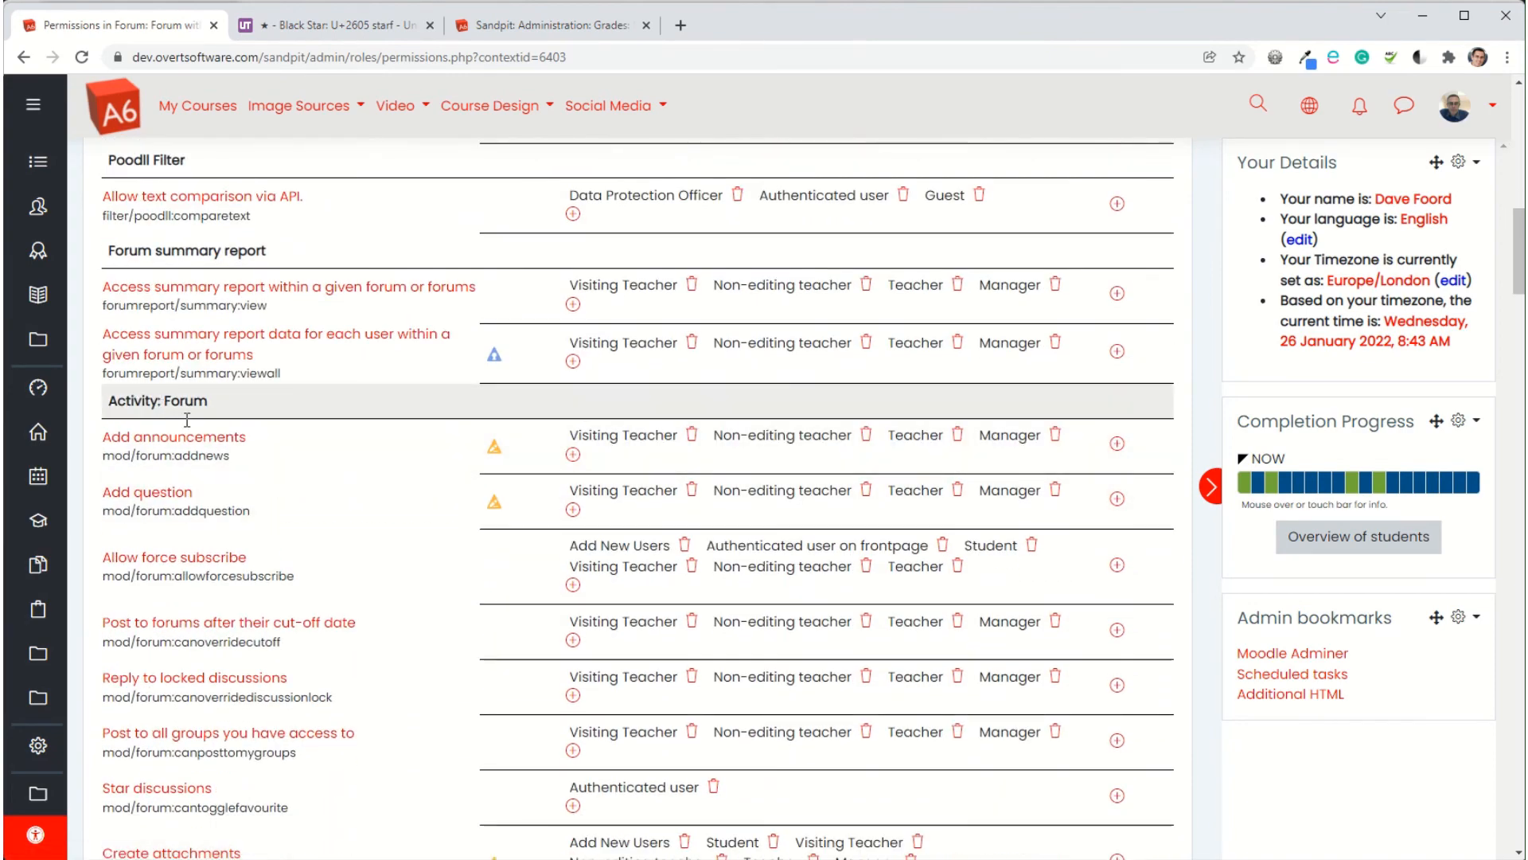
scroll(down, 3)
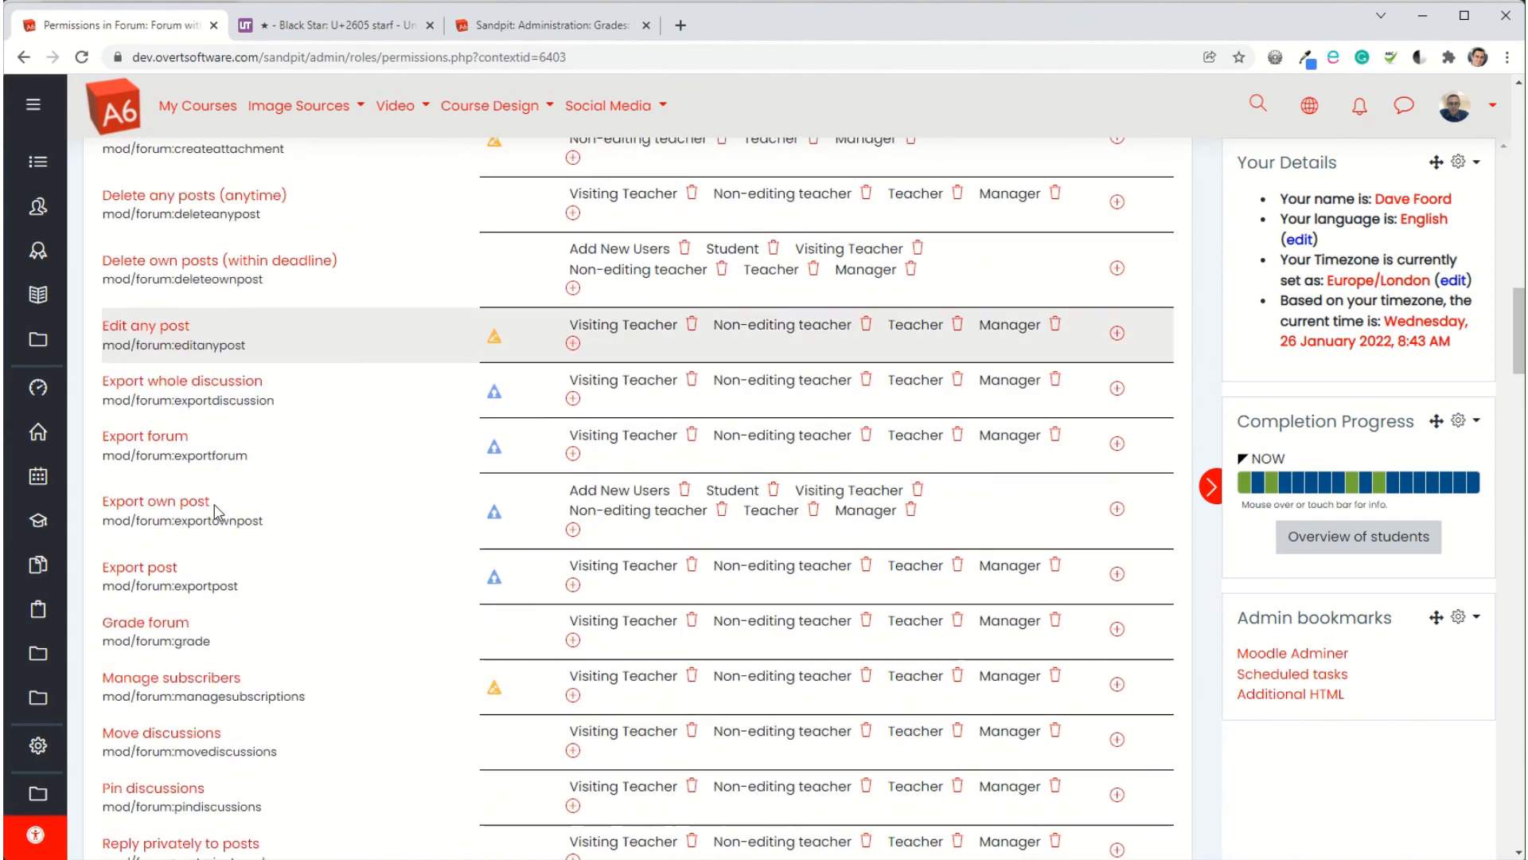
scroll(down, 3)
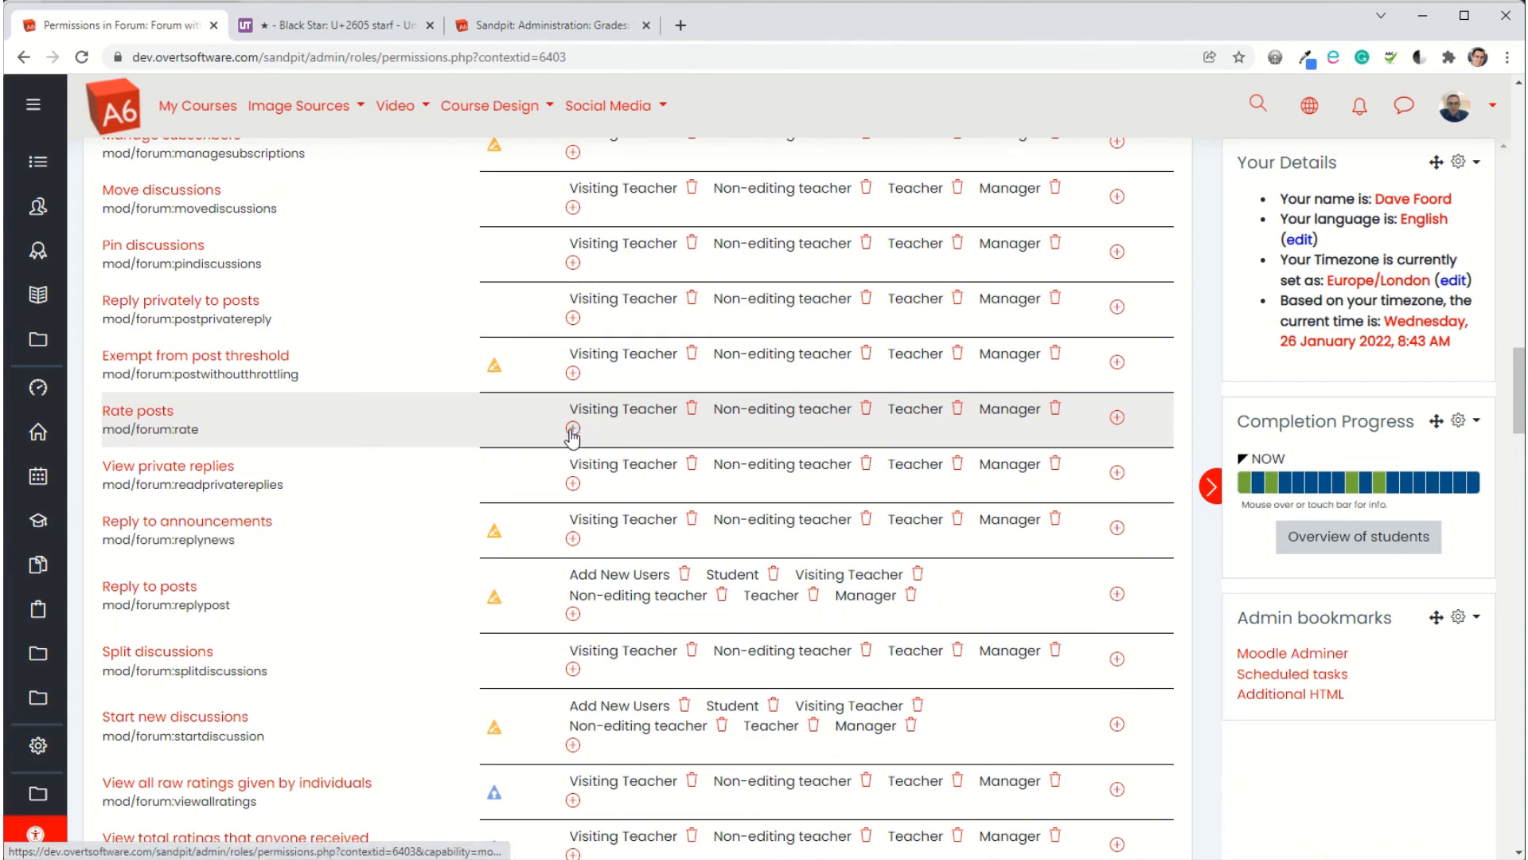
click(573, 431)
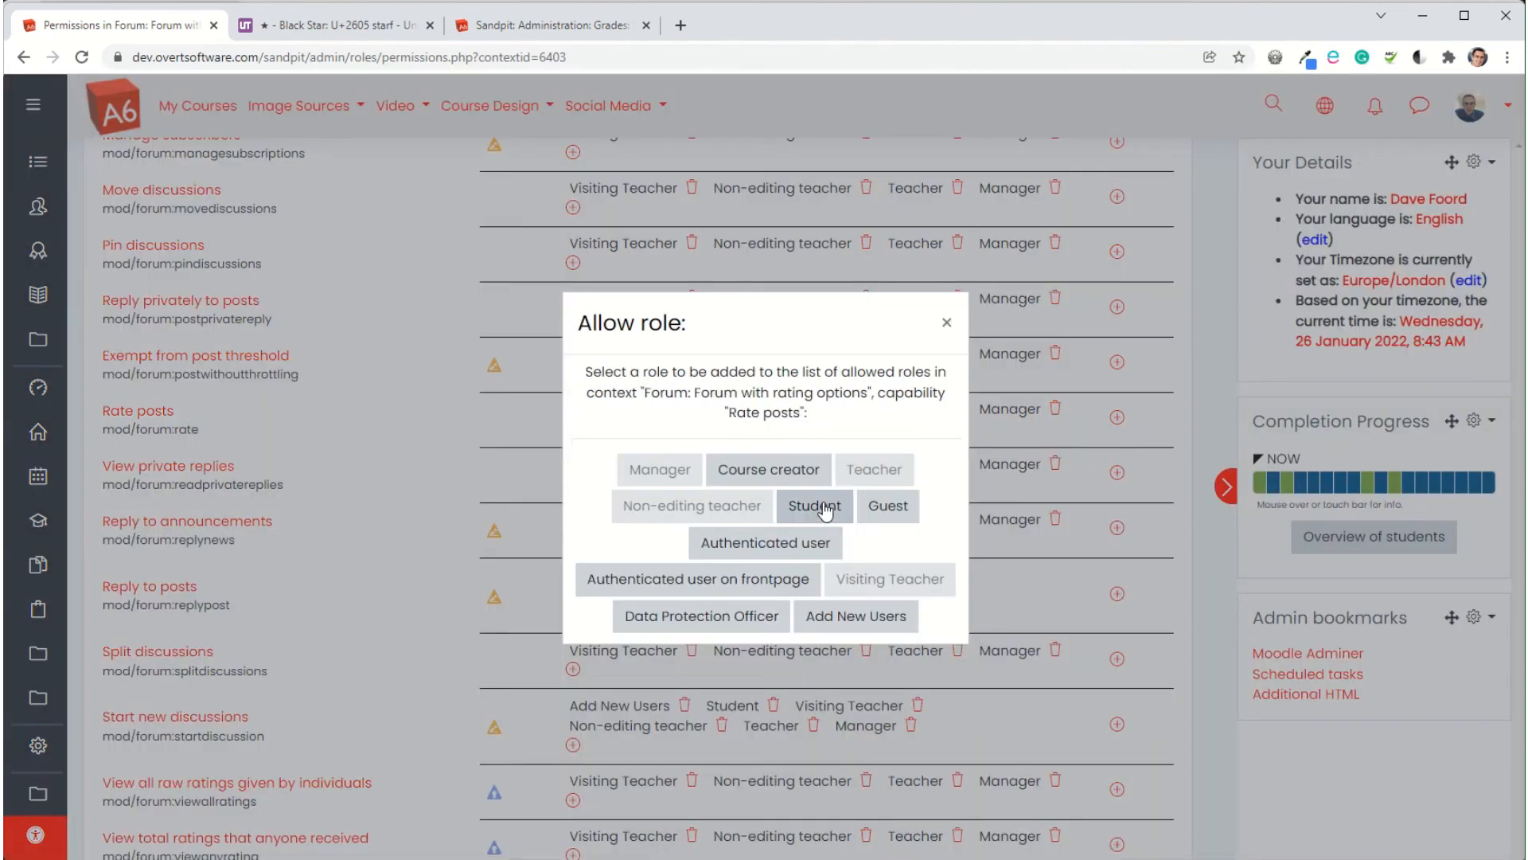
click(813, 504)
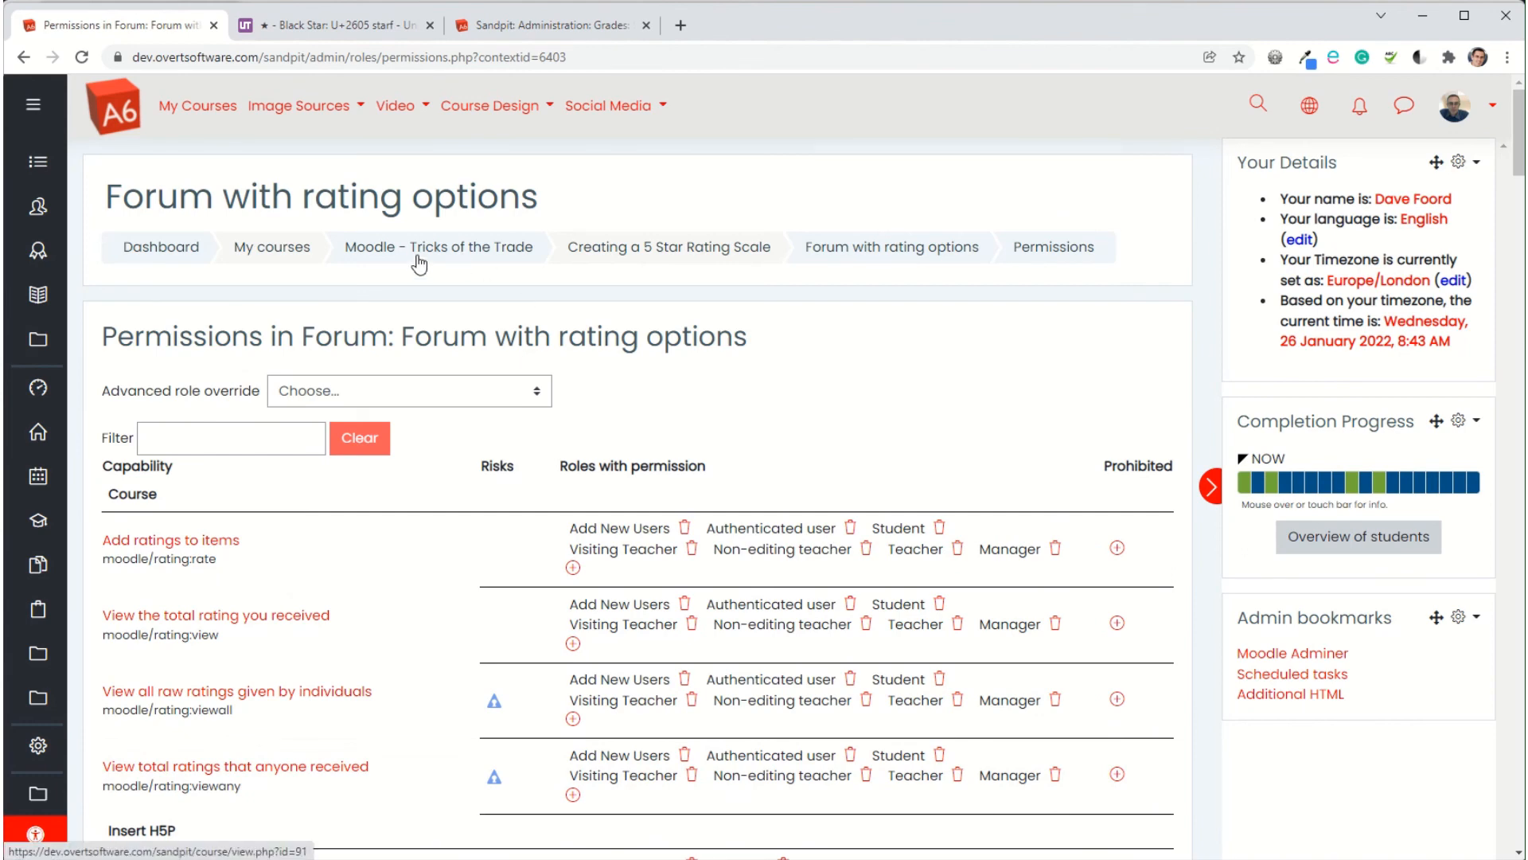
Go back to the Moodle - Tricks of the Trade course page and scroll to the section
click(438, 247)
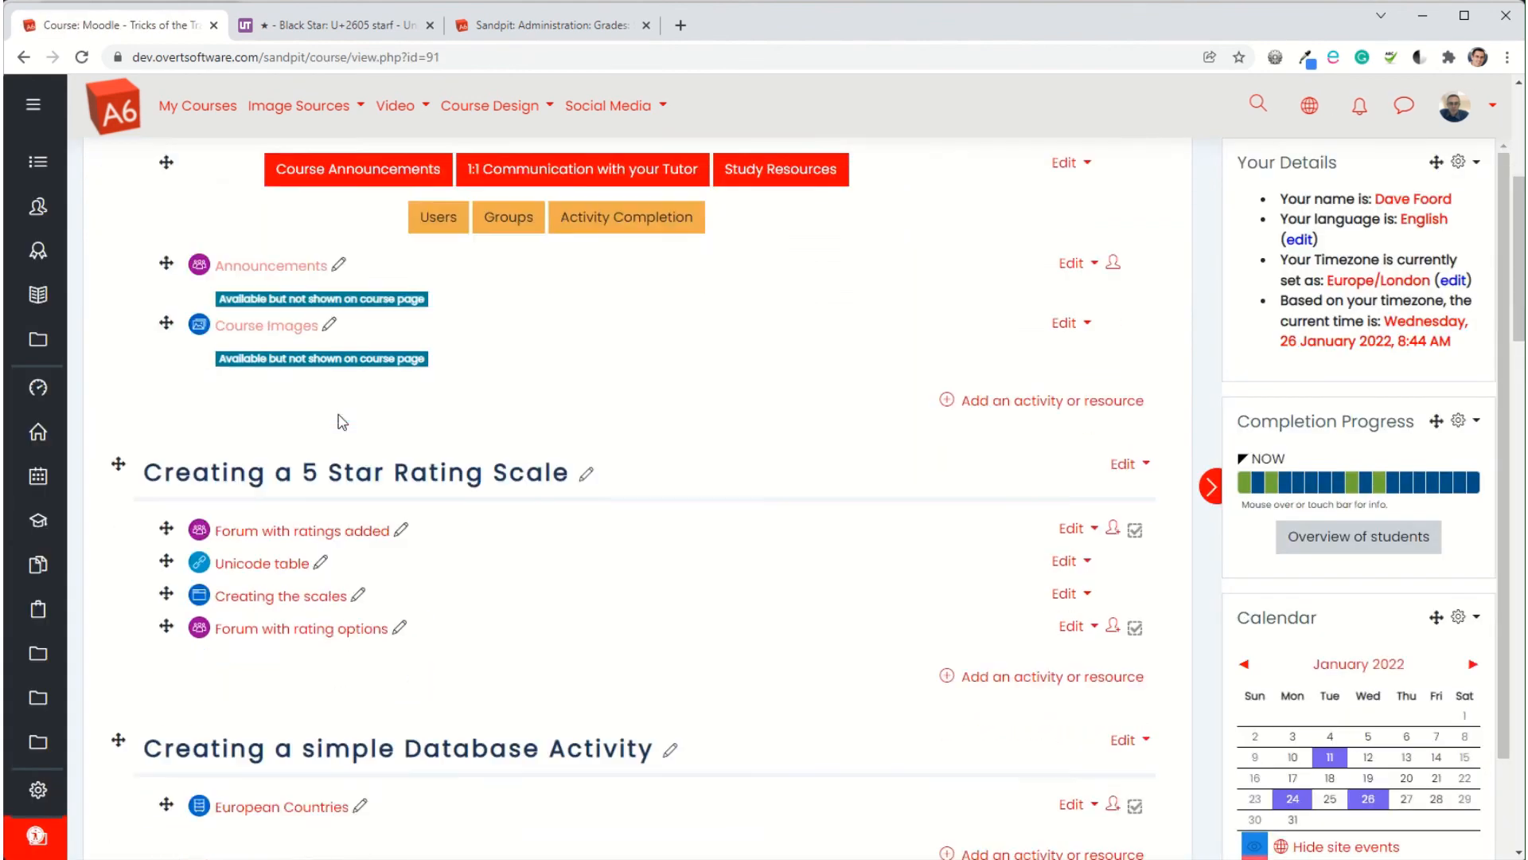
scroll(down, 3)
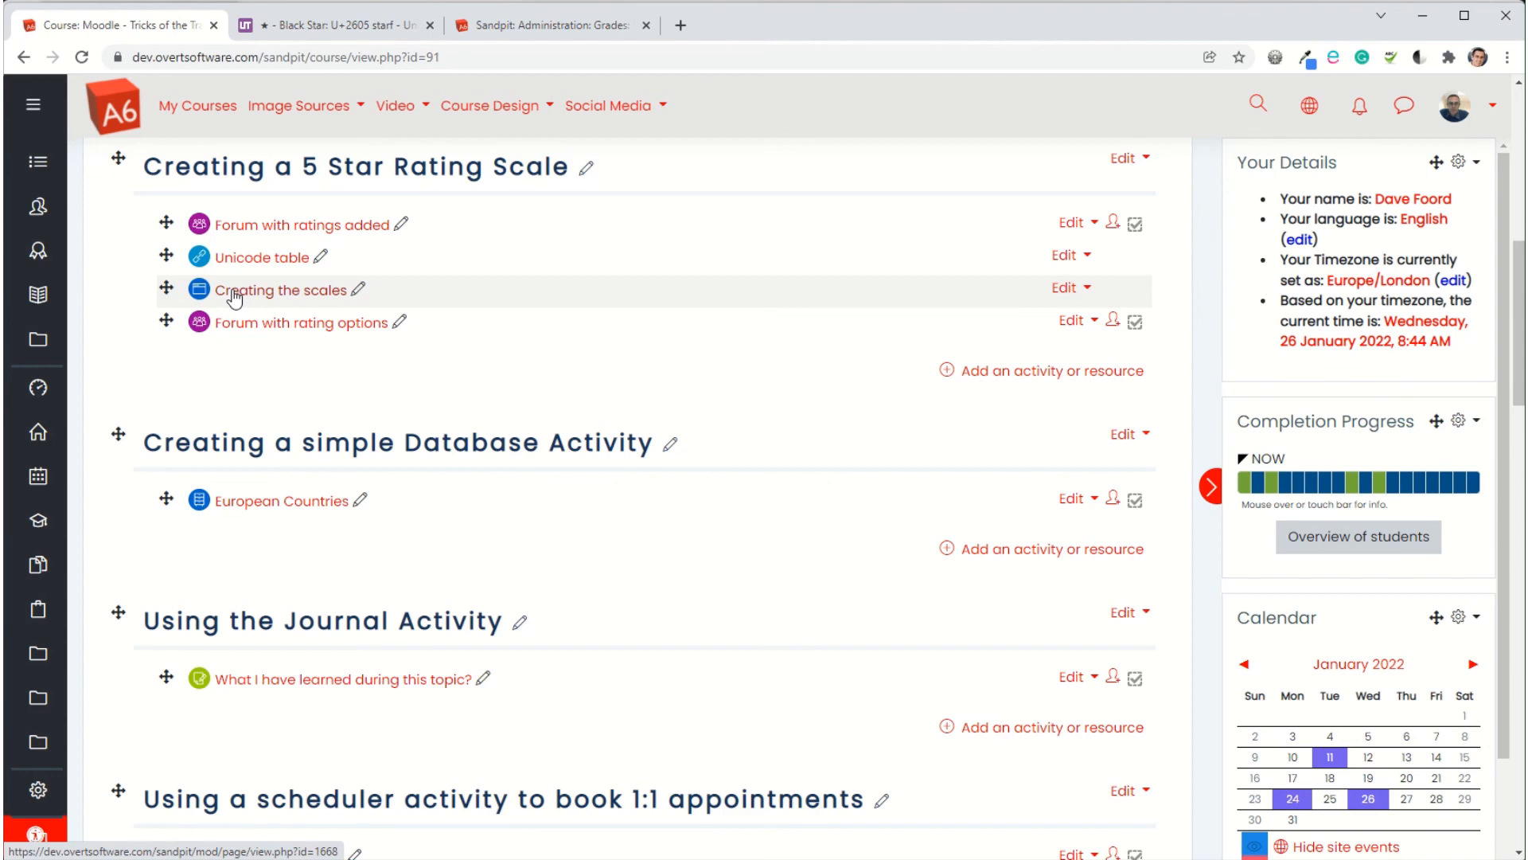
mouse_move(255, 322)
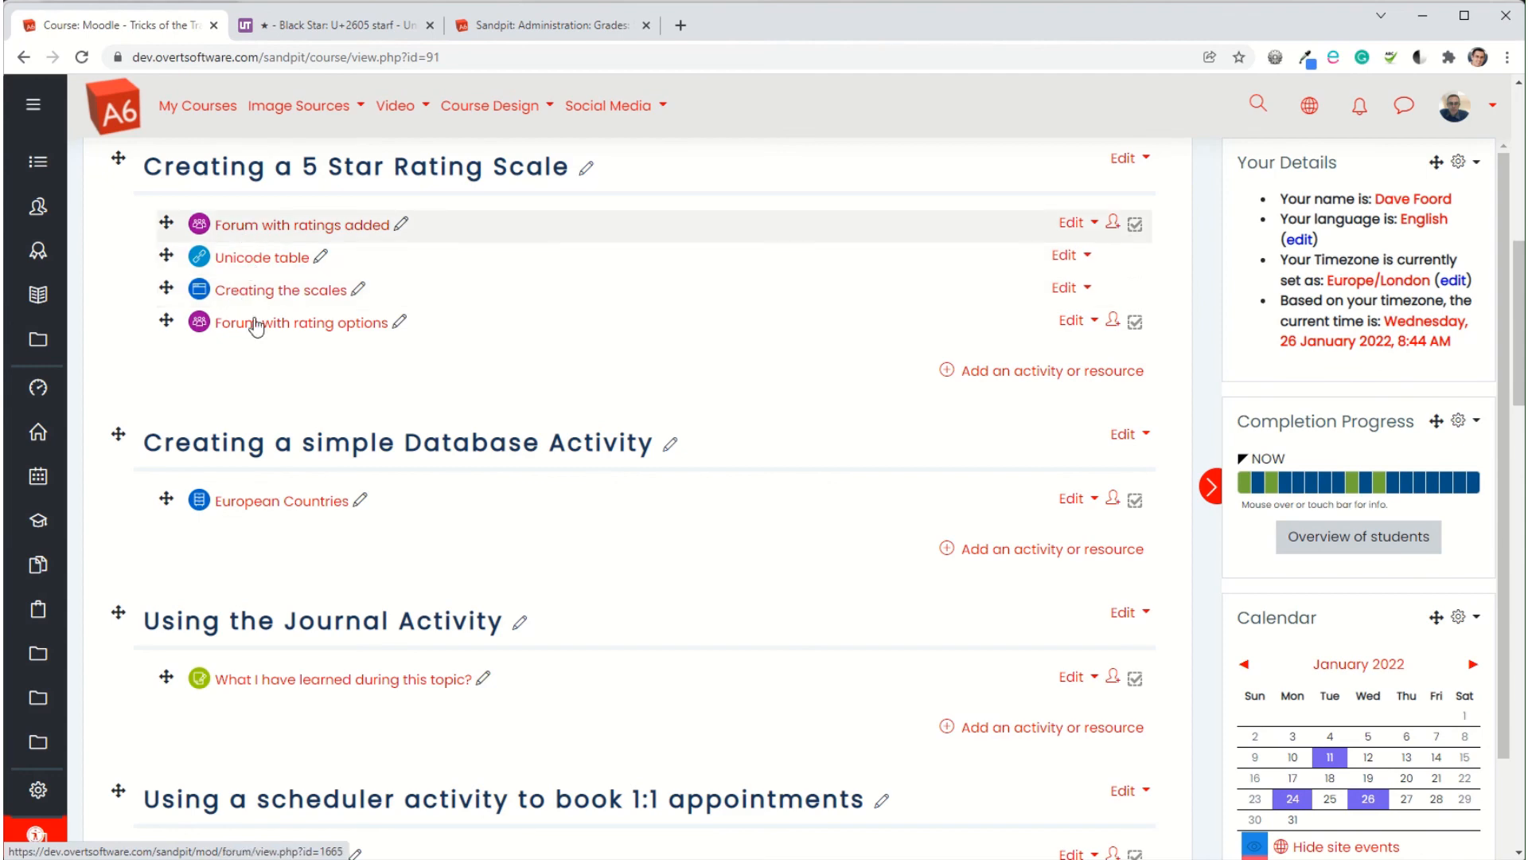
mouse_move(258, 512)
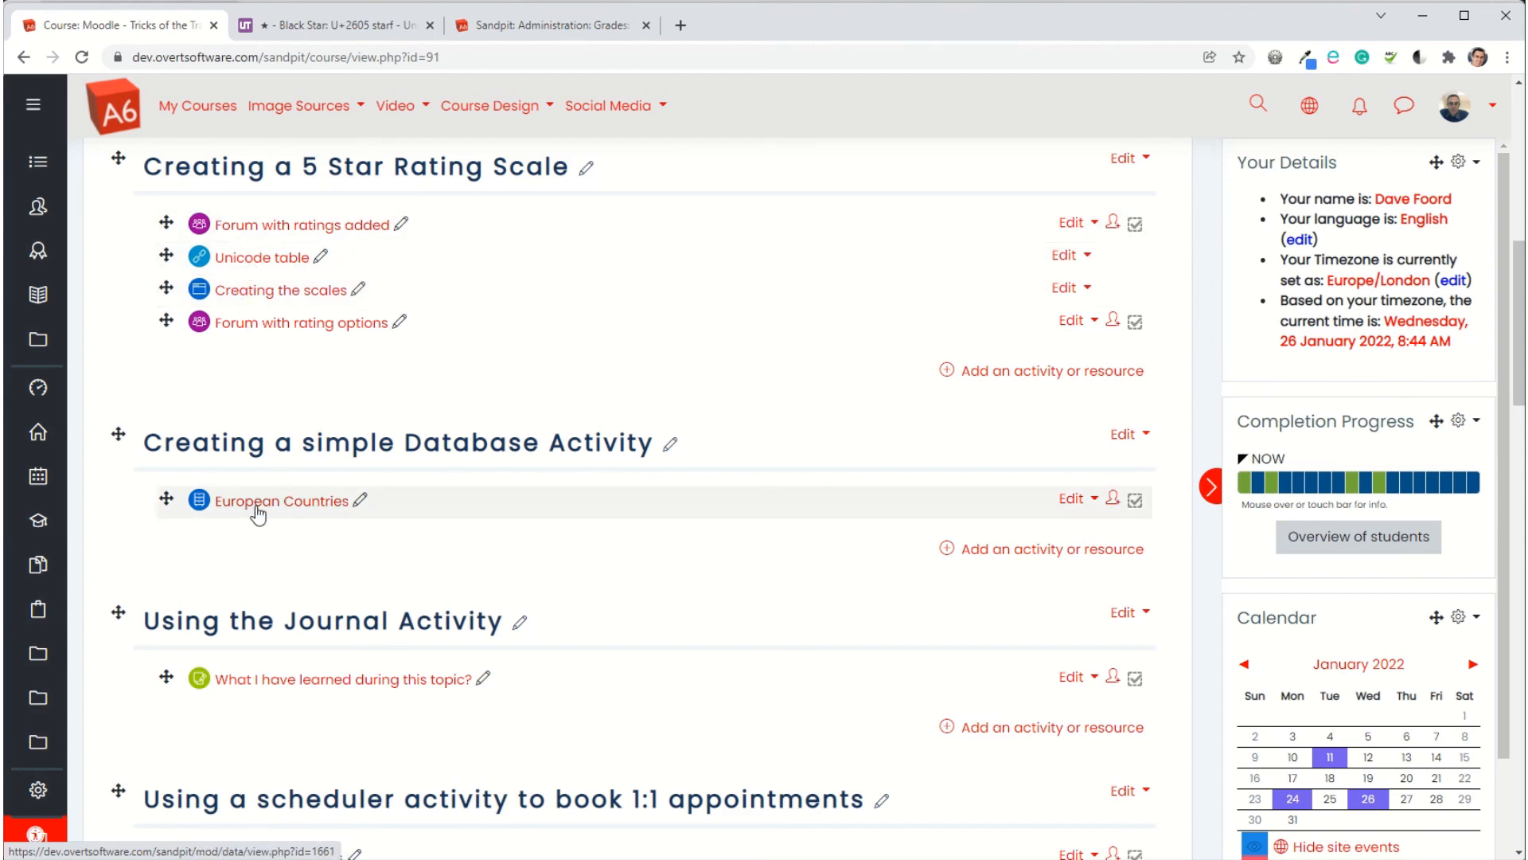